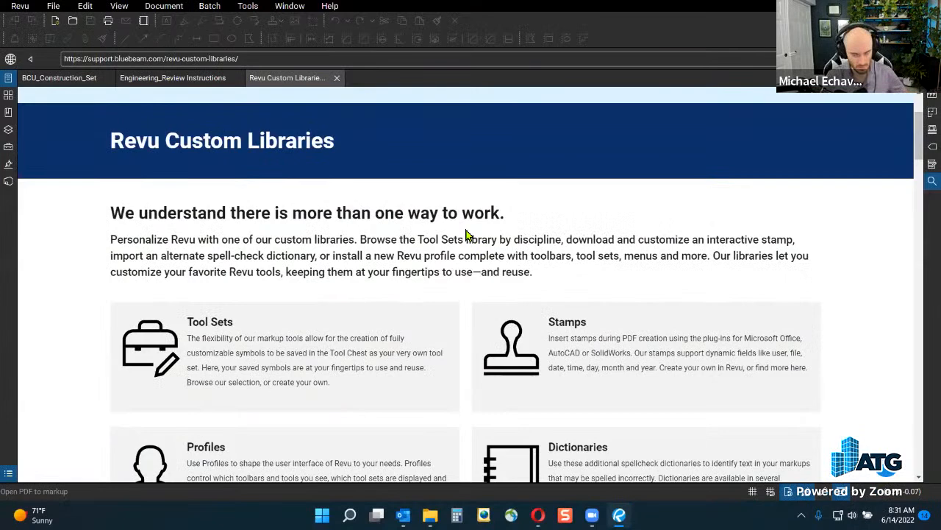
pyautogui.moveTo(409, 162)
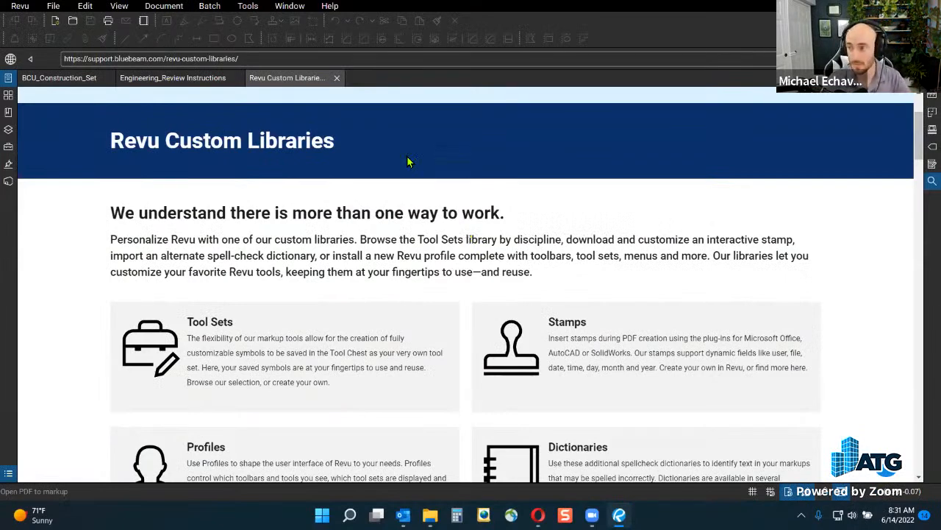
# Jump to the Stamps section of the Custom Libraries page.
pyautogui.scroll(-3)
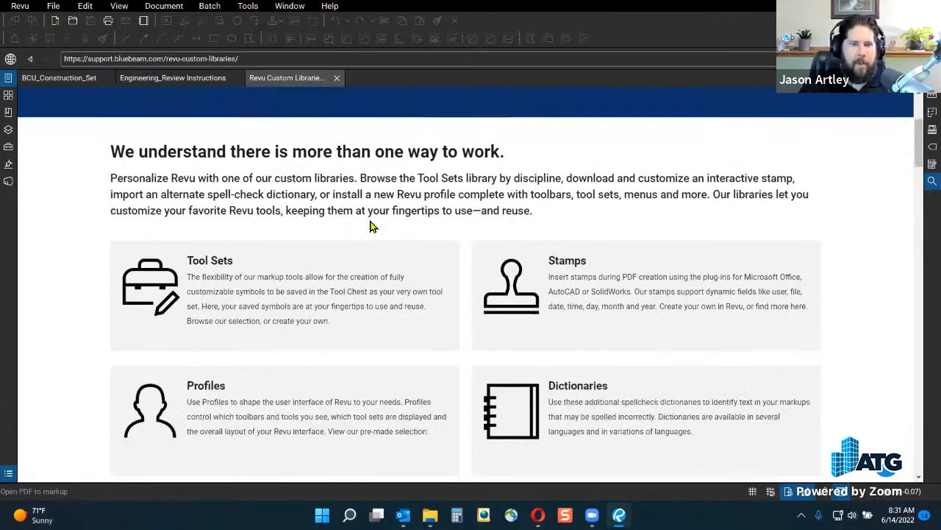
pyautogui.scroll(3)
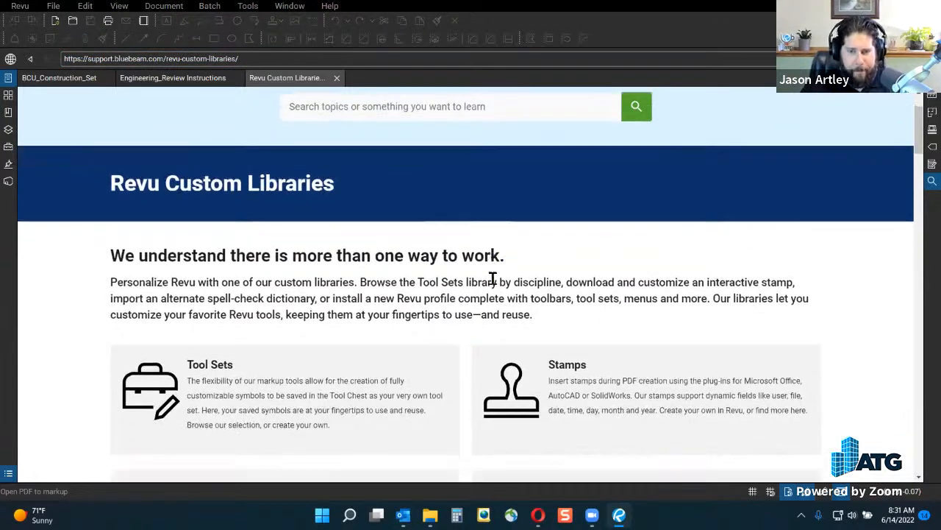
pyautogui.scroll(-3)
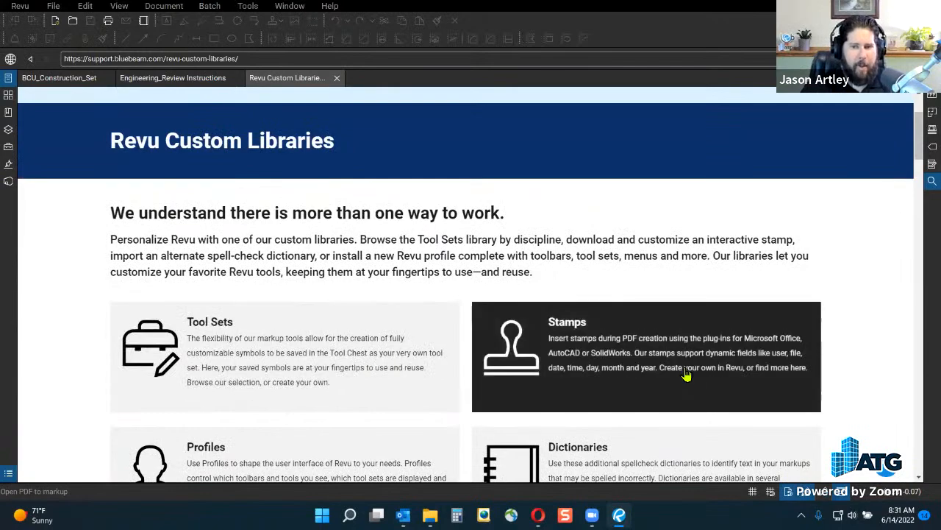
pyautogui.scroll(-3)
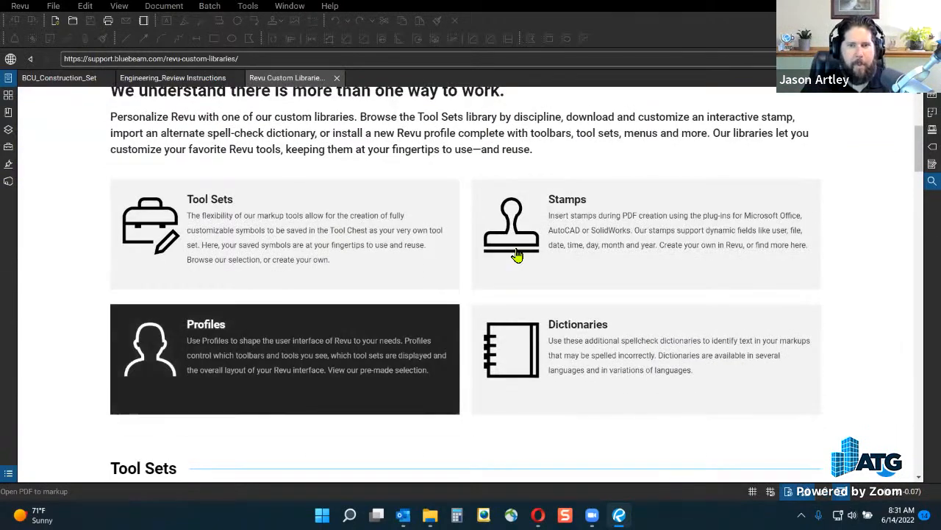
pyautogui.click(567, 199)
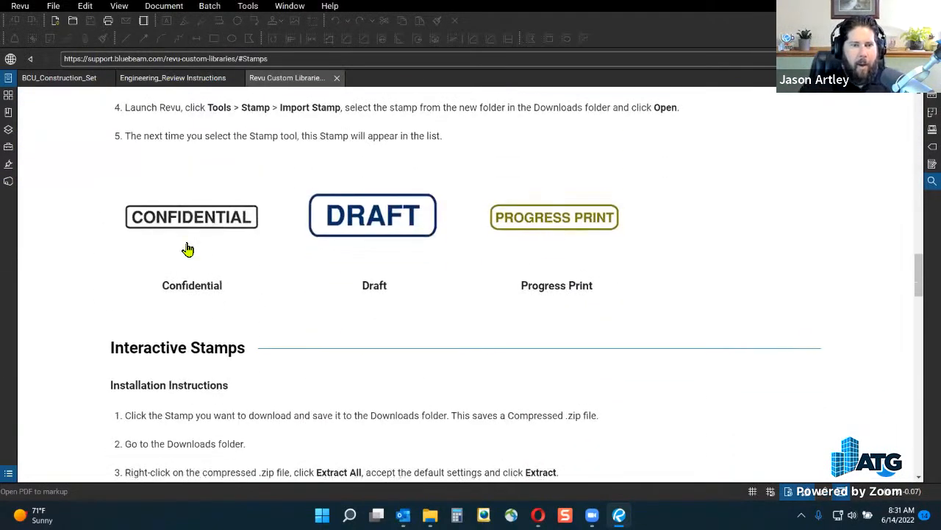
# Open Engineering_Review Instructions.pdf from the extracted stamp package folder.
pyautogui.scroll(-3)
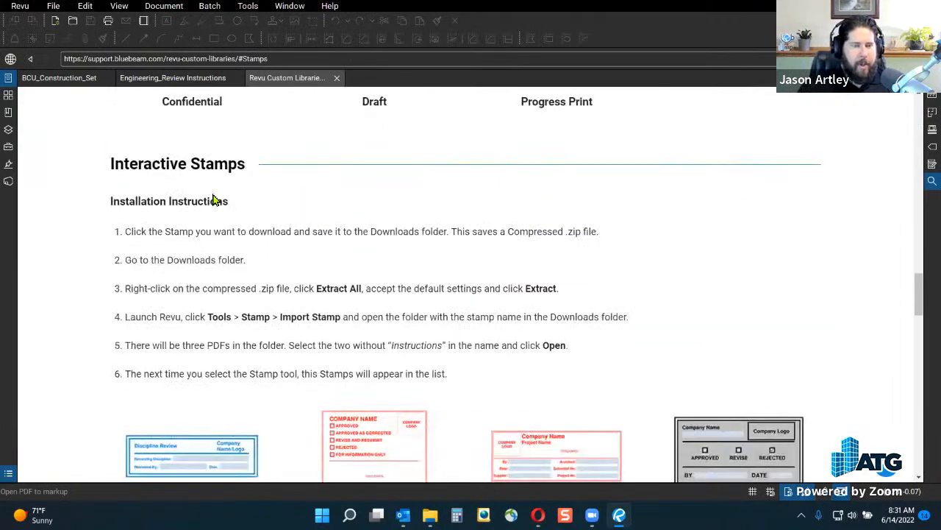
pyautogui.scroll(-3)
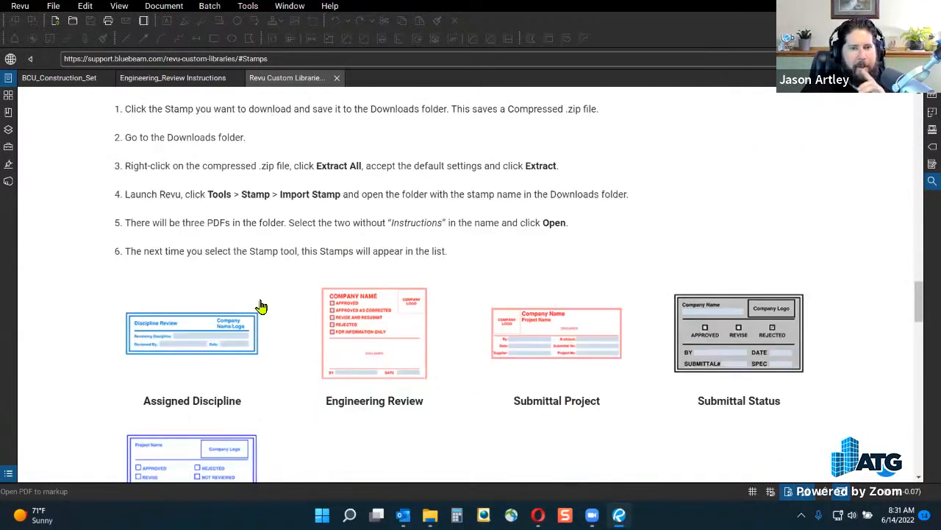
pyautogui.scroll(-3)
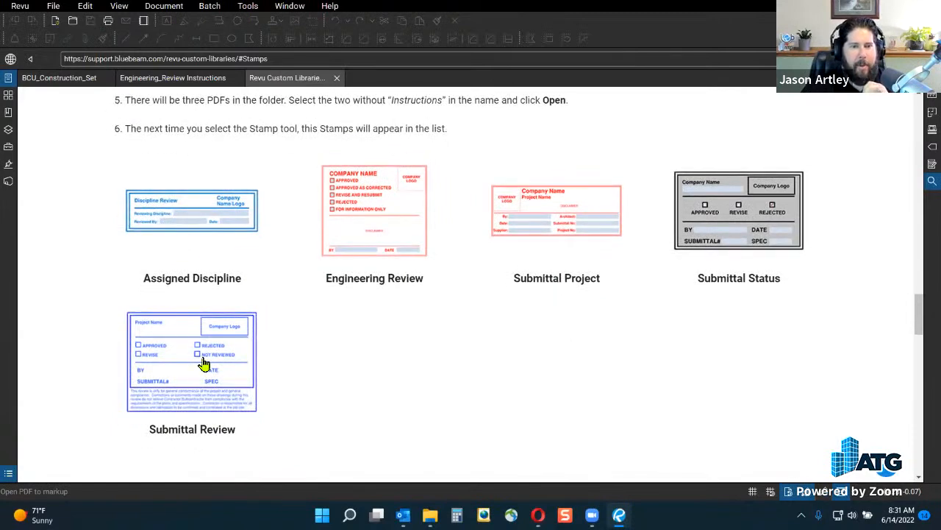
pyautogui.moveTo(604, 197)
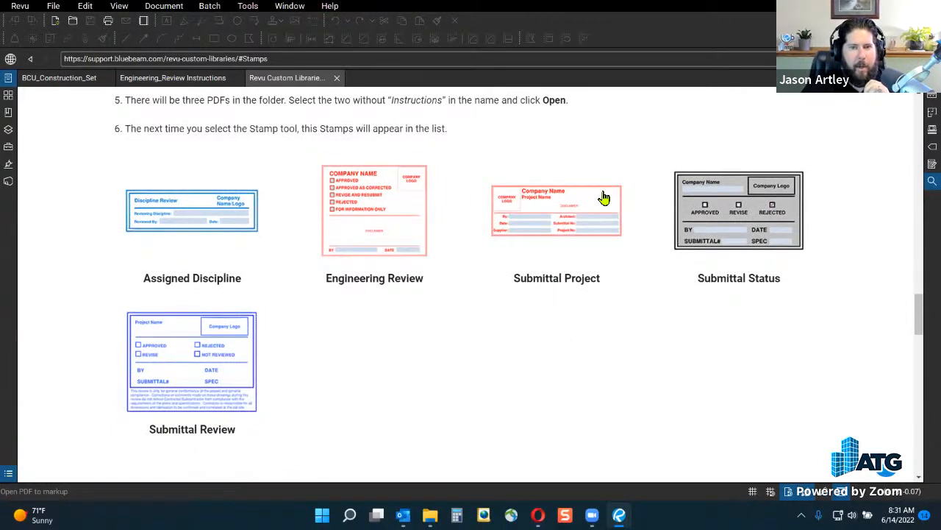
pyautogui.moveTo(390, 224)
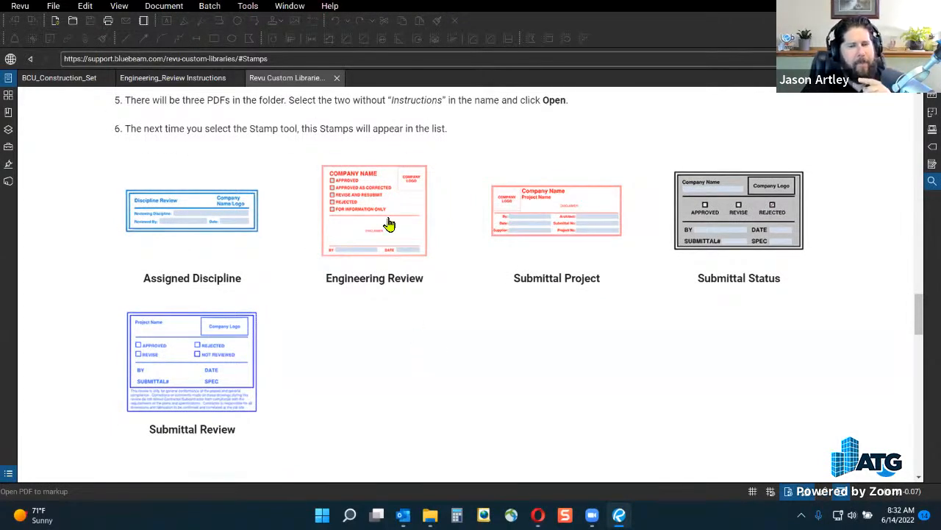
pyautogui.moveTo(441, 230)
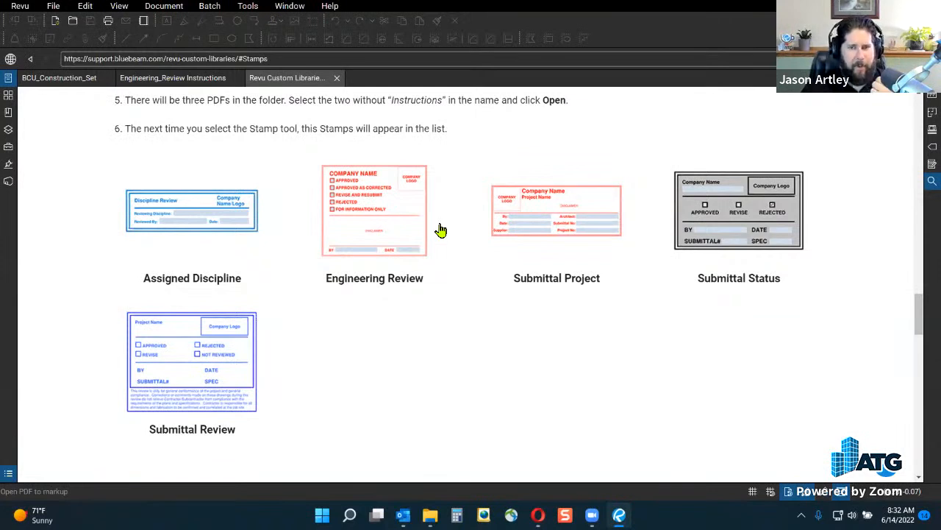
pyautogui.moveTo(665, 236)
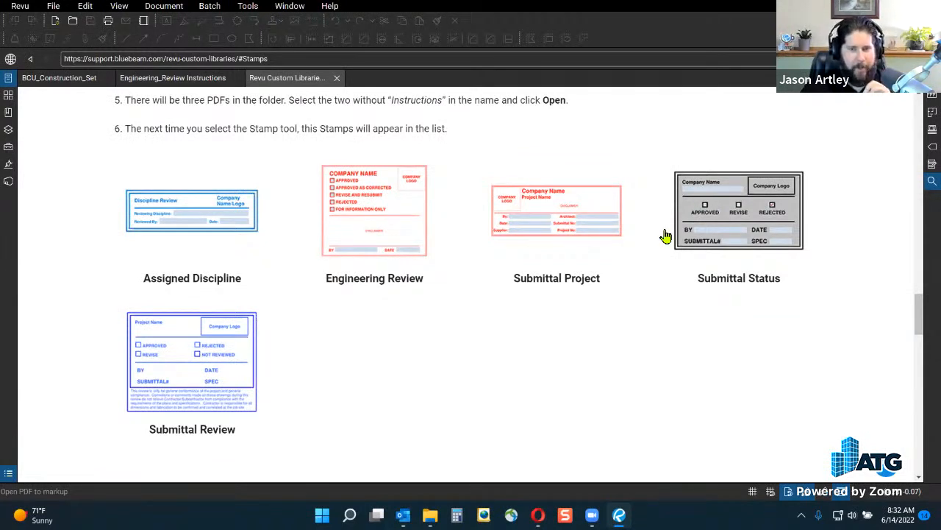
pyautogui.moveTo(550, 216)
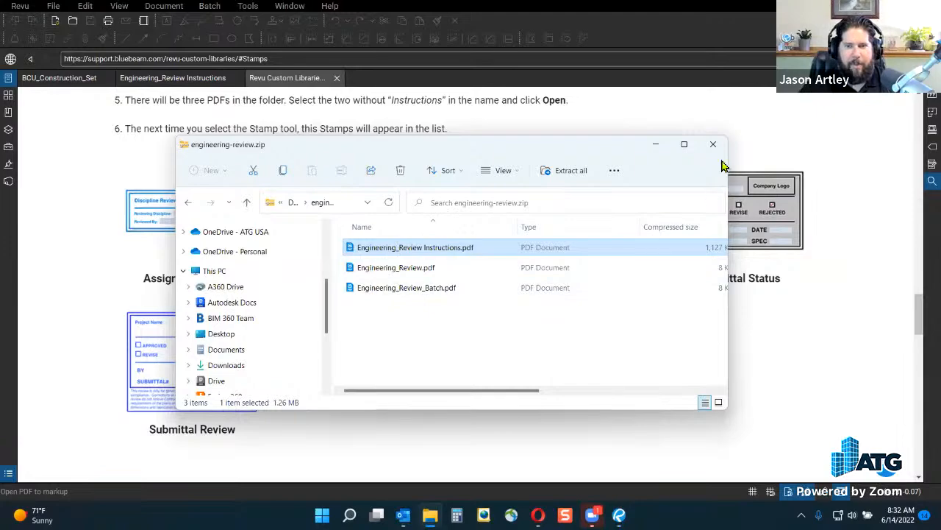
pyautogui.doubleClick(415, 248)
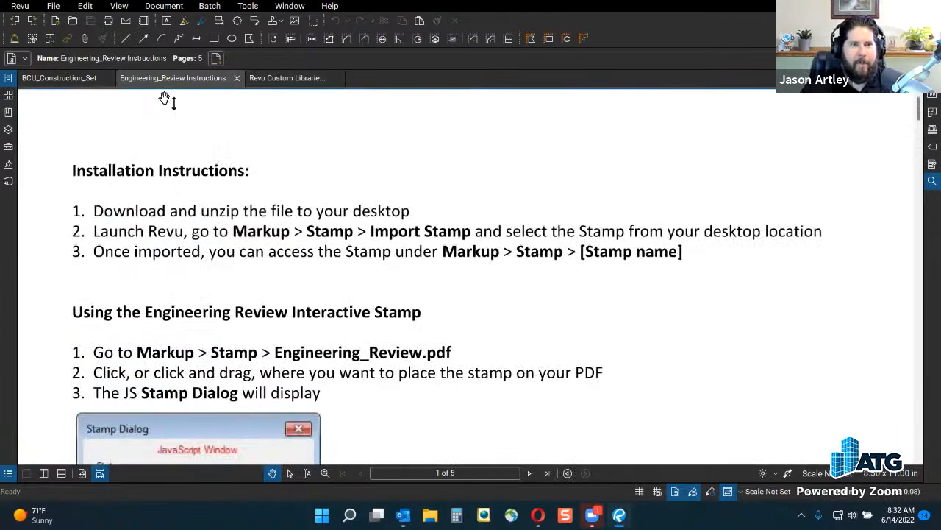
pyautogui.scroll(-3)
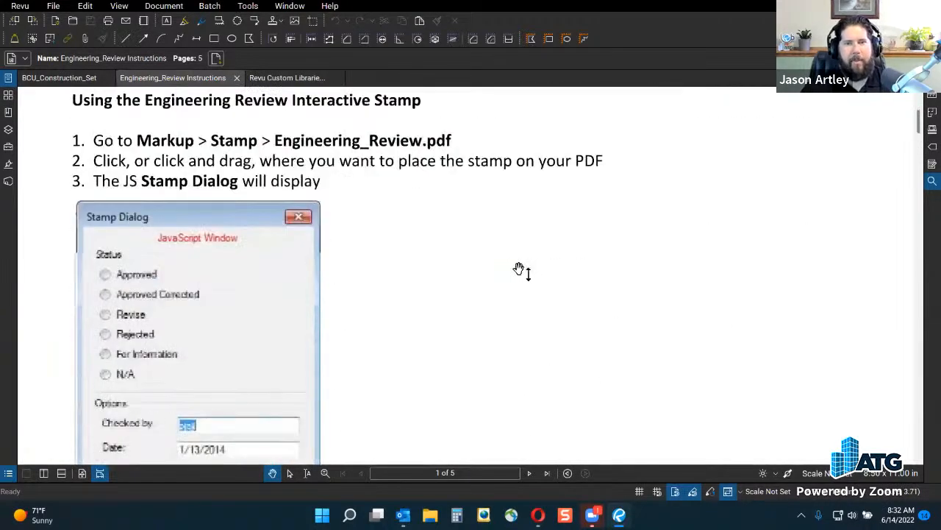
pyautogui.scroll(-3)
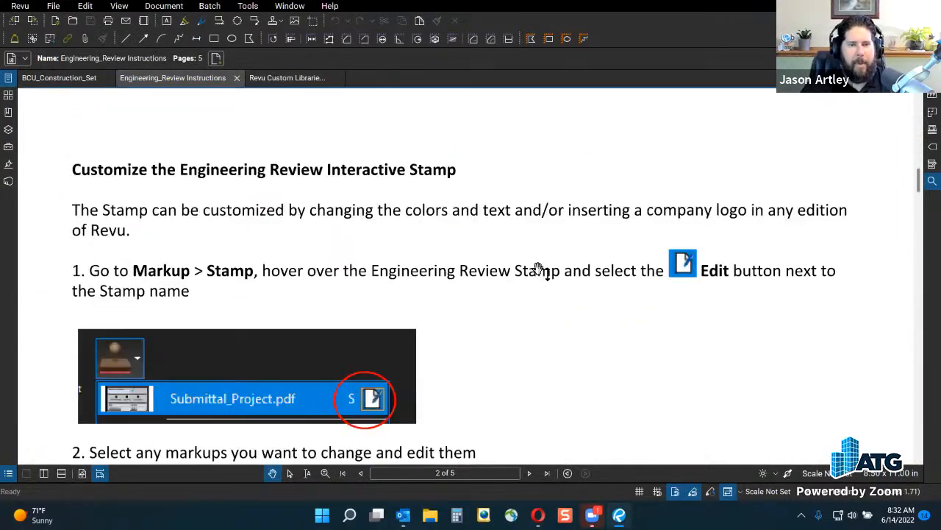
pyautogui.scroll(-3)
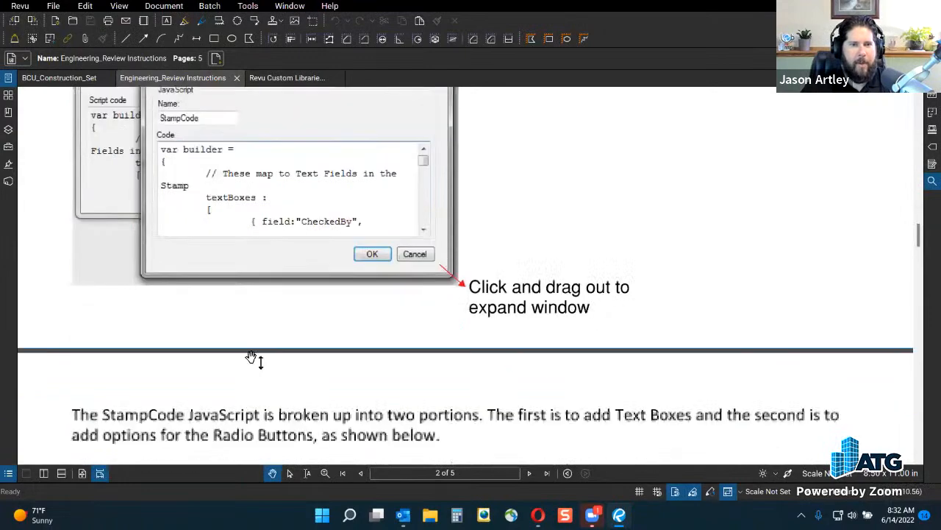
pyautogui.click(372, 253)
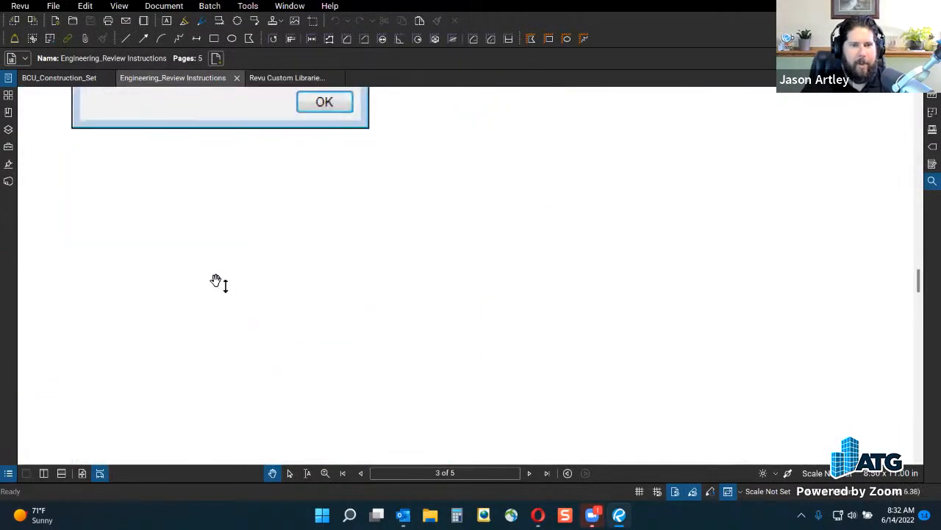
pyautogui.click(325, 101)
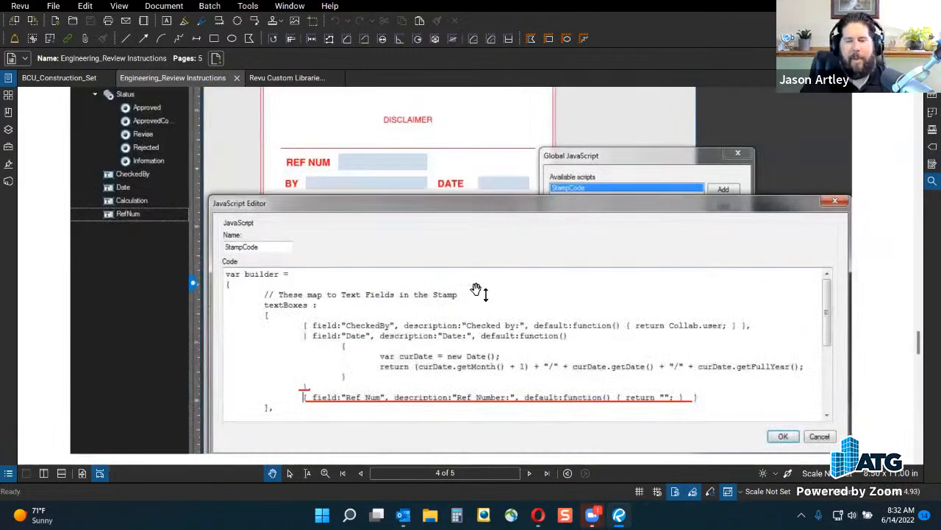
pyautogui.moveTo(592, 278)
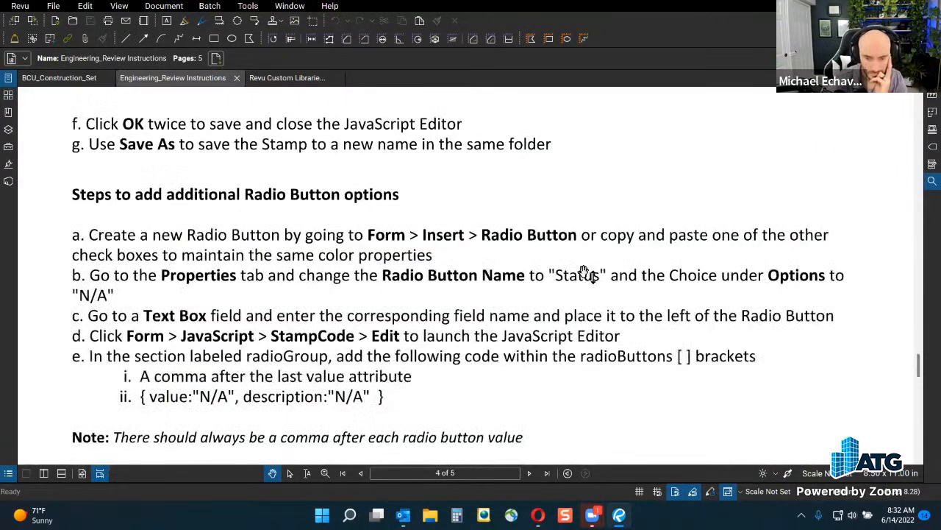
pyautogui.scroll(-3)
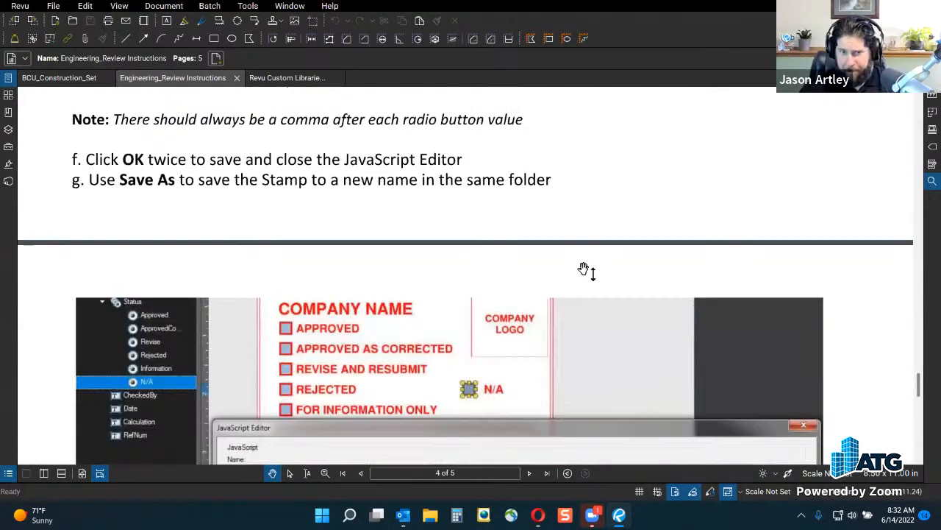
pyautogui.scroll(-3)
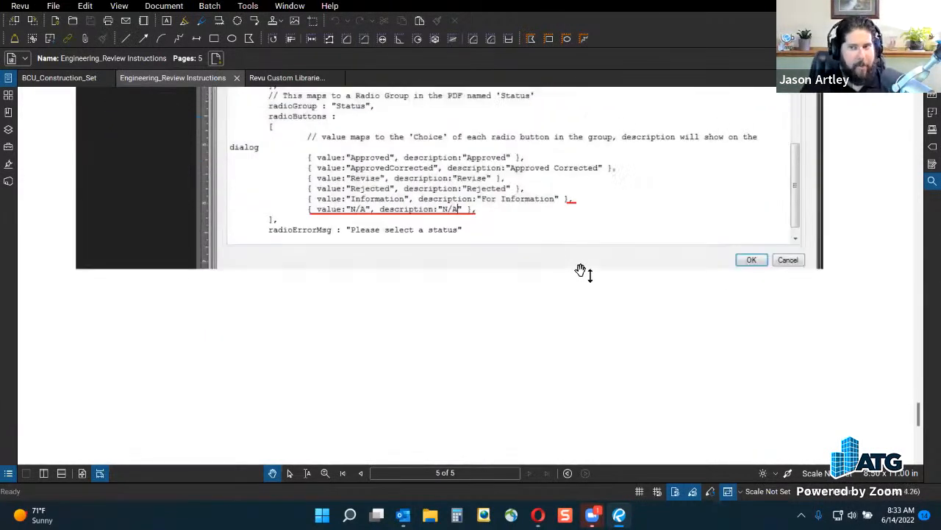
# Switch to the BCU_Construction_Set document tab to show its cover page.
pyautogui.click(751, 260)
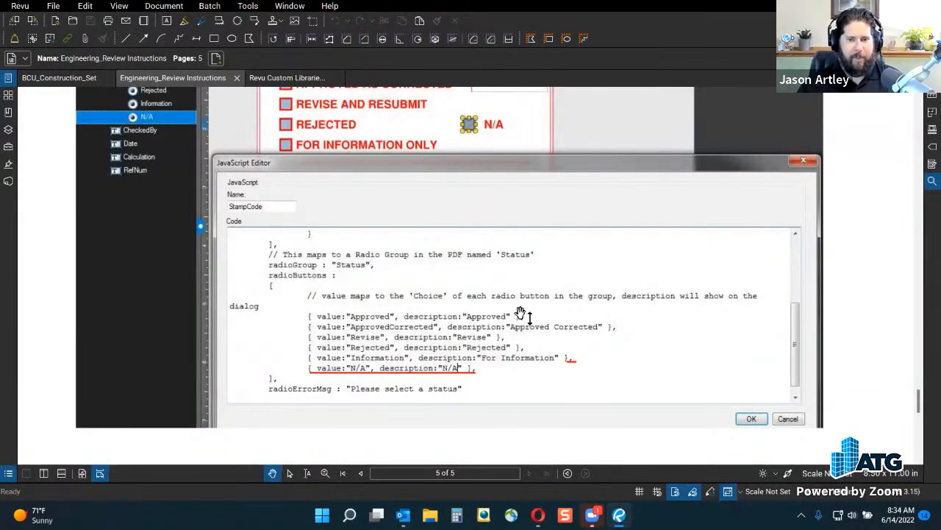
pyautogui.moveTo(388, 245)
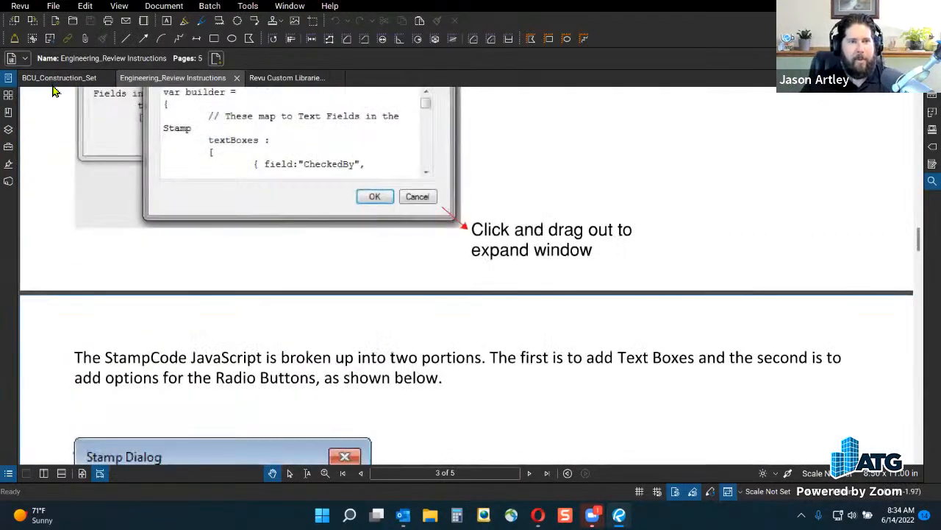
pyautogui.moveTo(59, 77)
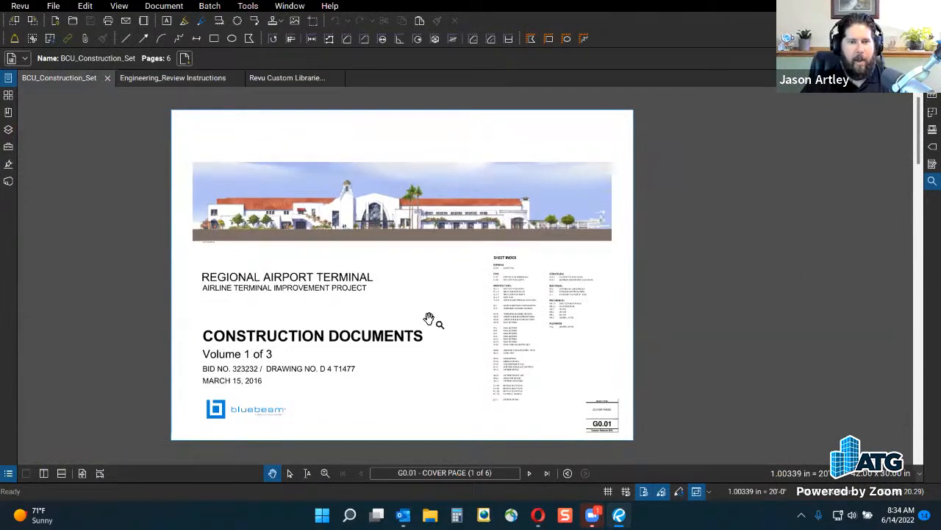
# Advance past sheet C1.07 to the C1.08 striping plan sheet.
pyautogui.click(529, 472)
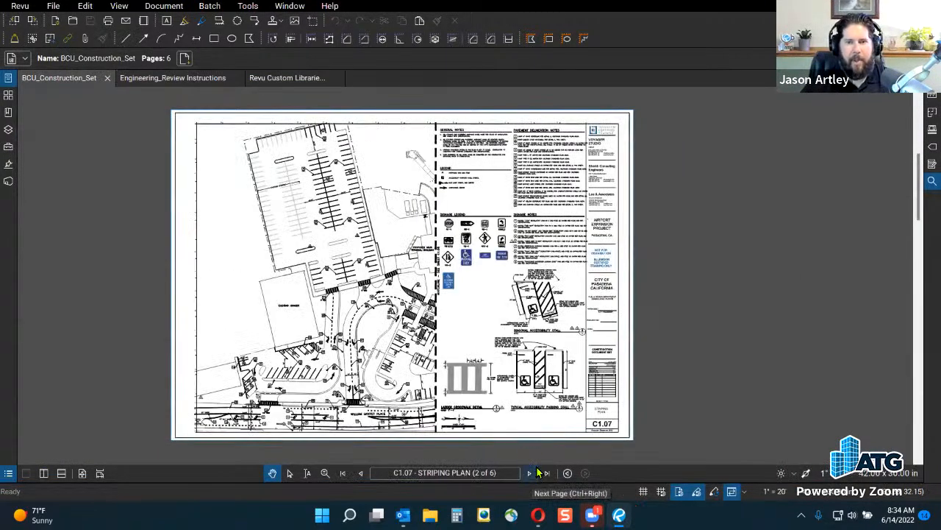
pyautogui.click(530, 473)
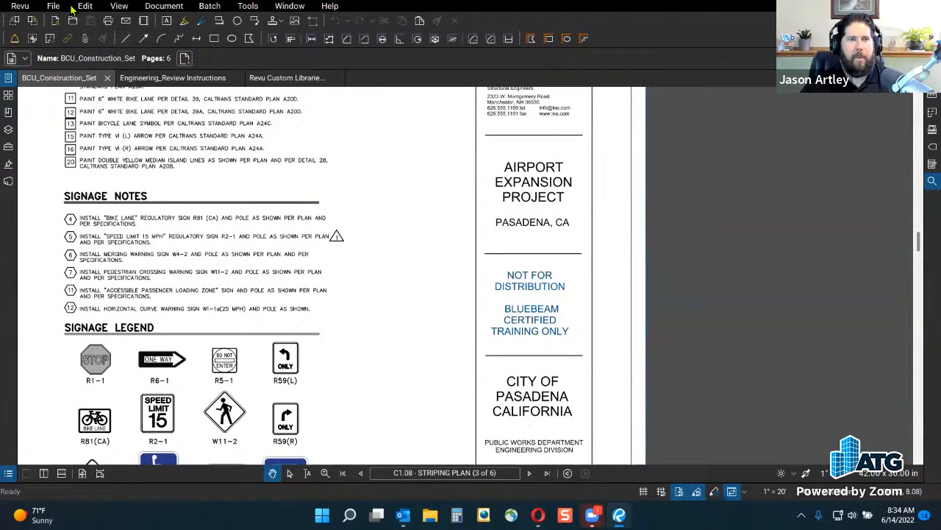
pyautogui.click(86, 6)
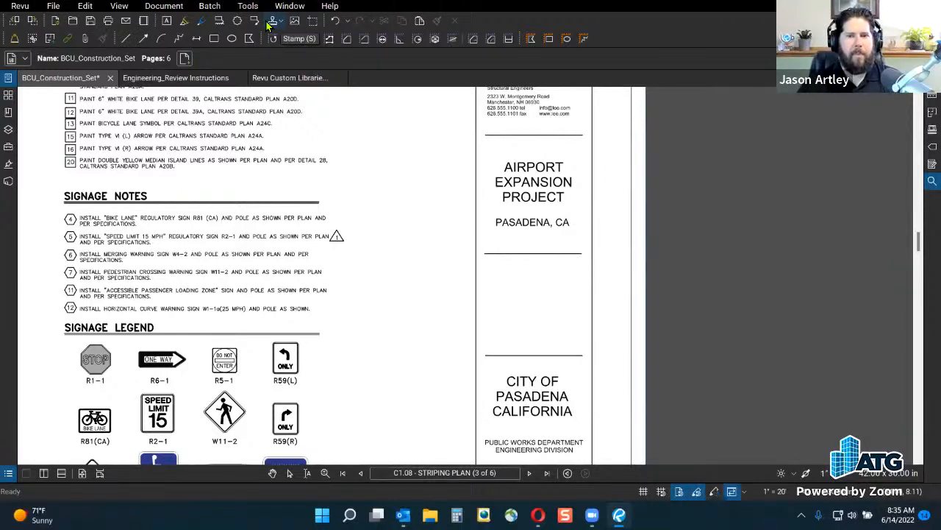
pyautogui.click(273, 21)
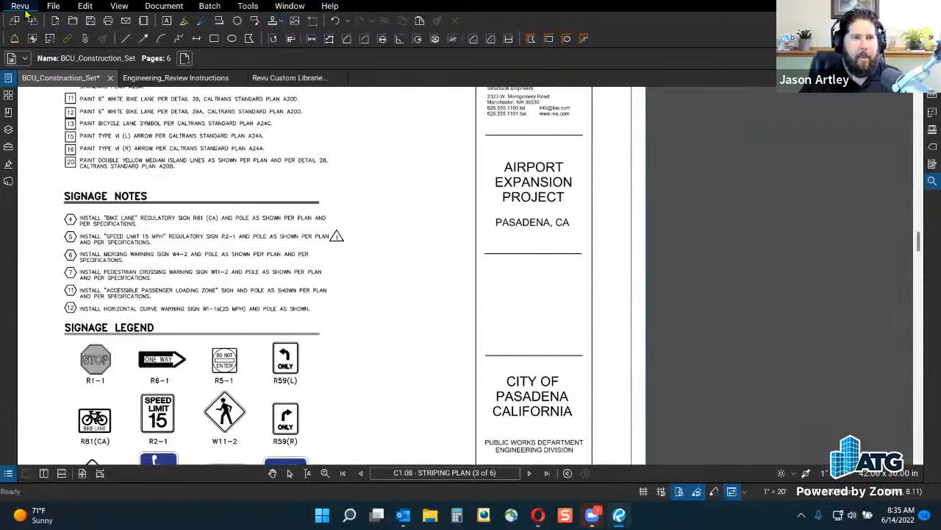
pyautogui.click(19, 6)
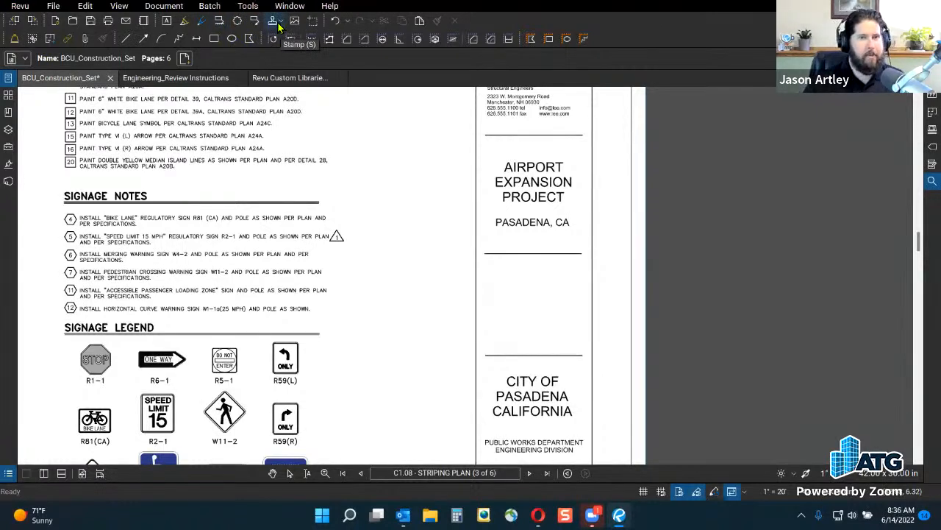
pyautogui.click(274, 21)
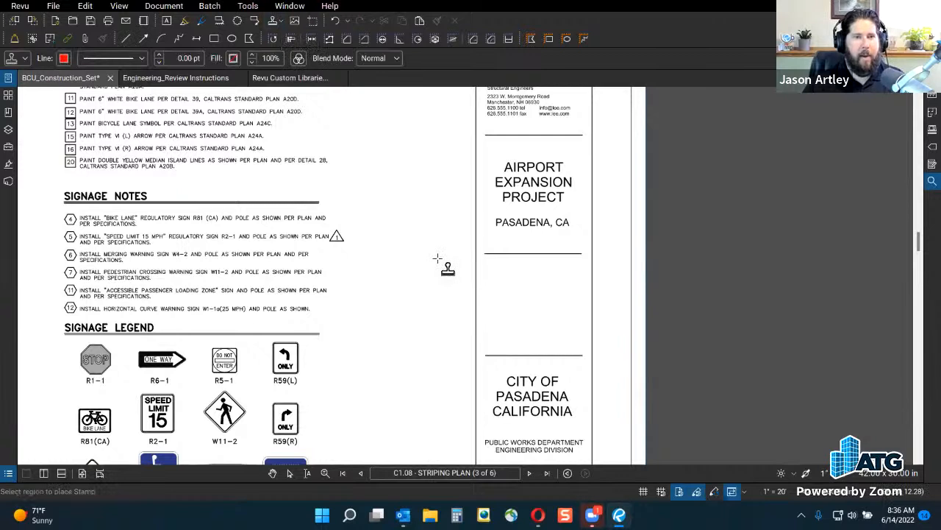
pyautogui.moveTo(360, 280)
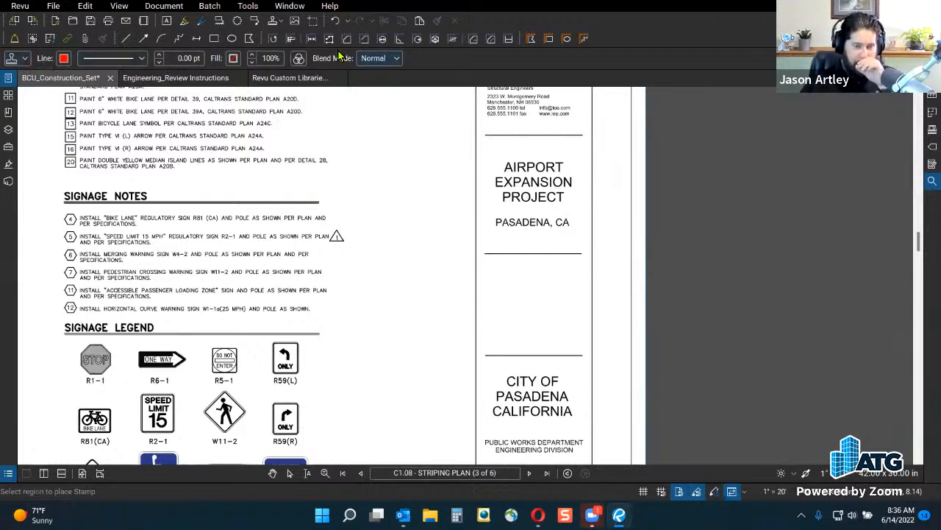
pyautogui.click(24, 58)
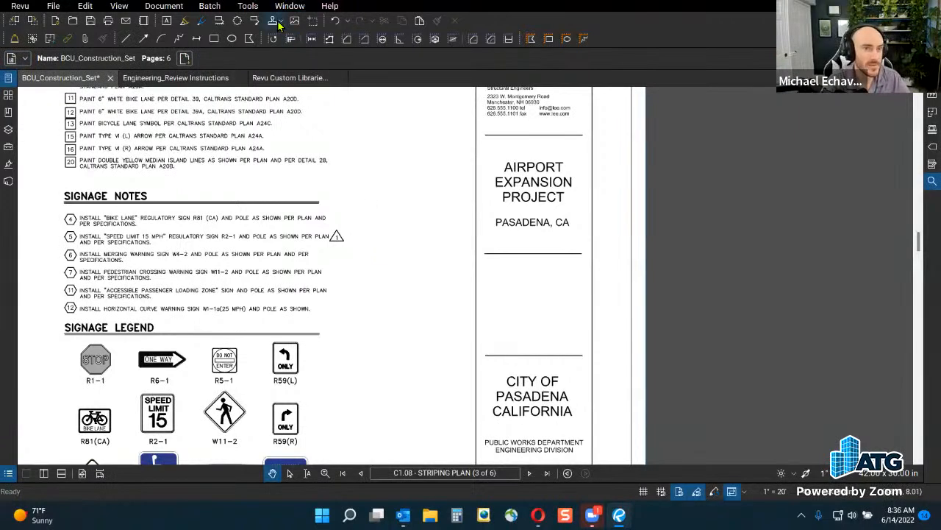
pyautogui.click(274, 19)
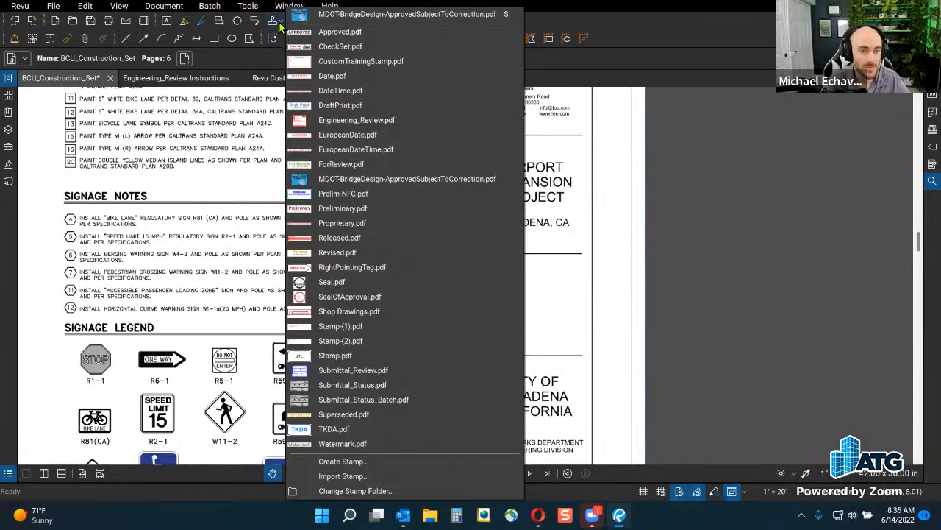
pyautogui.moveTo(382, 32)
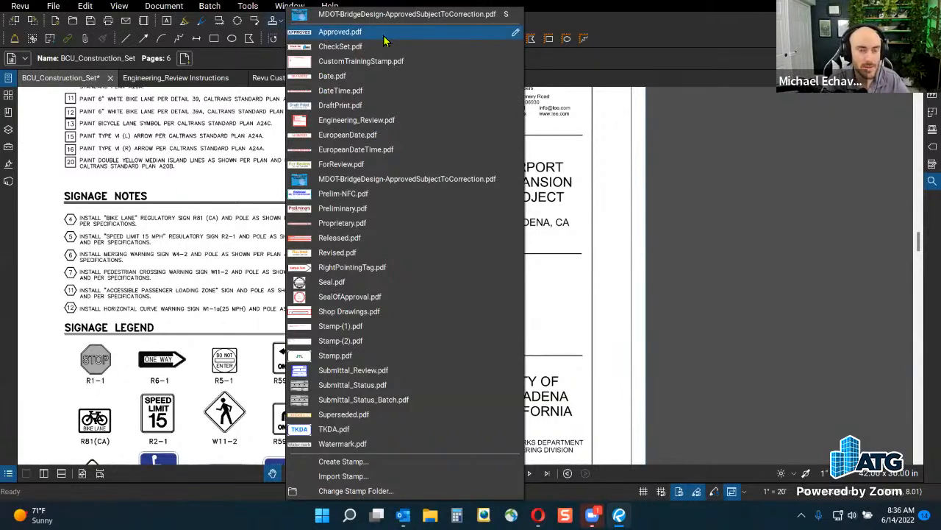
# Make Approved the current stamp, open and close the MDOT correction stamp, reopen stamps.
pyautogui.click(339, 32)
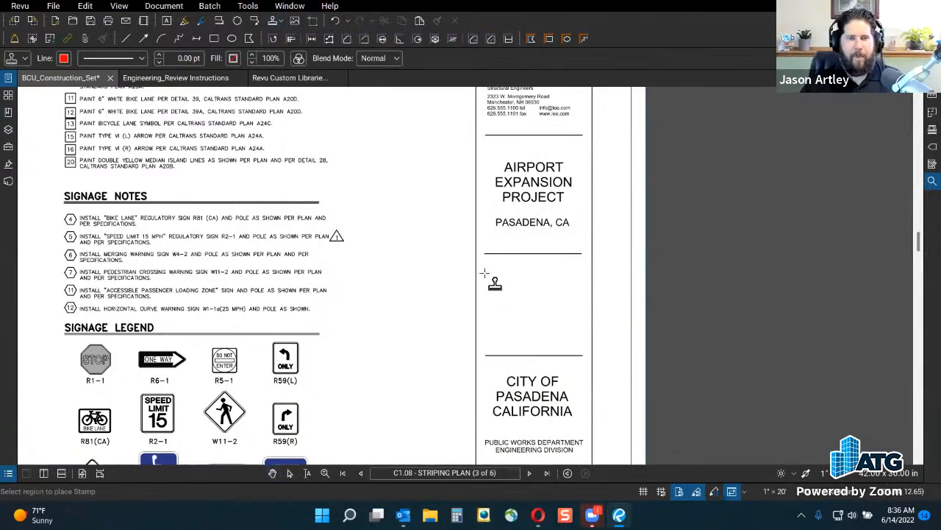
pyautogui.click(274, 26)
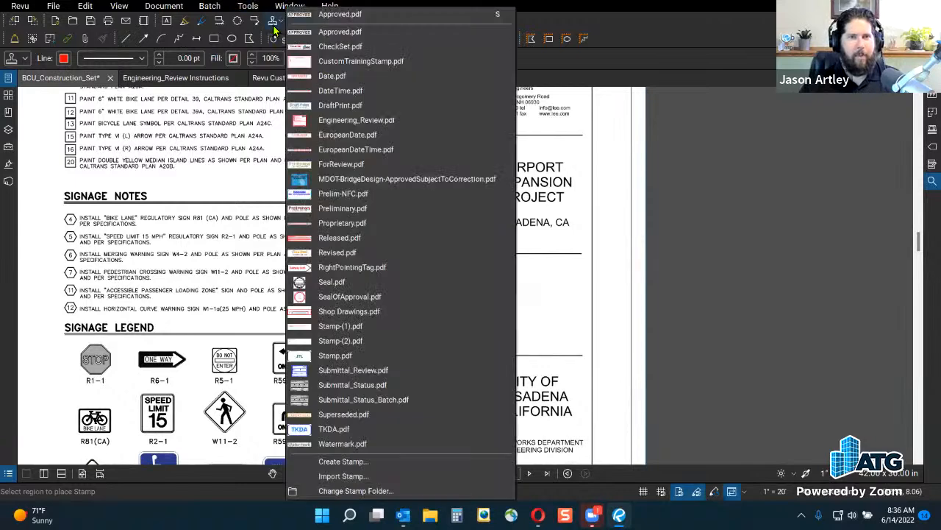
pyautogui.moveTo(342, 53)
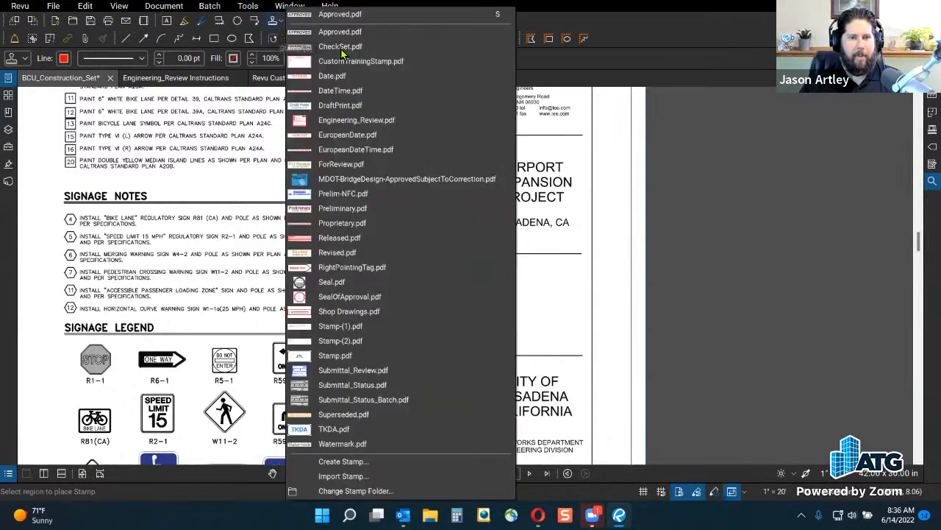
pyautogui.moveTo(361, 61)
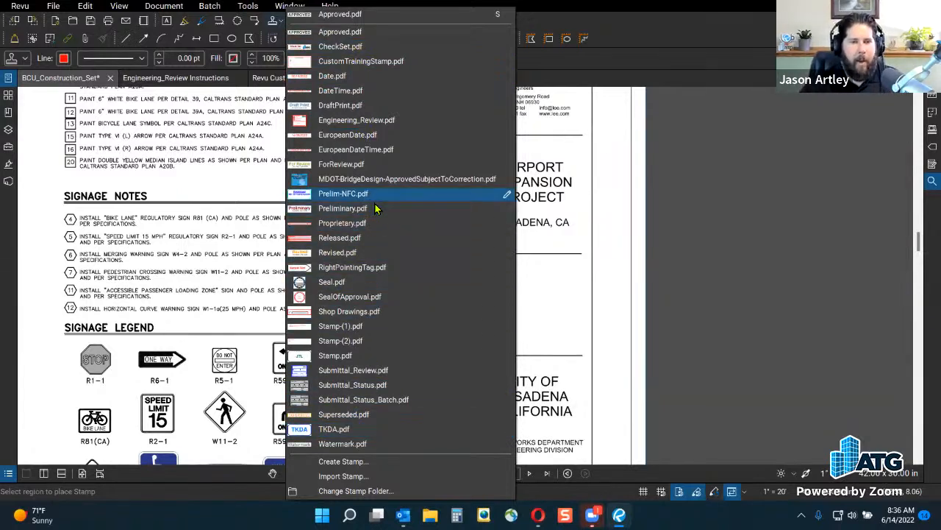
pyautogui.moveTo(553, 300)
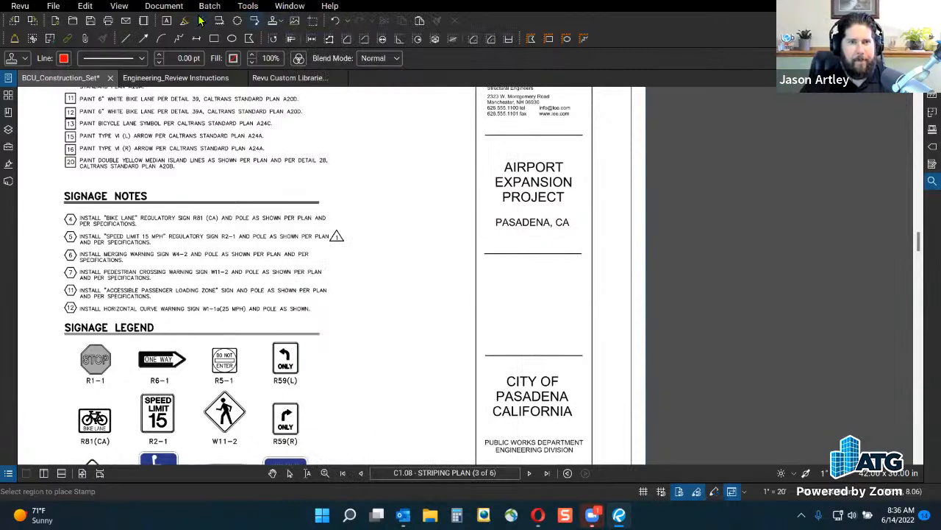
pyautogui.click(247, 6)
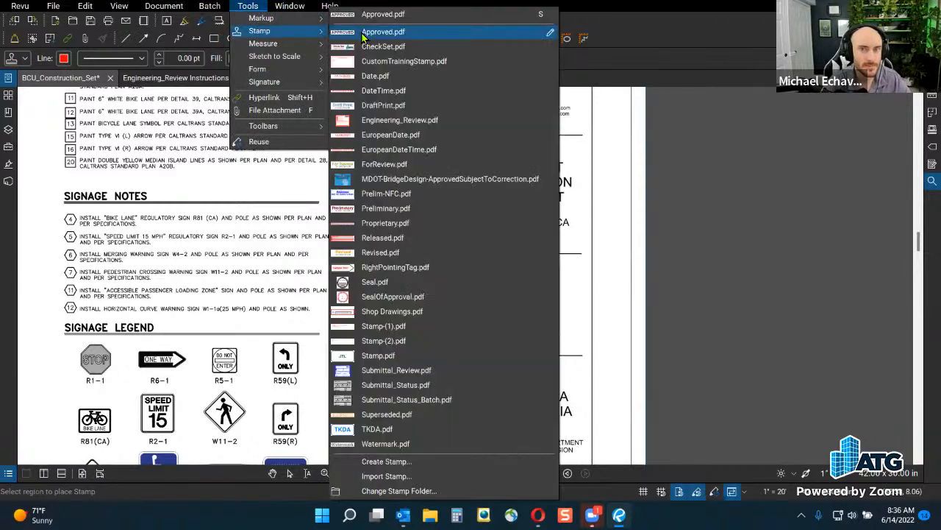
pyautogui.click(450, 179)
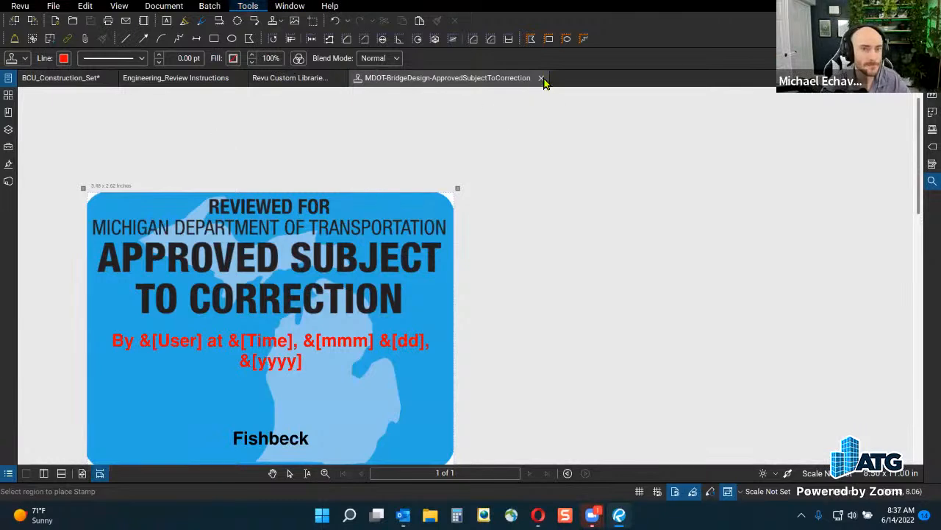
pyautogui.click(542, 78)
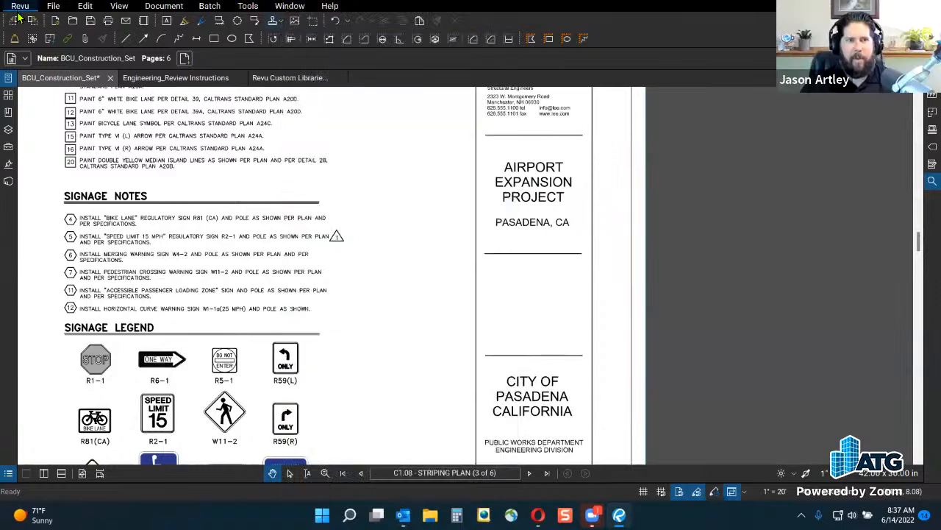
pyautogui.moveTo(273, 20)
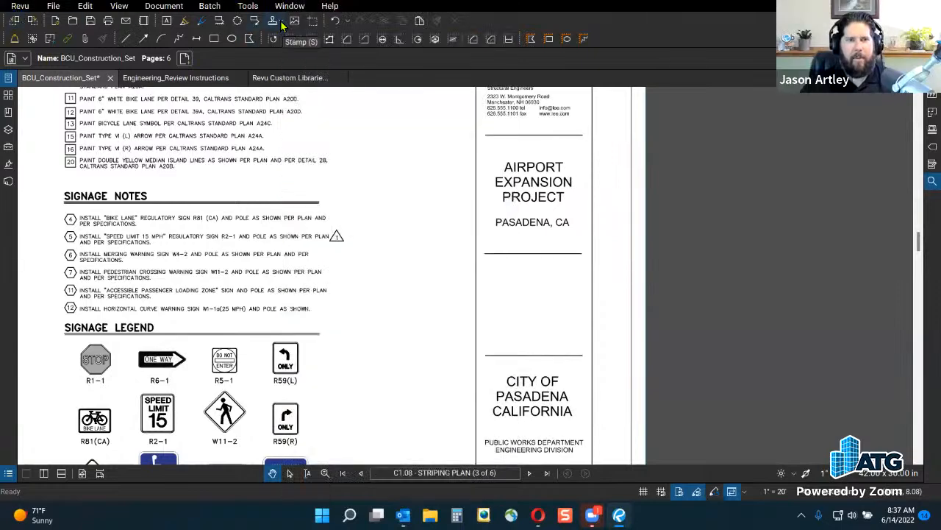
pyautogui.click(273, 21)
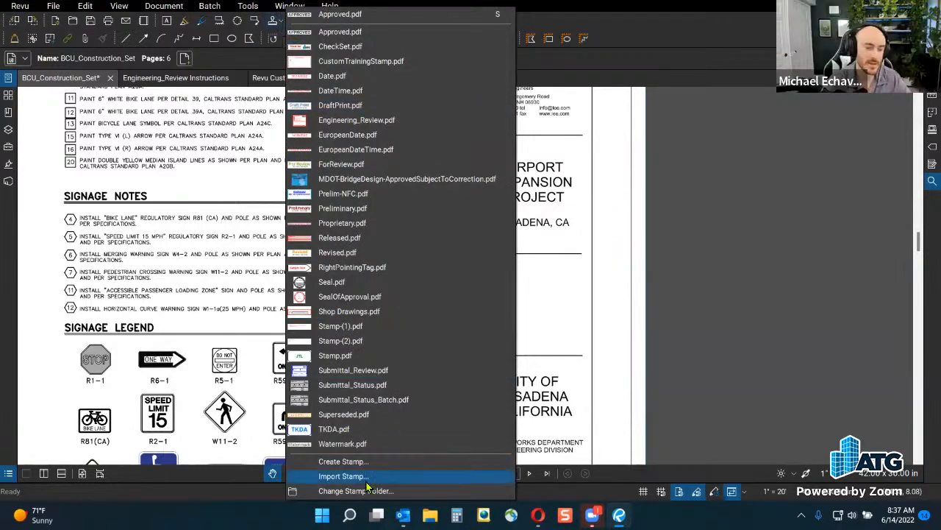
# Create a new 2 x 1 inch custom stamp with subject 'ATG Logo'.
pyautogui.click(344, 461)
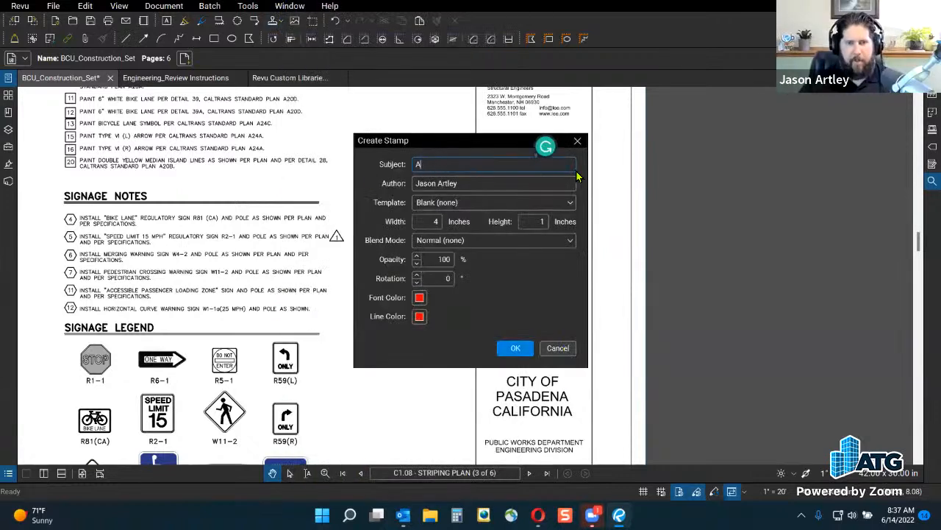
pyautogui.write('TG Logo')
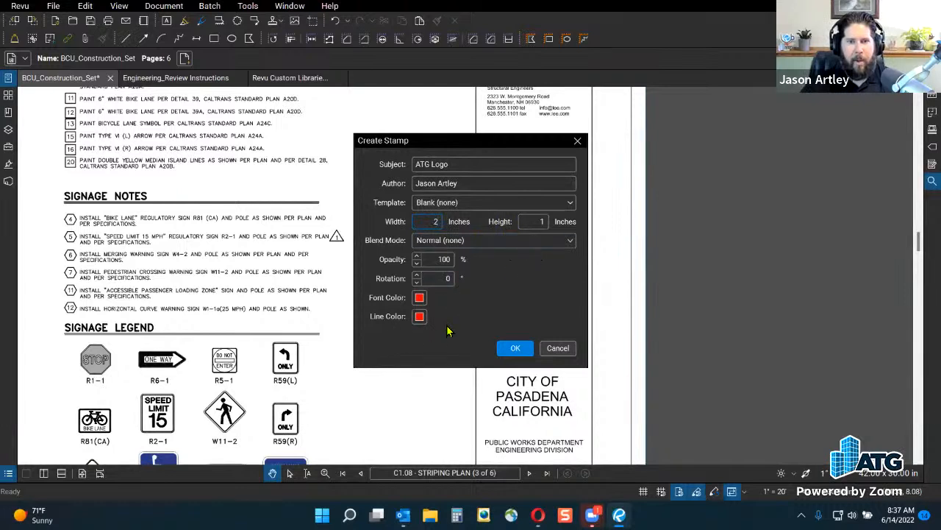
pyautogui.click(515, 348)
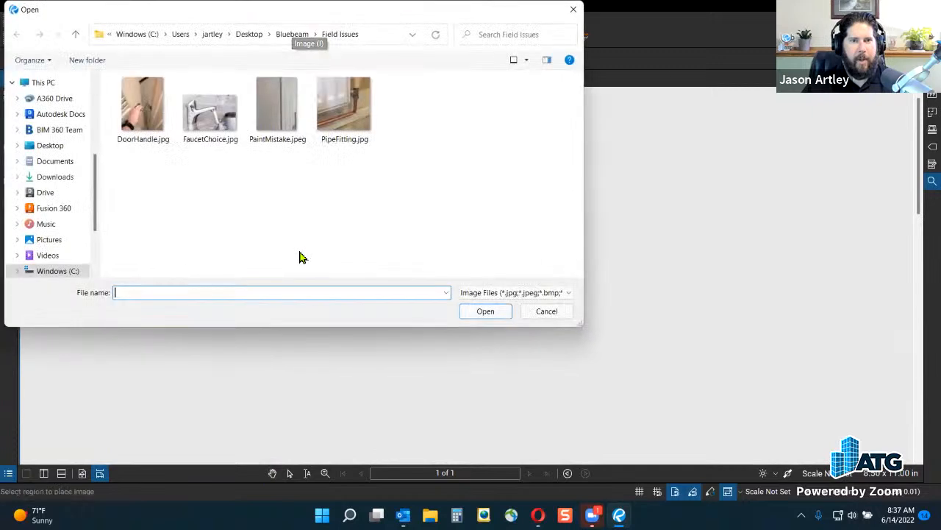
# Place ATGLogo.JPG from Desktop > Pictures into the ATG Logo stamp and save it.
pyautogui.click(49, 145)
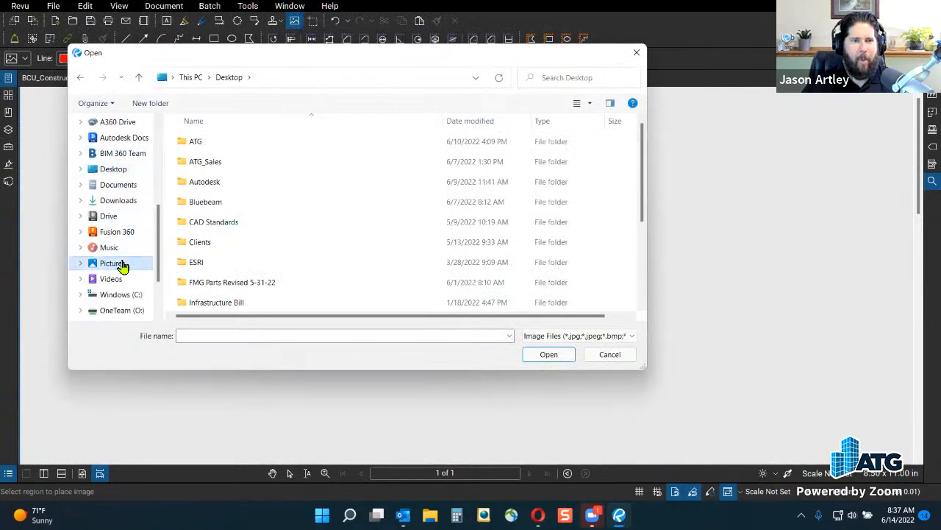
pyautogui.click(112, 263)
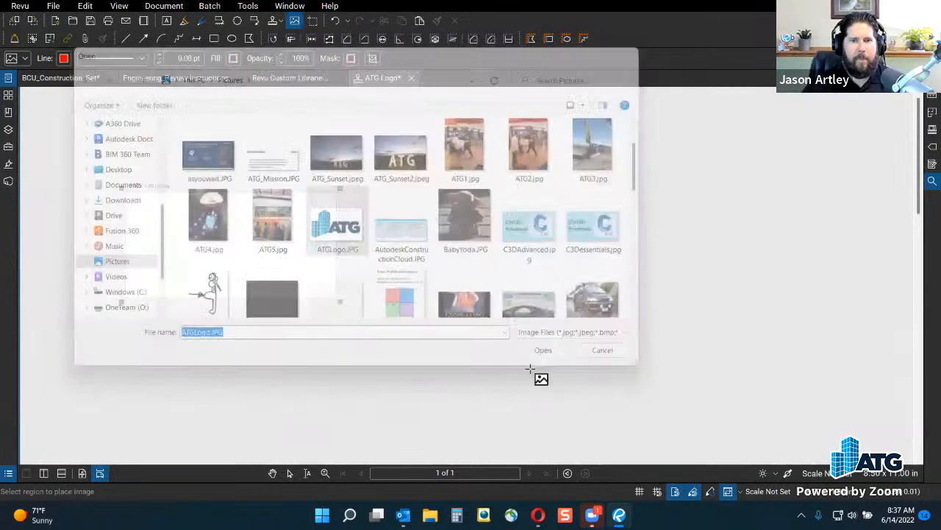
pyautogui.click(542, 350)
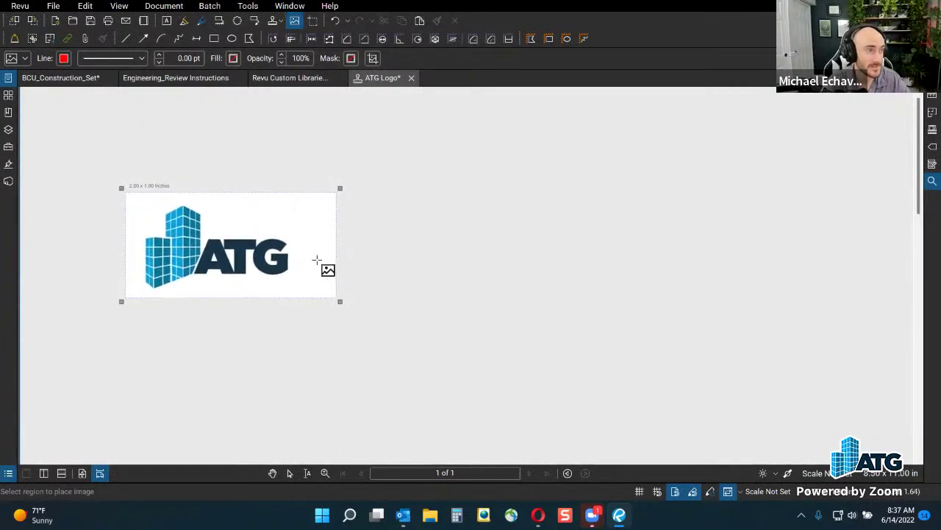
pyautogui.click(230, 245)
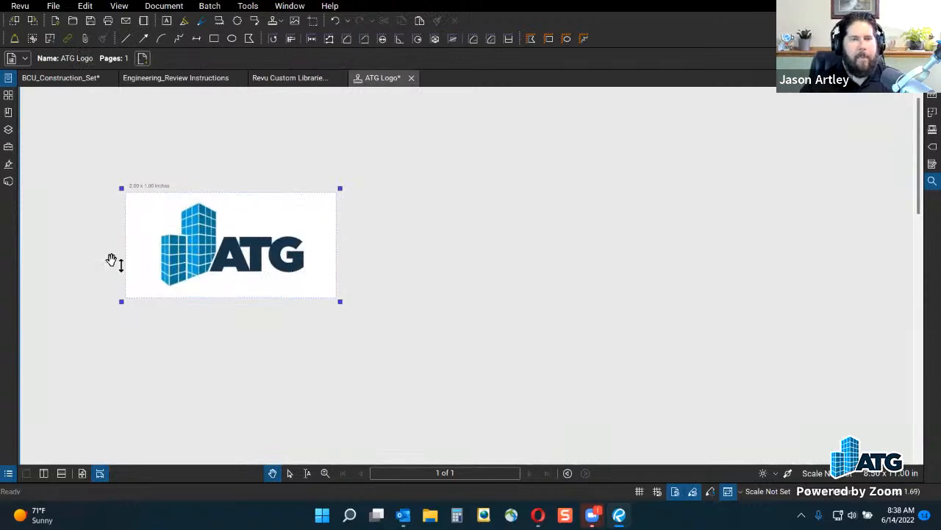
pyautogui.moveTo(90, 20)
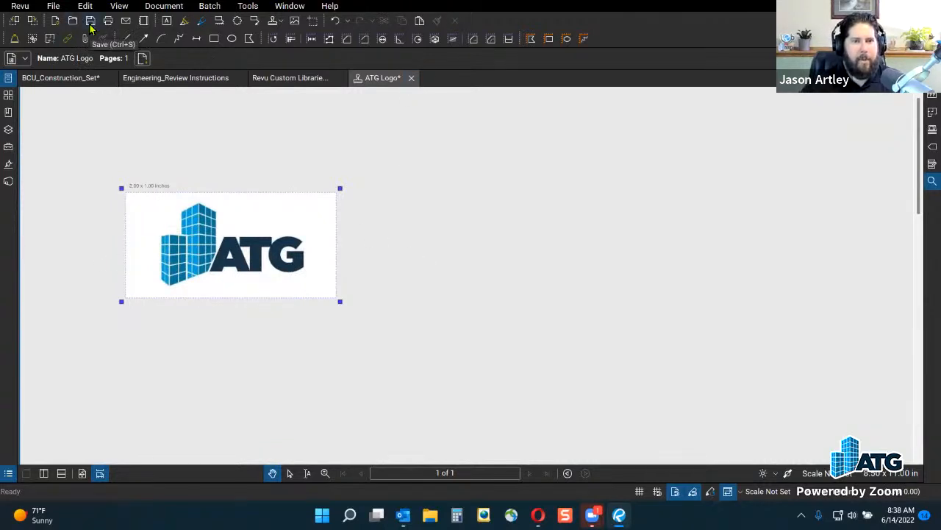
pyautogui.click(91, 20)
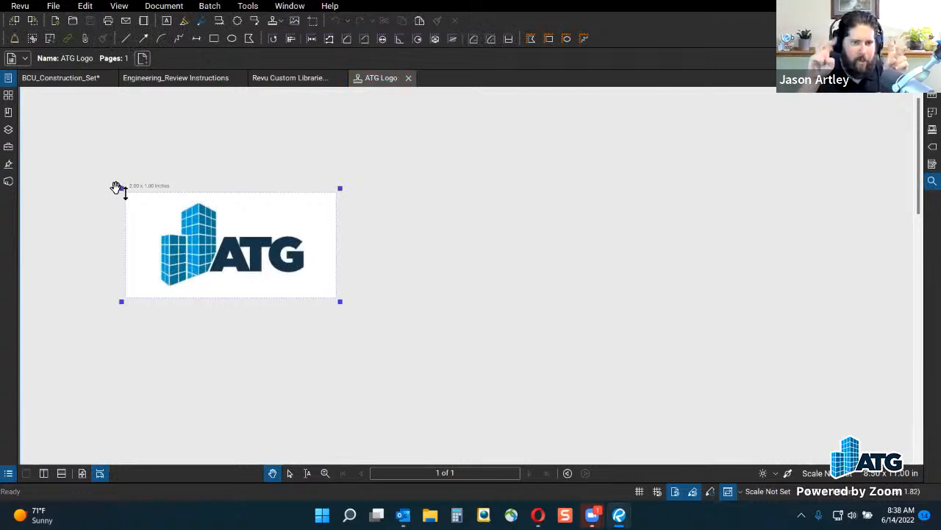
pyautogui.moveTo(310, 252)
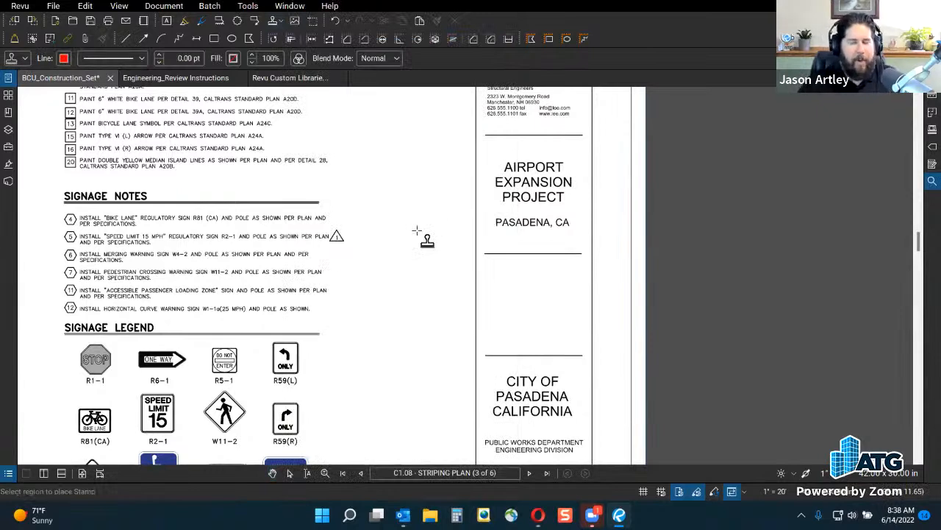
pyautogui.moveTo(487, 282)
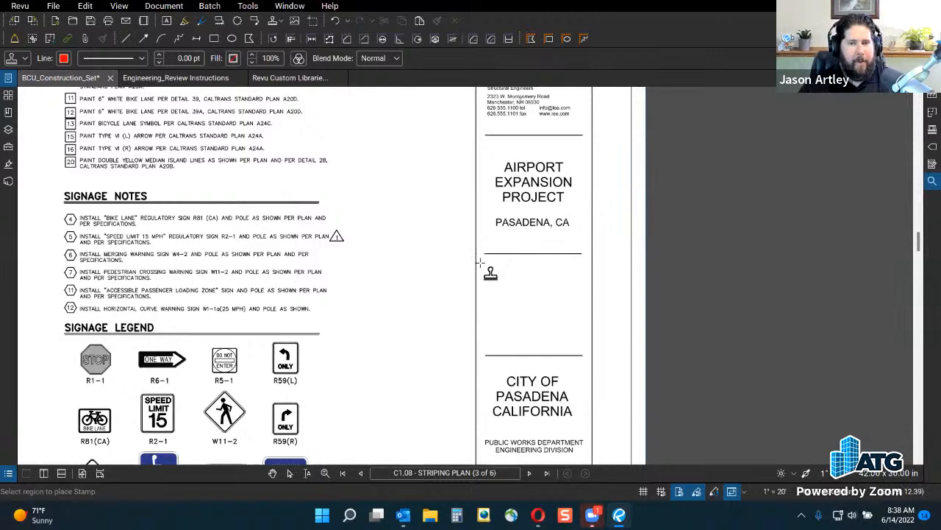
# Stamp the ATG logo into the title block's blank space and again beside the signage legend.
pyautogui.moveTo(479, 264); pyautogui.dragTo(548, 294)
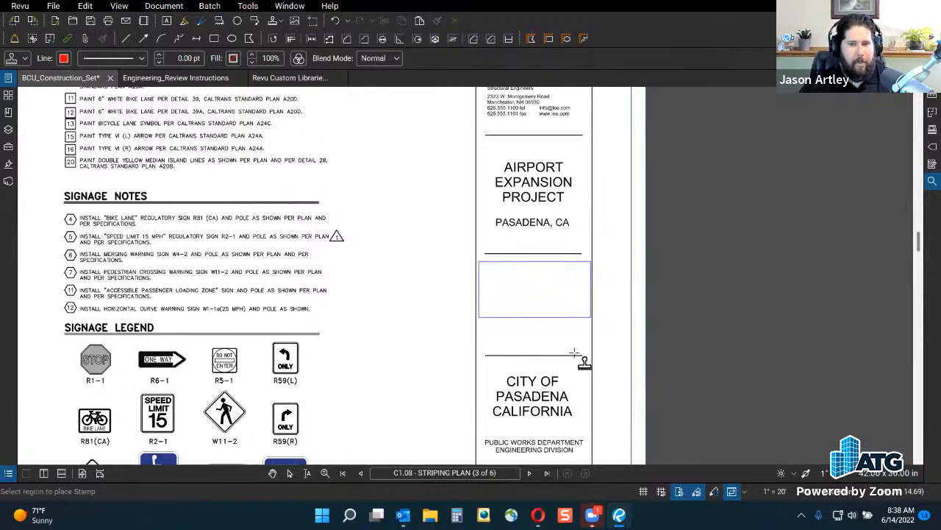
pyautogui.click(534, 289)
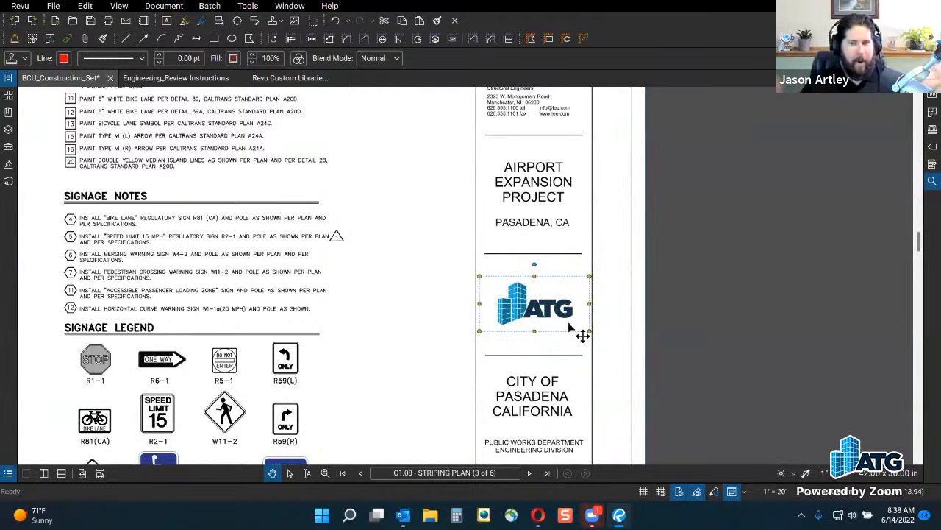
pyautogui.moveTo(606, 323)
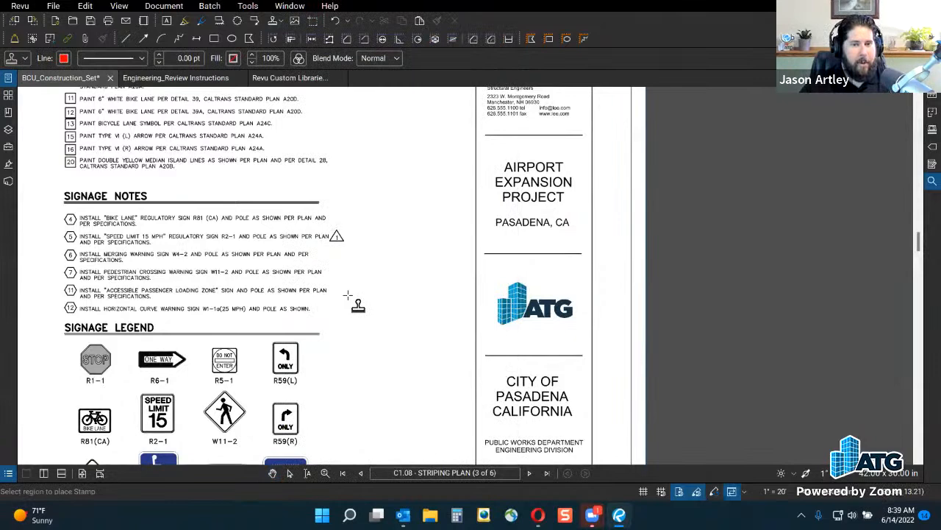
pyautogui.click(346, 294)
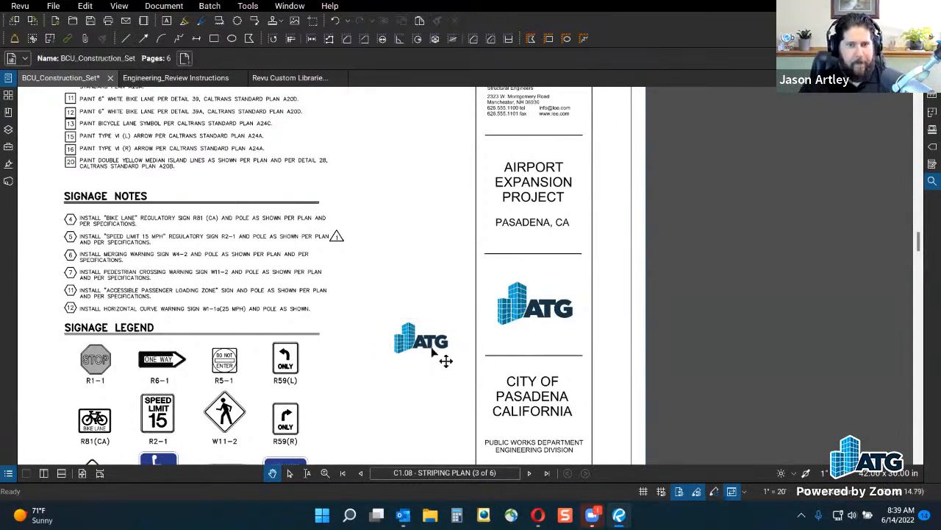
# Lock the small ATG logo from its context menu, then bring up its options again.
pyautogui.click(421, 341)
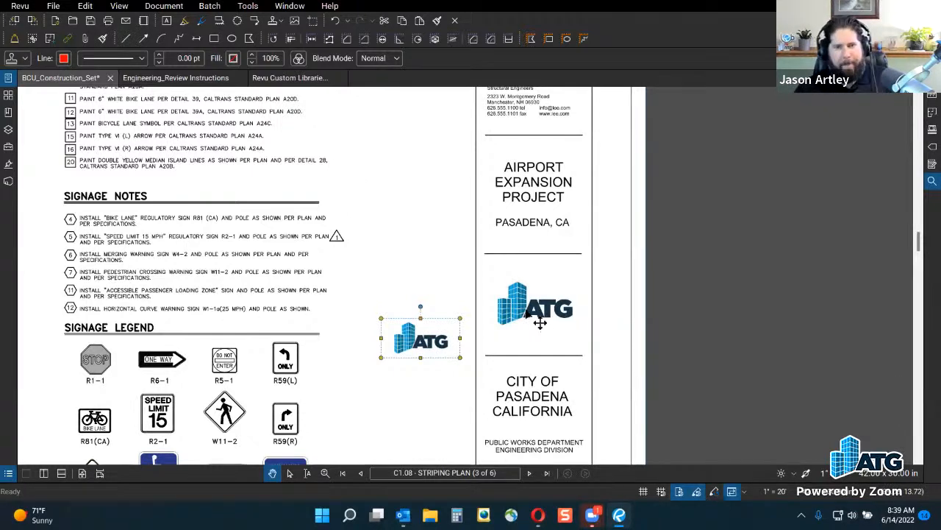
pyautogui.rightClick(421, 336)
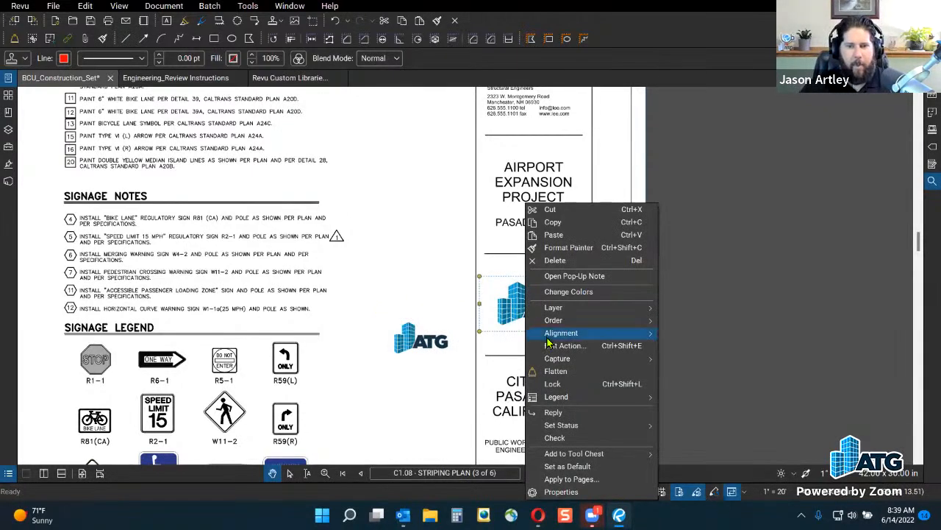
pyautogui.moveTo(607, 466)
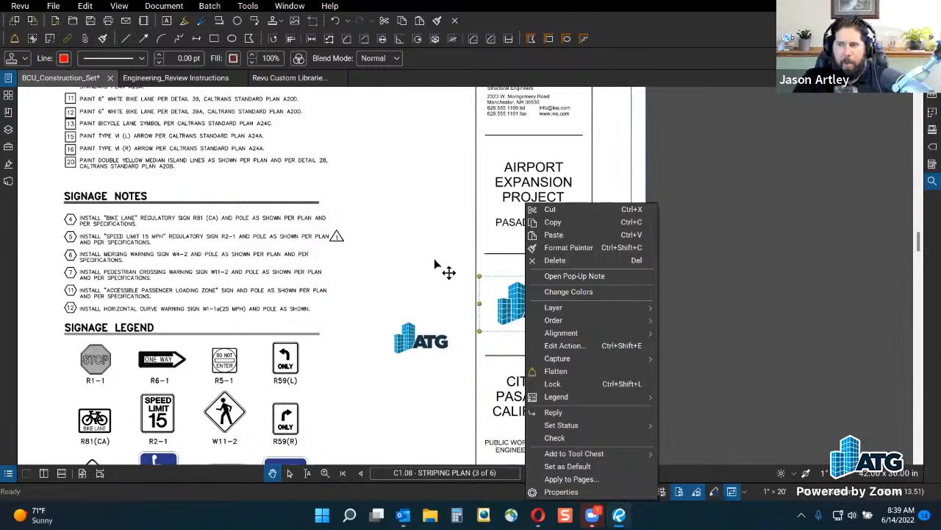
pyautogui.moveTo(553, 383)
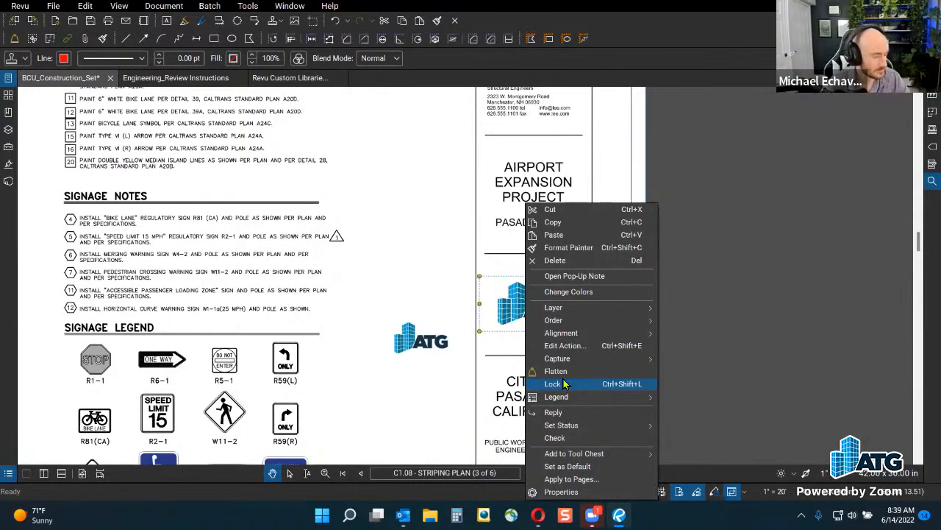
pyautogui.click(552, 383)
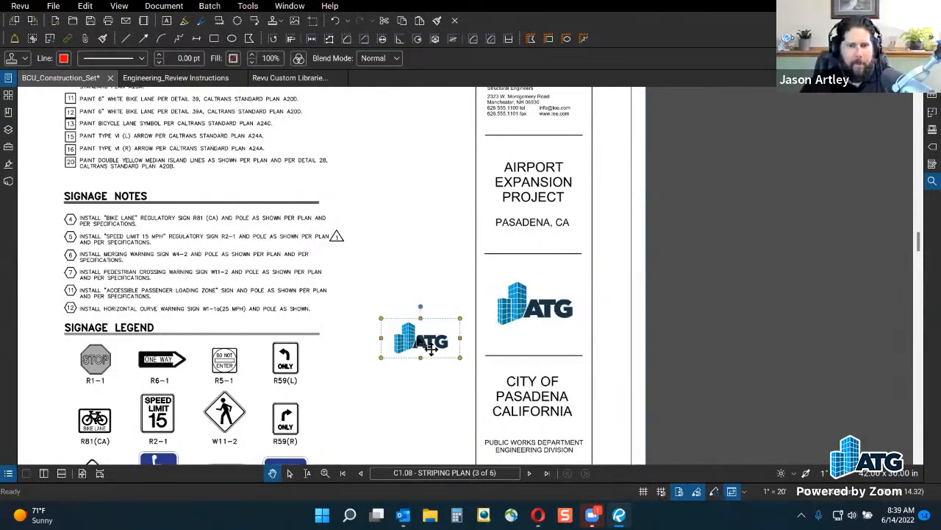
pyautogui.rightClick(421, 338)
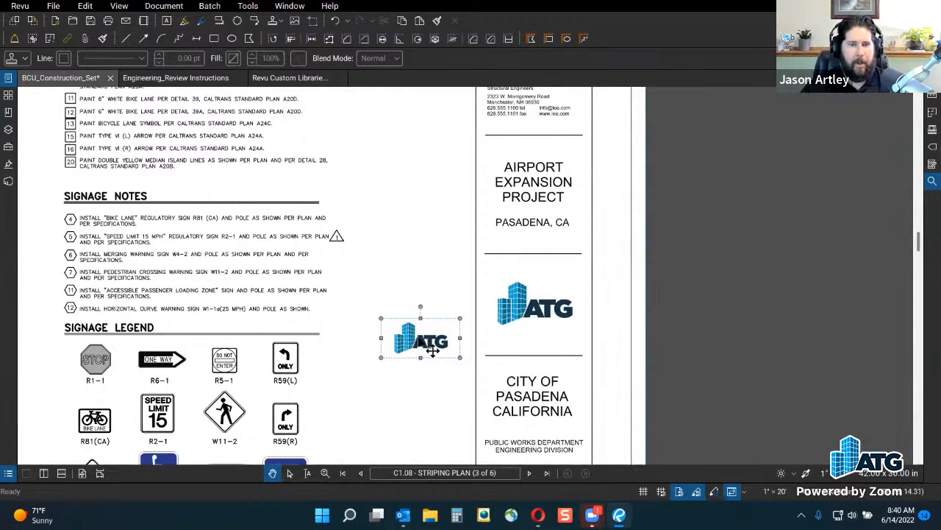
pyautogui.rightClick(420, 339)
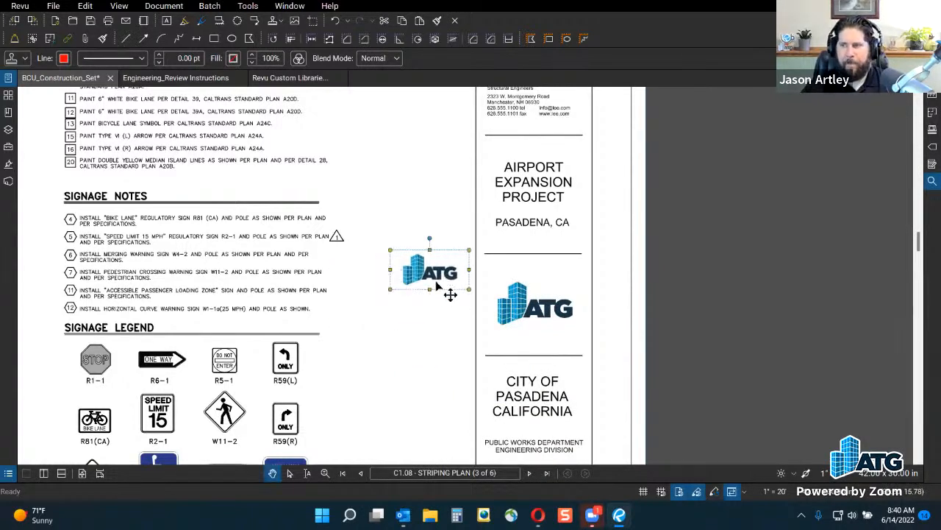
pyautogui.moveTo(431, 399)
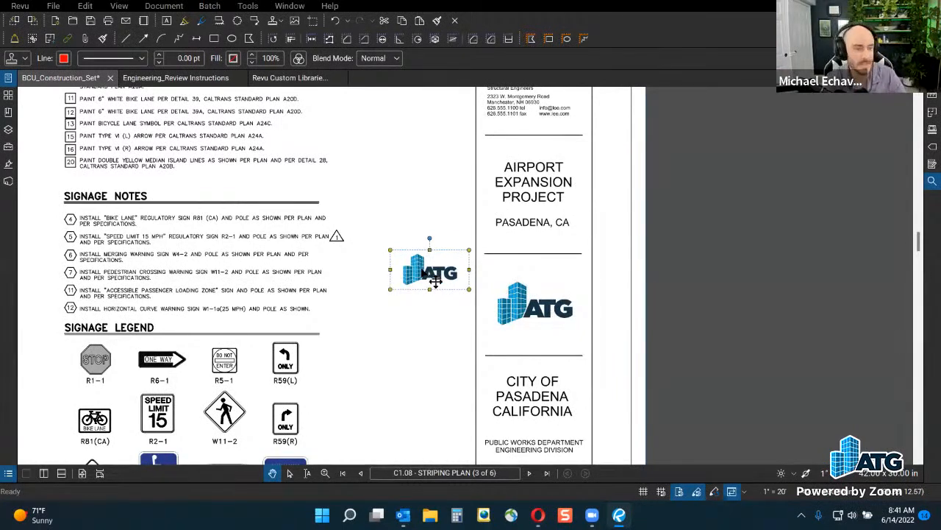
# Drag the small ATG logo up level with the Signage Notes heading.
pyautogui.moveTo(429, 272); pyautogui.dragTo(402, 230)
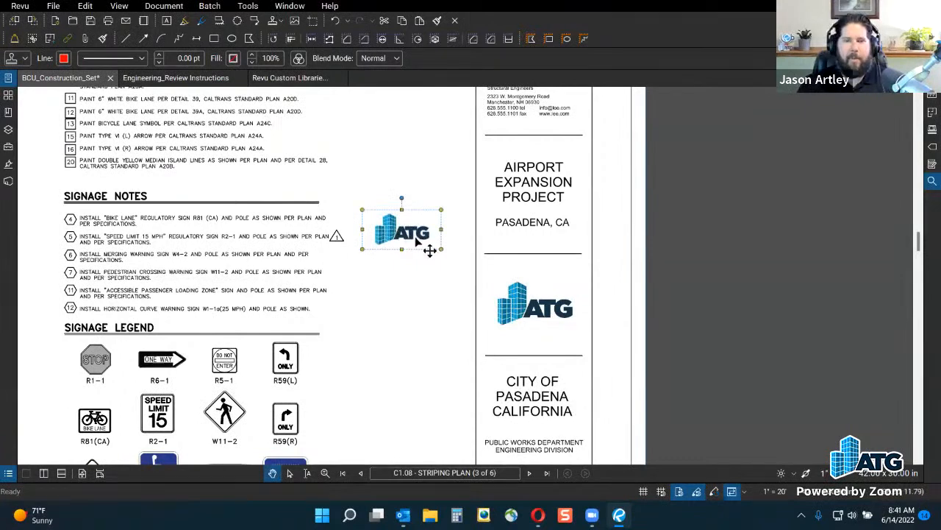
pyautogui.moveTo(432, 240)
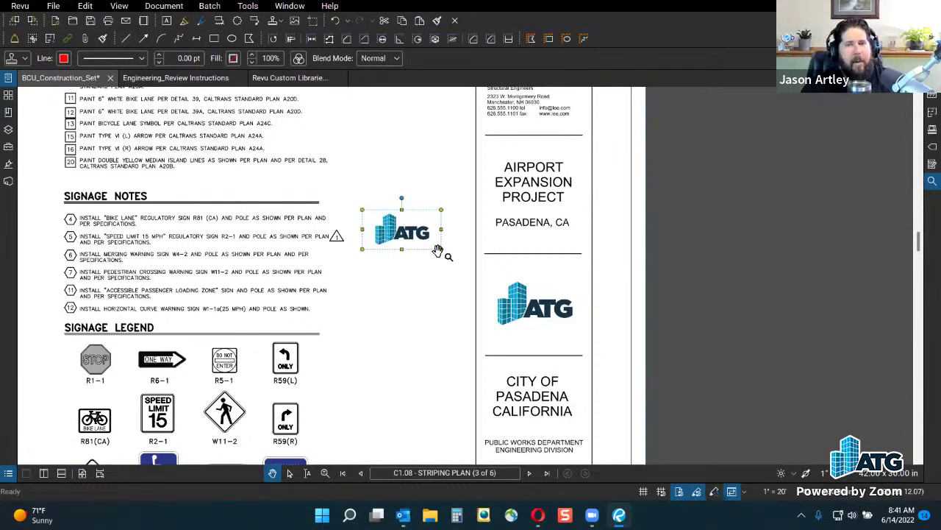
pyautogui.moveTo(445, 393)
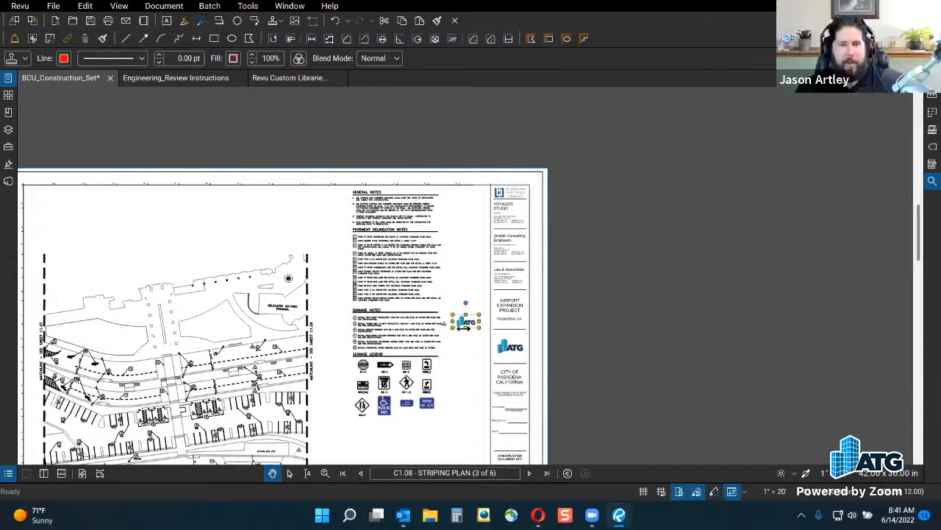
pyautogui.moveTo(455, 328)
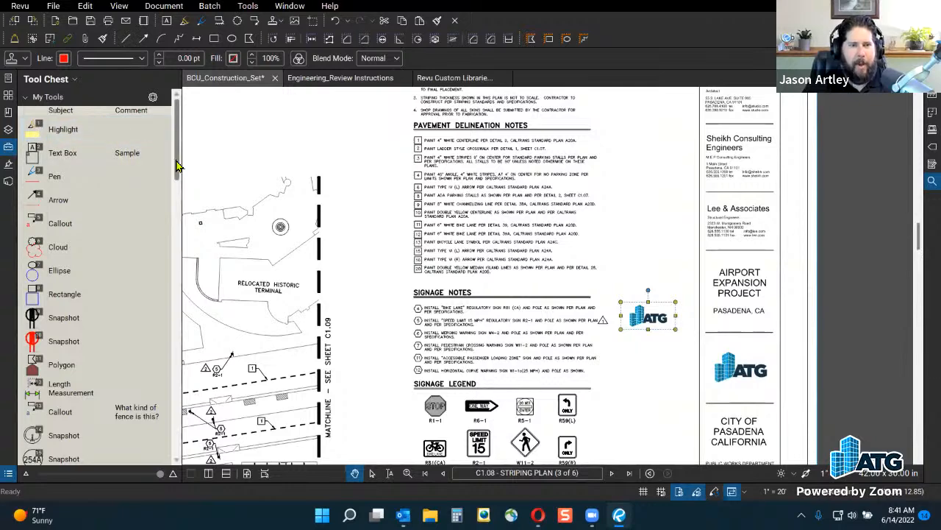
# Scroll through the Tool Chest's Recent Tools, Architect, Contractor and Engineer Review sets.
pyautogui.scroll(-3)
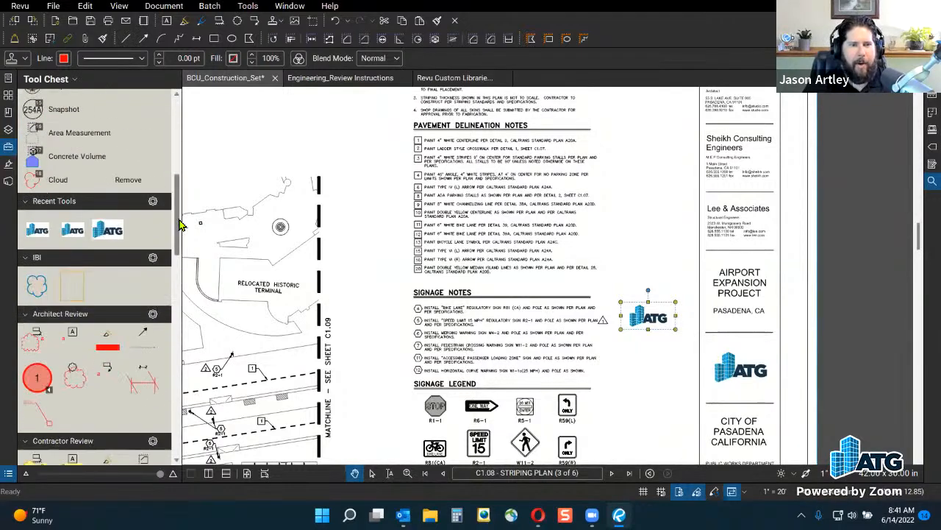
pyautogui.scroll(-3)
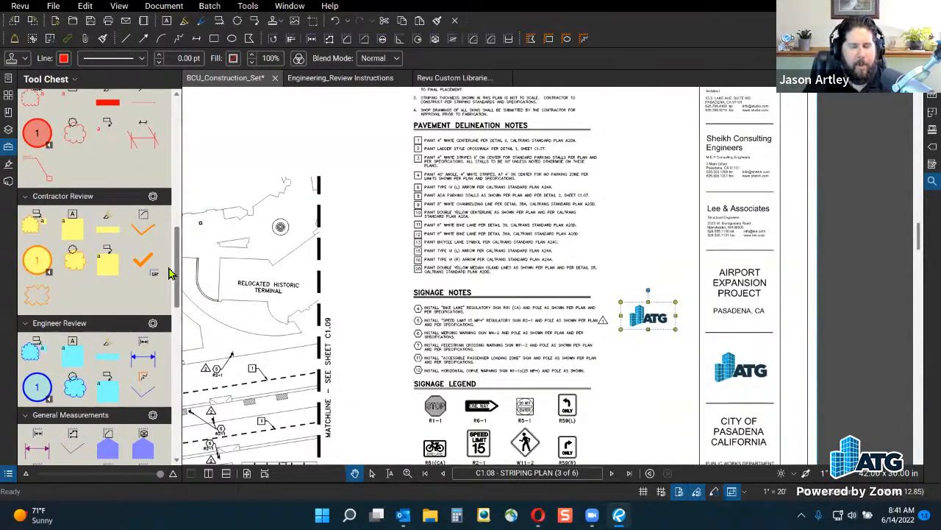
pyautogui.scroll(3)
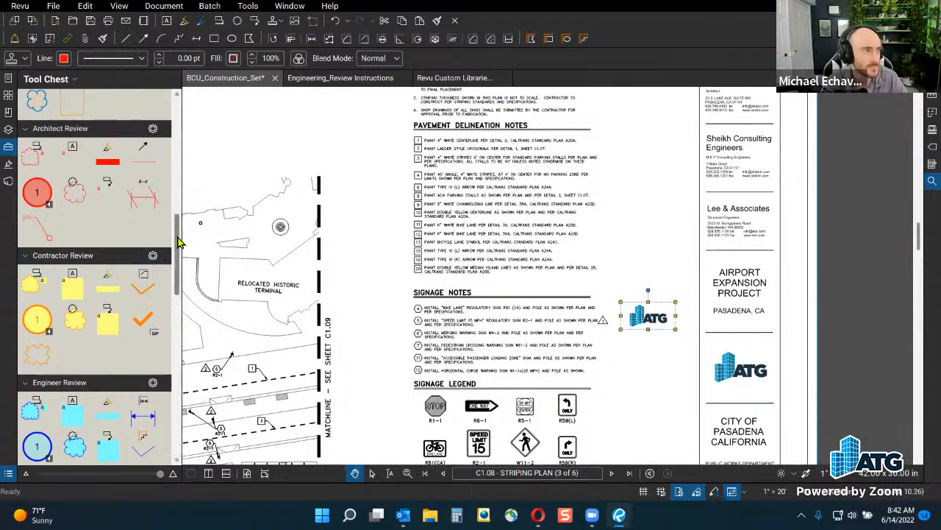
pyautogui.scroll(-3)
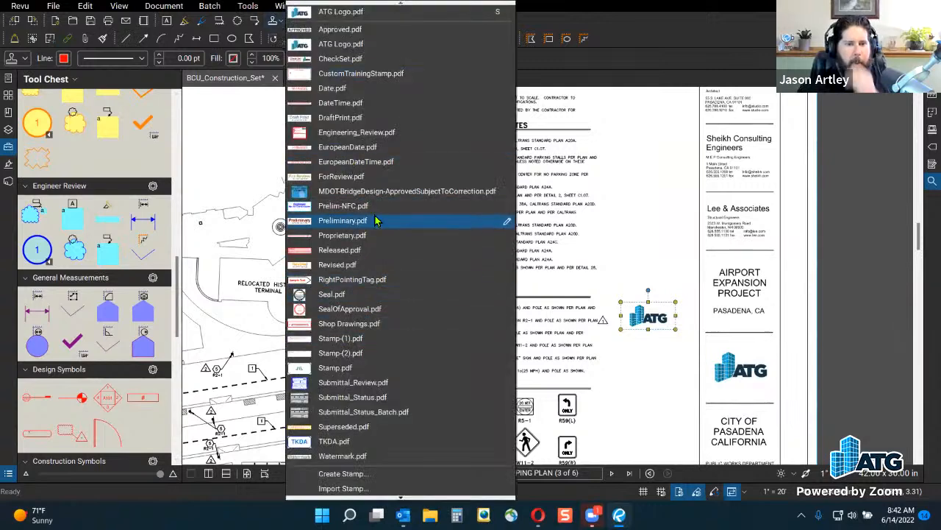
pyautogui.moveTo(372, 228)
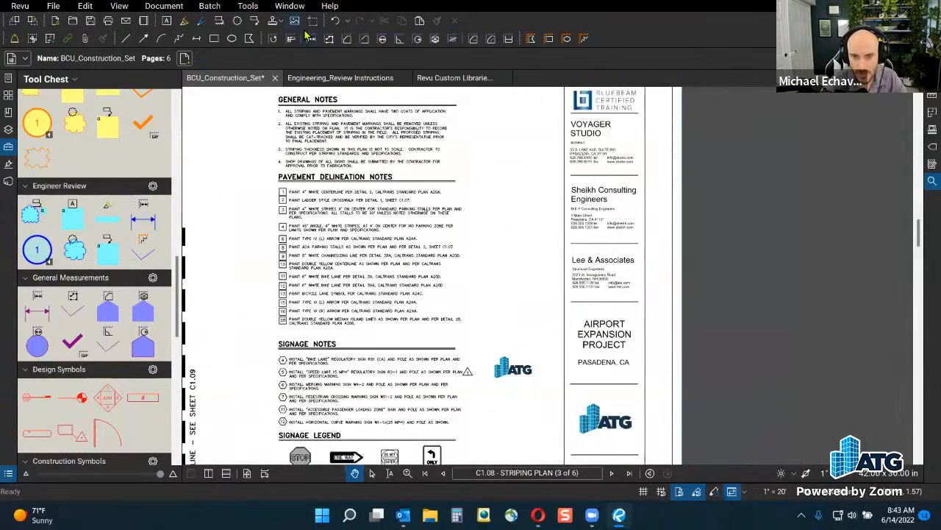
# Pick the Submittal_Review.pdf stamp from the stamp list.
pyautogui.click(247, 6)
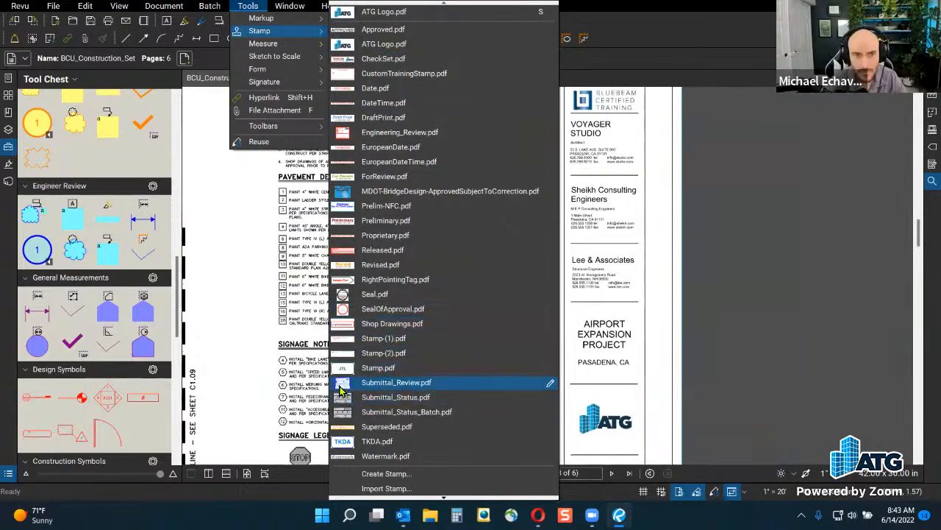
pyautogui.click(397, 382)
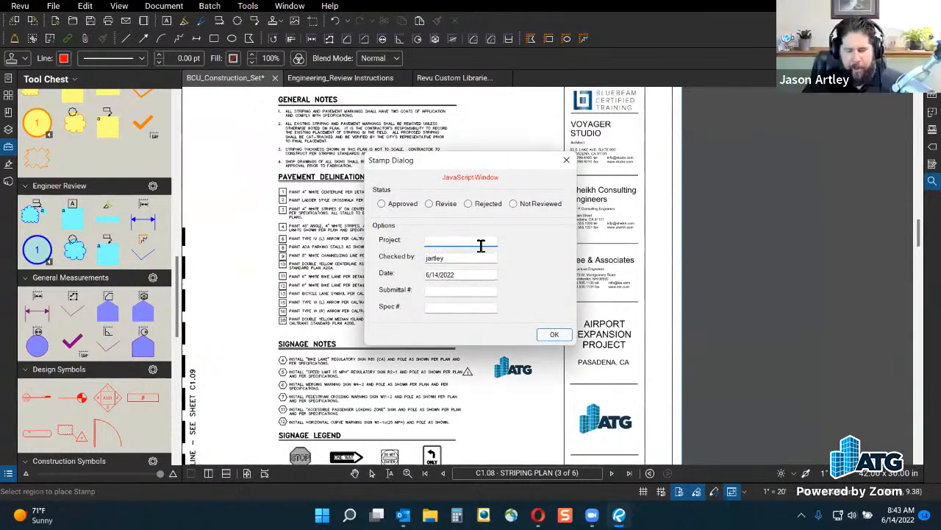
# Enter project MCR and submittal number 1234 in the stamp form.
pyautogui.write('MCR')
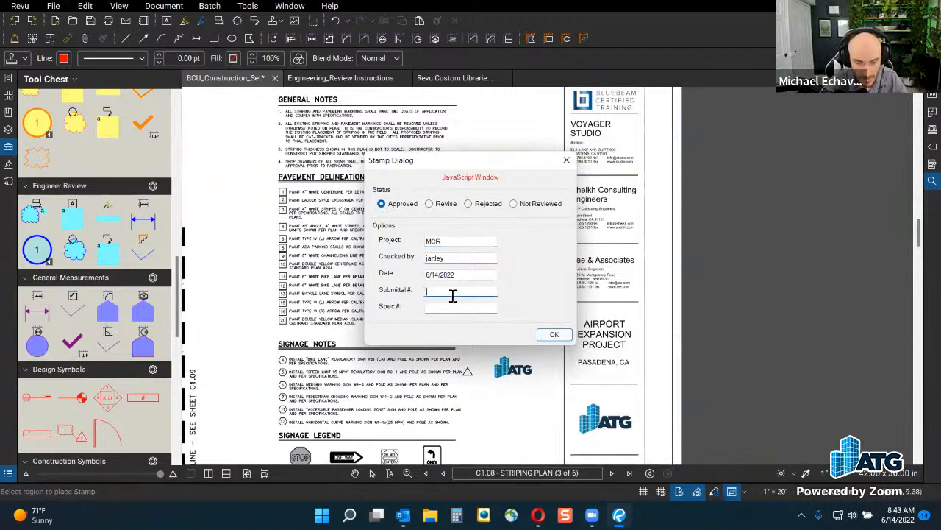
pyautogui.write('1234')
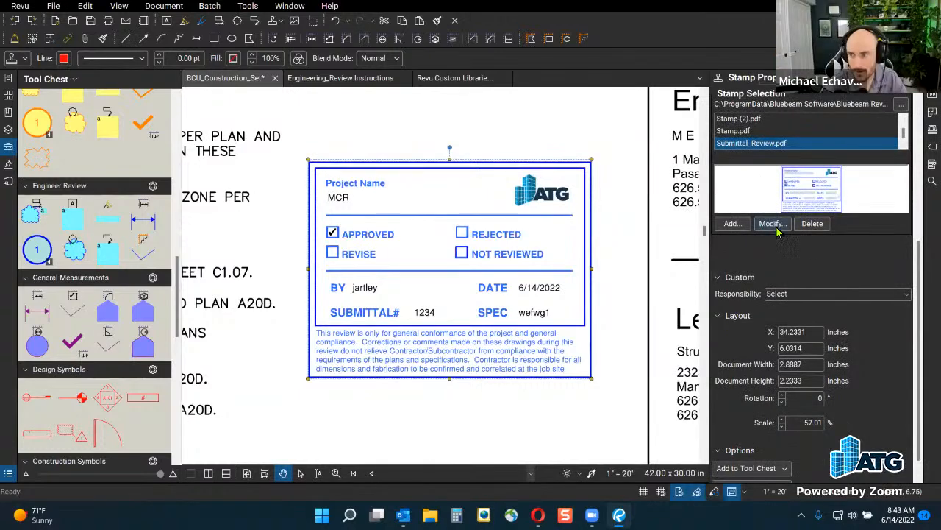
# Modify the stamp template to tick Approved instead of Revise, then close it.
pyautogui.click(772, 224)
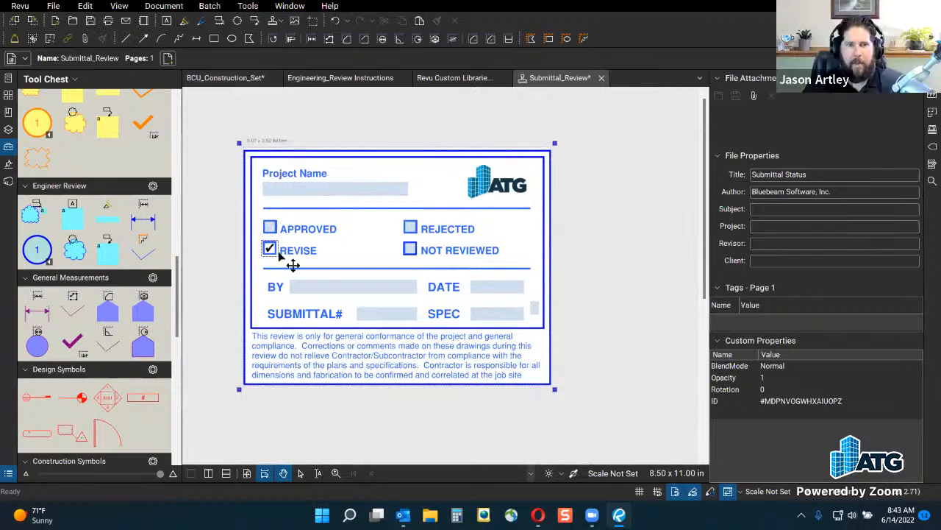
pyautogui.moveTo(403, 250)
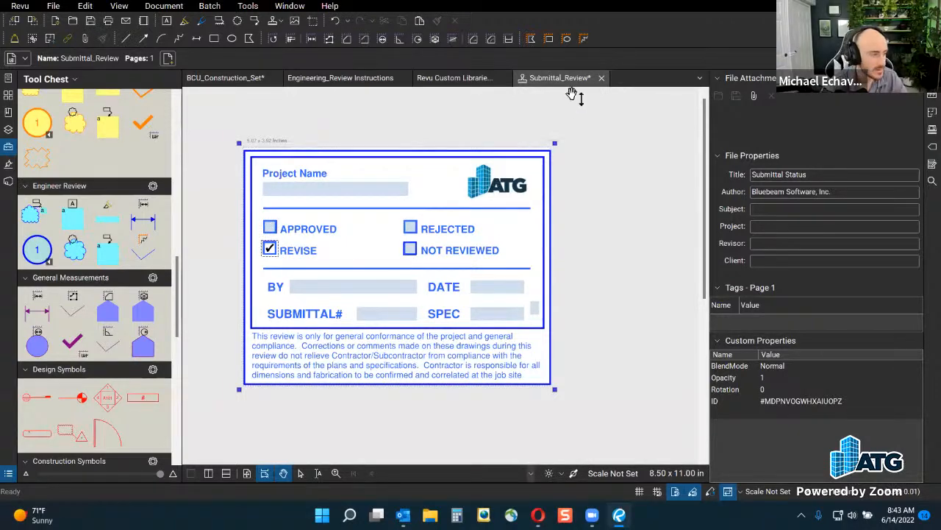
pyautogui.moveTo(555, 77)
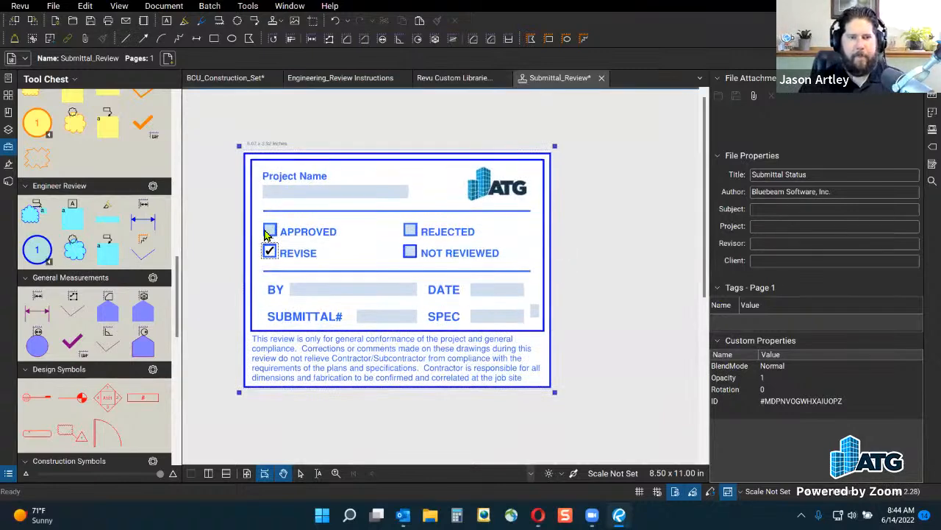
pyautogui.click(270, 229)
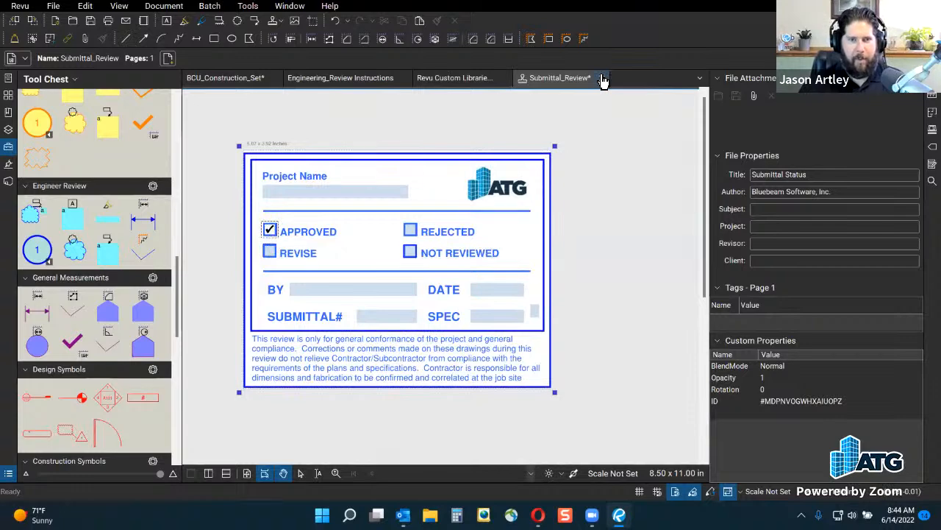
pyautogui.click(602, 78)
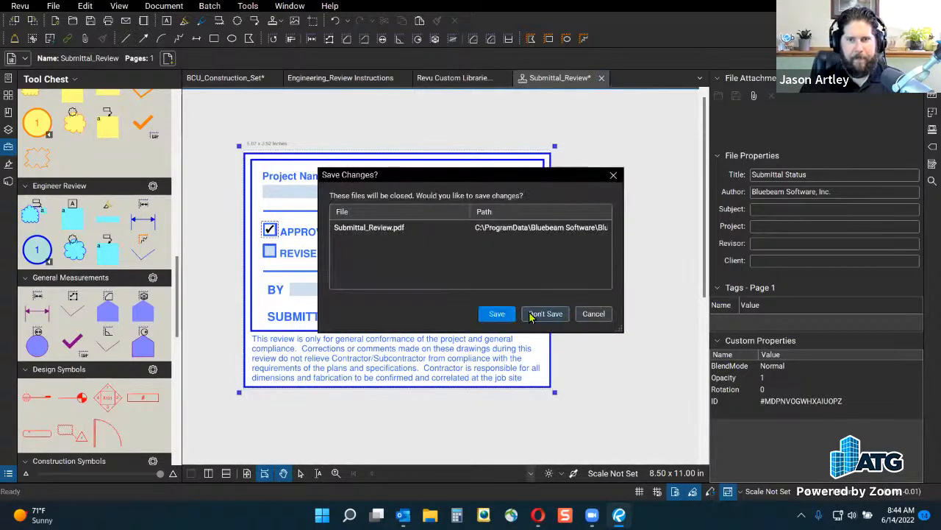
# Discard the template changes, nudge the placed stamp, and view the custom libraries page.
pyautogui.click(545, 314)
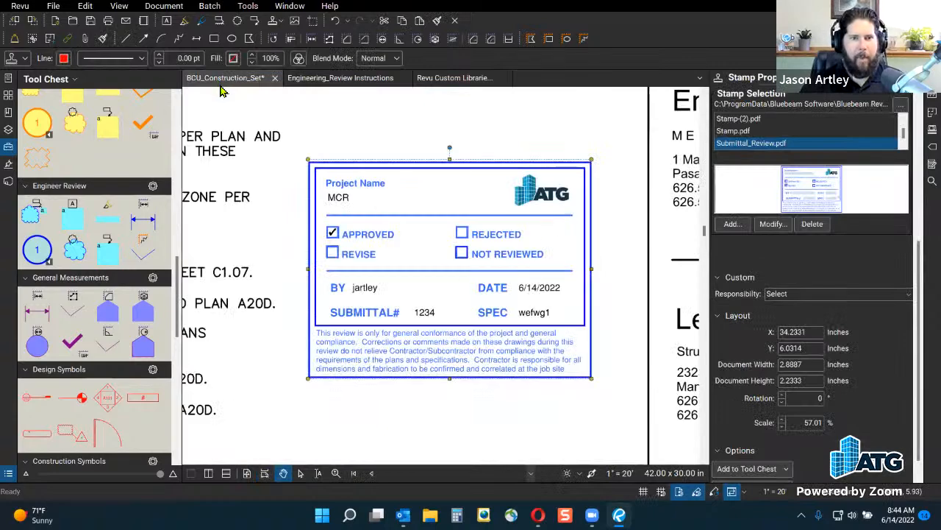
pyautogui.moveTo(449, 268); pyautogui.dragTo(450, 265)
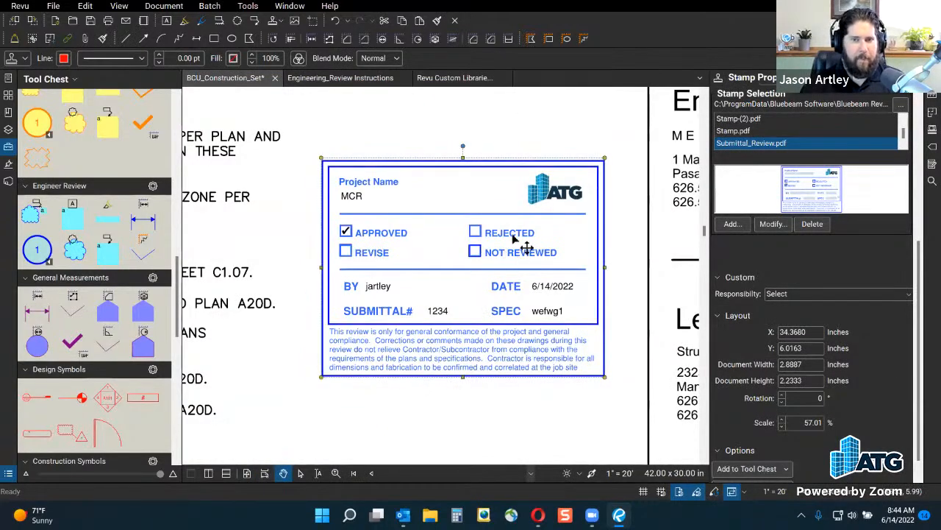
pyautogui.moveTo(376, 133)
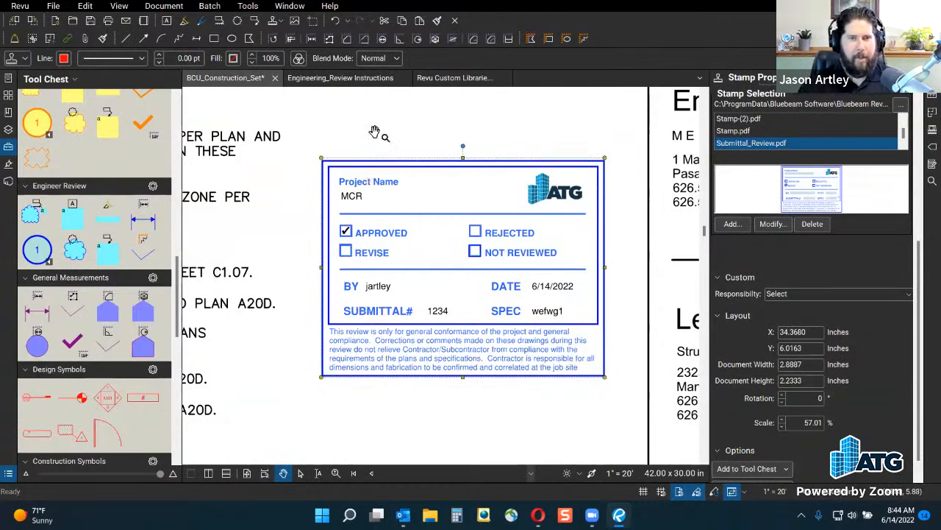
pyautogui.click(454, 77)
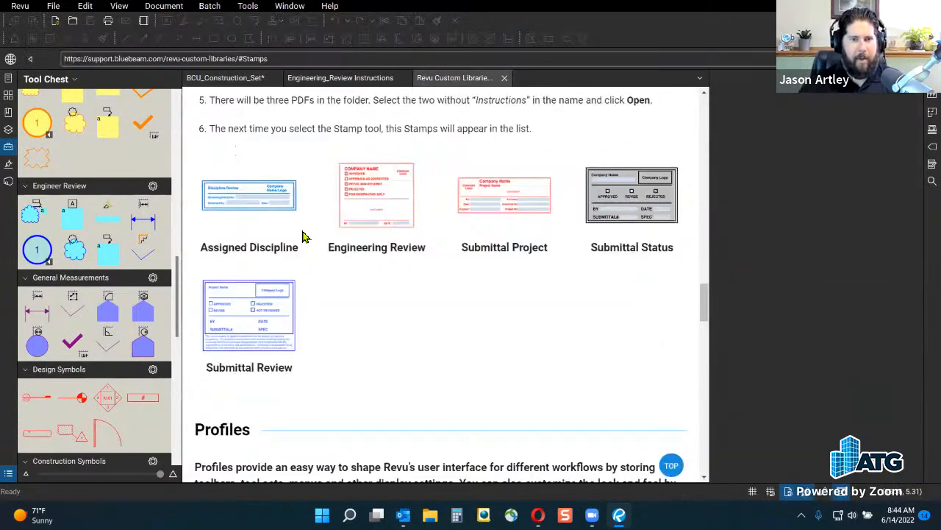
pyautogui.moveTo(675, 221)
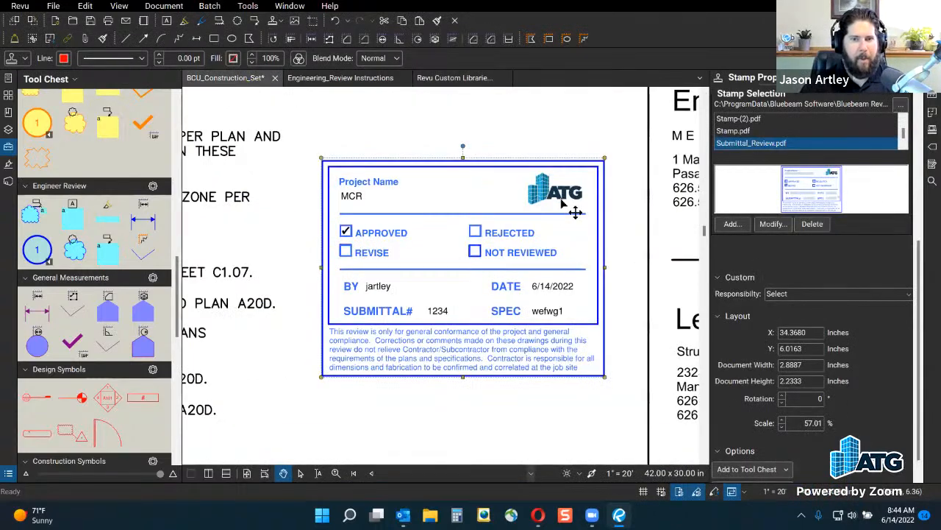
pyautogui.moveTo(306, 309)
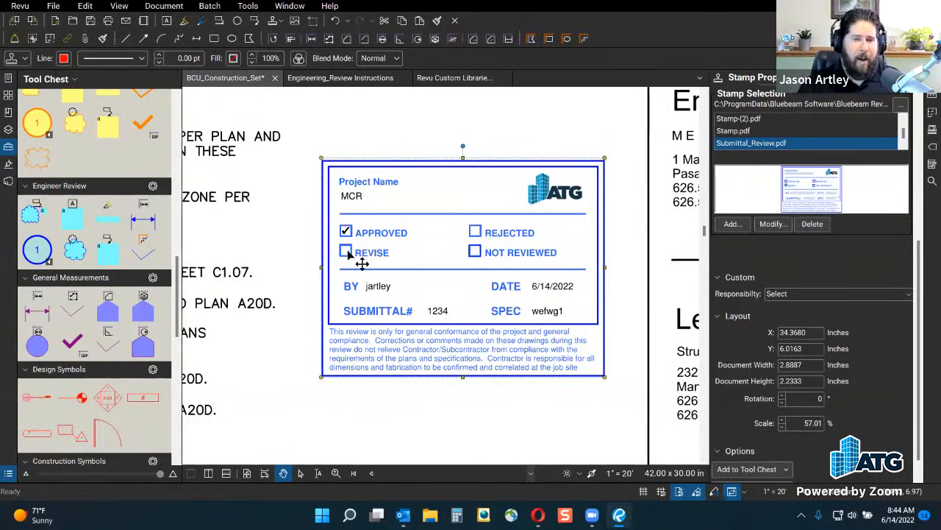
pyautogui.moveTo(451, 165)
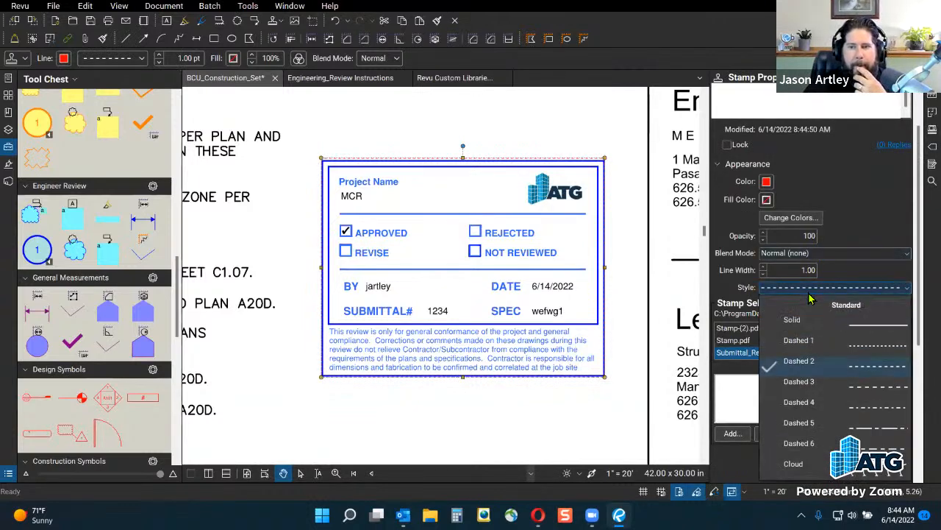
# Choose a line style for the stamp outline and scroll to Stamp Selection.
pyautogui.click(792, 320)
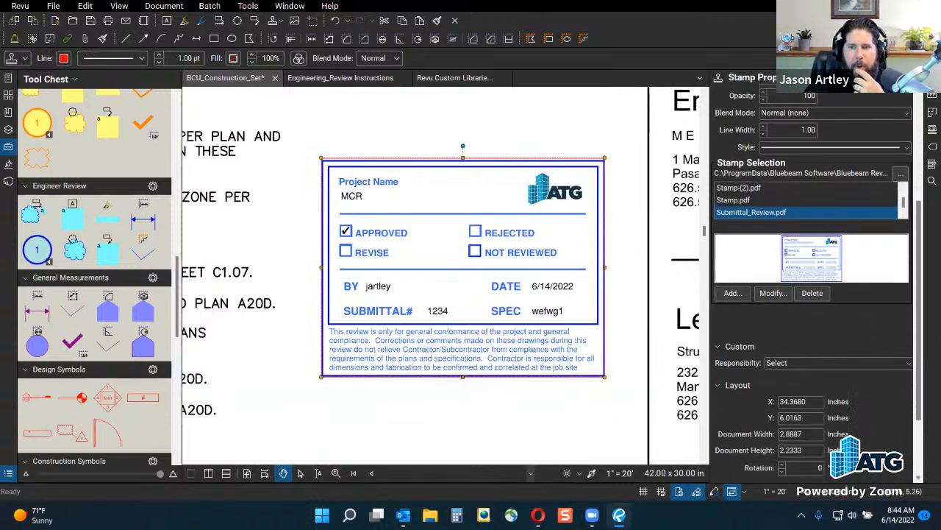
pyautogui.scroll(-3)
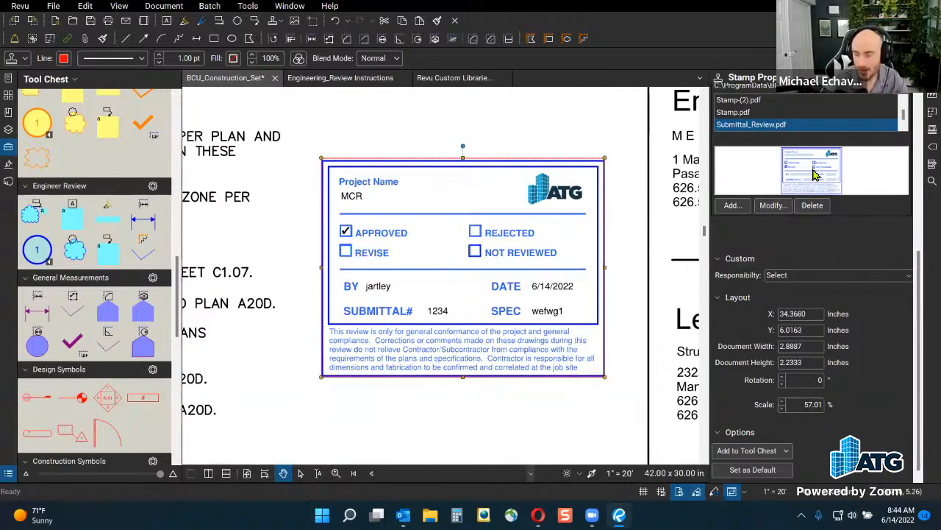
pyautogui.moveTo(910, 246)
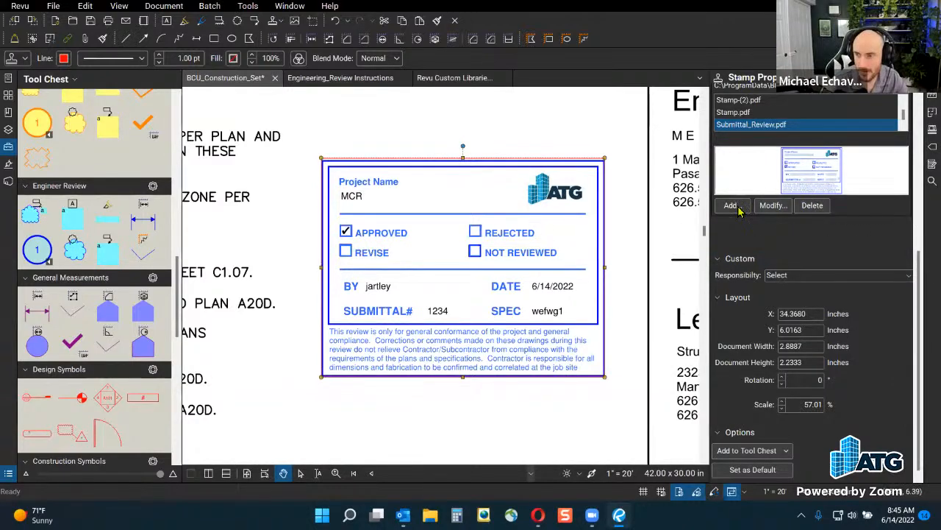
# Open the Create Stamp form via Add... and cancel it.
pyautogui.click(729, 205)
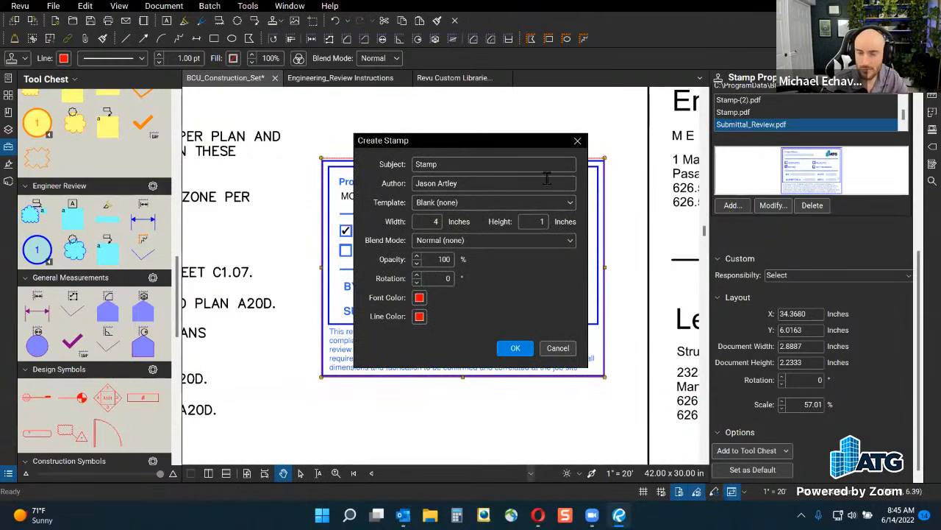
pyautogui.click(515, 348)
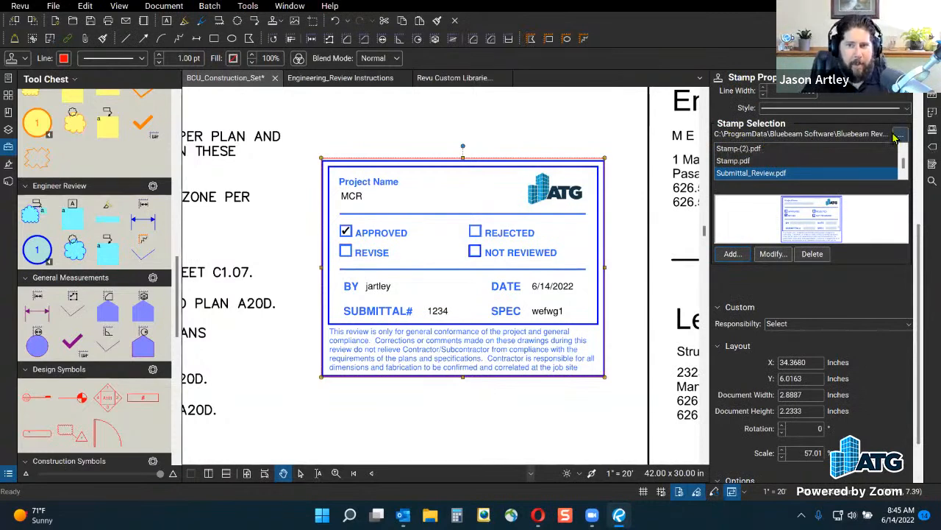
pyautogui.moveTo(900, 134)
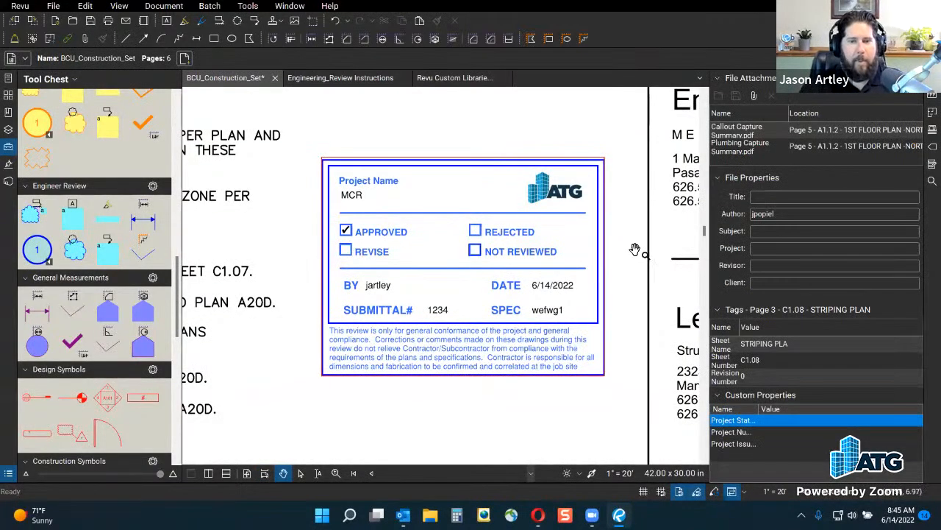
pyautogui.moveTo(298, 183)
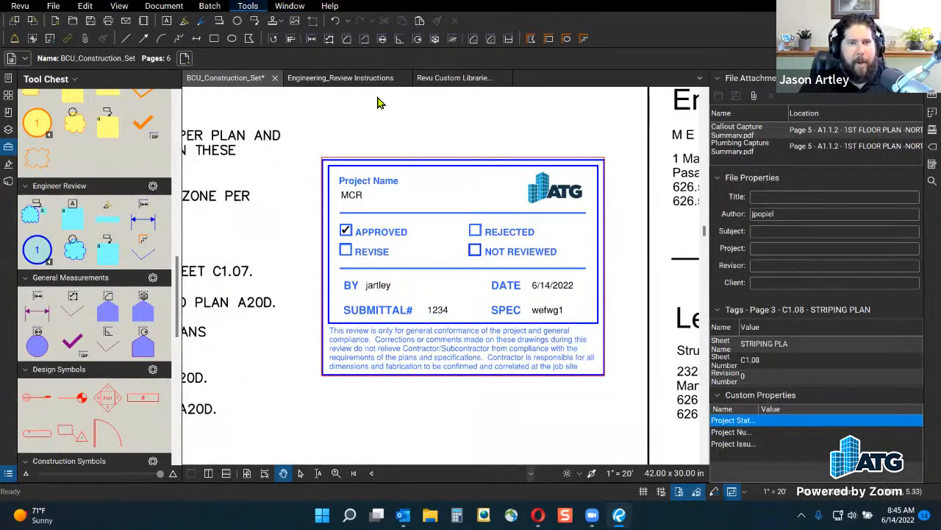
# Show the Tools > Stamp submenu listing CustomTrainingStamp and Submittal_Review.
pyautogui.click(248, 5)
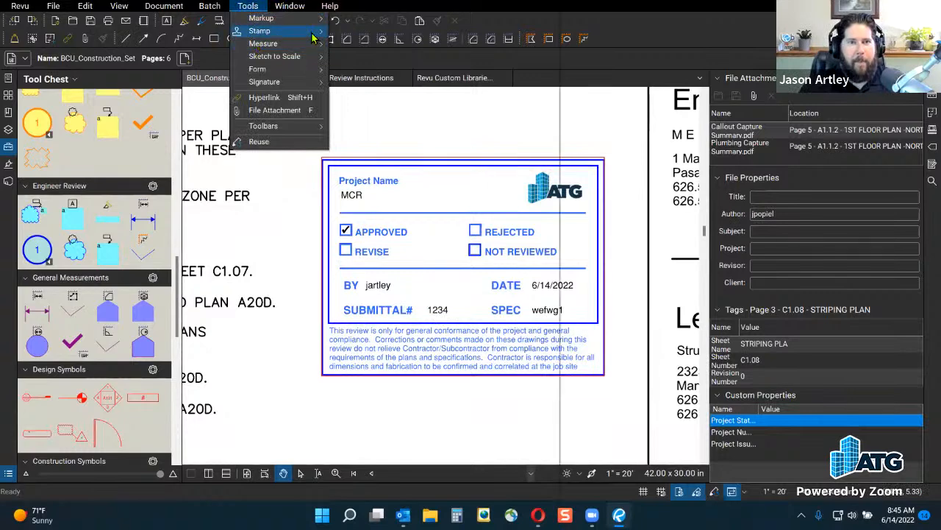
pyautogui.click(259, 31)
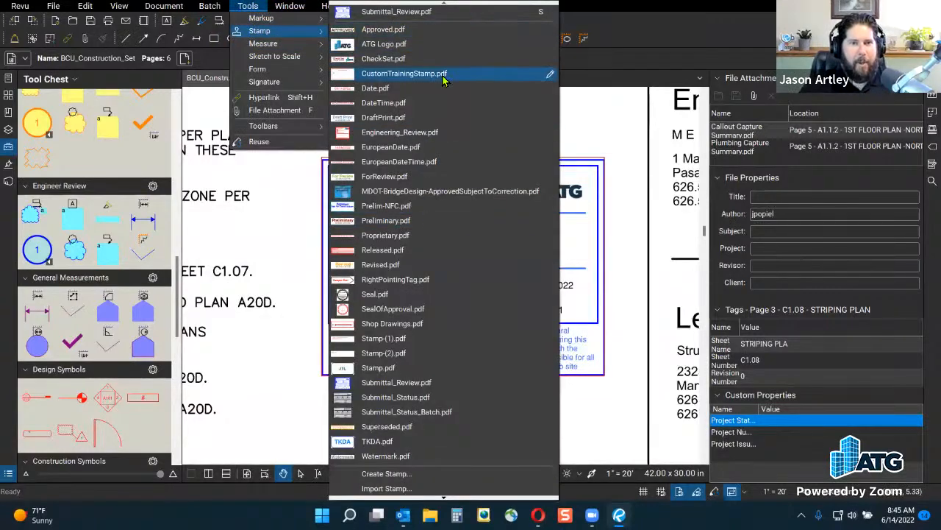
pyautogui.moveTo(463, 456)
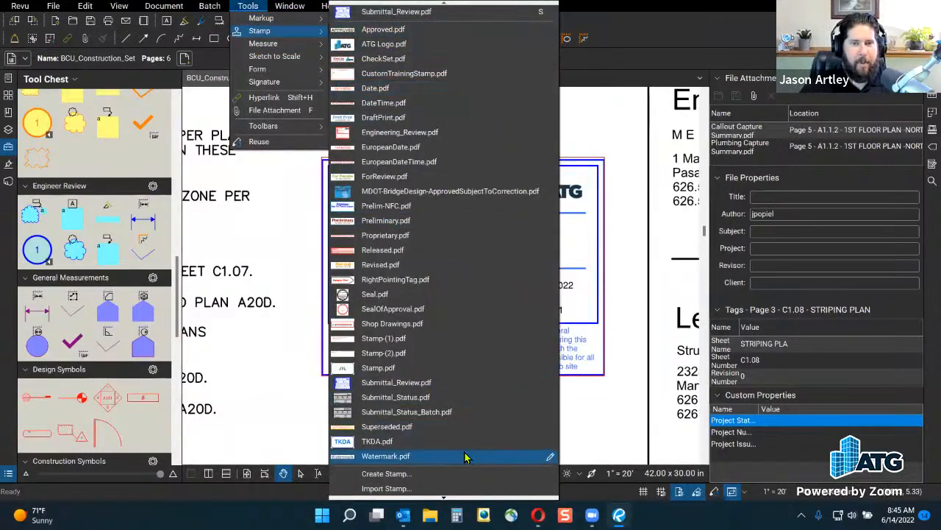
pyautogui.moveTo(441, 504)
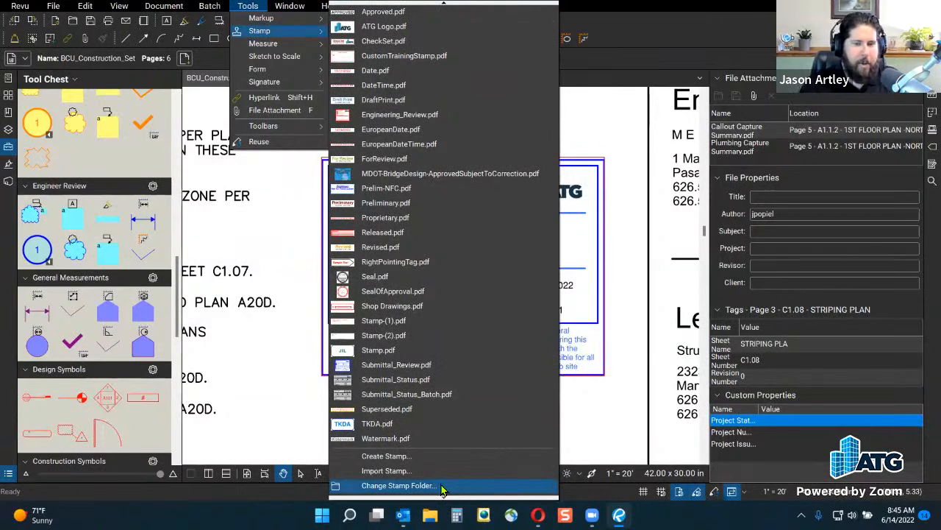
# Open Change Stamp Folder at the Stamps folder, then cancel the picker.
pyautogui.click(398, 484)
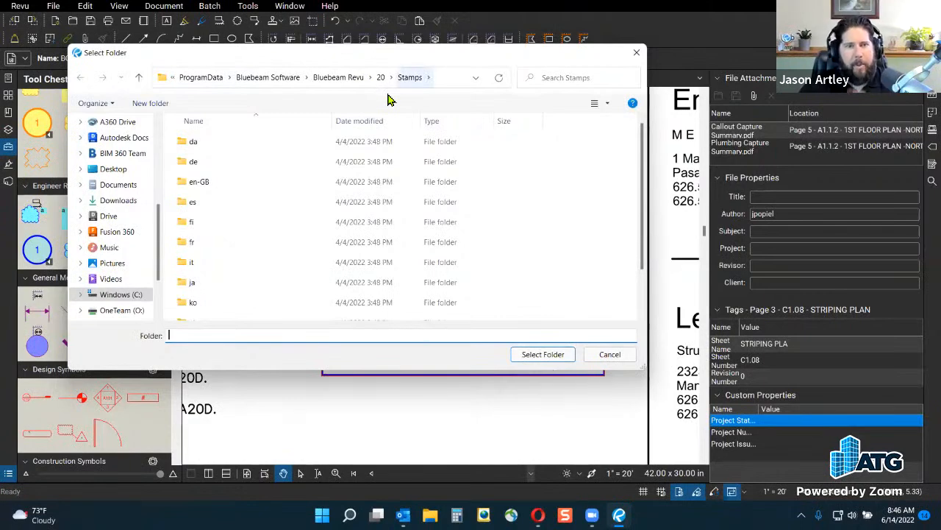
pyautogui.moveTo(431, 88)
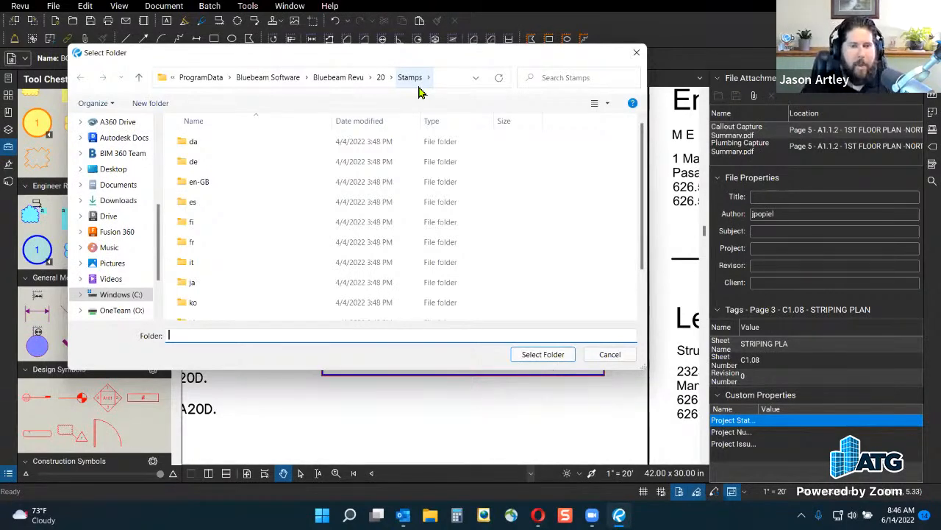
pyautogui.moveTo(609, 354)
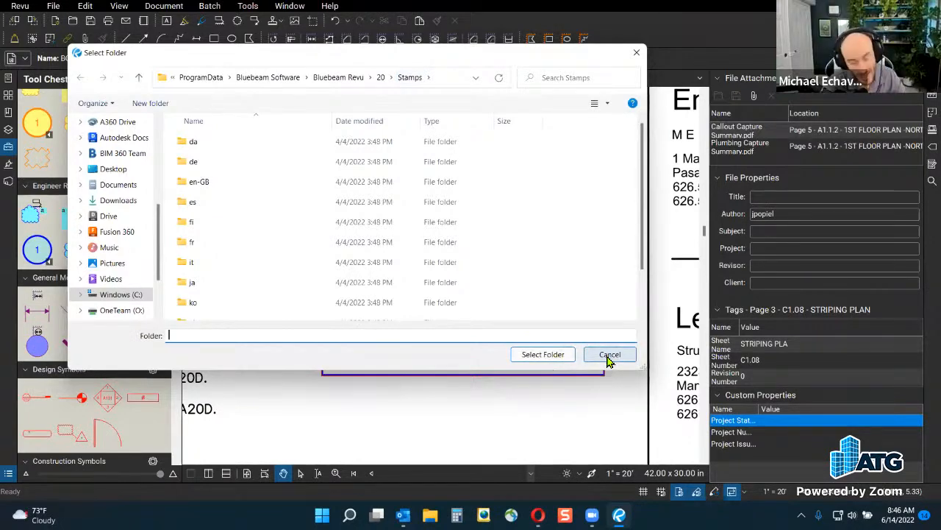
pyautogui.moveTo(608, 366)
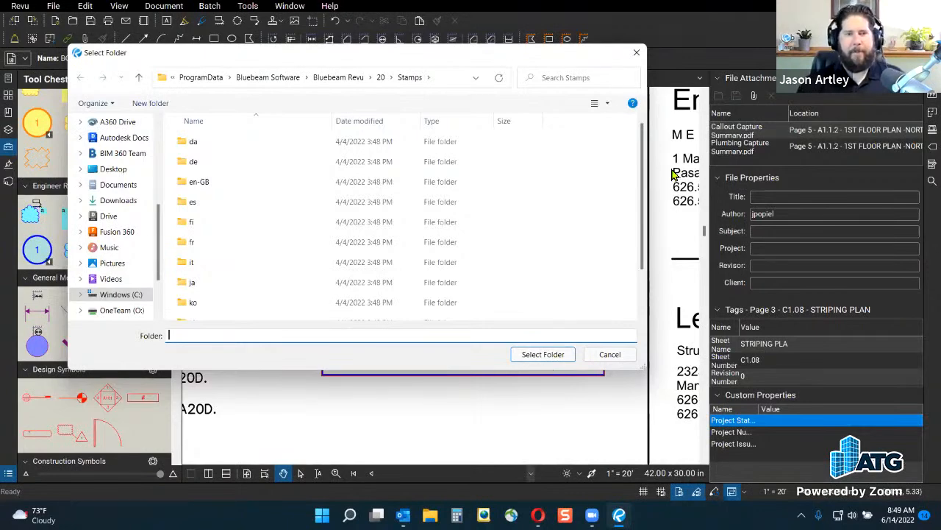
pyautogui.moveTo(389, 66)
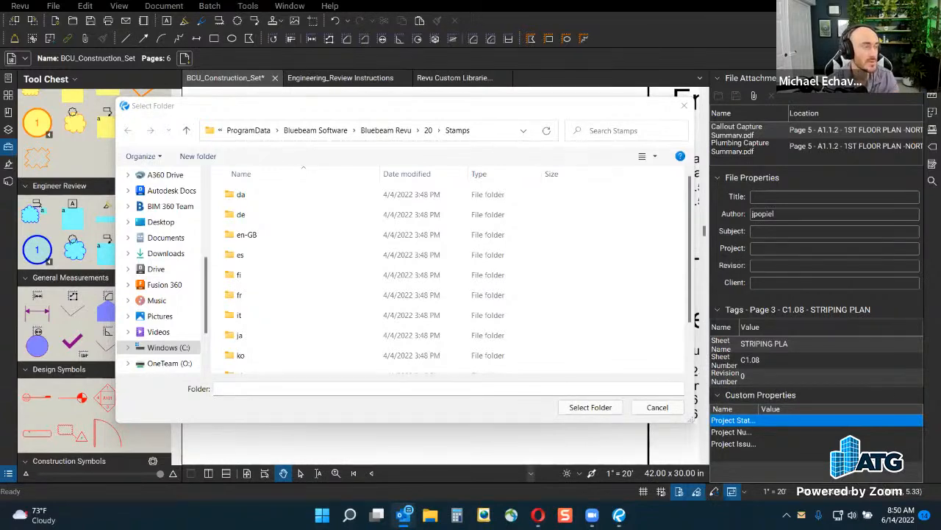
pyautogui.moveTo(657, 408)
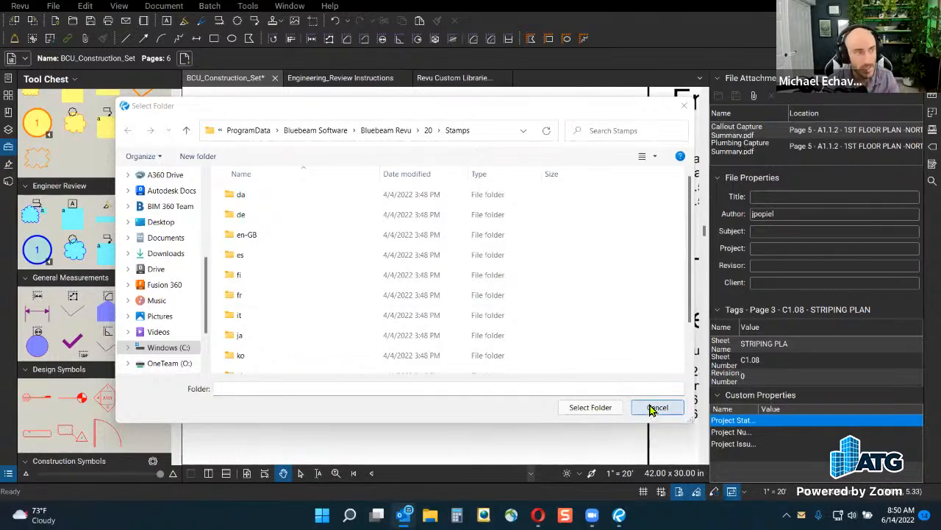
pyautogui.click(657, 407)
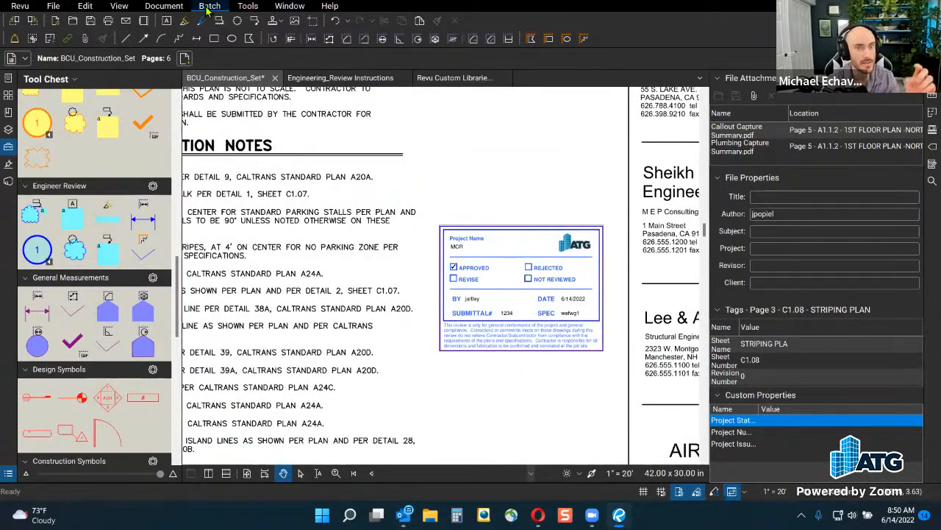
pyautogui.click(248, 6)
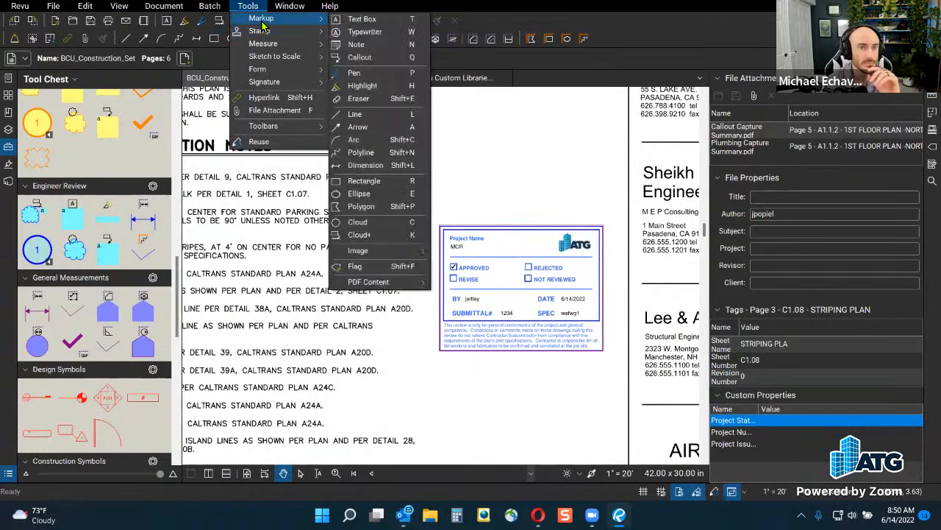
pyautogui.moveTo(260, 31)
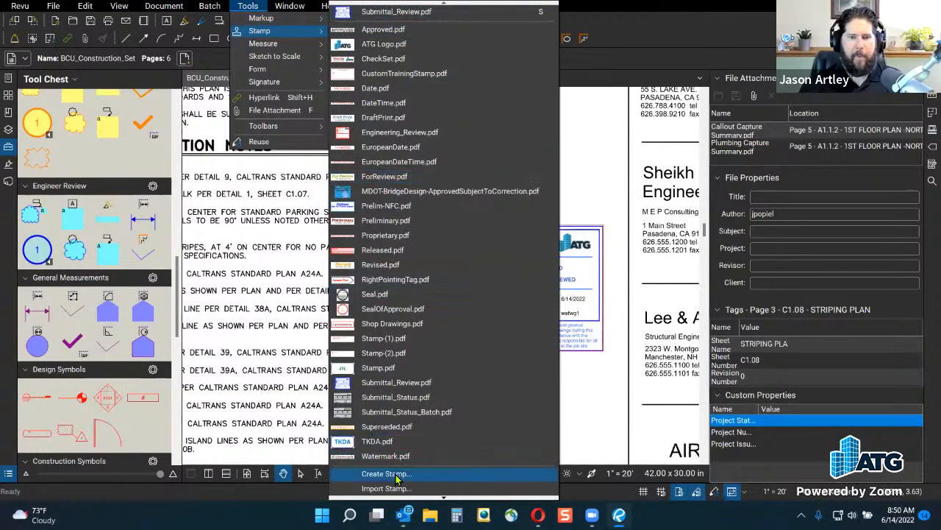
pyautogui.click(386, 472)
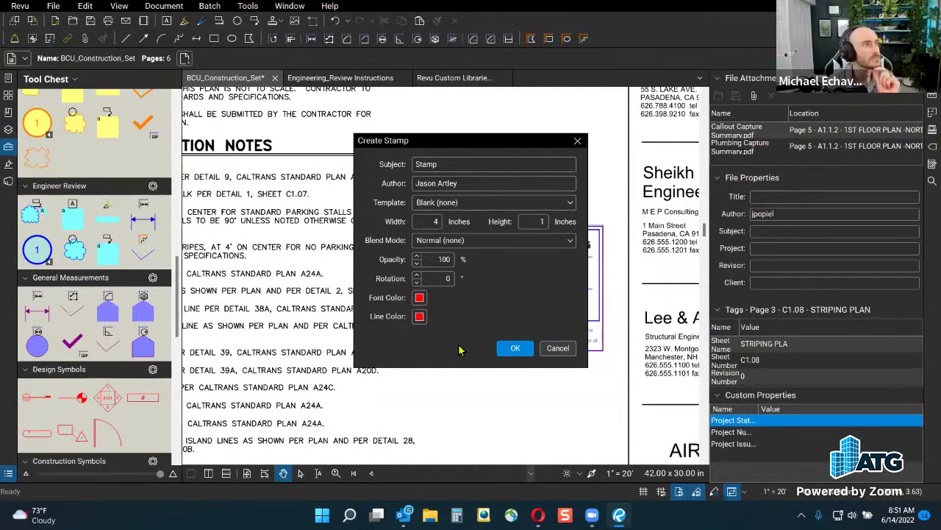
pyautogui.moveTo(515, 285)
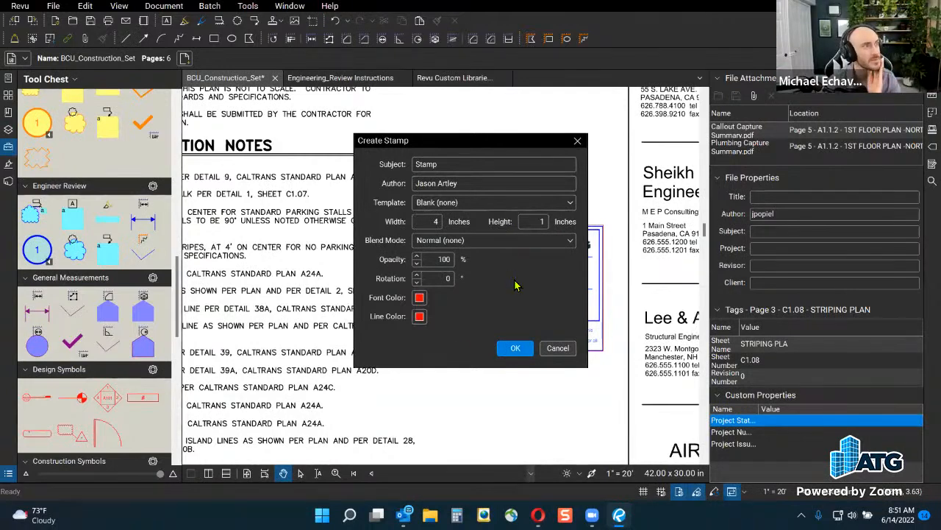
pyautogui.moveTo(499, 231)
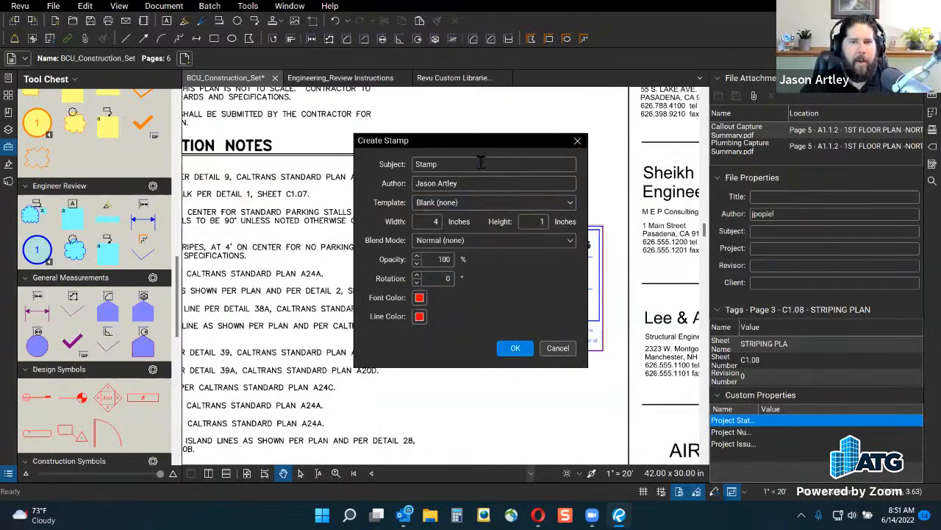
# Replace the stamp subject with 'Signature Block'.
pyautogui.tripleClick(493, 164)
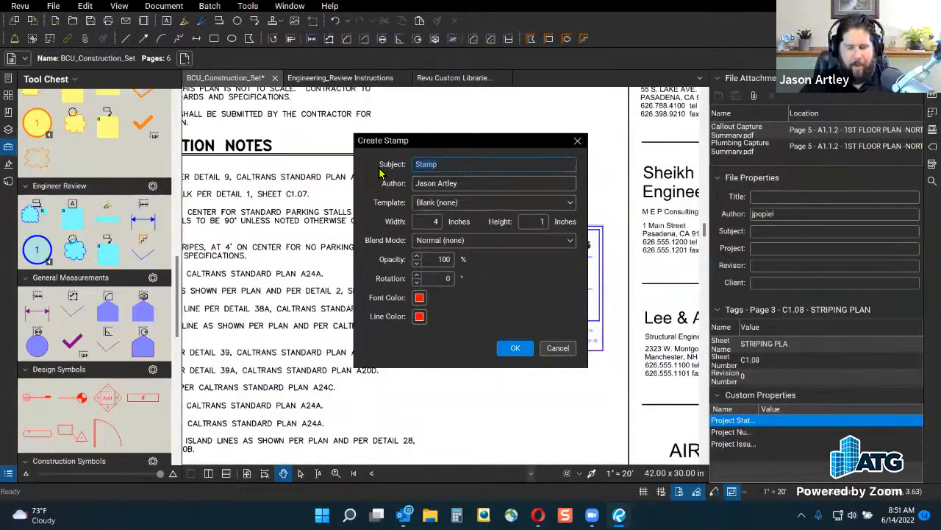
pyautogui.write('Signatur')
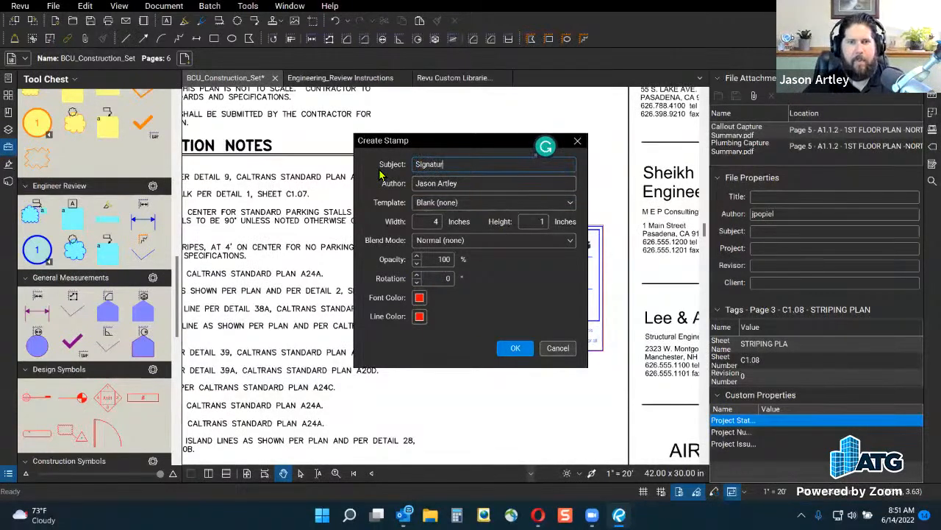
pyautogui.write('ure Block')
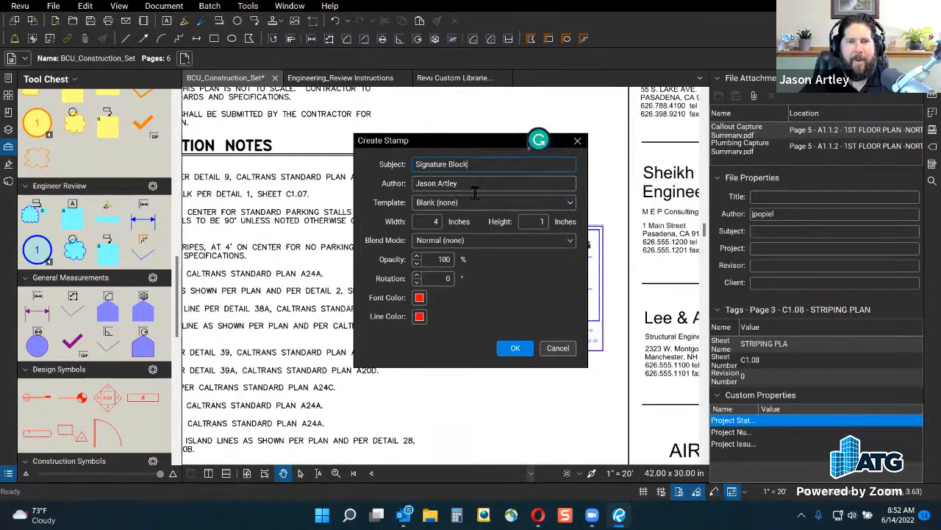
# Create the Signature Block stamp and select the rectangle on its blank page.
pyautogui.click(515, 348)
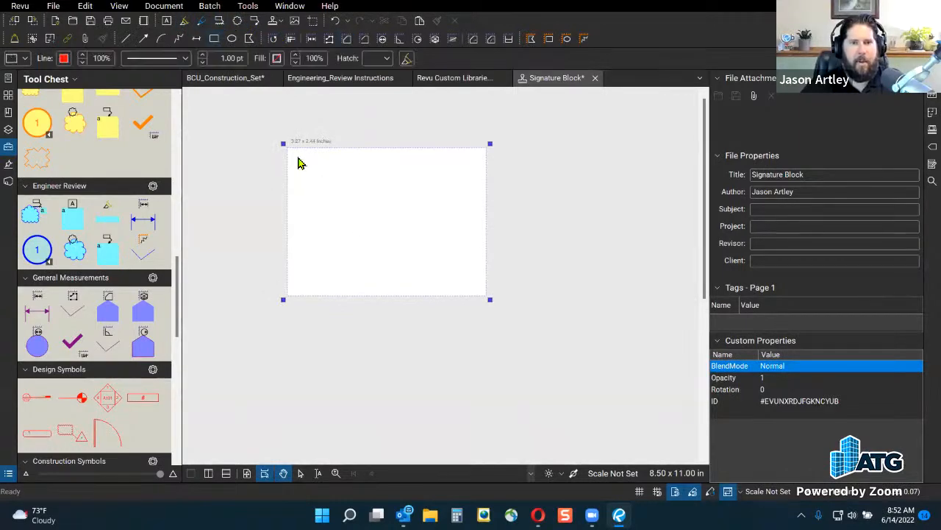
pyautogui.click(214, 38)
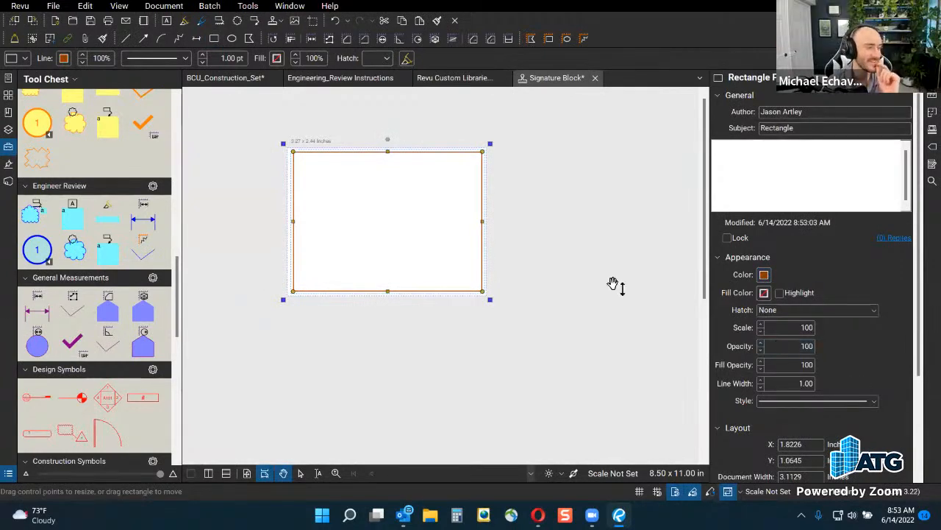
pyautogui.moveTo(546, 250)
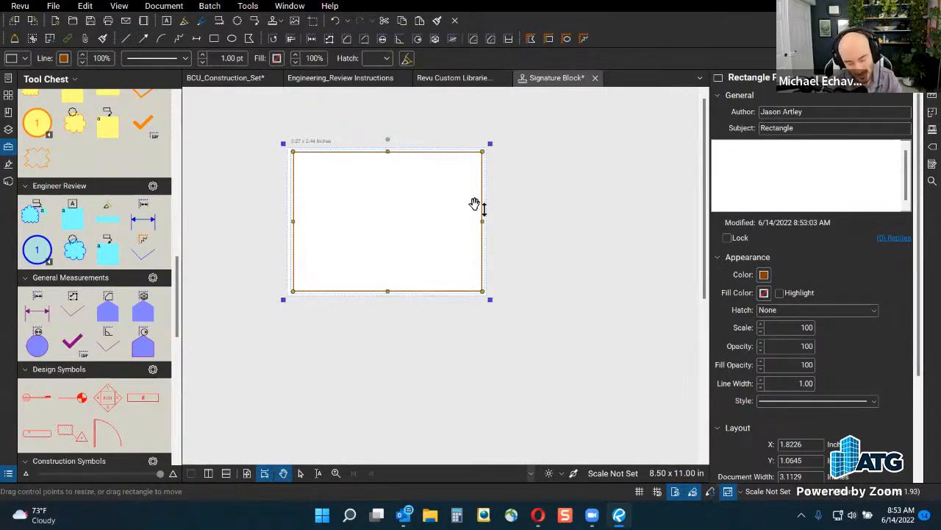
pyautogui.moveTo(259, 149)
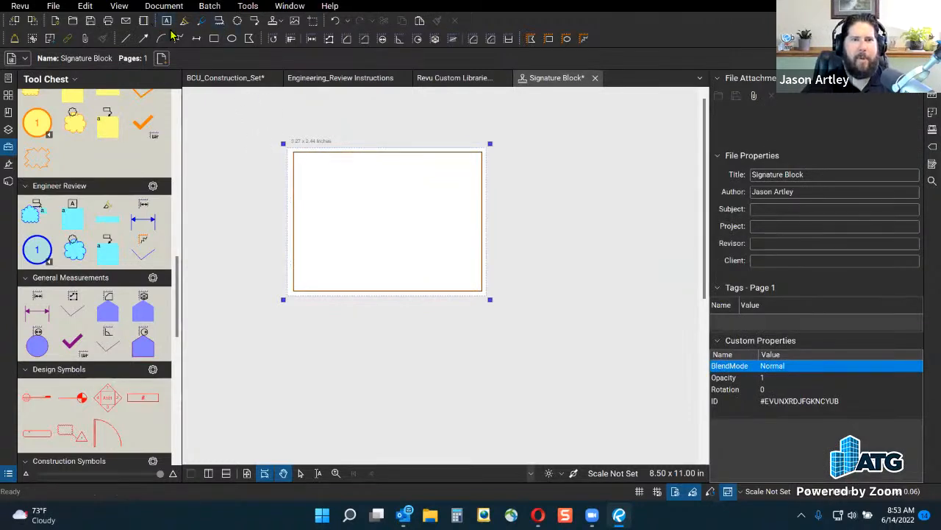
pyautogui.click(166, 20)
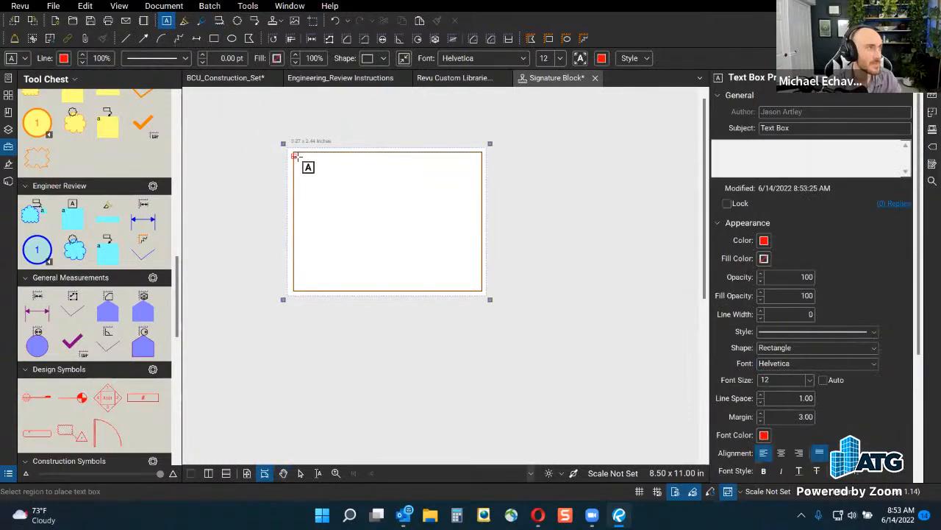
pyautogui.moveTo(299, 156); pyautogui.dragTo(388, 241)
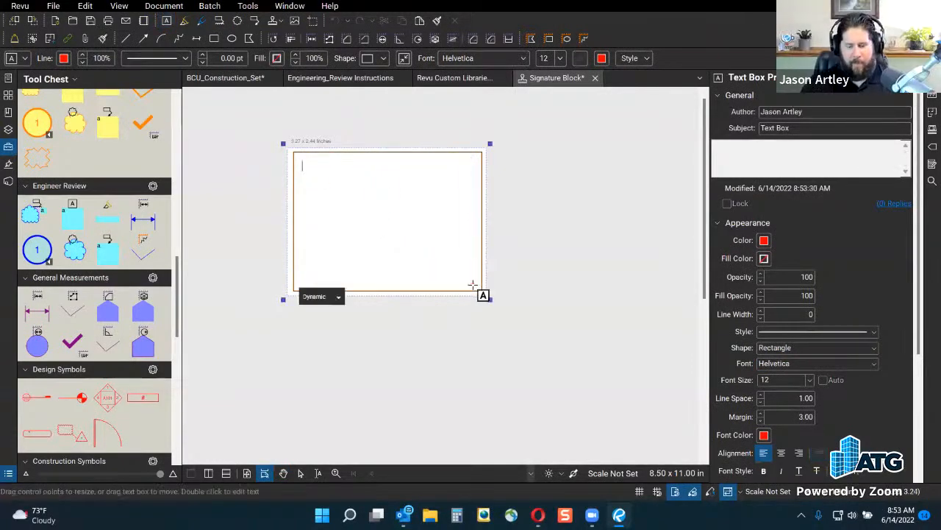
pyautogui.write('If I think t')
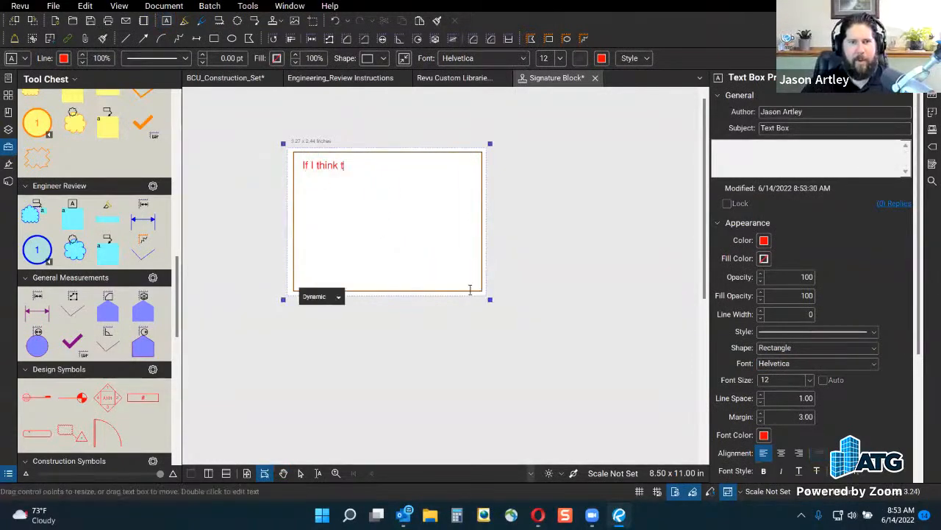
pyautogui.write('hat the the')
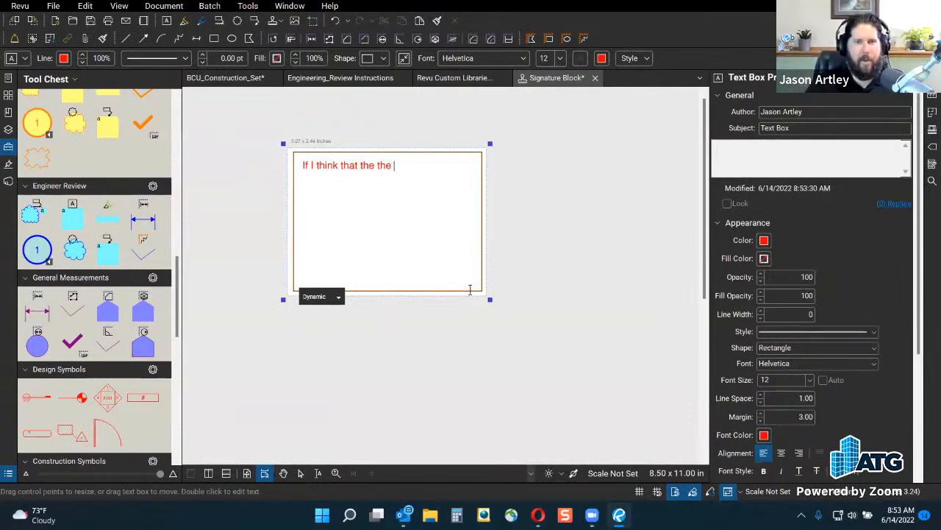
pyautogui.write('snswgt')
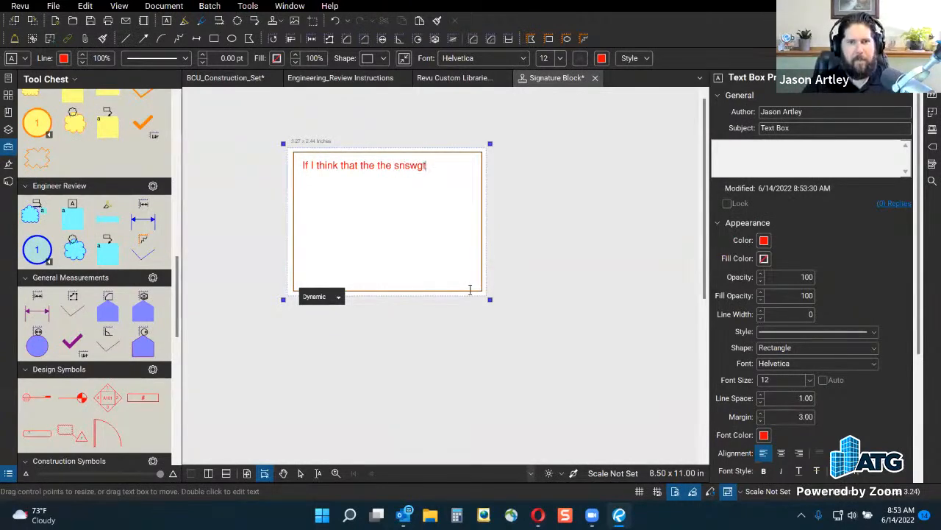
pyautogui.write('s gg')
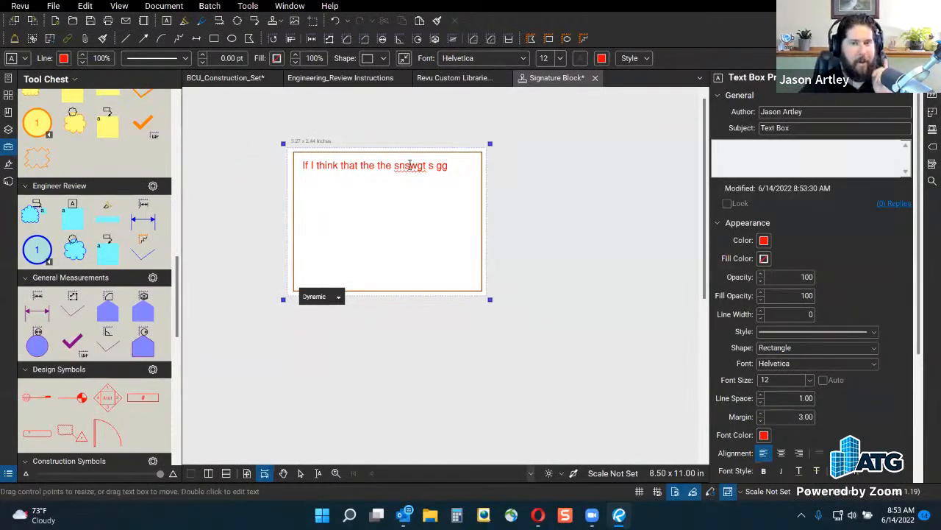
pyautogui.click(84, 6)
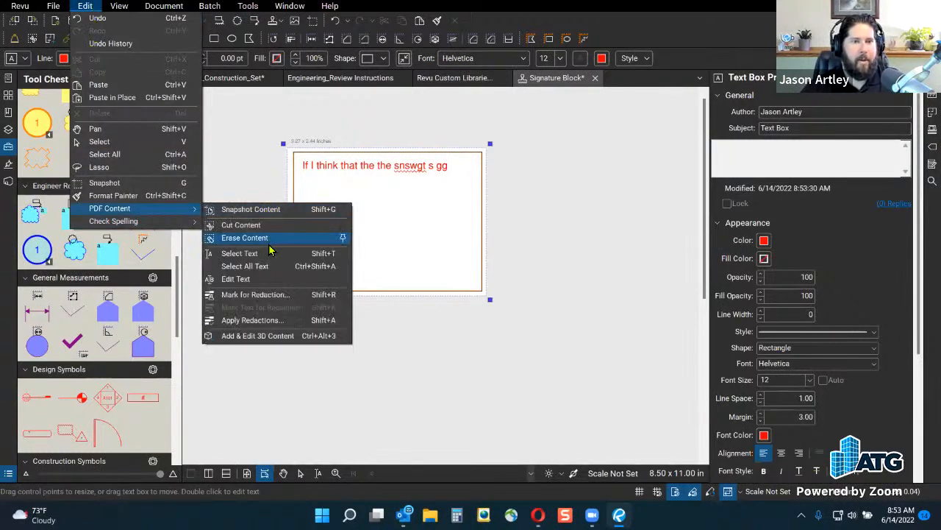
pyautogui.moveTo(272, 278)
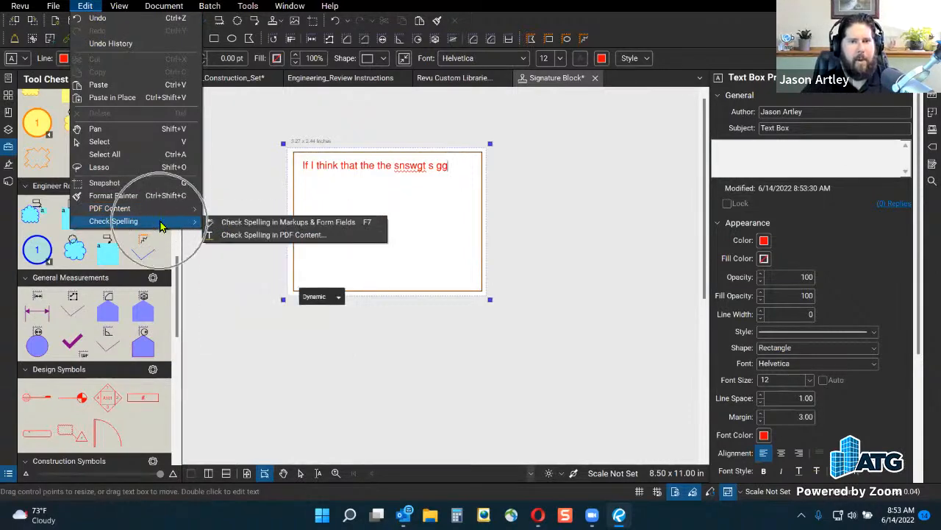
pyautogui.moveTo(400, 169)
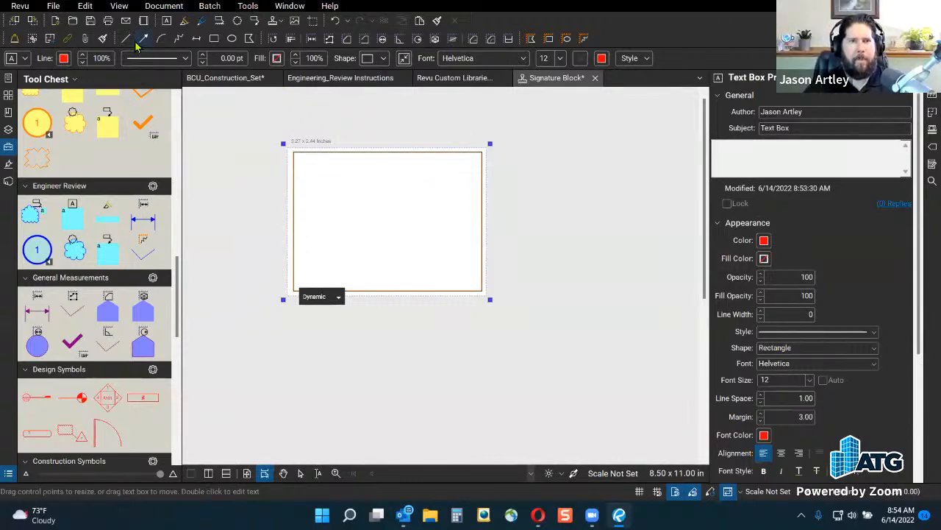
# Type a 'Name' label with the Typewriter and draw a black signature line to its right.
pyautogui.click(125, 38)
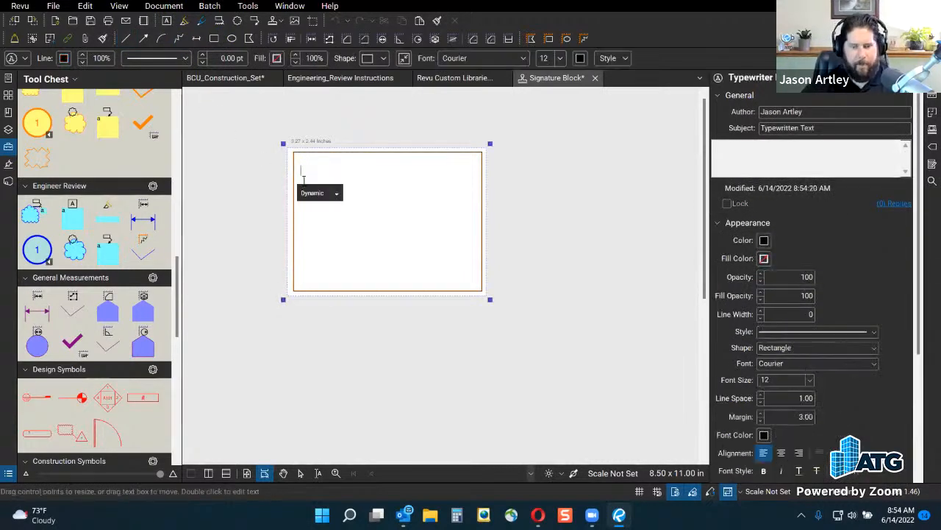
pyautogui.write('Name')
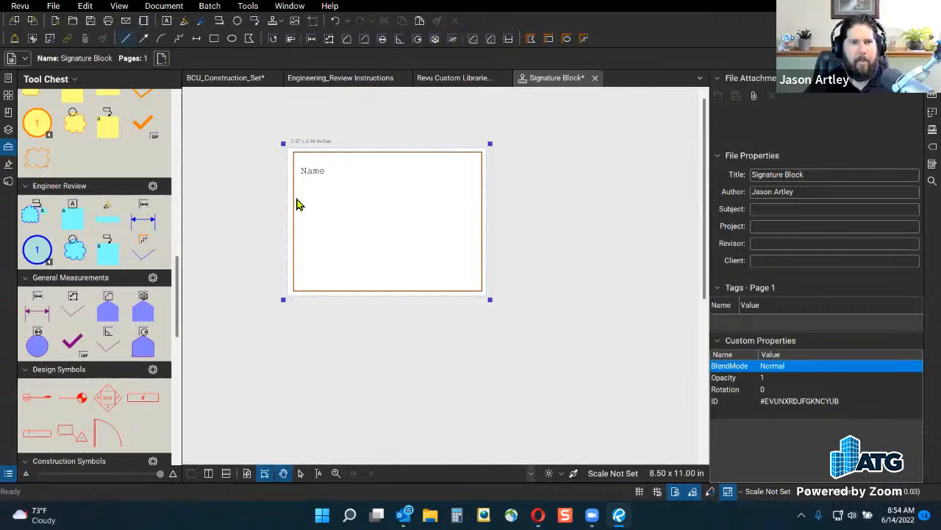
pyautogui.moveTo(301, 180); pyautogui.dragTo(455, 180)
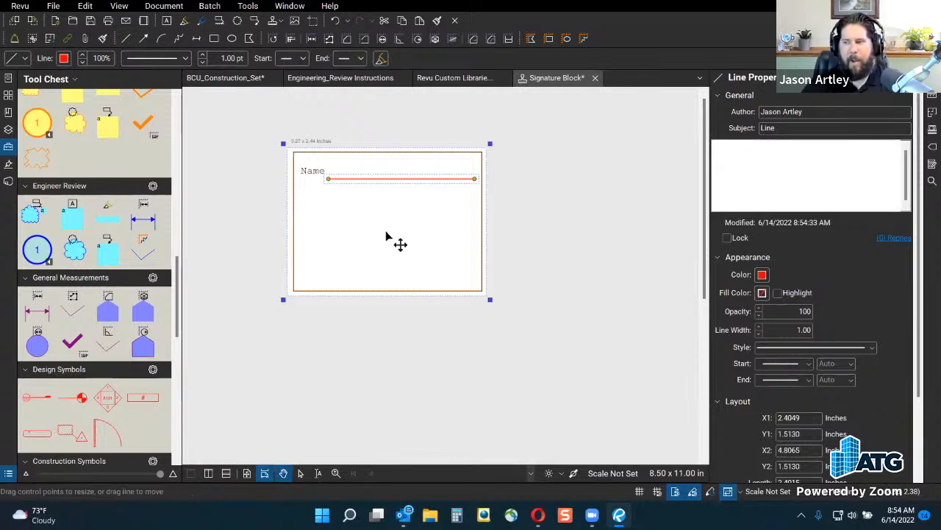
pyautogui.moveTo(385, 193)
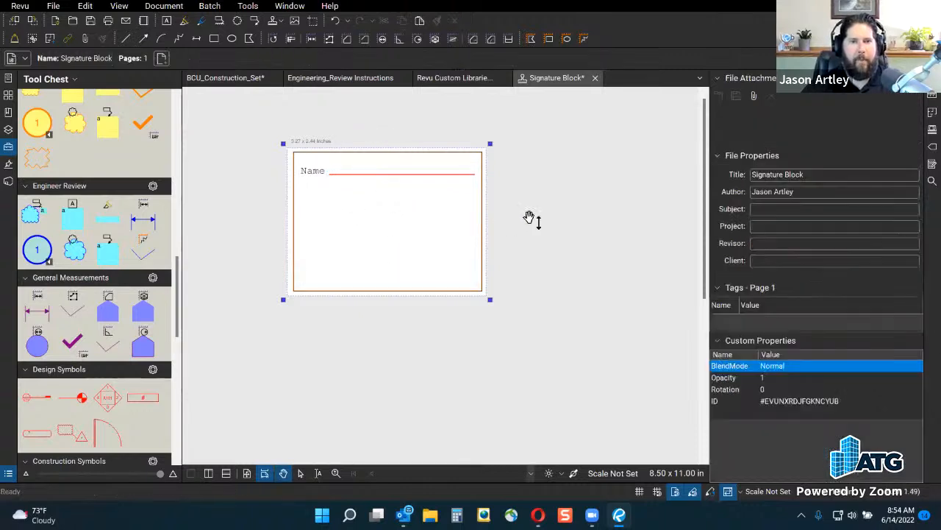
pyautogui.click(401, 174)
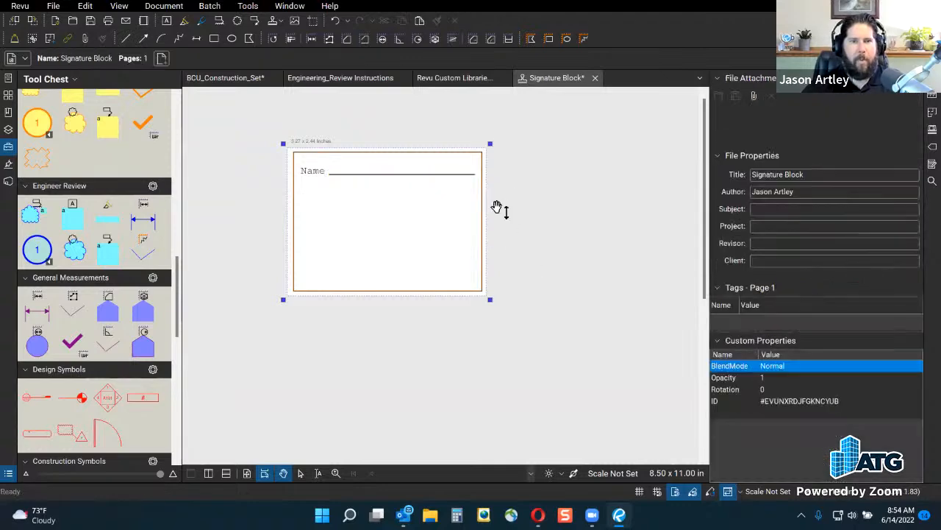
# Select the Name label with its line and Ctrl-drag copies downward to make four rows.
pyautogui.click(400, 175)
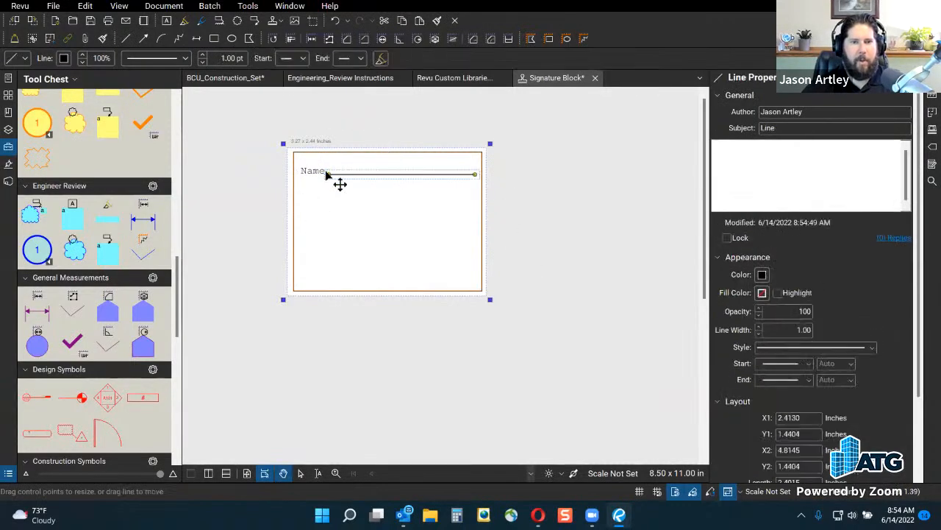
pyautogui.click(313, 170)
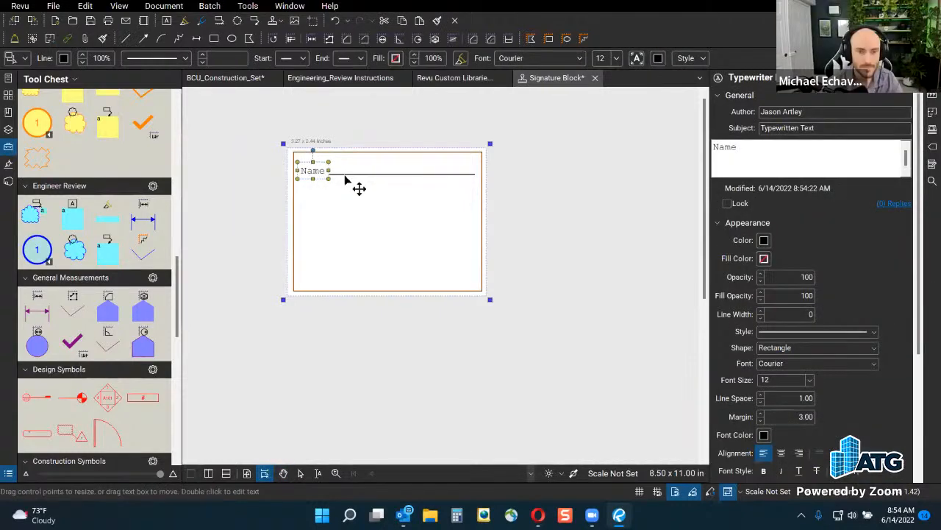
pyautogui.click(401, 175)
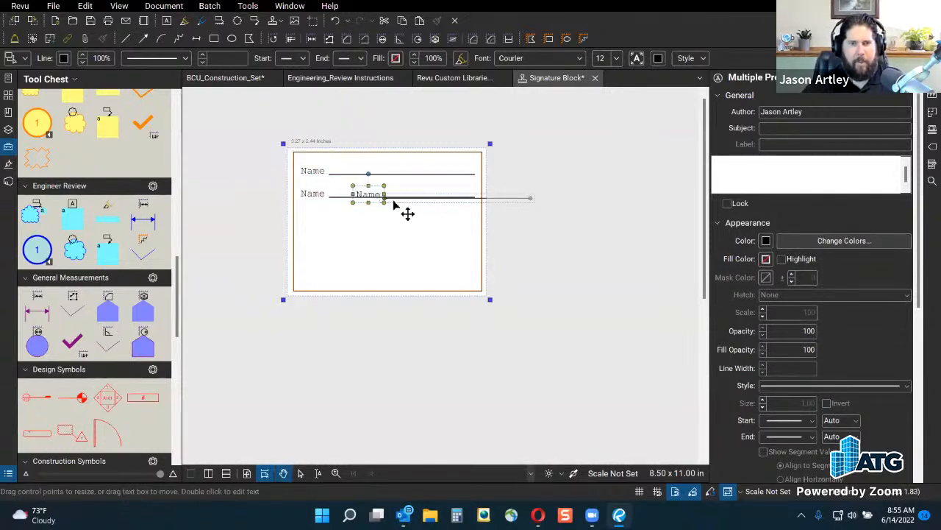
pyautogui.moveTo(368, 195); pyautogui.dragTo(379, 228)
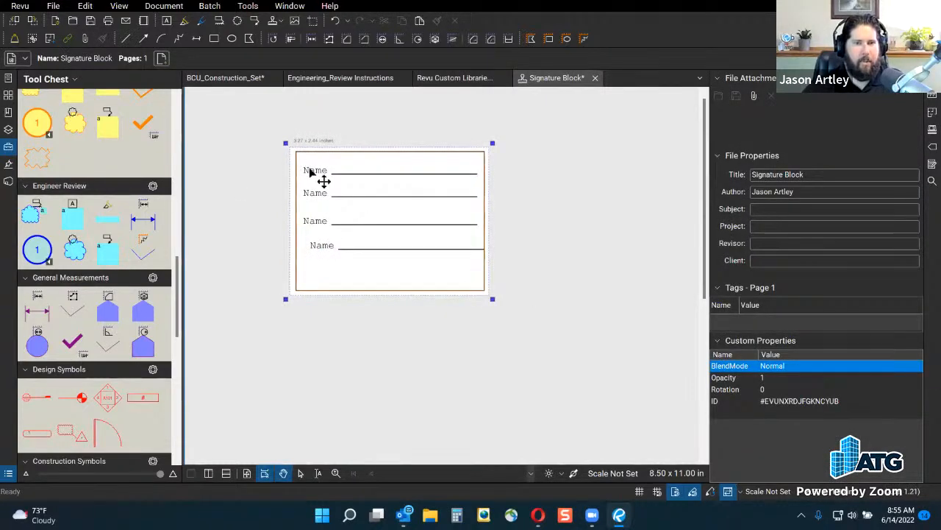
pyautogui.click(404, 250)
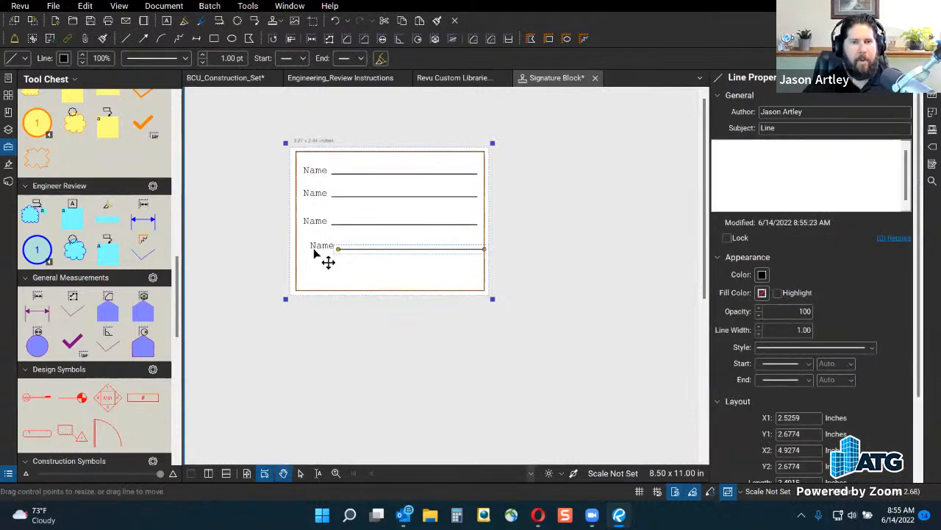
pyautogui.click(322, 244)
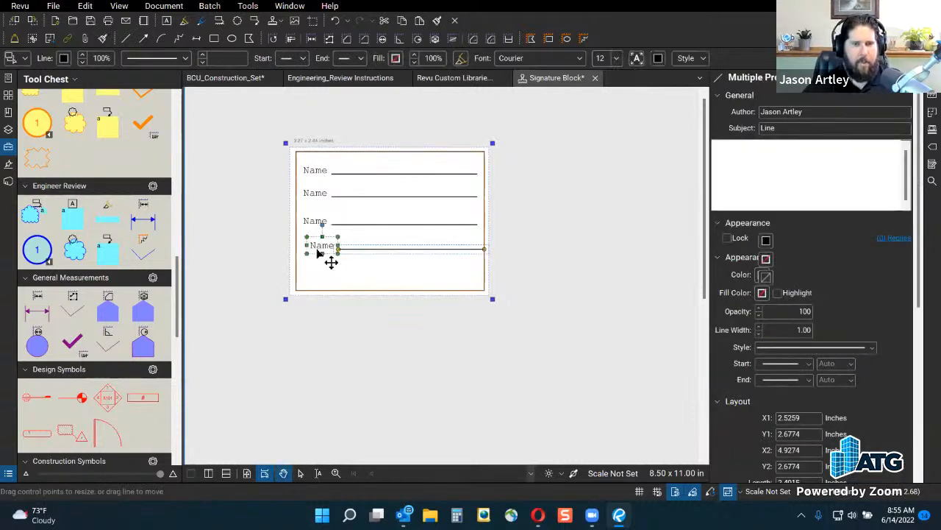
pyautogui.rightClick(323, 245)
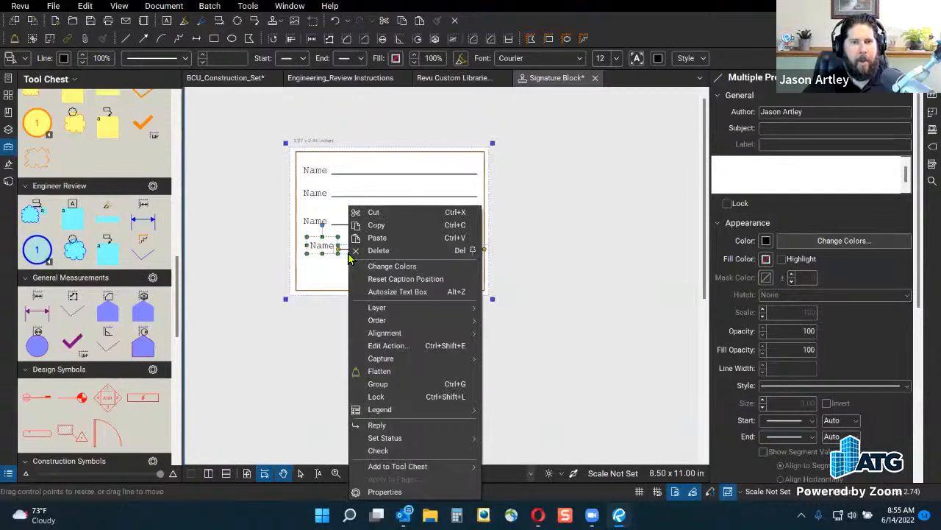
pyautogui.moveTo(377, 320)
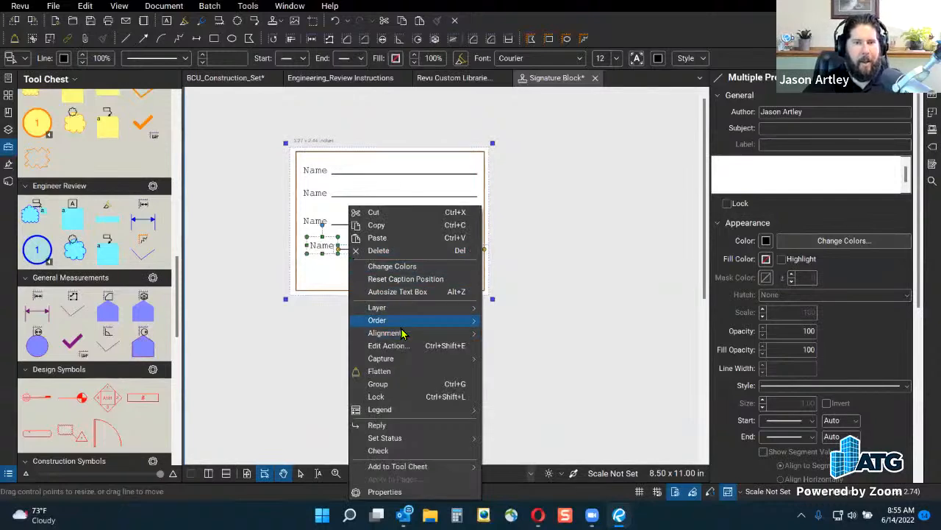
pyautogui.moveTo(385, 332)
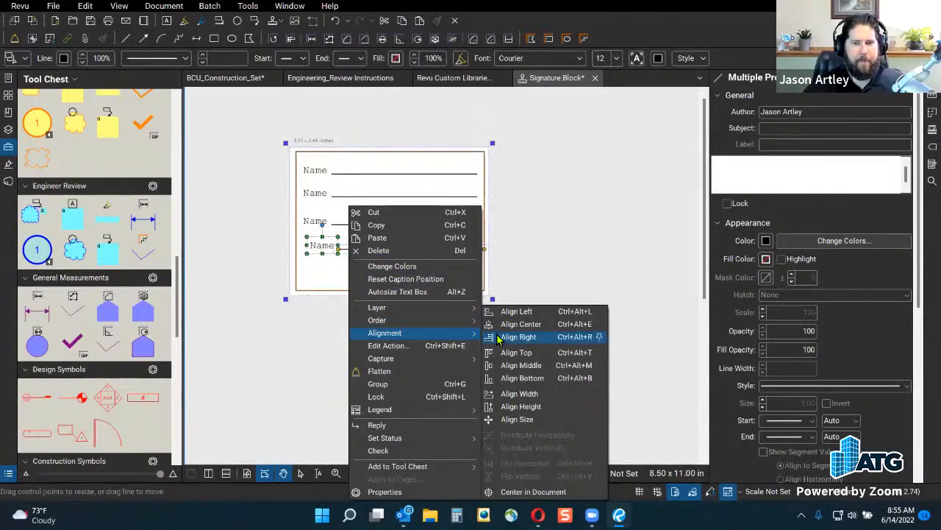
pyautogui.moveTo(517, 311)
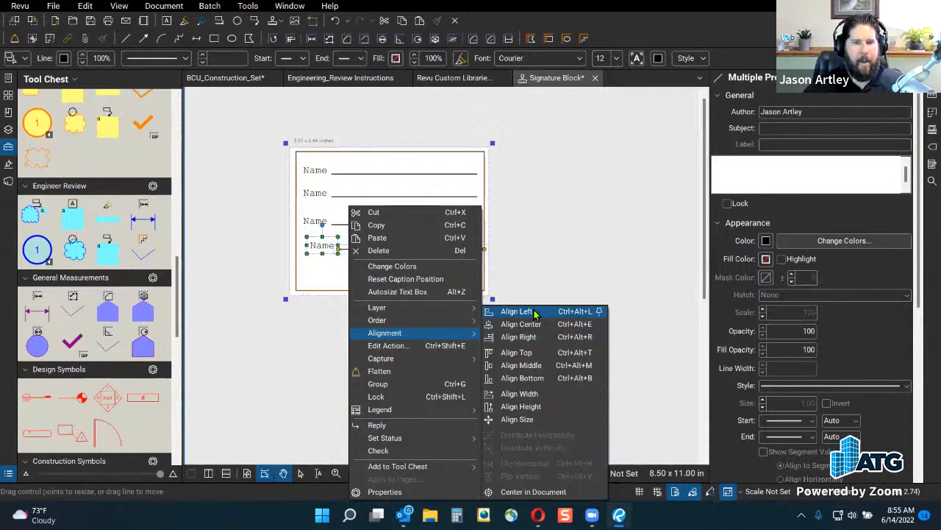
pyautogui.click(517, 311)
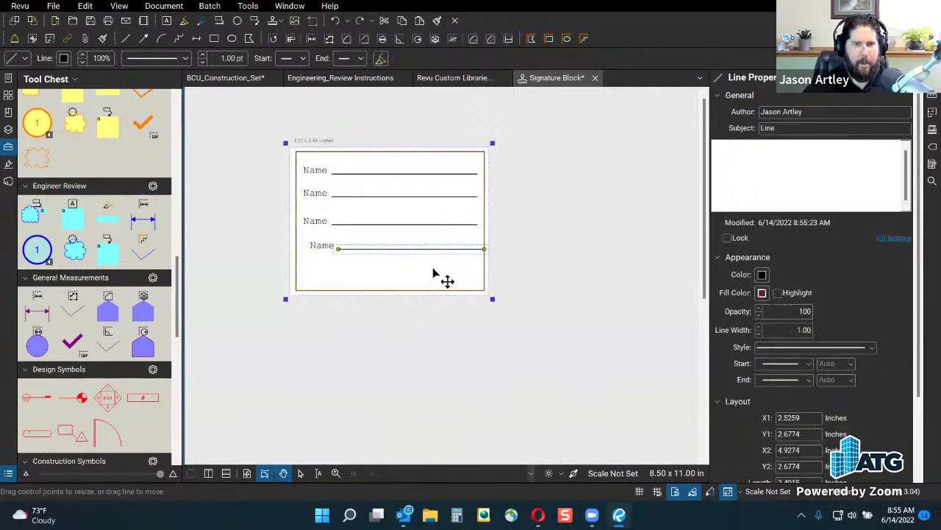
pyautogui.click(322, 245)
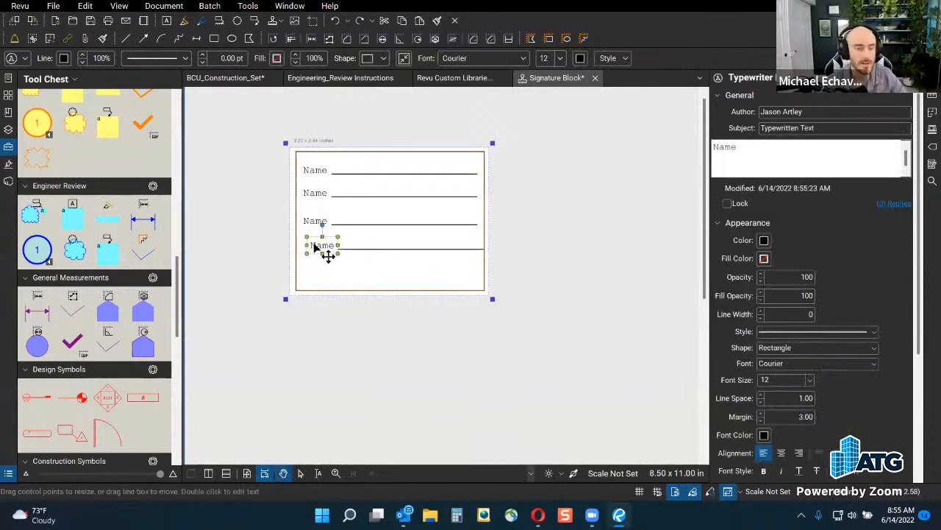
pyautogui.rightClick(322, 245)
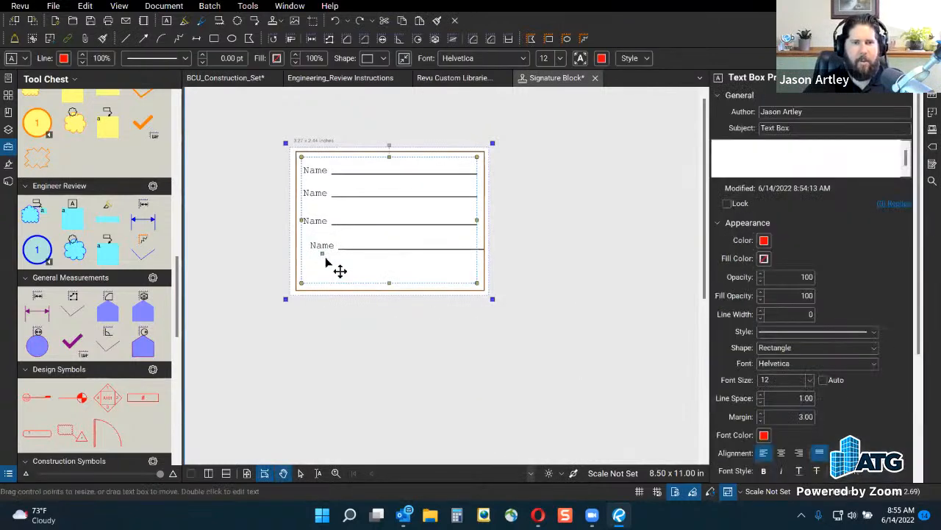
pyautogui.rightClick(340, 269)
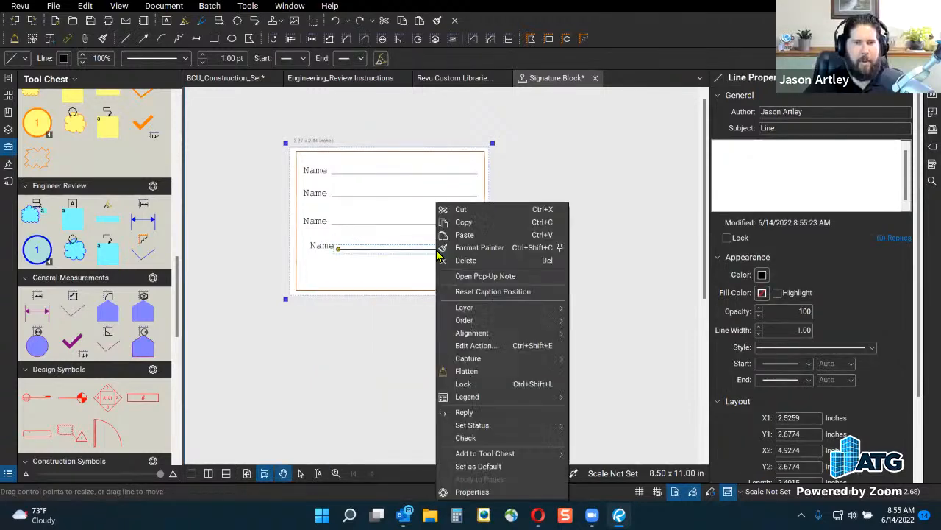
pyautogui.moveTo(471, 332)
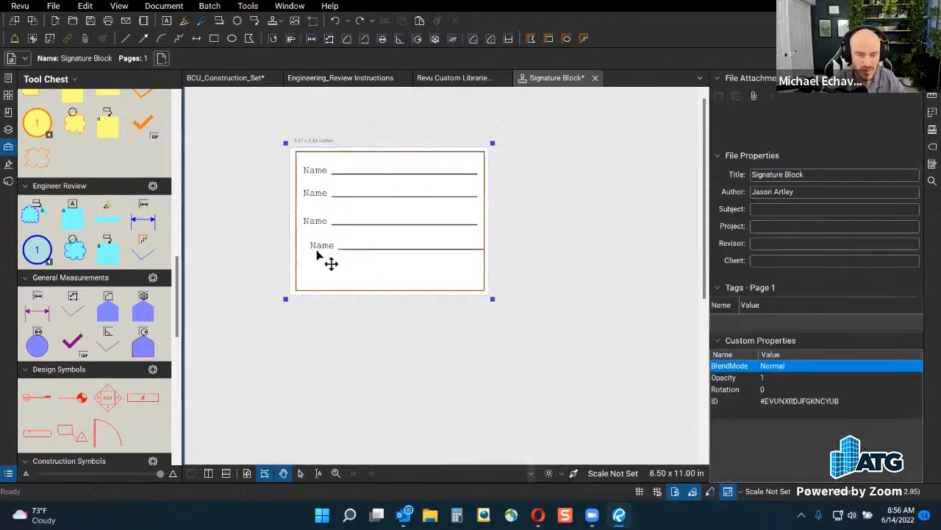
pyautogui.click(401, 249)
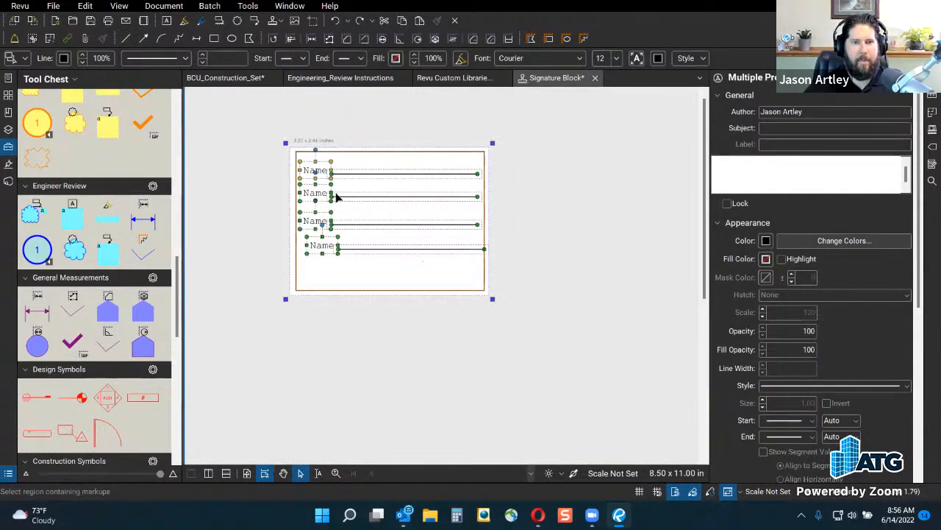
# Align the four Name labels' left edges with Alignment > Align Left.
pyautogui.rightClick(338, 199)
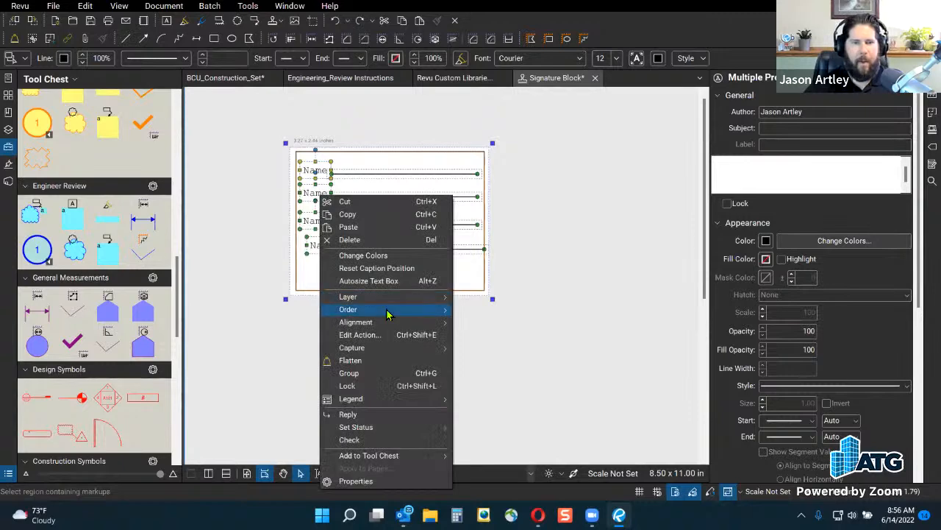
pyautogui.moveTo(356, 322)
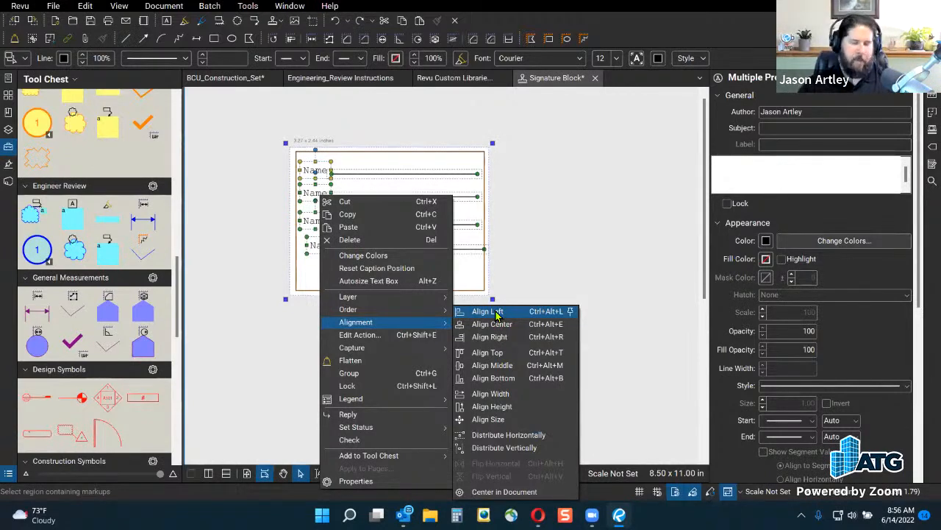
pyautogui.moveTo(559, 254)
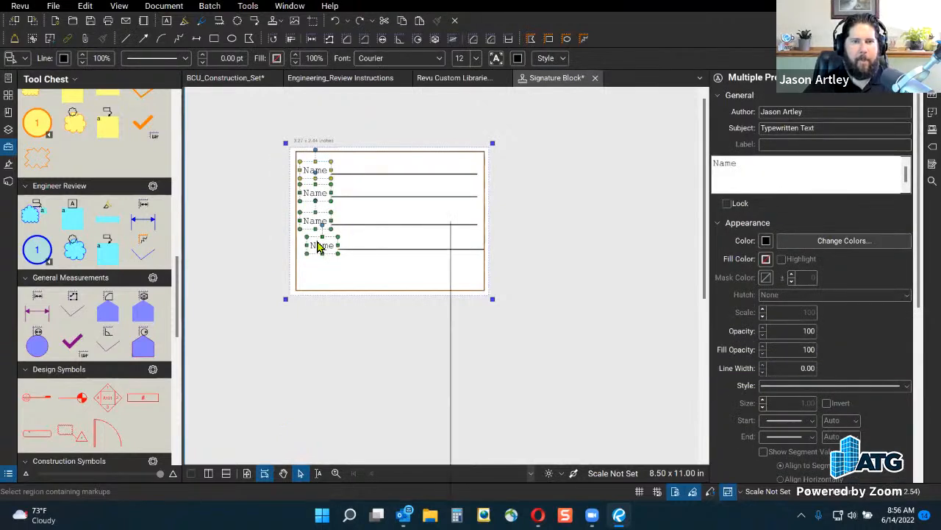
pyautogui.rightClick(320, 245)
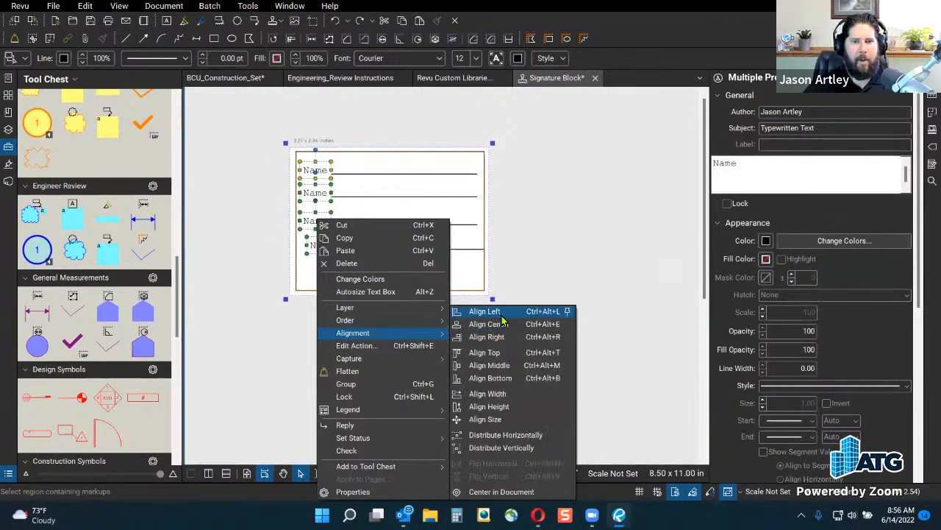
pyautogui.click(484, 310)
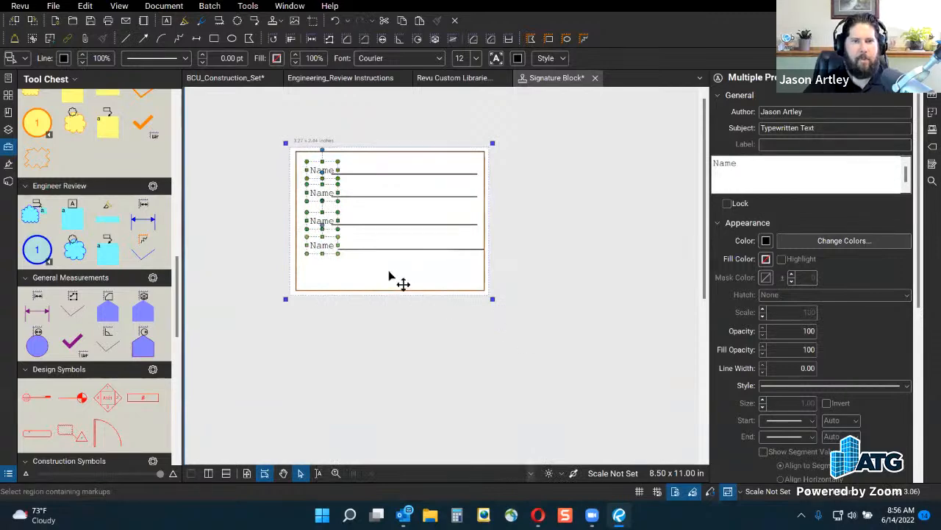
pyautogui.moveTo(331, 254)
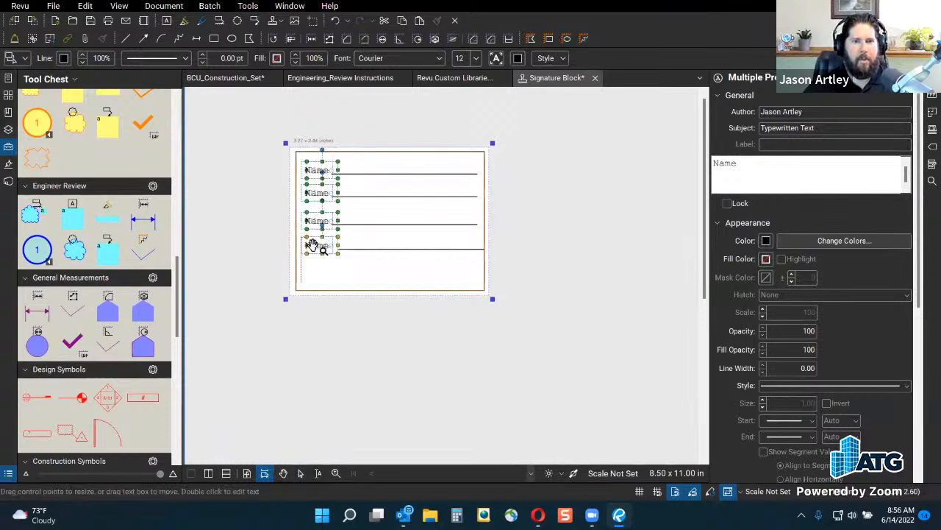
pyautogui.moveTo(592, 254)
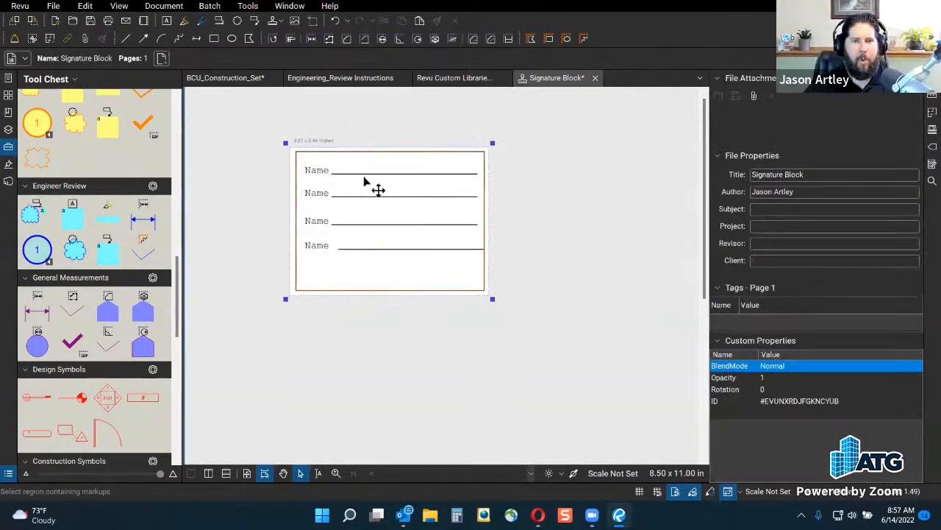
# Select the four signature lines and apply Distribute Vertically, then deselect.
pyautogui.click(404, 173)
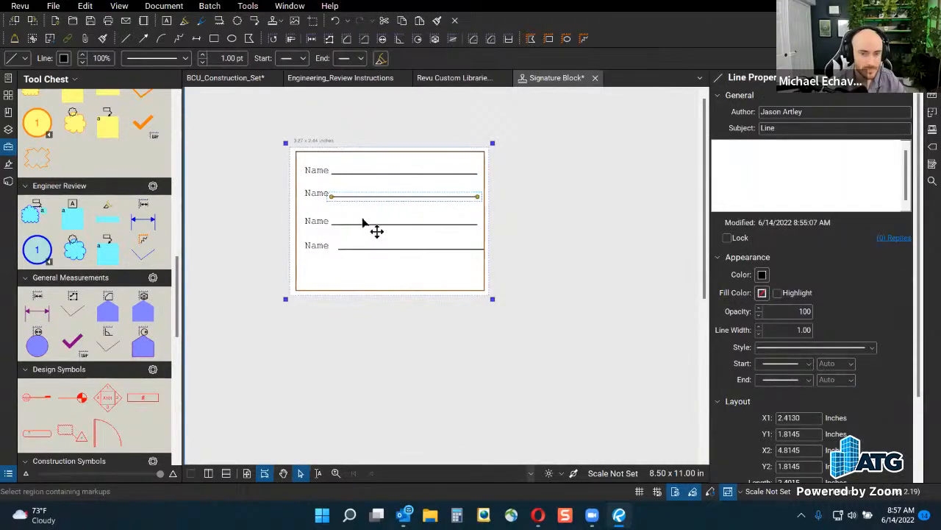
pyautogui.click(408, 249)
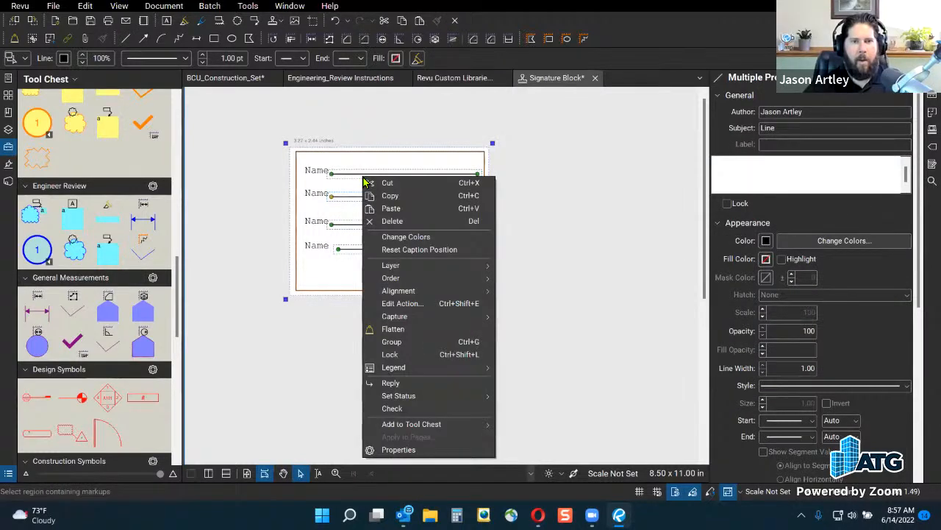
pyautogui.moveTo(397, 290)
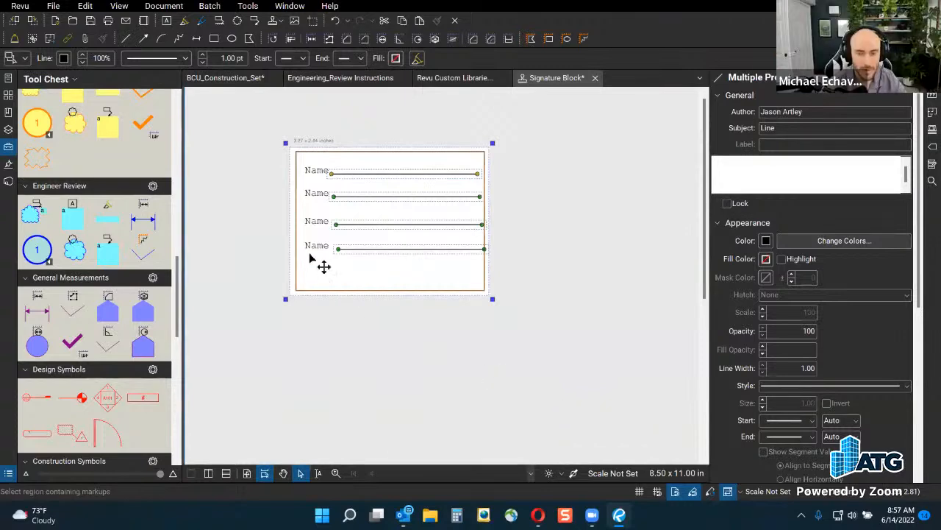
pyautogui.rightClick(324, 267)
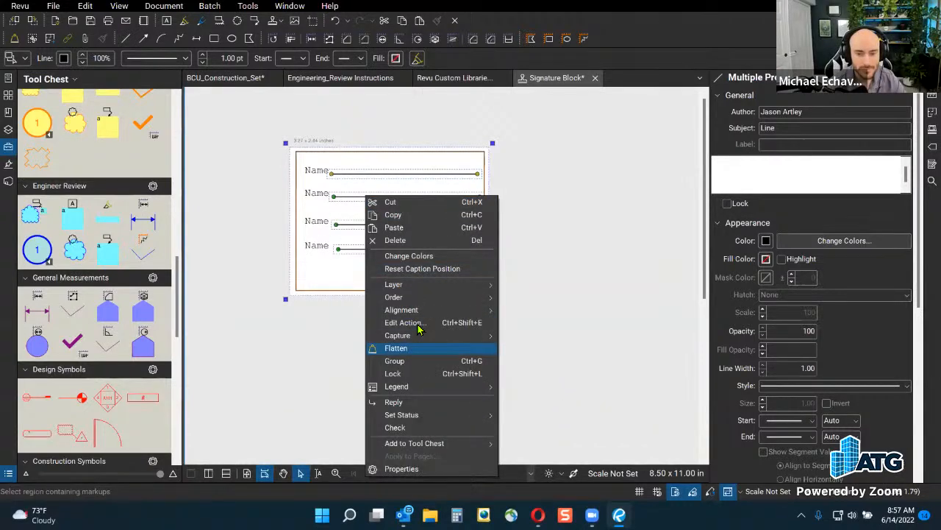
pyautogui.moveTo(402, 309)
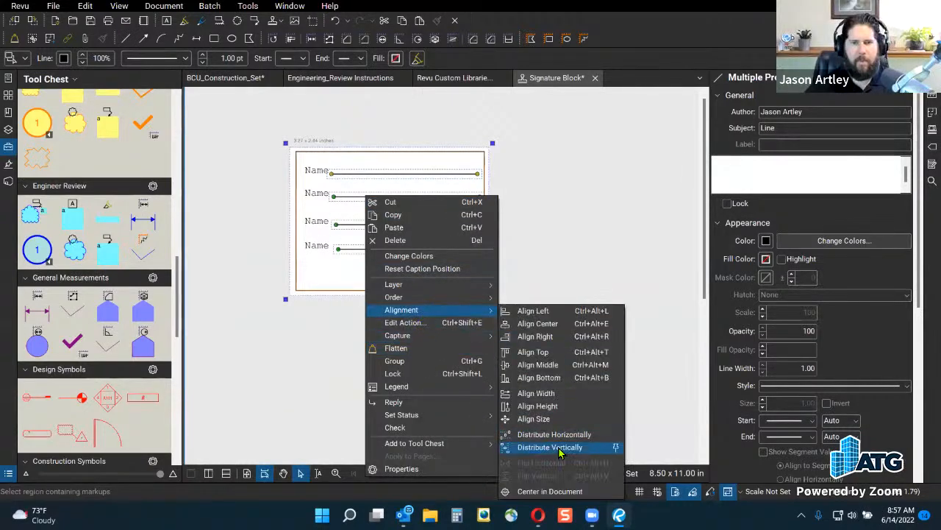
pyautogui.click(549, 447)
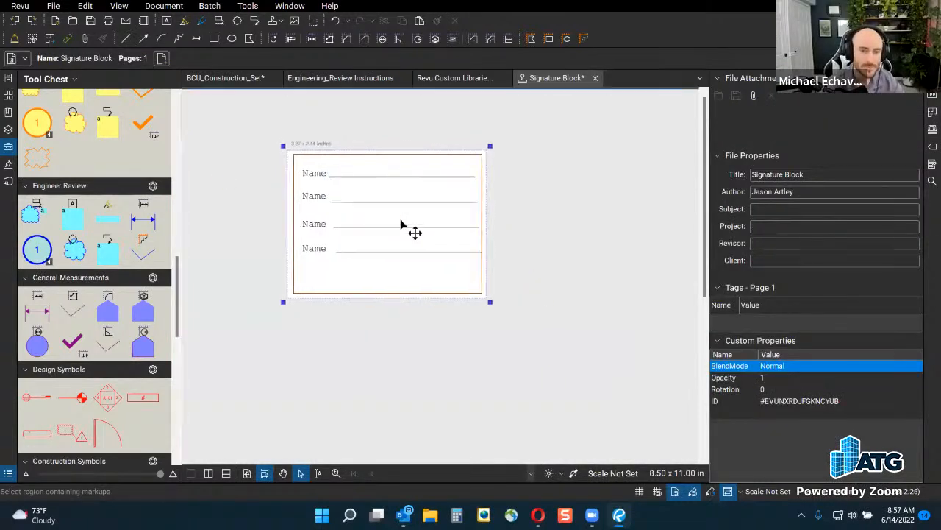
pyautogui.moveTo(329, 399)
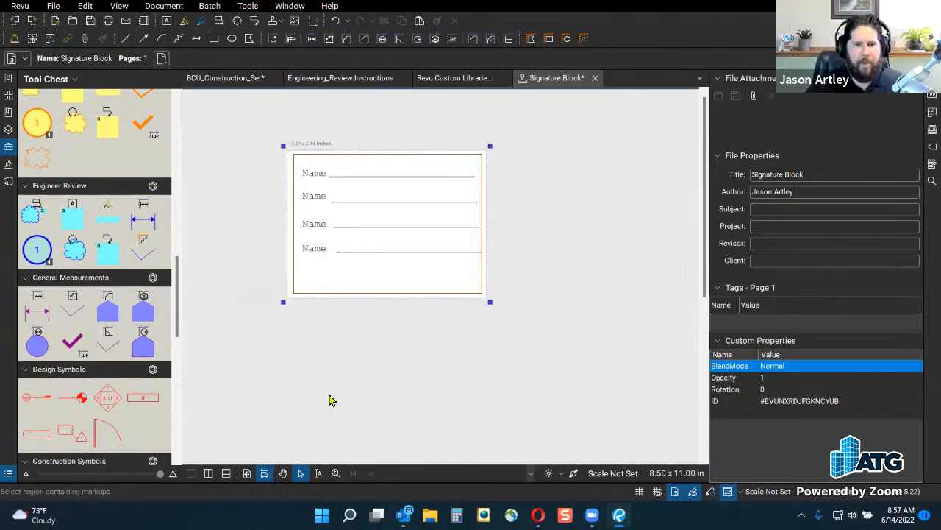
pyautogui.click(336, 472)
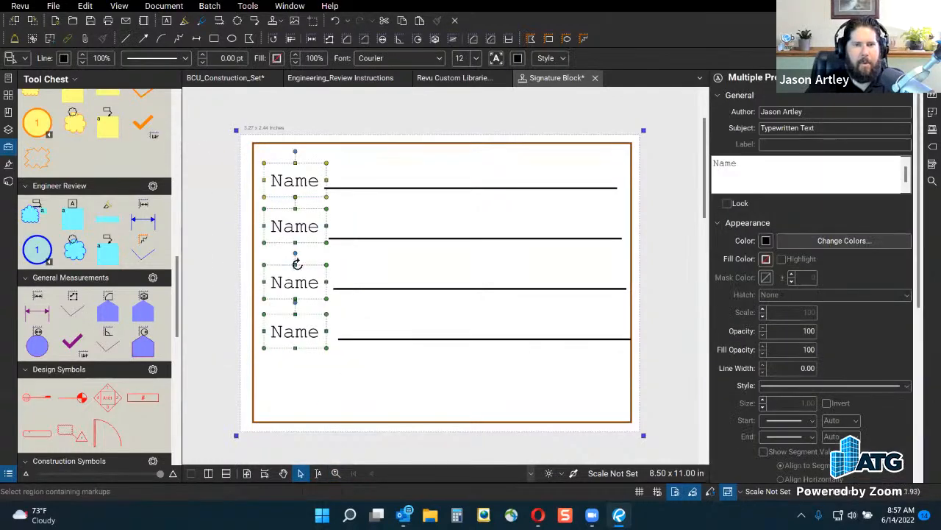
# Distribute the four Name labels vertically, then distribute the four signature lines vertically.
pyautogui.rightClick(295, 265)
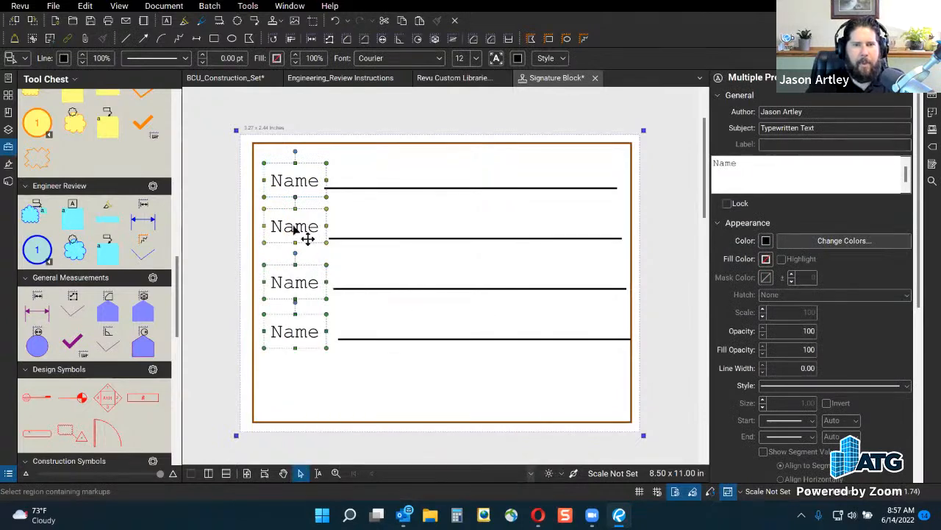
pyautogui.rightClick(294, 235)
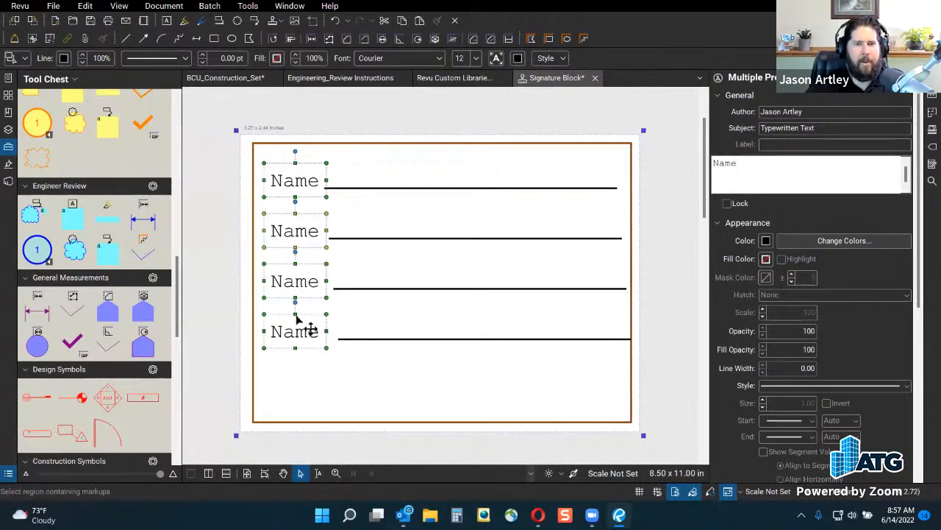
pyautogui.moveTo(309, 357)
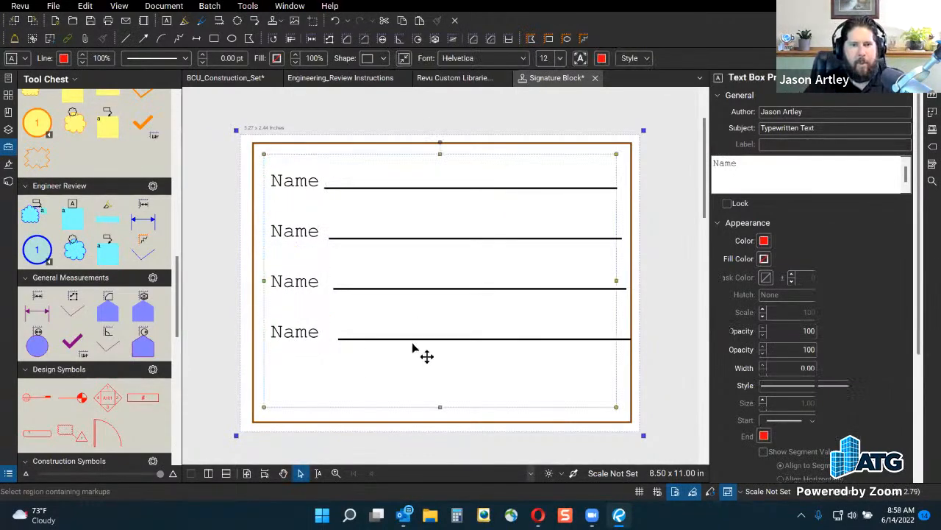
pyautogui.click(478, 338)
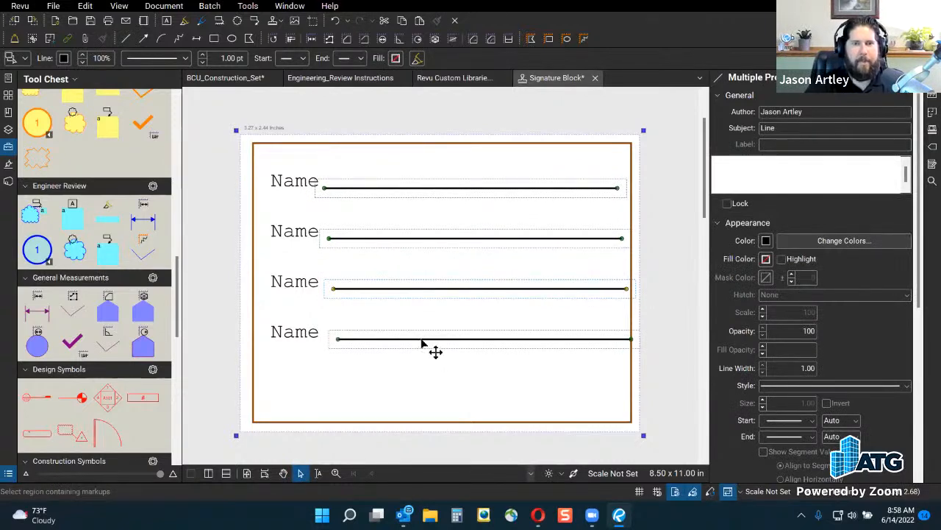
pyautogui.rightClick(423, 342)
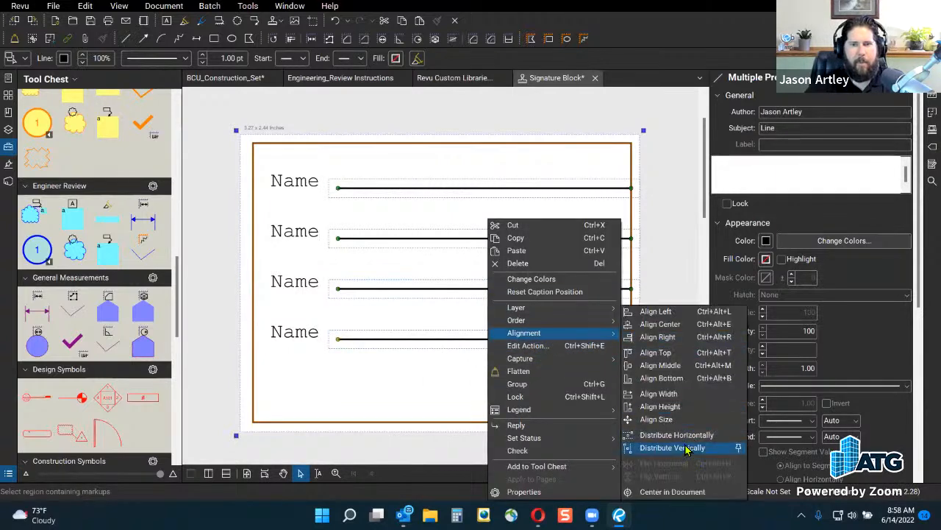
pyautogui.click(672, 447)
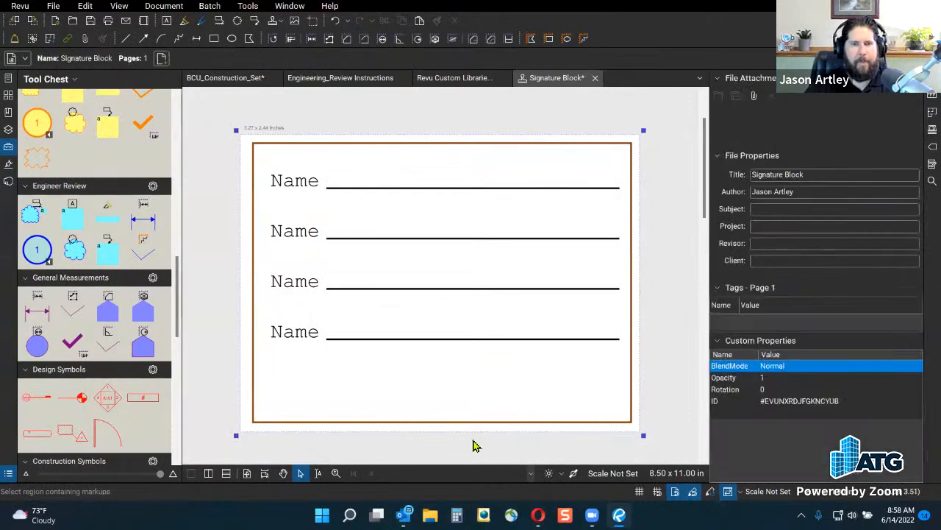
pyautogui.moveTo(405, 493)
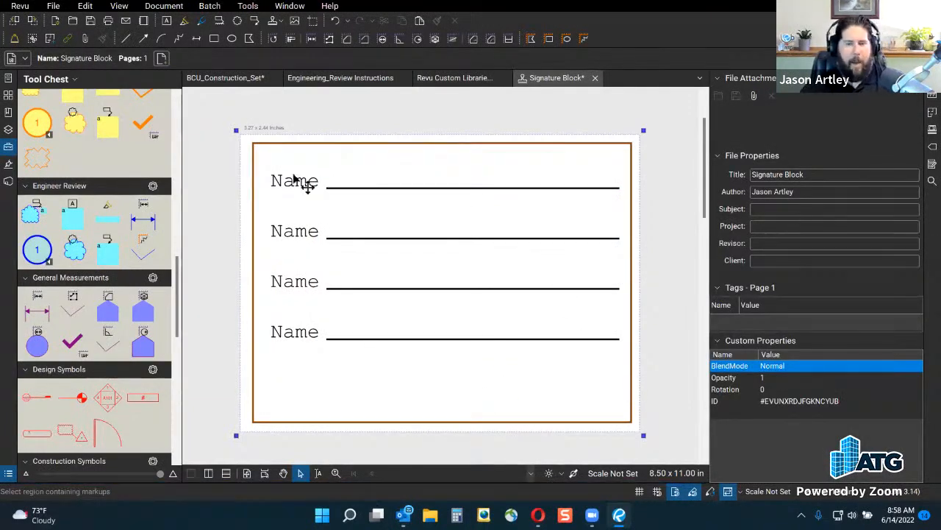
pyautogui.moveTo(287, 408)
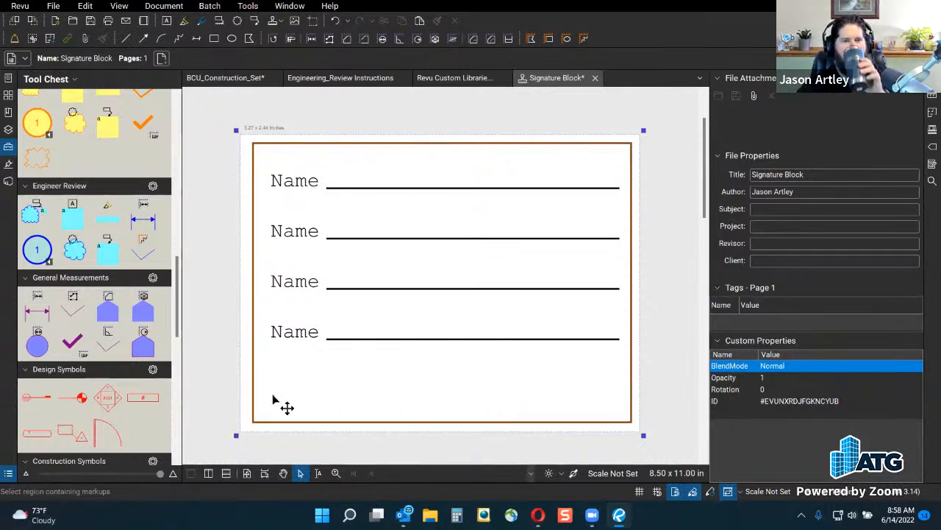
pyautogui.moveTo(316, 379)
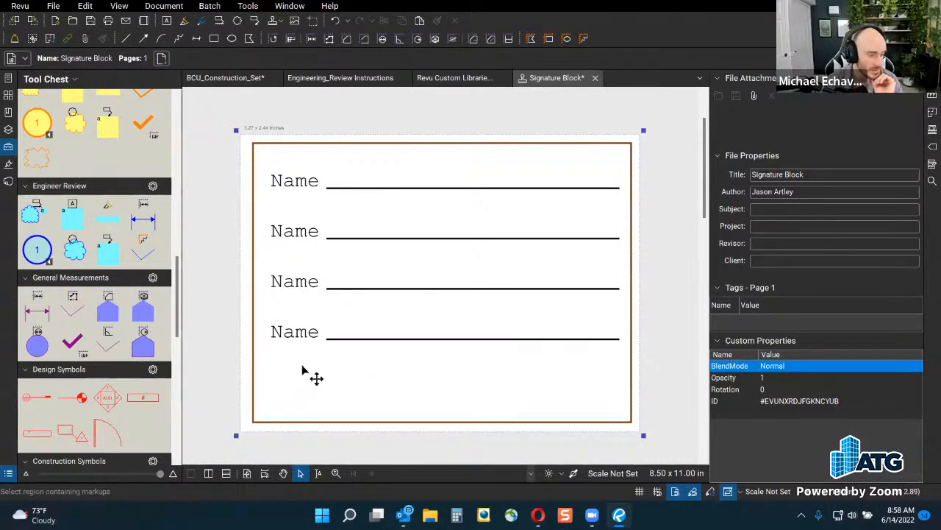
pyautogui.moveTo(332, 371)
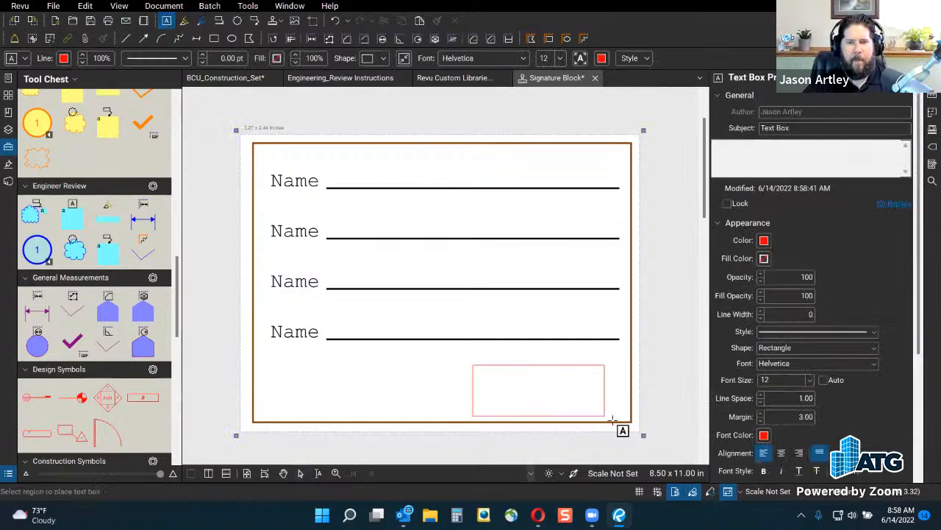
# Add red 'Sign Here Please' text at the block's lower right and save the stamp.
pyautogui.write('Sign Here Please')
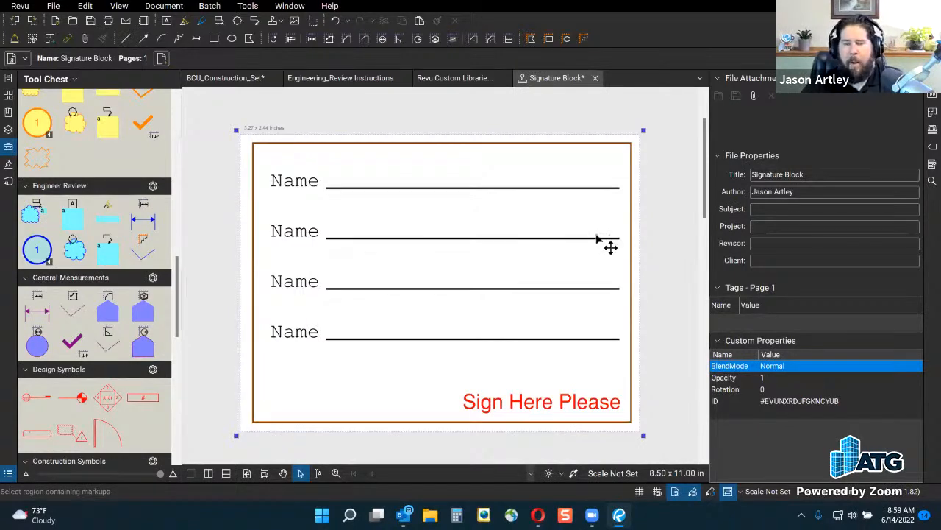
pyautogui.moveTo(576, 273)
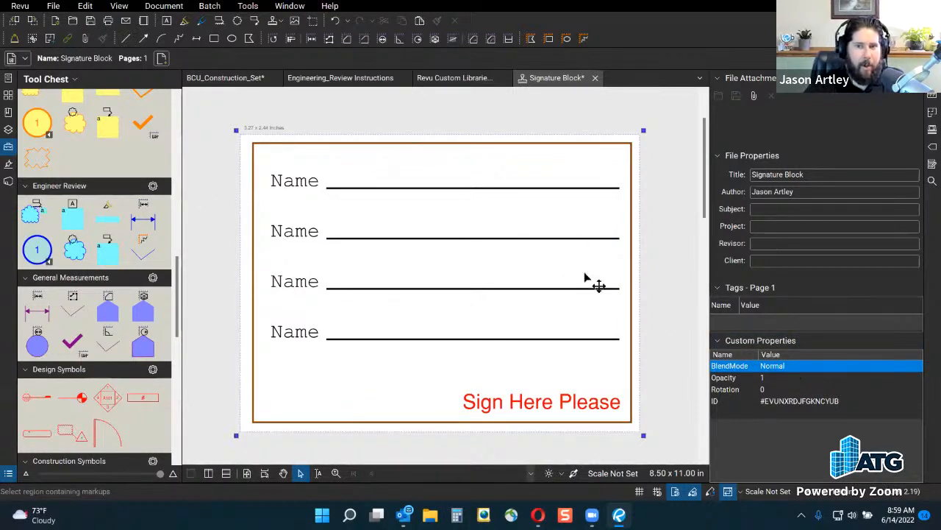
pyautogui.click(835, 209)
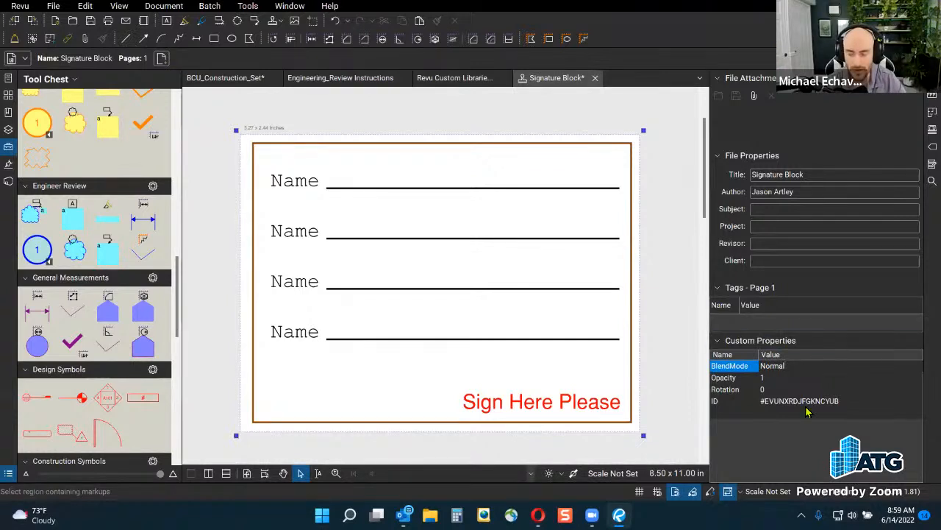
pyautogui.click(761, 389)
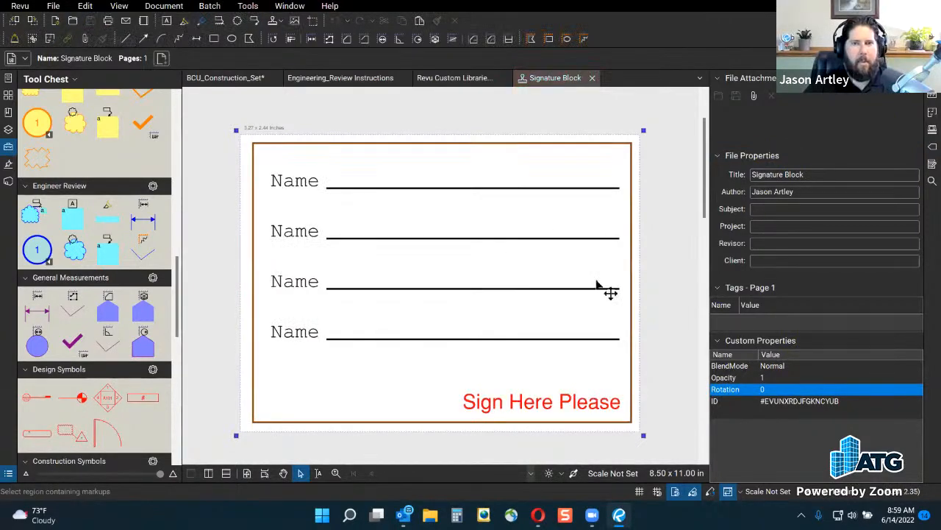
pyautogui.click(225, 77)
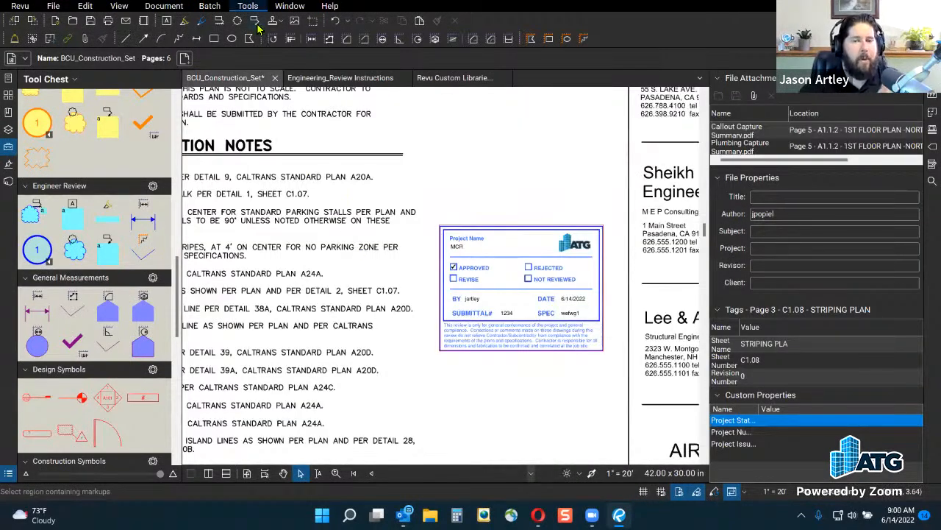
pyautogui.click(248, 6)
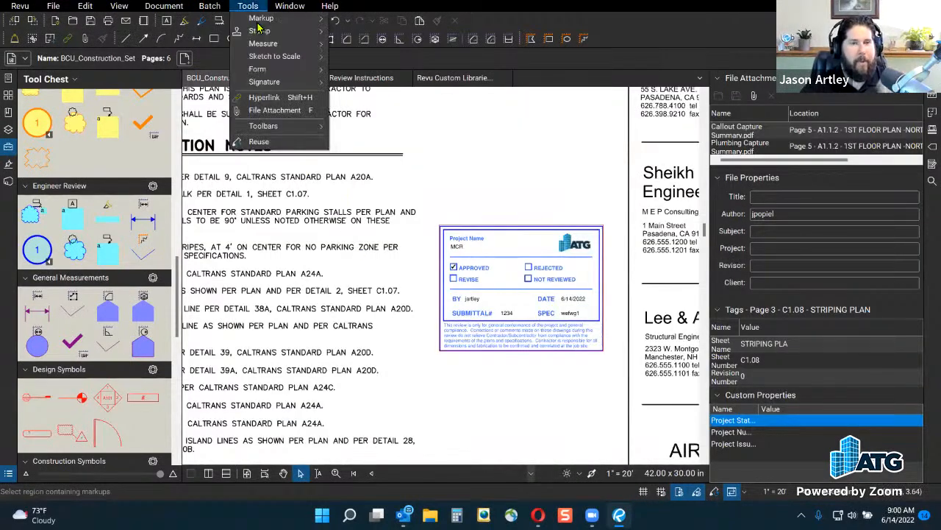
pyautogui.moveTo(259, 31)
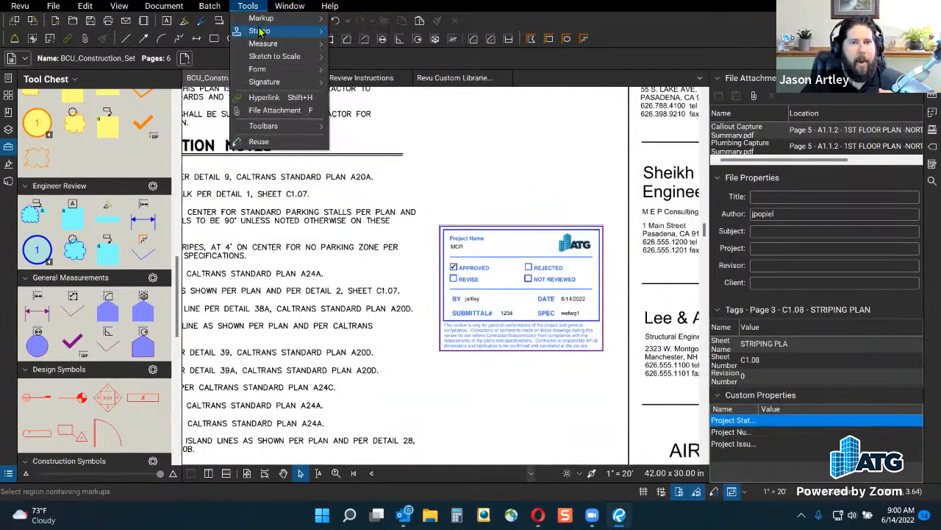
pyautogui.click(259, 31)
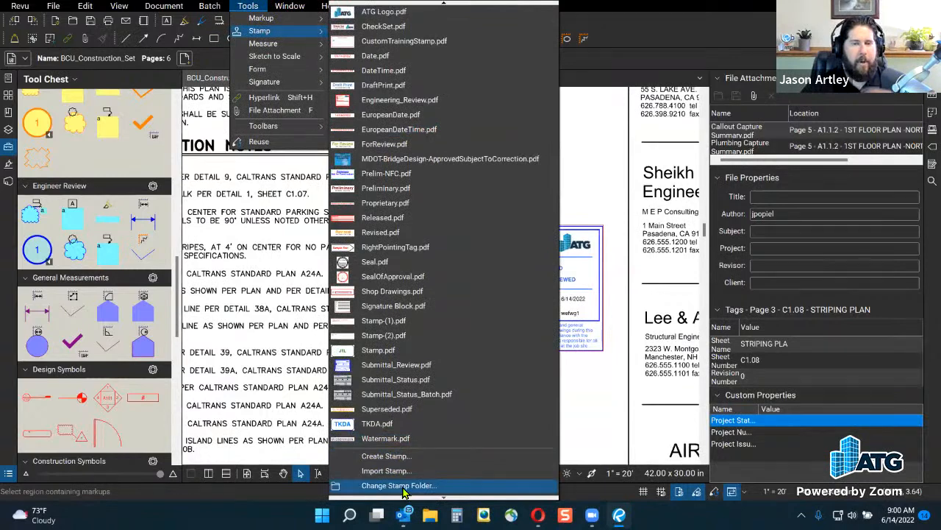
pyautogui.click(398, 485)
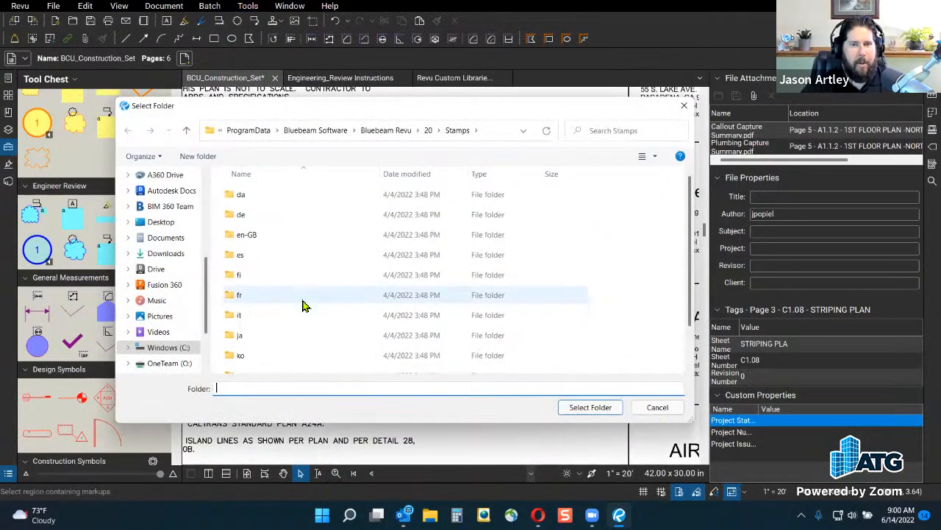
pyautogui.doubleClick(247, 234)
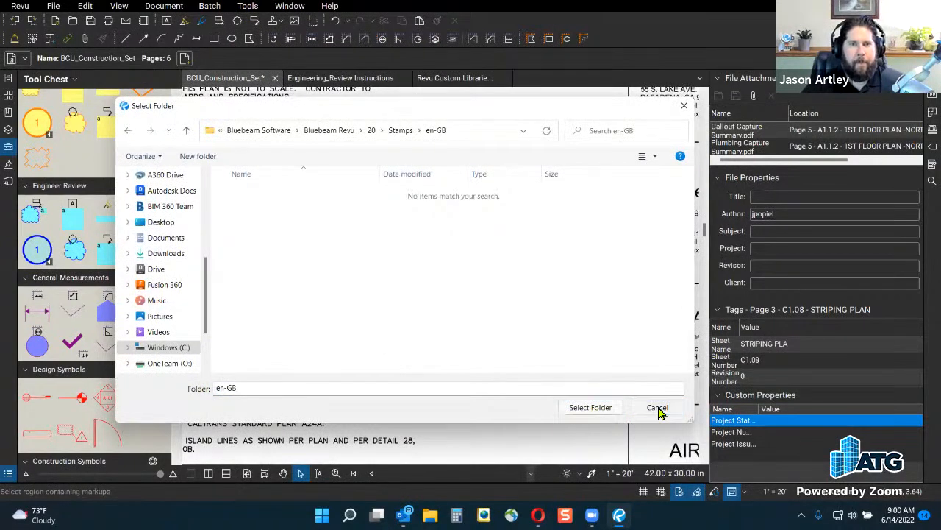
pyautogui.click(657, 408)
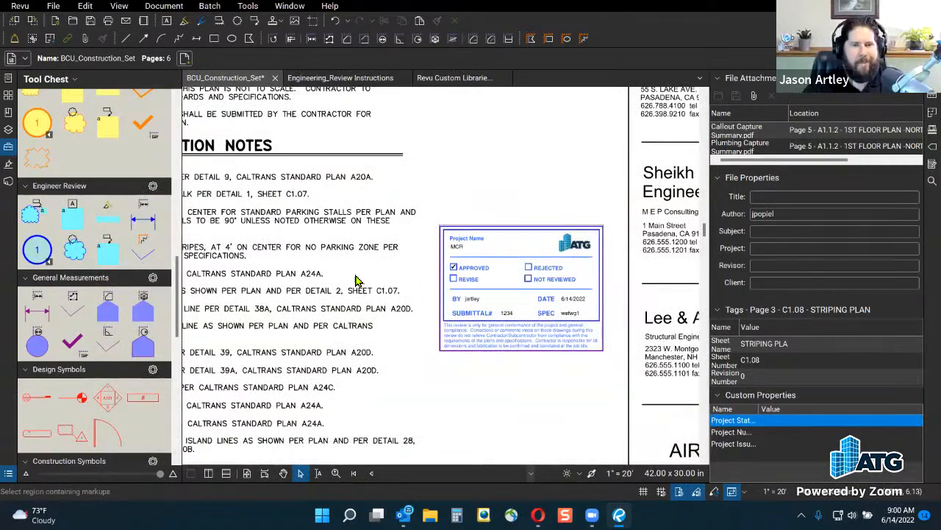
pyautogui.moveTo(588, 343)
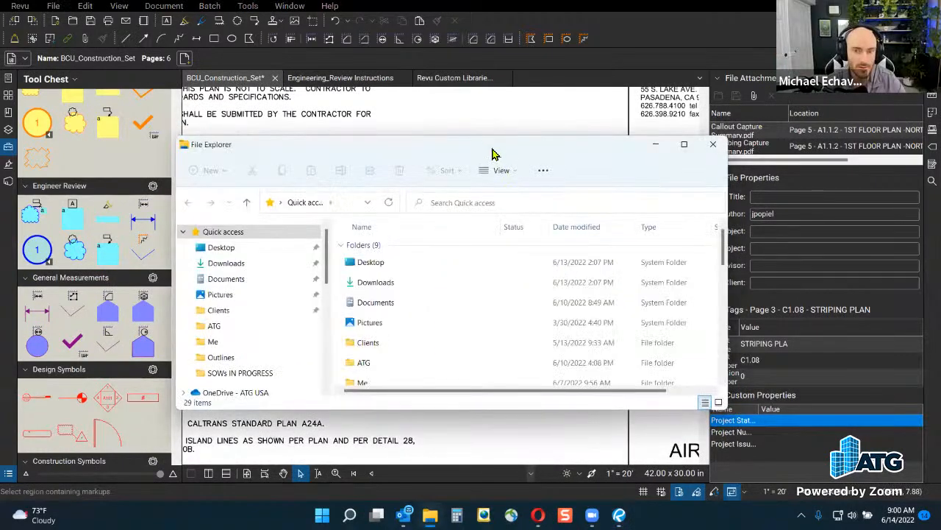
pyautogui.scroll(-3)
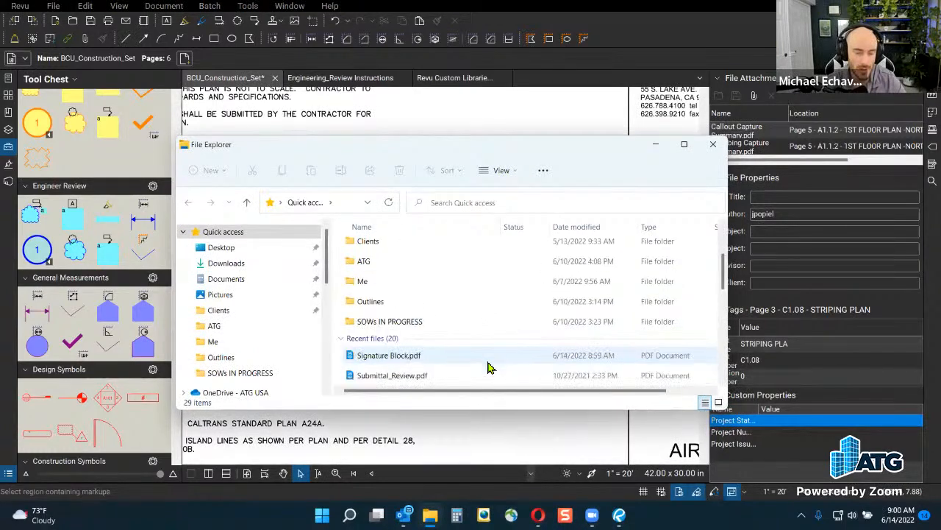
pyautogui.rightClick(492, 367)
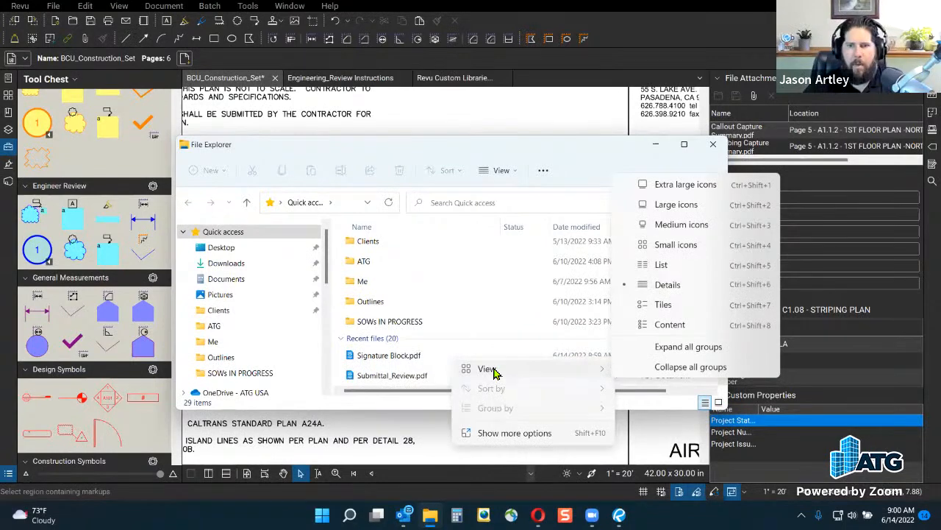
pyautogui.moveTo(451, 370)
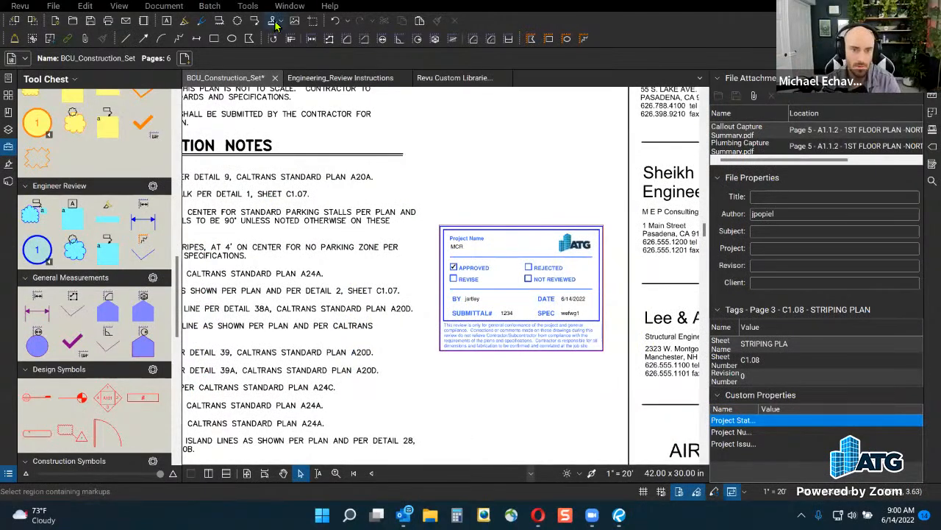
# Place the Signature Block stamp from the Stamp list just above the approval stamp.
pyautogui.click(274, 22)
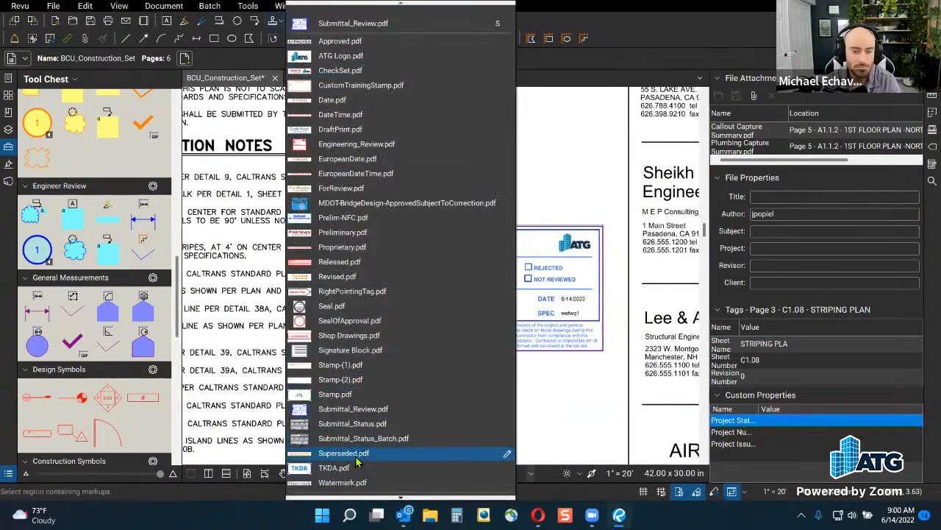
pyautogui.click(351, 350)
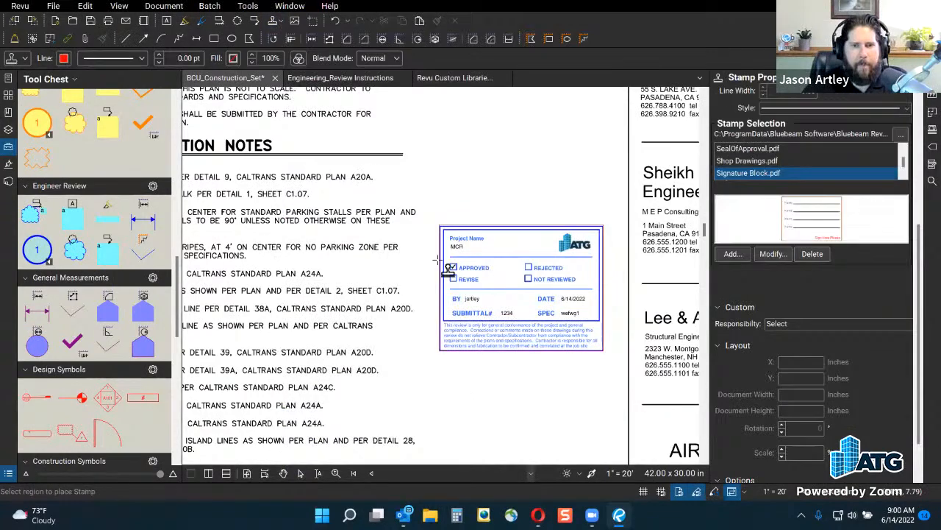
pyautogui.click(506, 158)
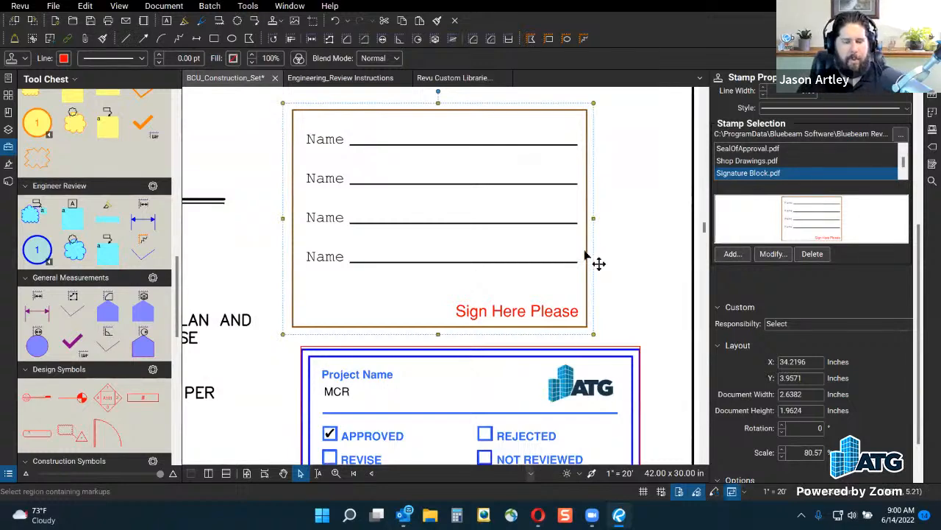
pyautogui.moveTo(624, 271)
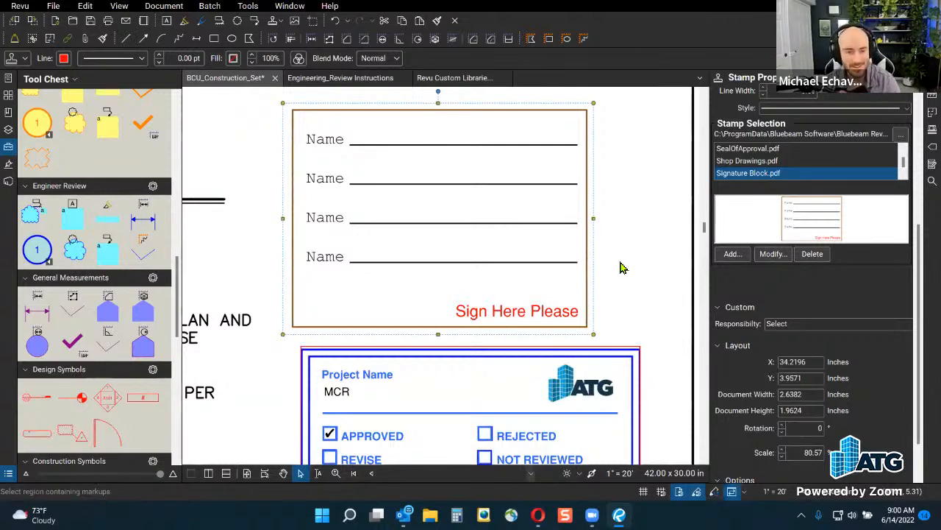
pyautogui.moveTo(385, 169)
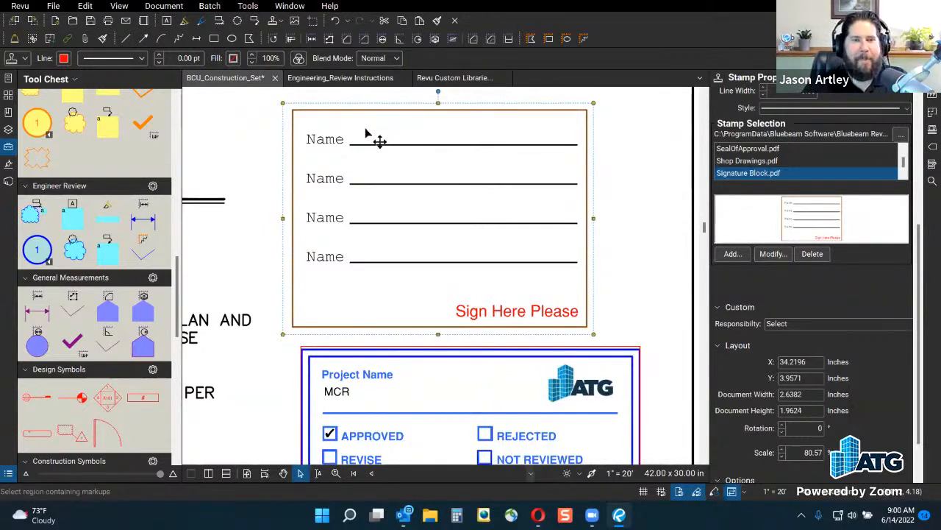
pyautogui.moveTo(646, 89)
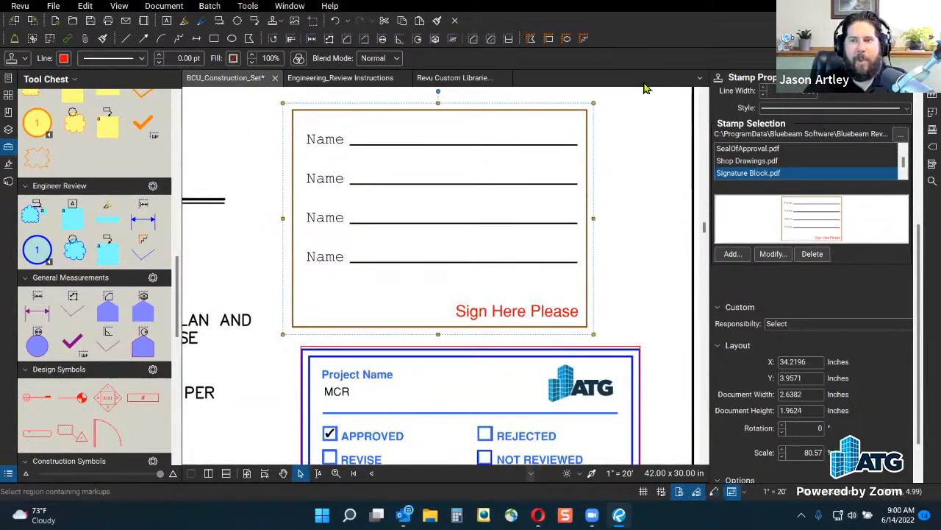
pyautogui.click(164, 6)
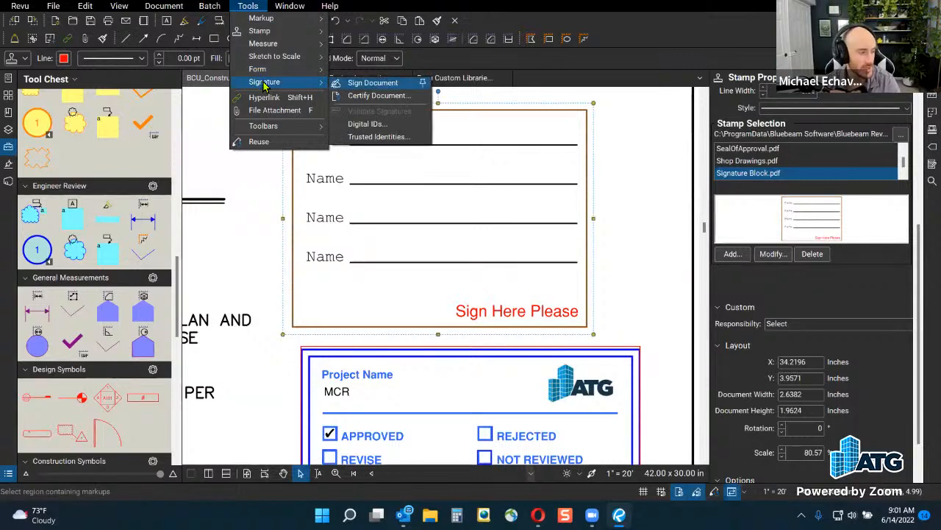
pyautogui.moveTo(379, 86)
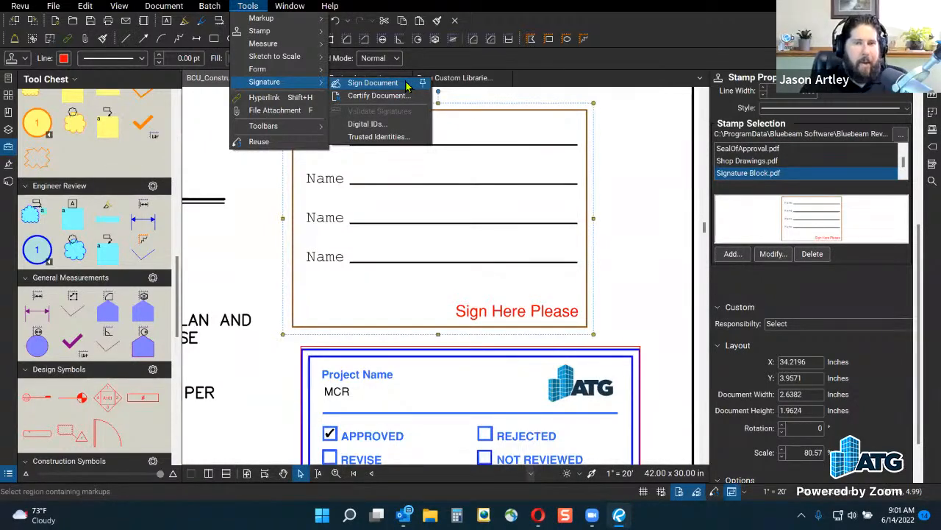
# Draw a signature field on the first Name line and log in to the digital ID.
pyautogui.click(372, 82)
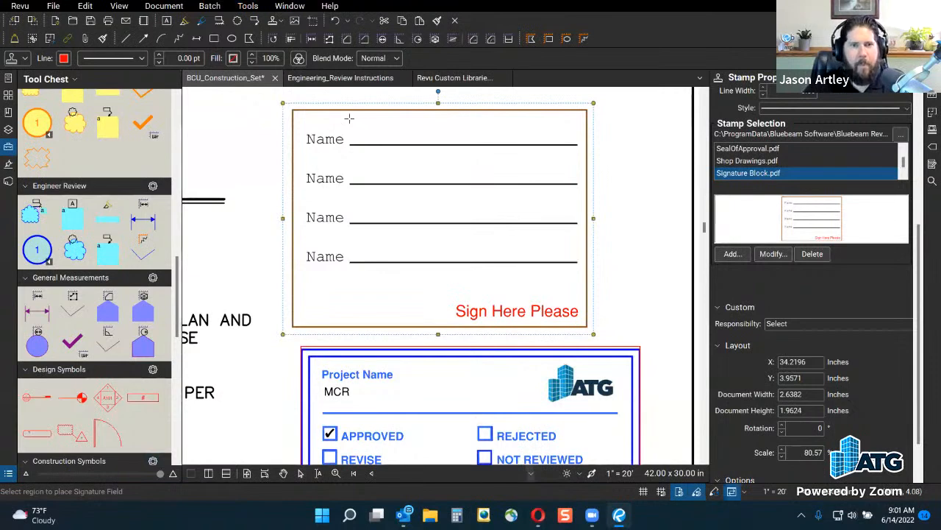
pyautogui.moveTo(350, 122); pyautogui.dragTo(589, 143)
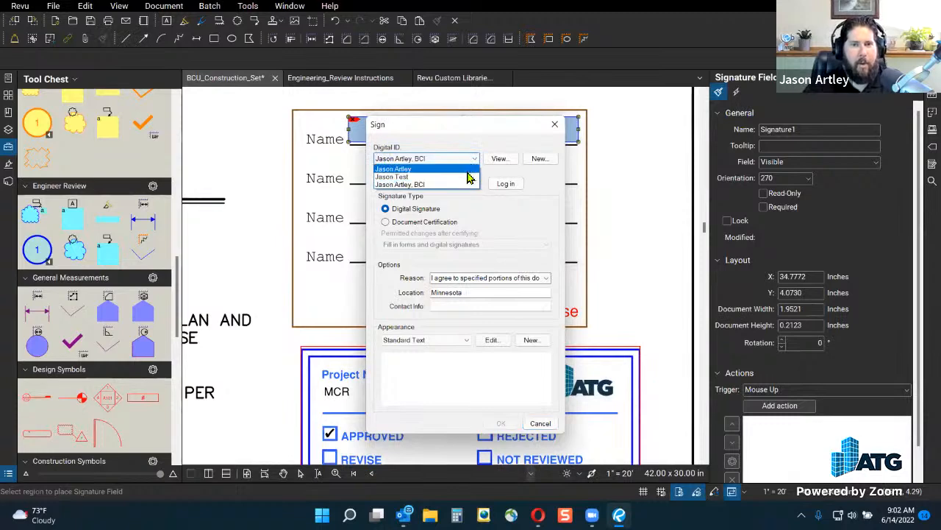
pyautogui.click(399, 184)
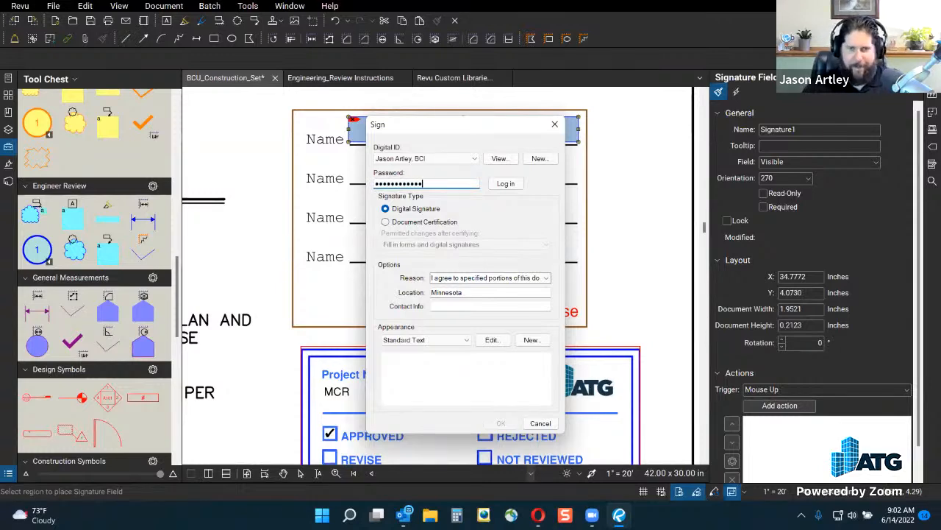
pyautogui.click(506, 183)
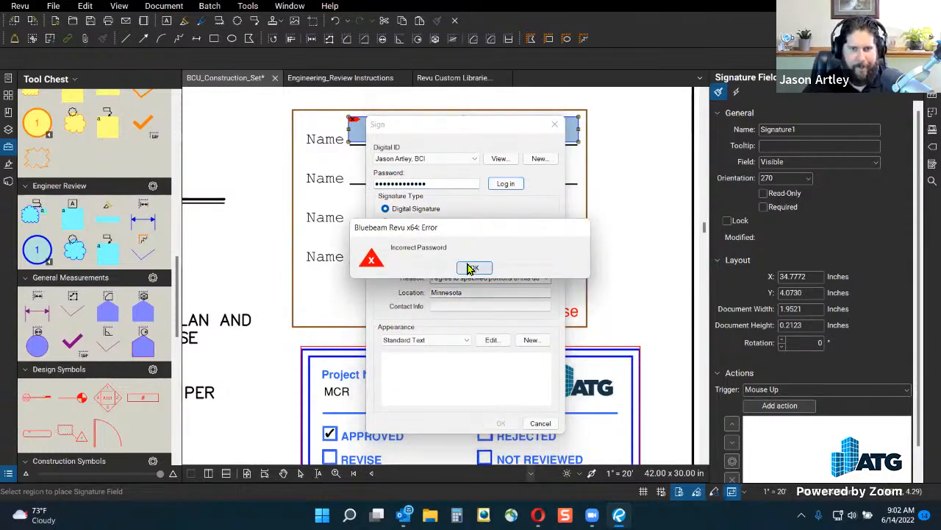
pyautogui.click(474, 267)
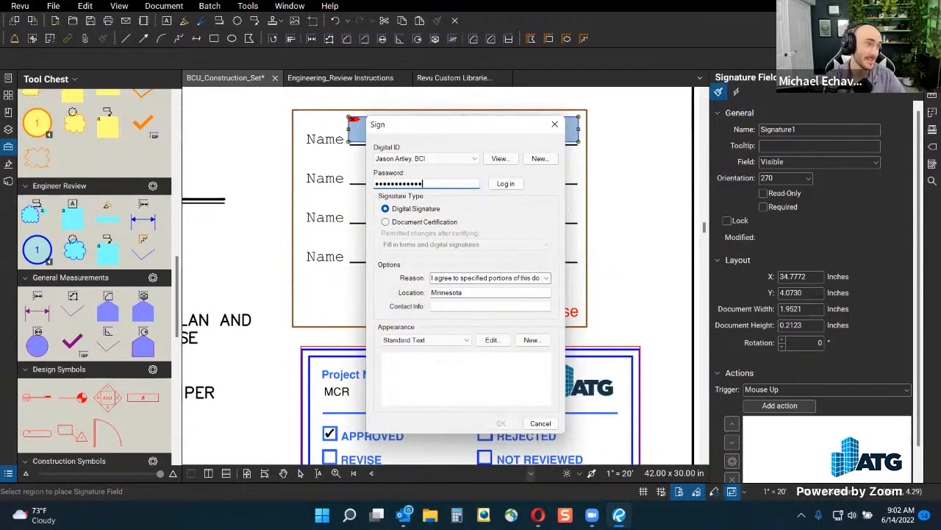
pyautogui.click(506, 183)
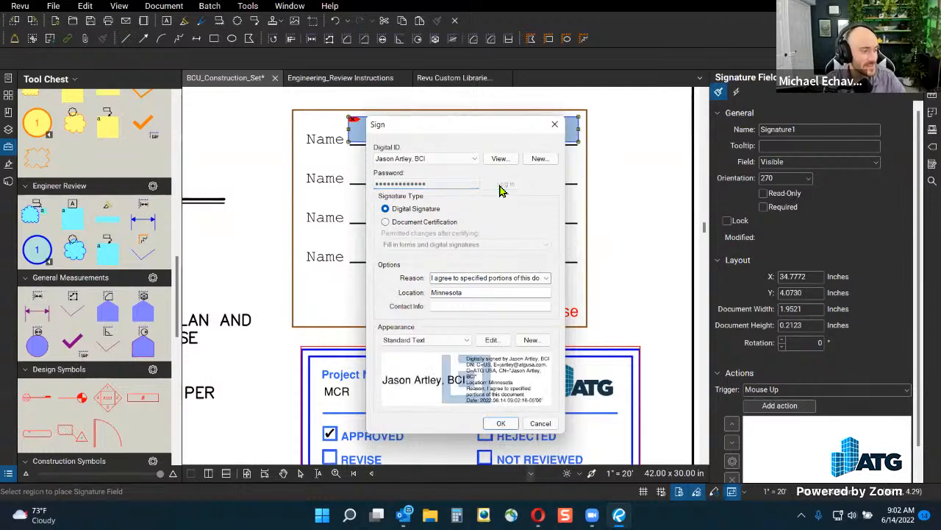
pyautogui.moveTo(493, 188)
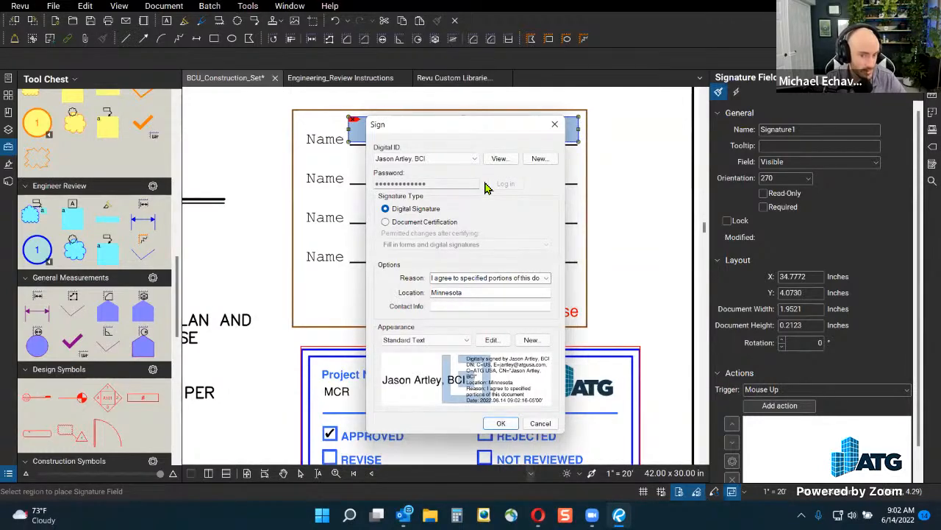
pyautogui.moveTo(441, 121)
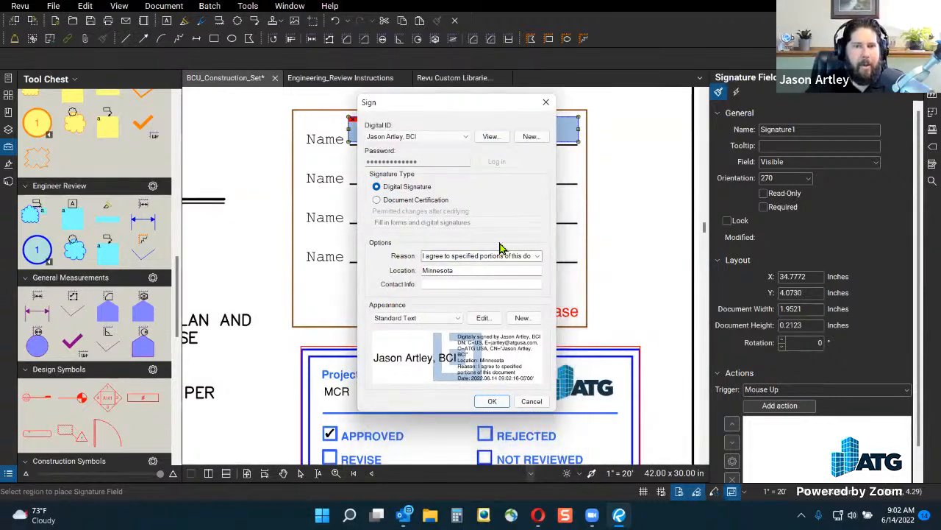
pyautogui.moveTo(390, 176)
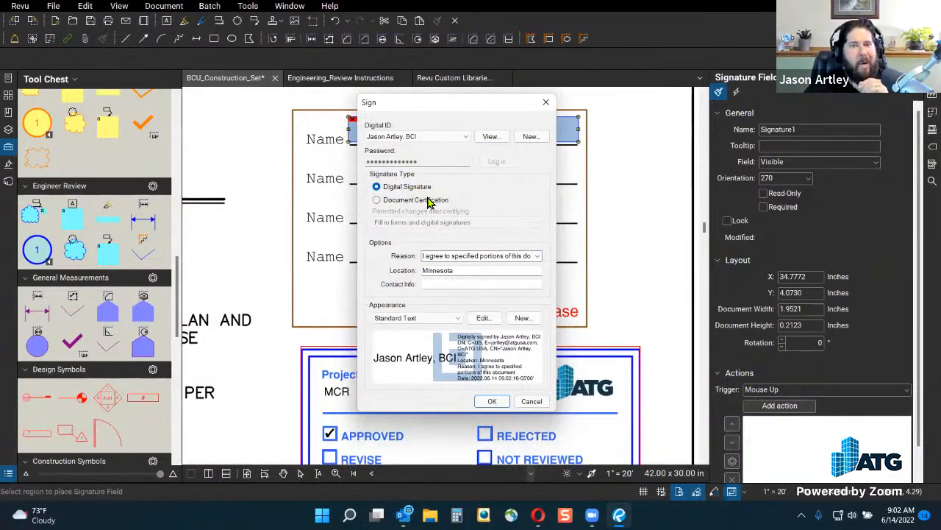
# Keep a plain digital signature and set the signing reason and Minnesota location.
pyautogui.click(376, 200)
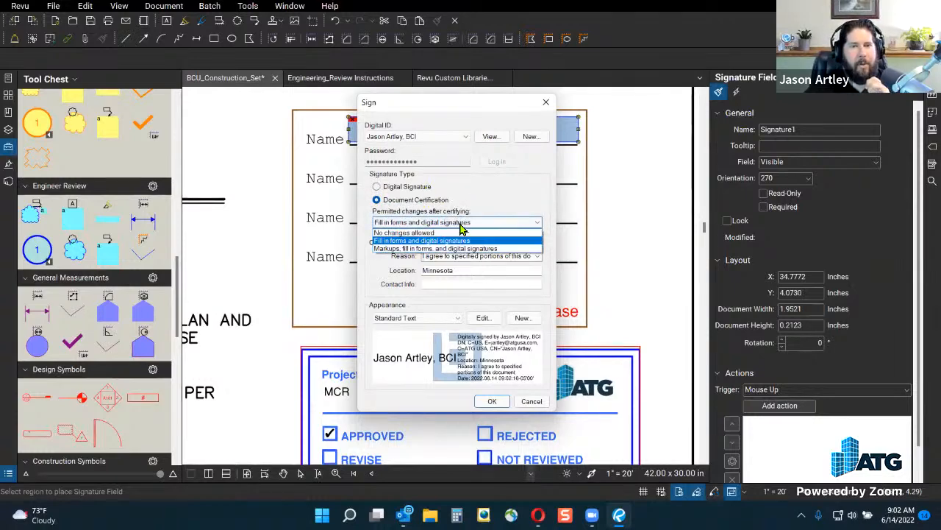
pyautogui.moveTo(434, 233)
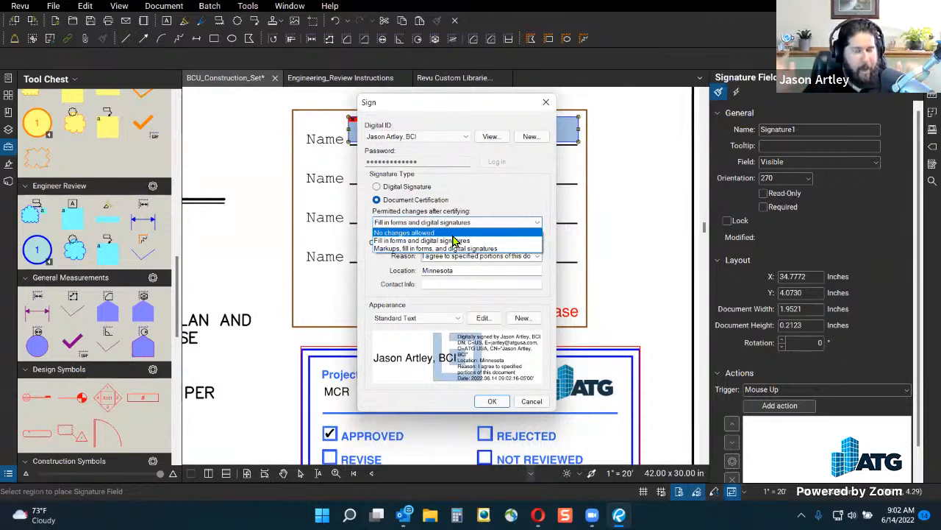
pyautogui.click(422, 240)
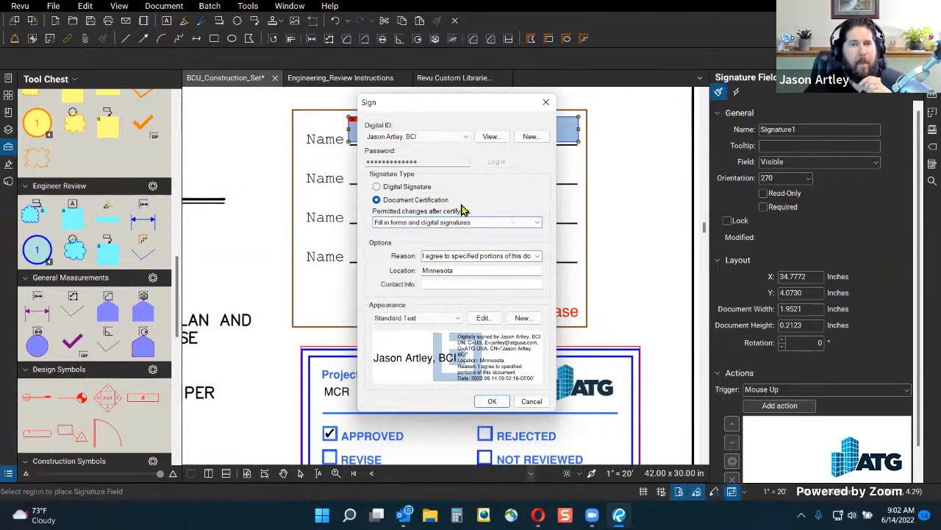
pyautogui.click(377, 186)
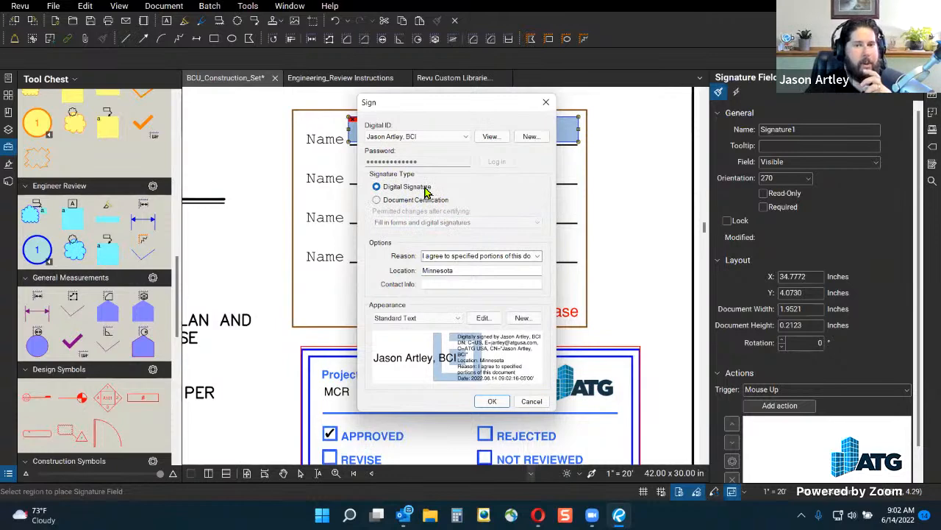
pyautogui.click(538, 255)
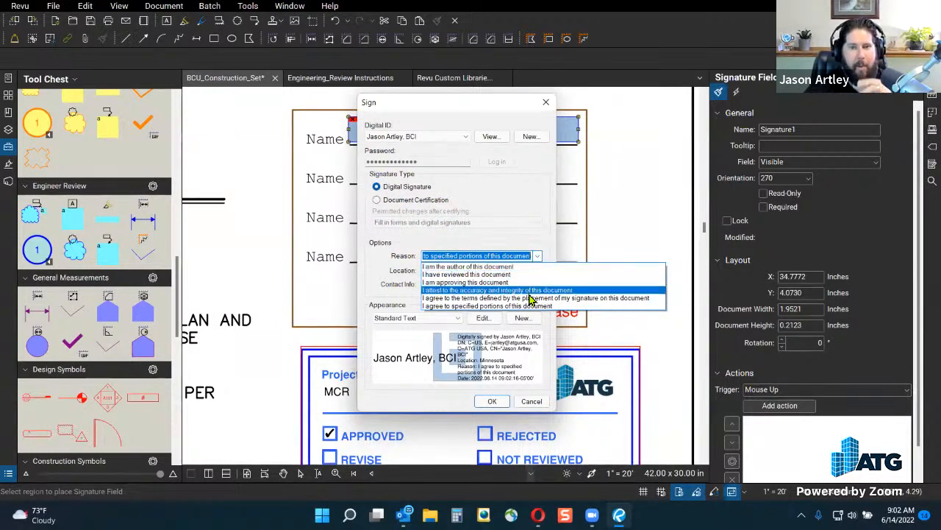
pyautogui.moveTo(530, 298)
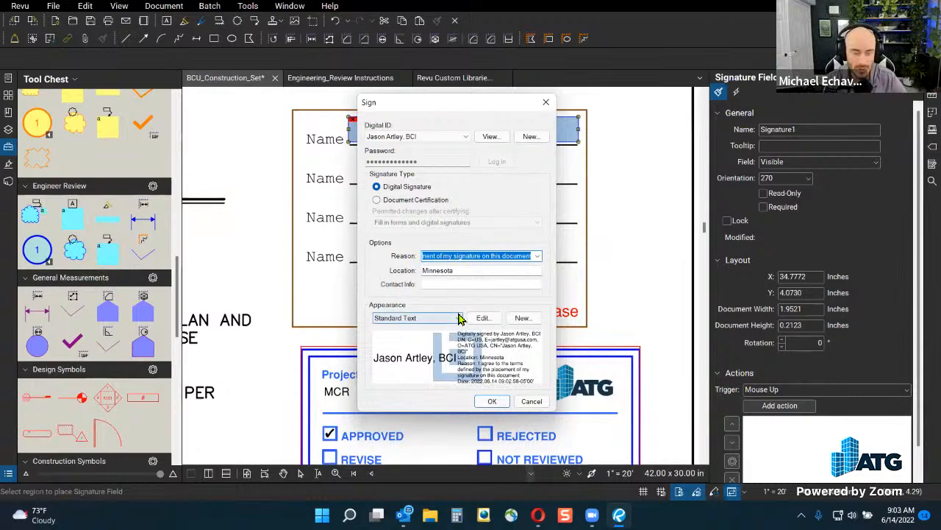
pyautogui.click(481, 255)
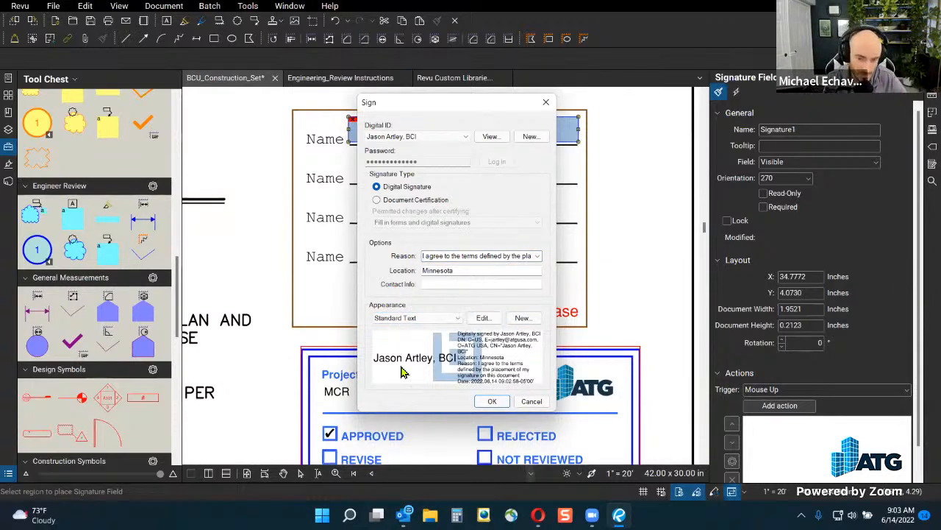
pyautogui.moveTo(479, 375)
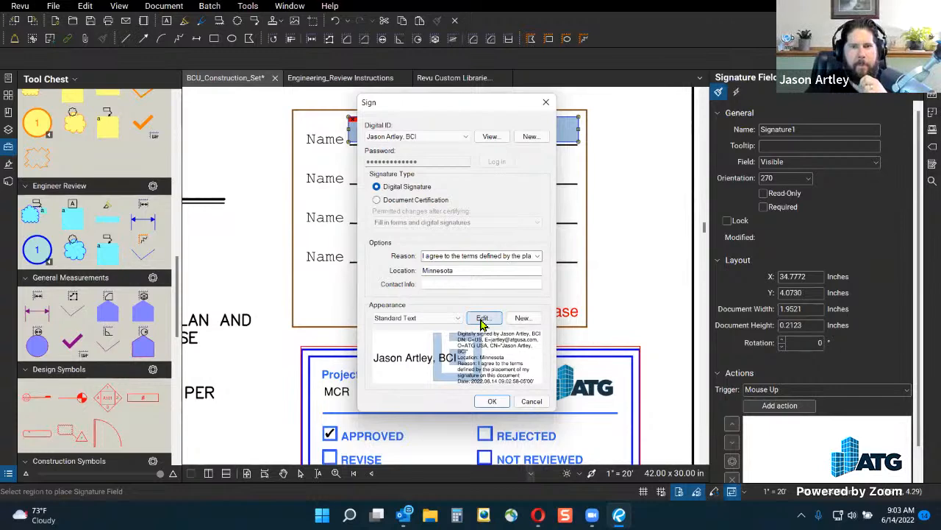
pyautogui.click(483, 317)
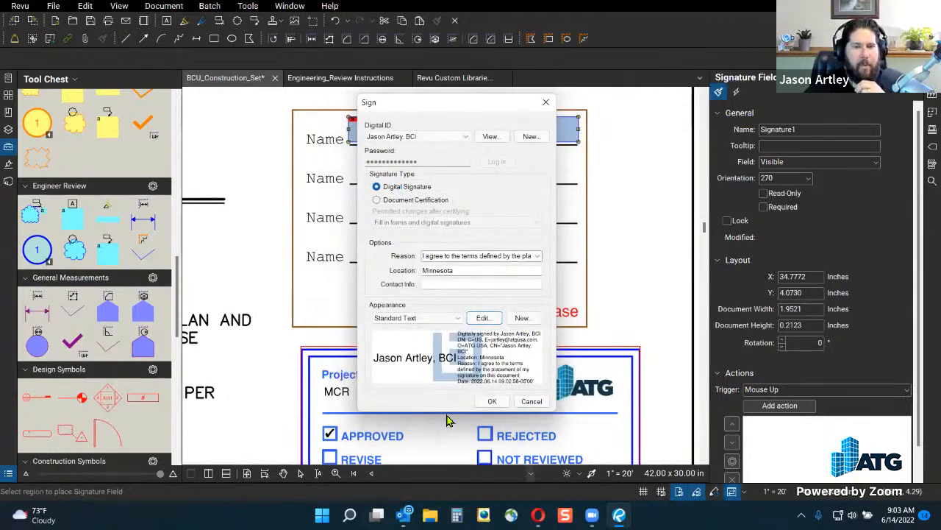
pyautogui.moveTo(471, 346)
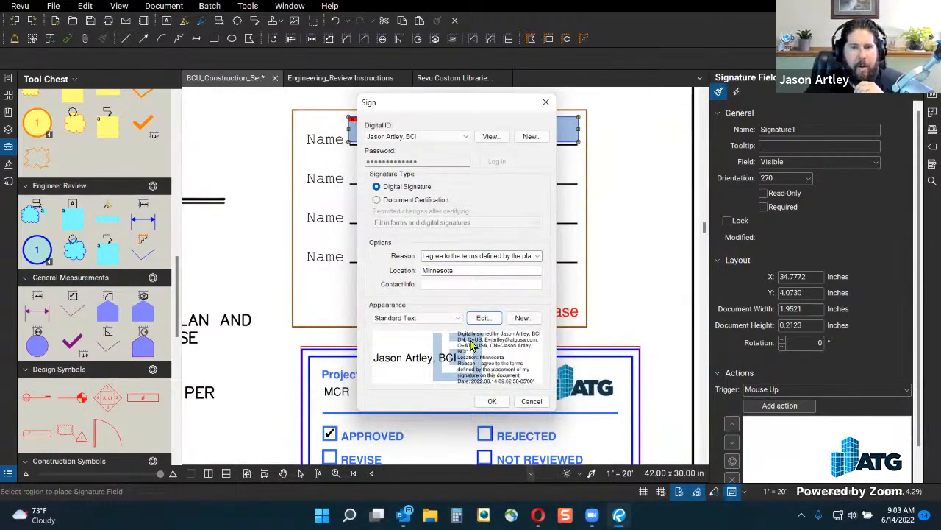
pyautogui.moveTo(491, 364)
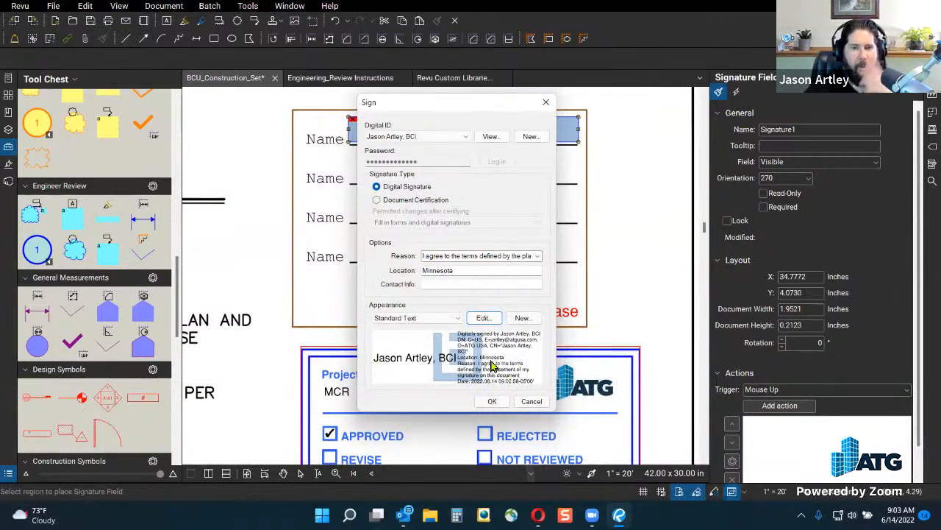
pyautogui.click(458, 317)
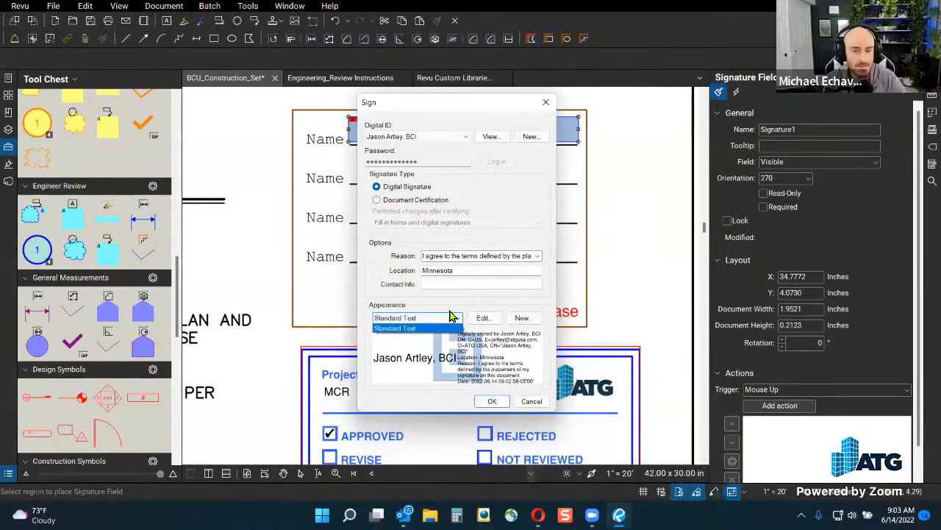
# Edit the Standard Text appearance, trying an image file graphic and then removing it.
pyautogui.click(484, 317)
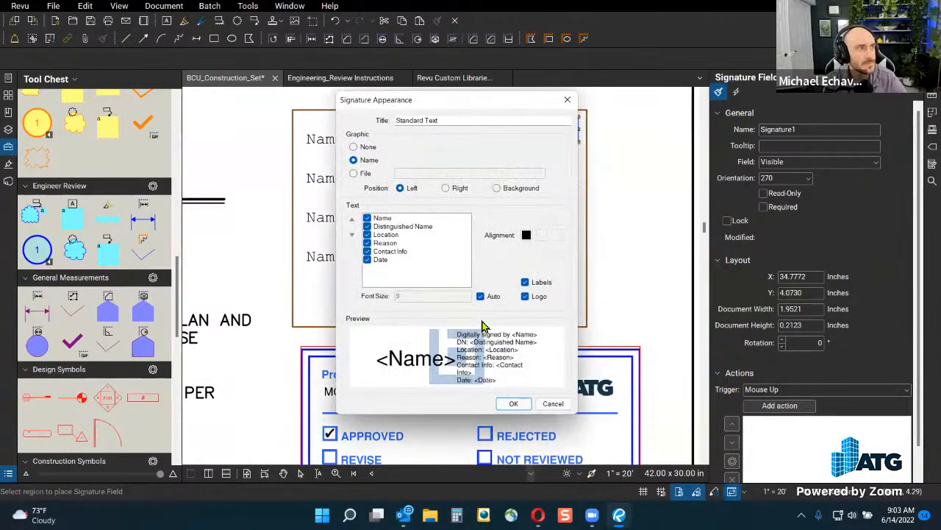
pyautogui.moveTo(439, 255)
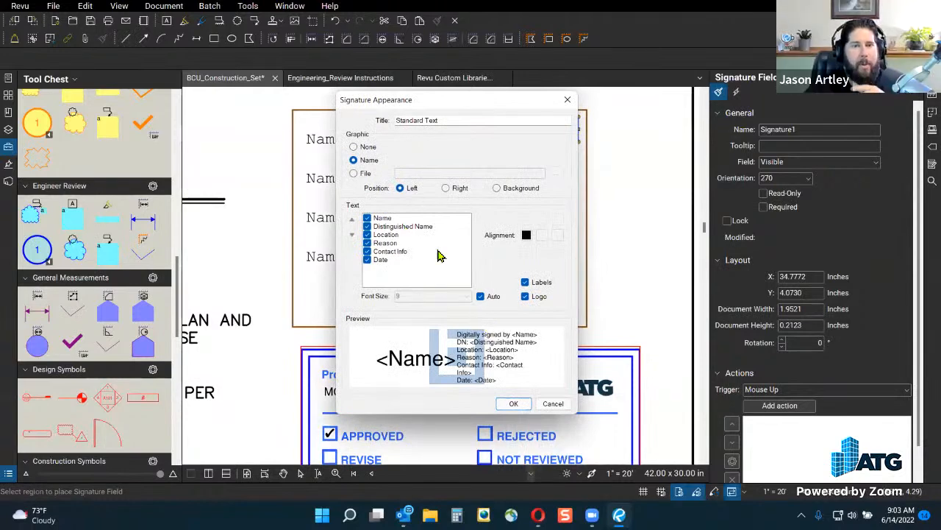
pyautogui.click(354, 147)
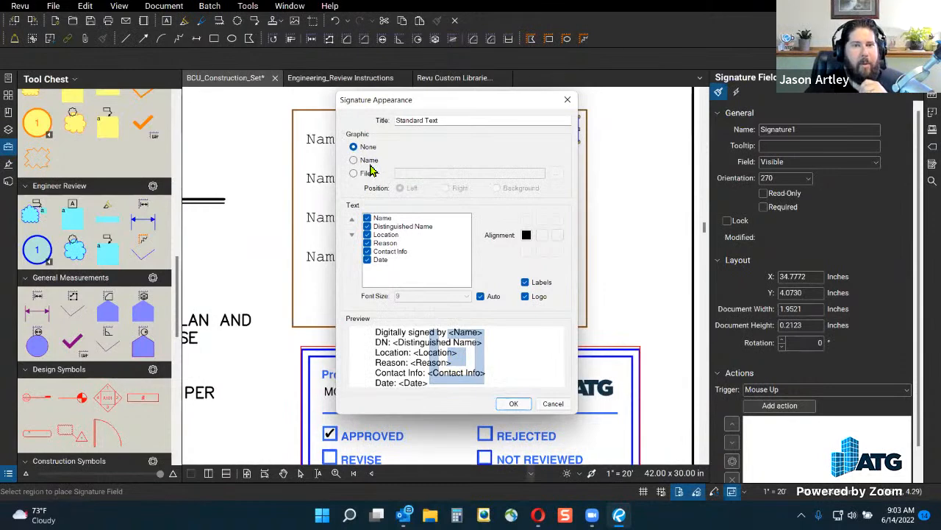
pyautogui.click(354, 173)
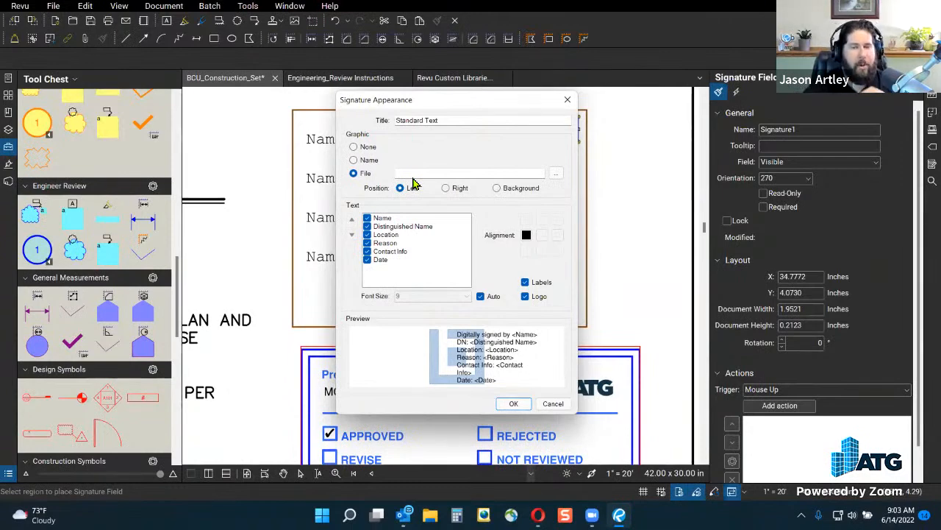
pyautogui.moveTo(237, 289)
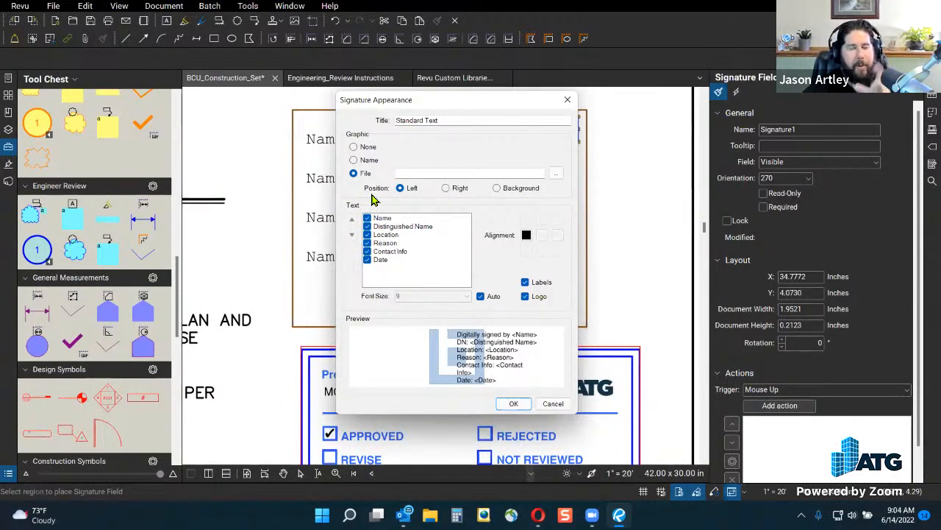
pyautogui.click(354, 146)
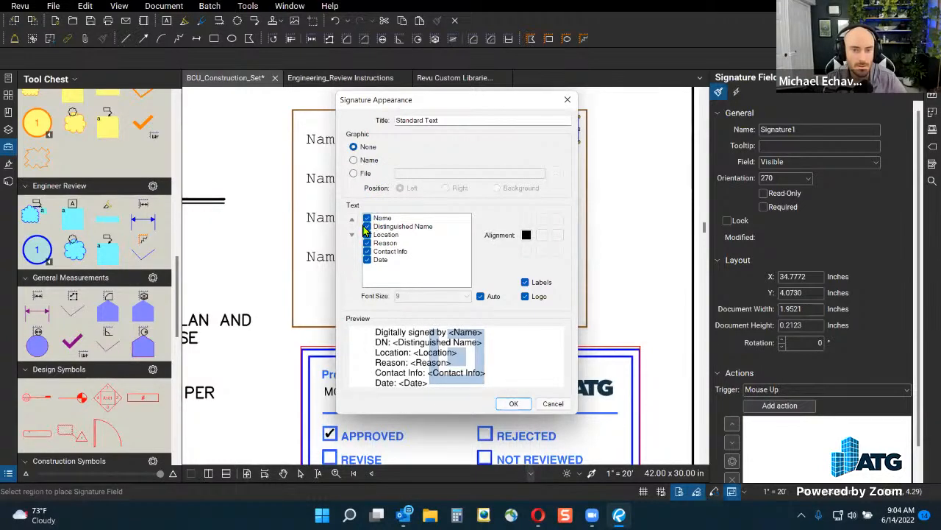
# Drop Distinguished Name and Reason, keeping name, location, contact info and date with automatic font size.
pyautogui.click(367, 226)
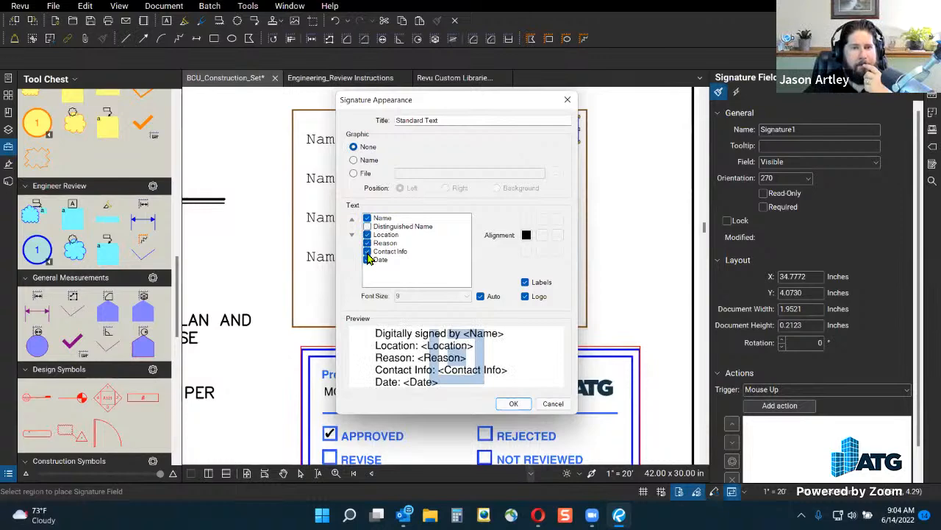
pyautogui.click(367, 243)
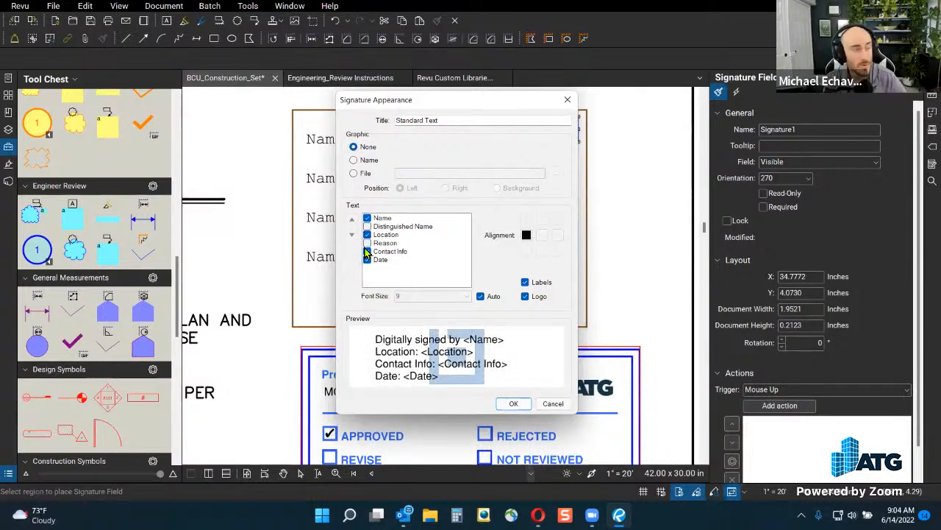
pyautogui.click(367, 234)
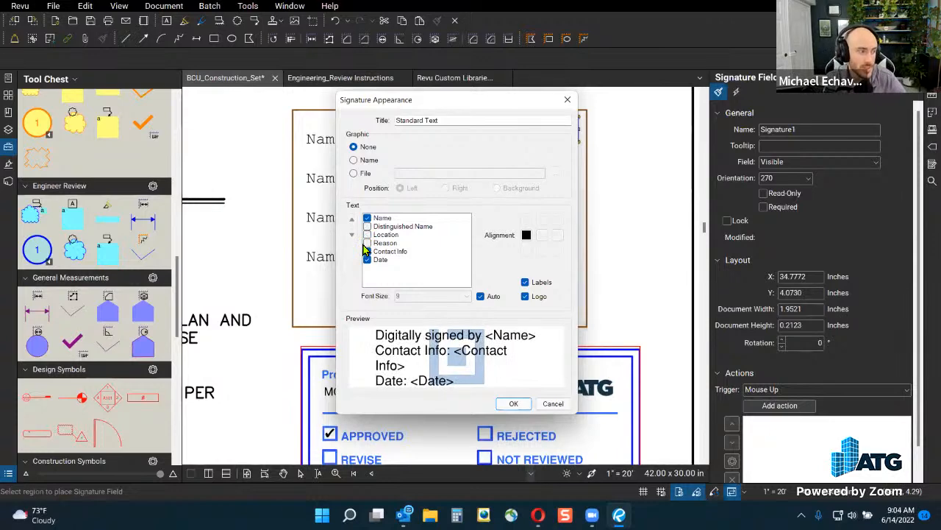
pyautogui.click(542, 235)
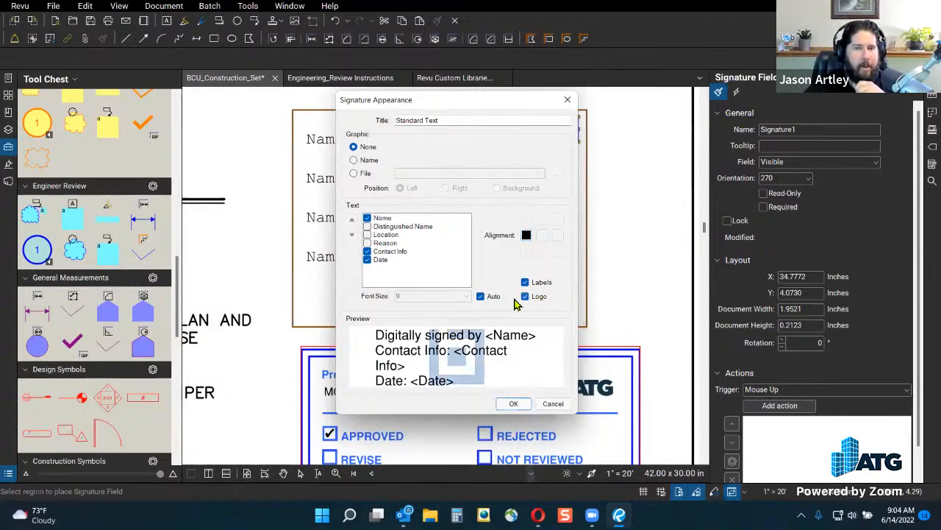
pyautogui.moveTo(471, 303)
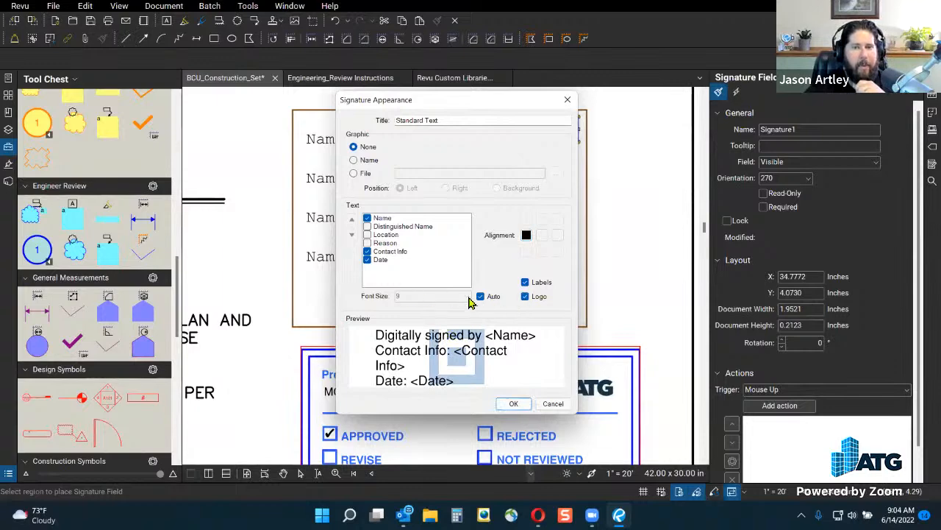
pyautogui.click(480, 295)
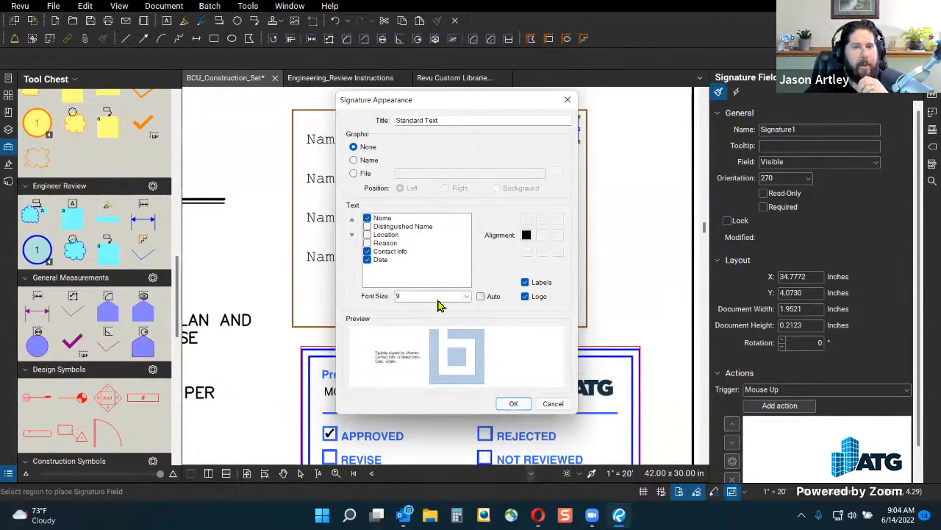
pyautogui.click(525, 282)
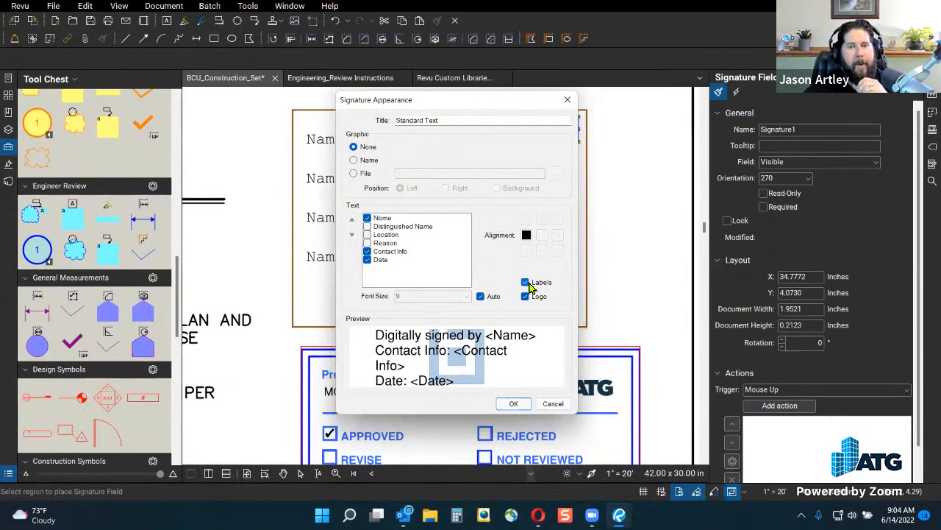
pyautogui.click(367, 234)
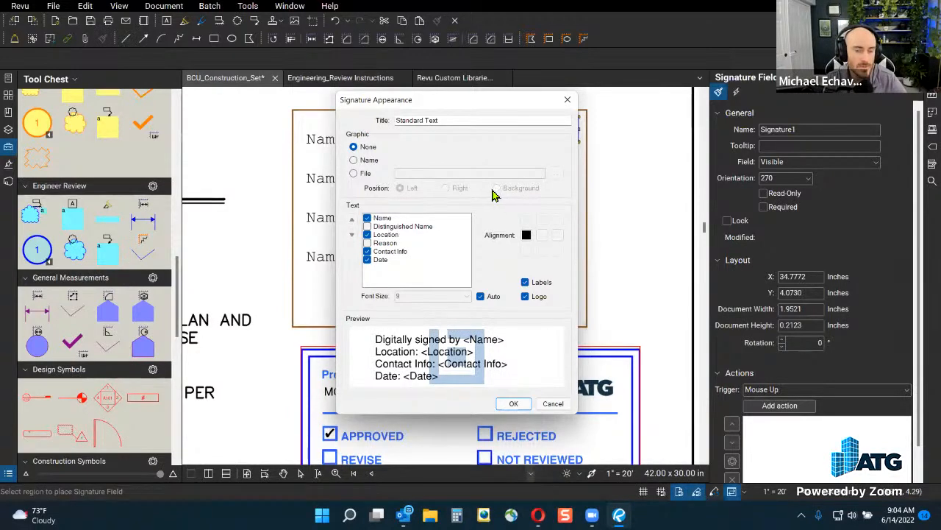
pyautogui.moveTo(360, 181)
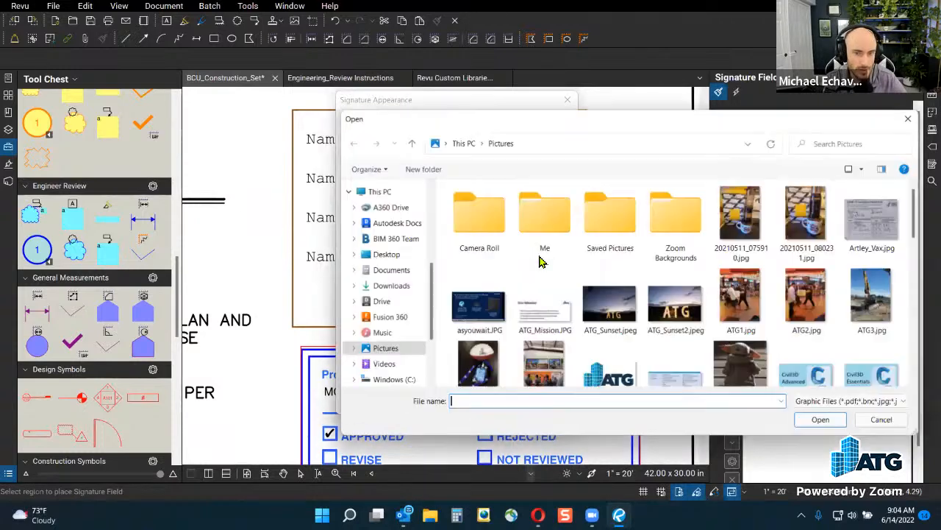
# Use the ATG logo as the signature graphic and turn off the background logo.
pyautogui.click(610, 340)
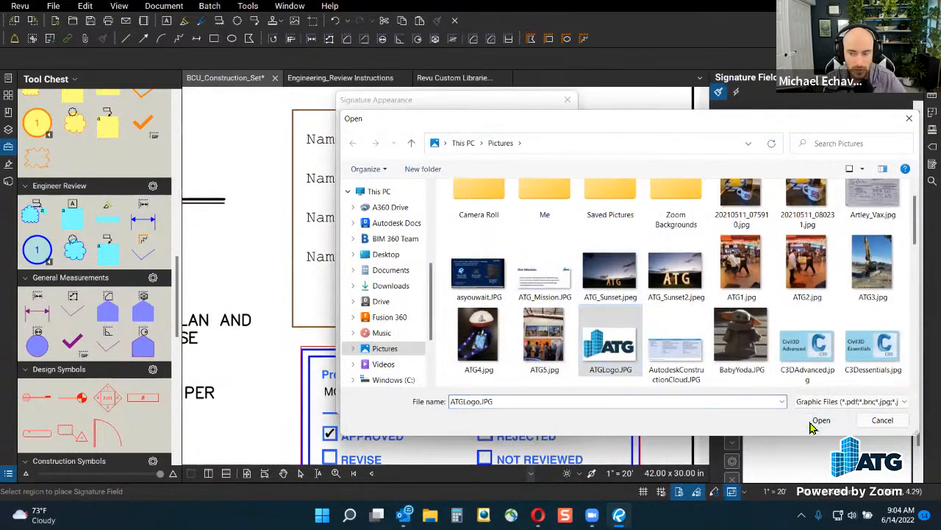
pyautogui.click(821, 419)
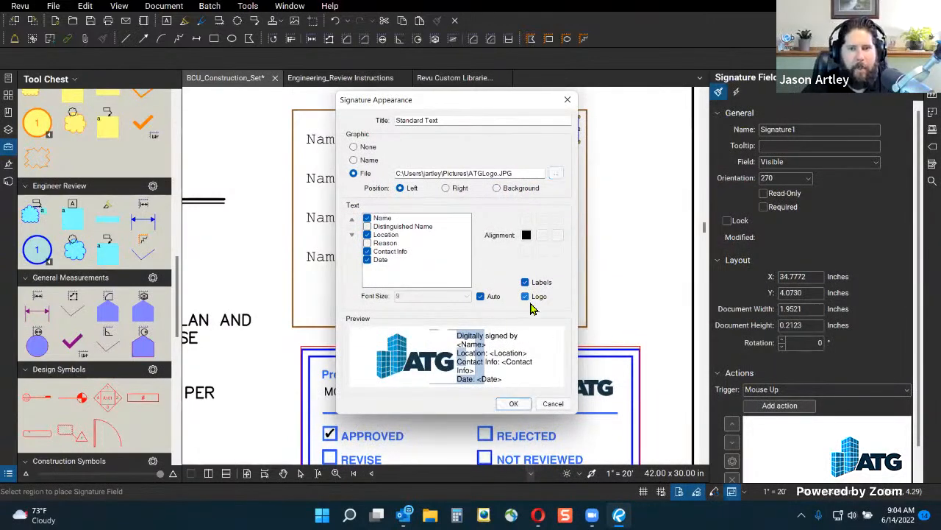
pyautogui.click(525, 295)
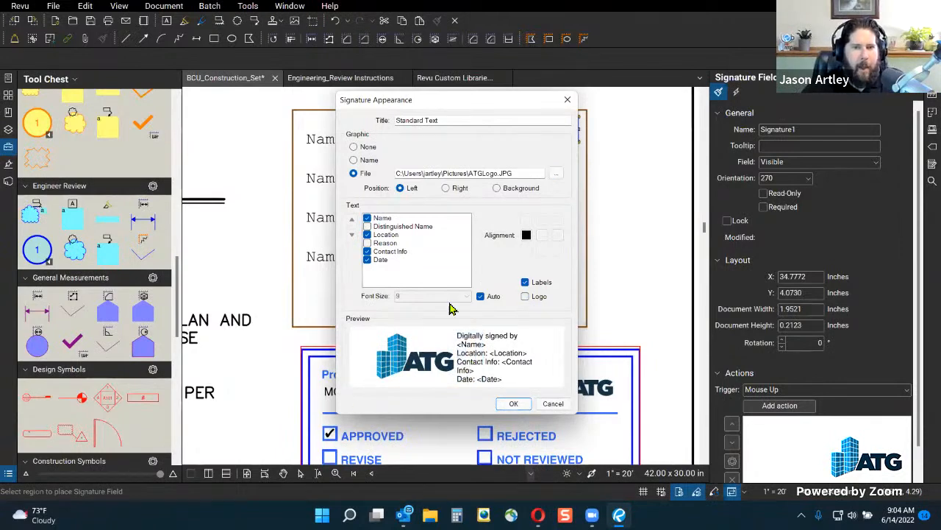
pyautogui.moveTo(442, 360)
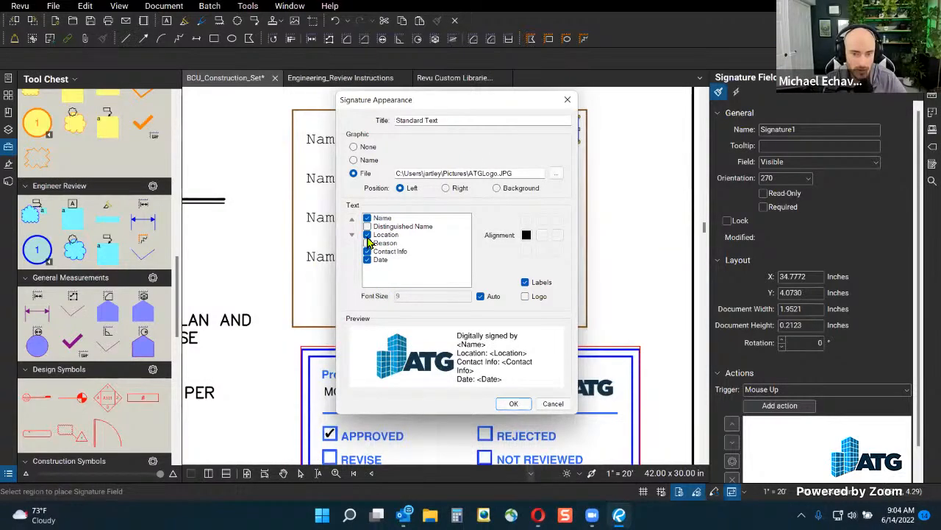
# Set the signature text to show name, location and date, dropping contact info.
pyautogui.click(367, 234)
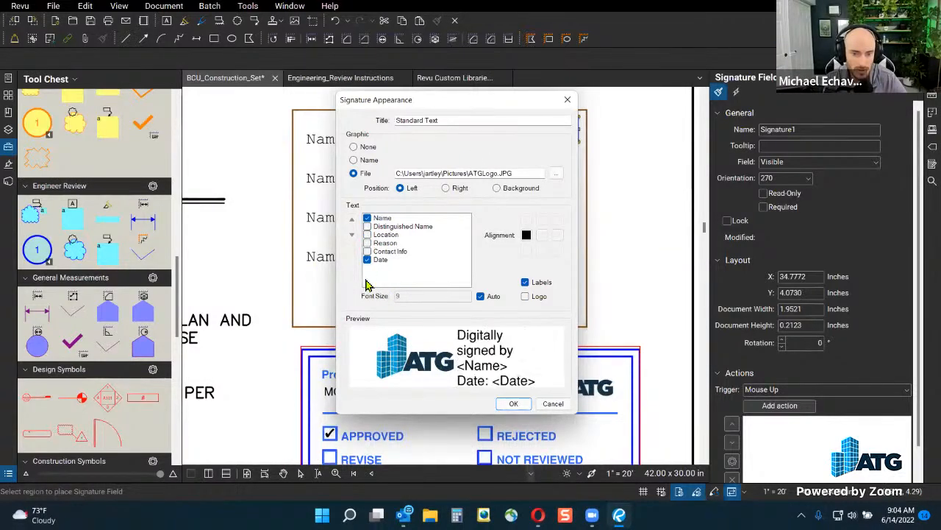
pyautogui.click(367, 259)
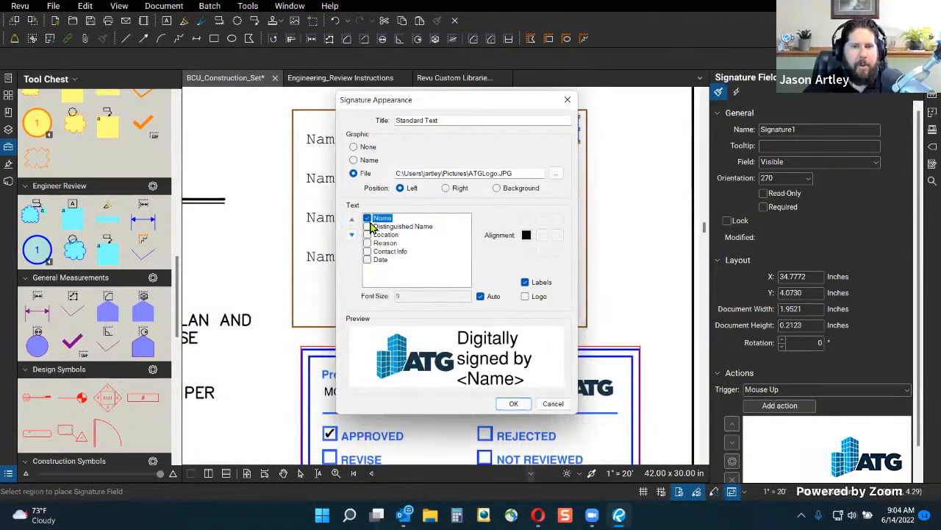
pyautogui.click(367, 217)
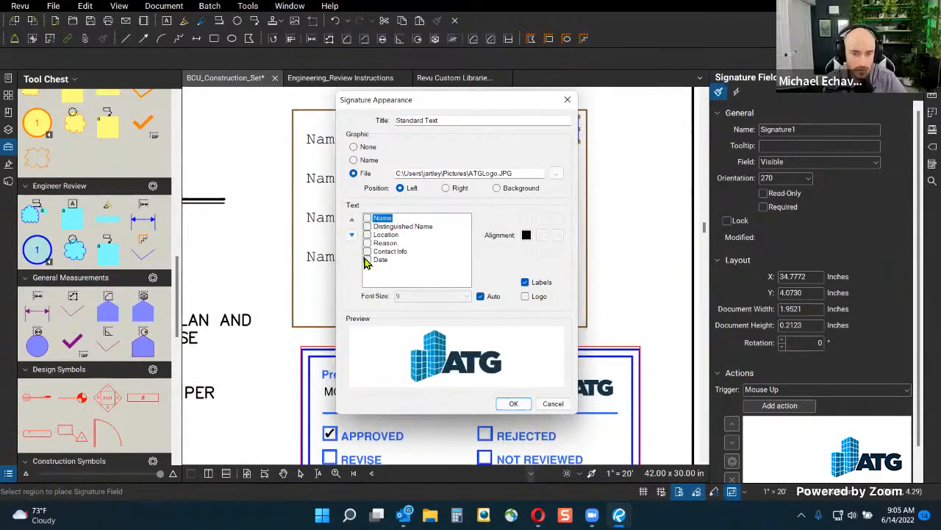
pyautogui.click(367, 217)
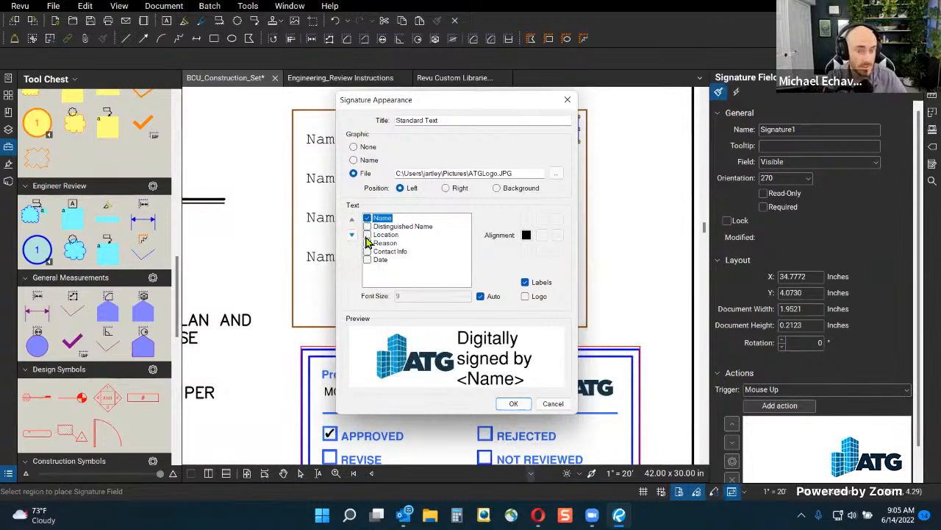
pyautogui.click(367, 260)
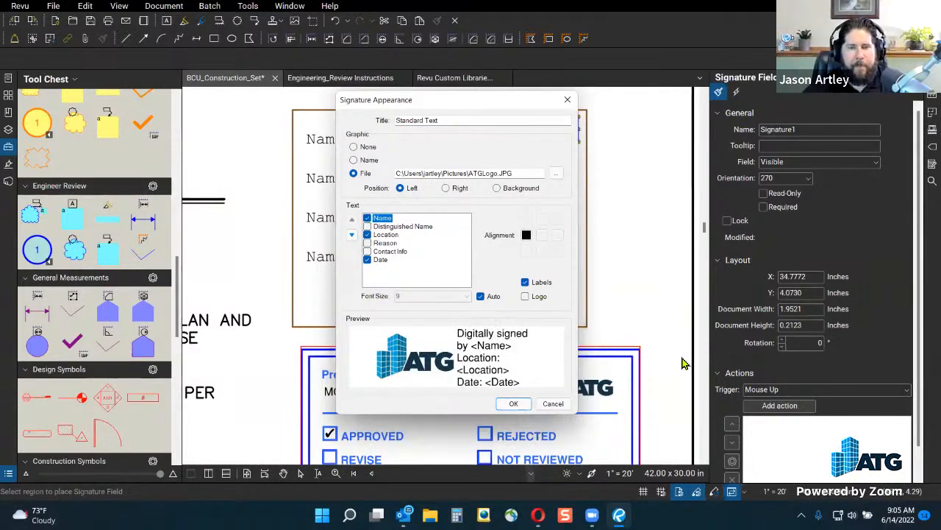
pyautogui.click(367, 234)
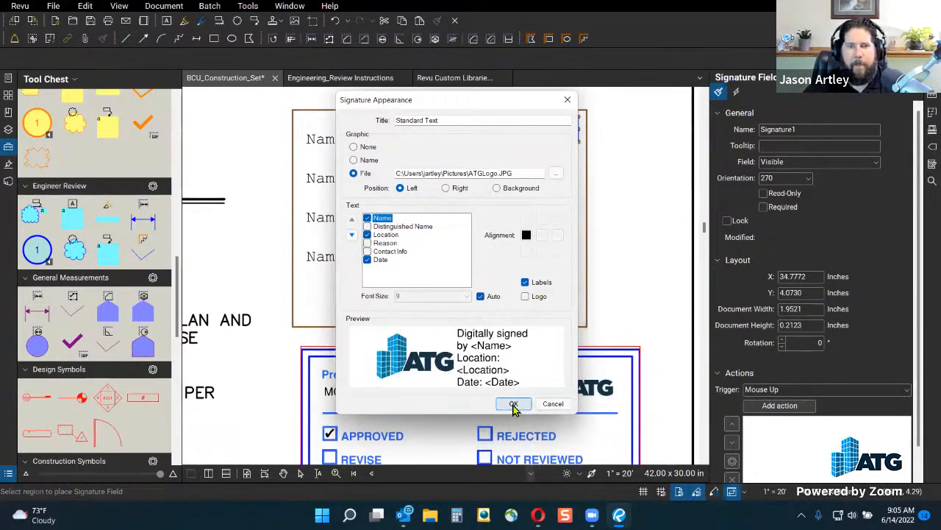
# Sign the first Name line with the chosen digital ID and ATG-logo appearance.
pyautogui.click(513, 404)
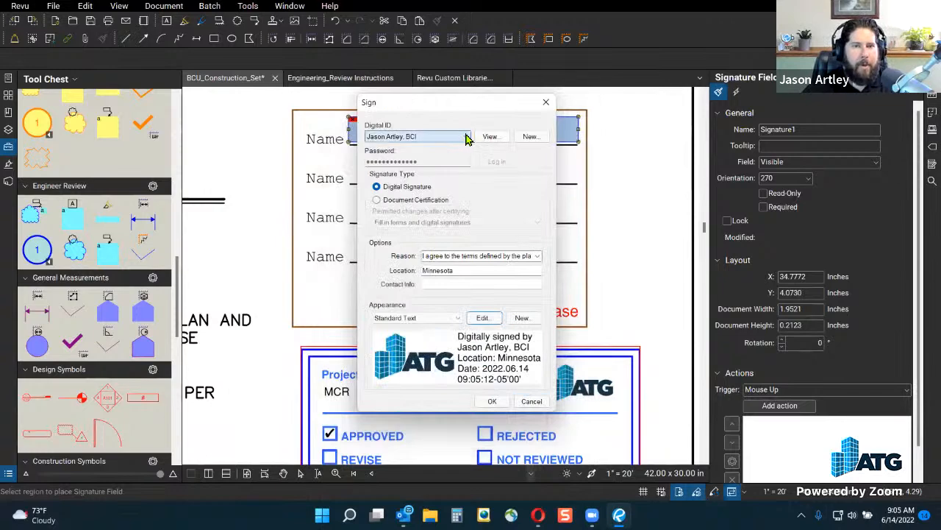
pyautogui.click(466, 136)
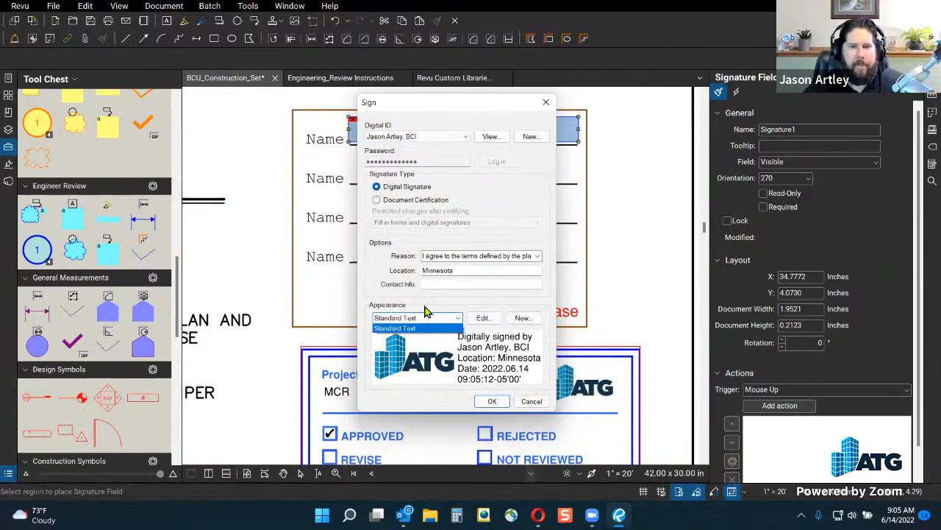
pyautogui.click(395, 329)
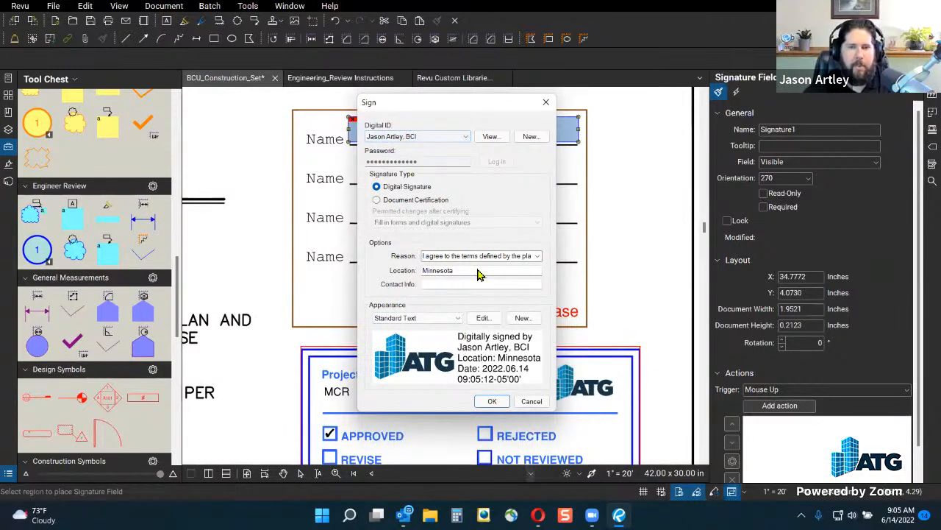
pyautogui.moveTo(485, 426)
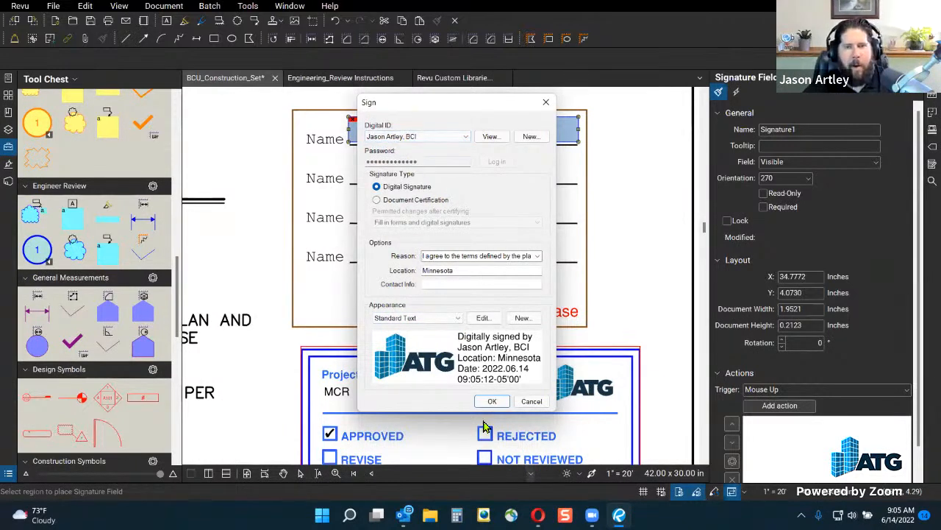
pyautogui.click(492, 401)
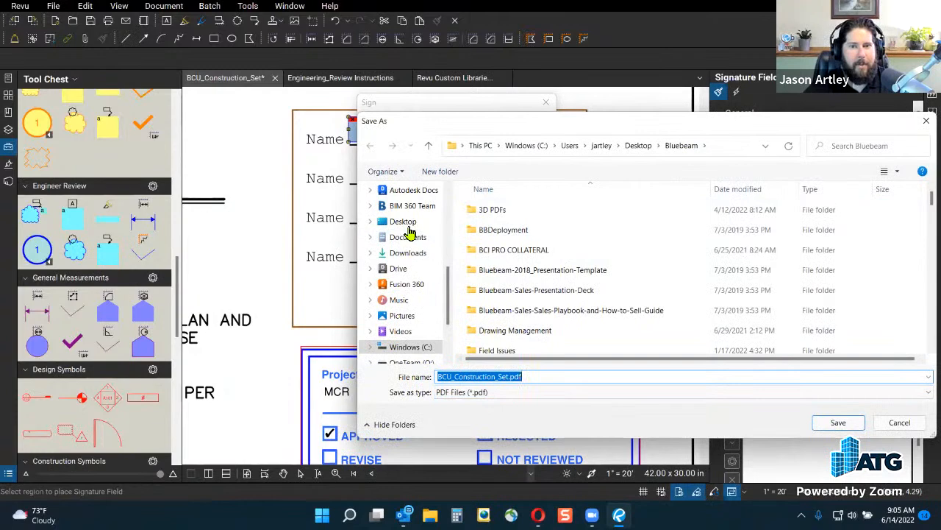
# Save the signed drawing set to the Desktop as Signed-Junk.
pyautogui.click(402, 221)
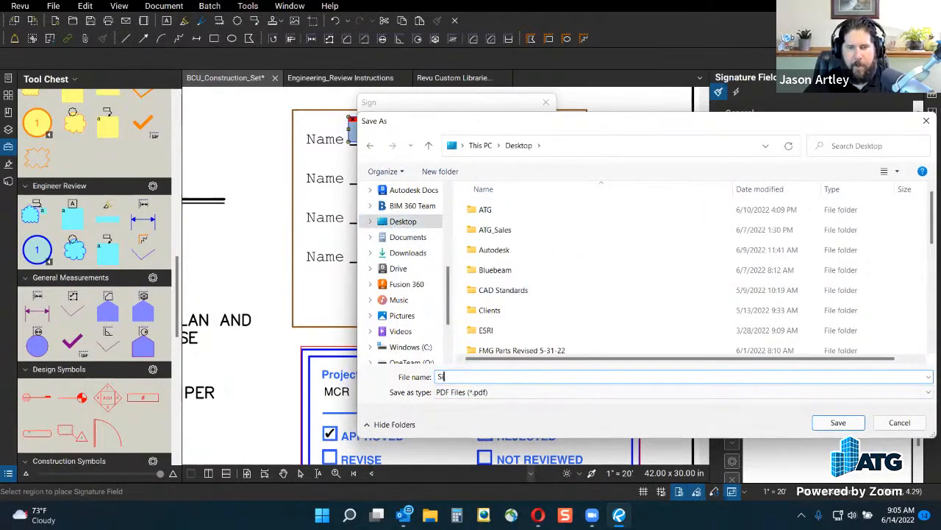
pyautogui.write('igned-Junk')
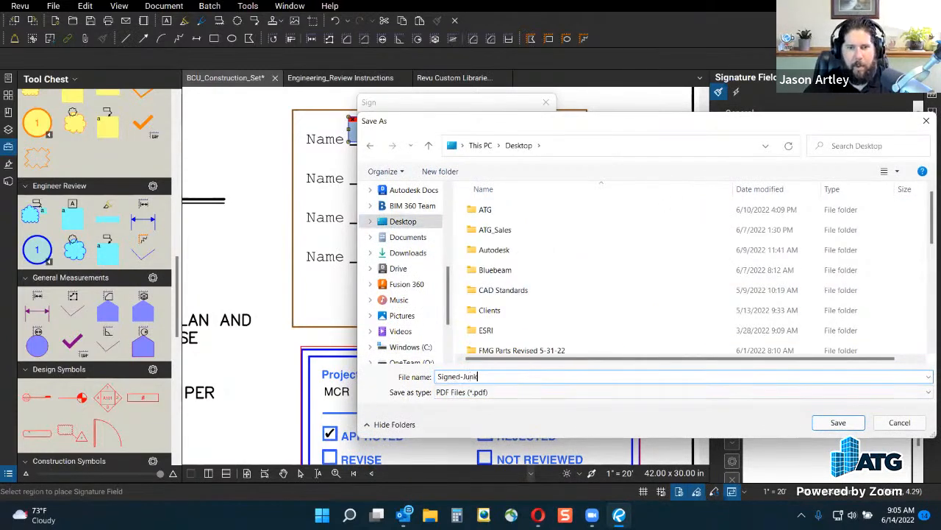
pyautogui.click(837, 422)
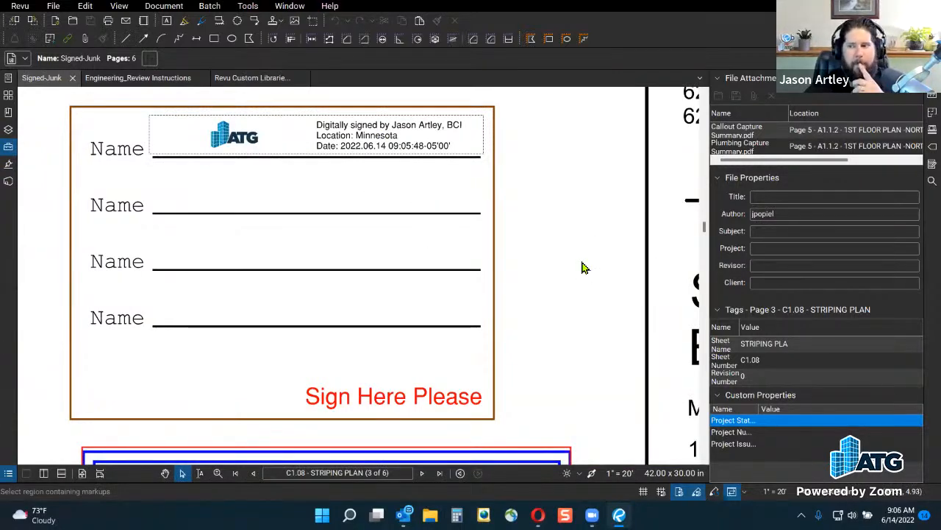
pyautogui.moveTo(294, 139)
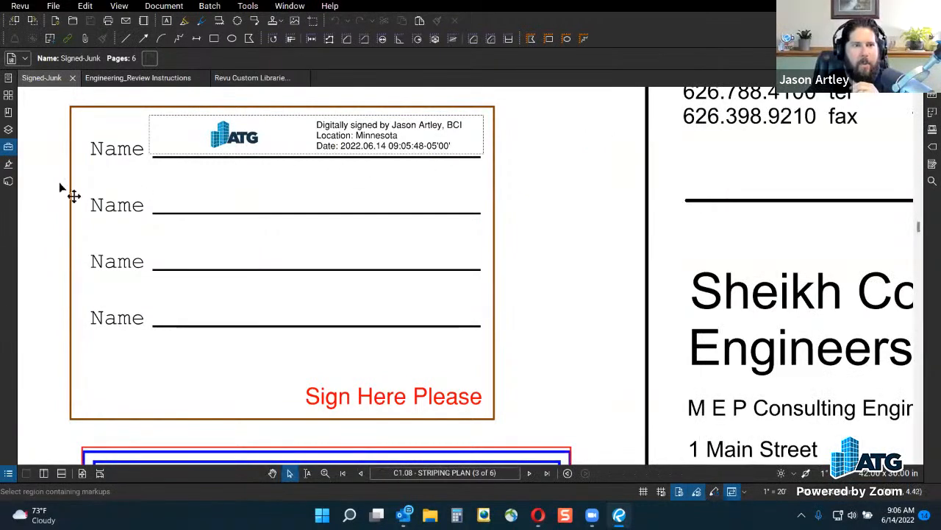
pyautogui.click(8, 163)
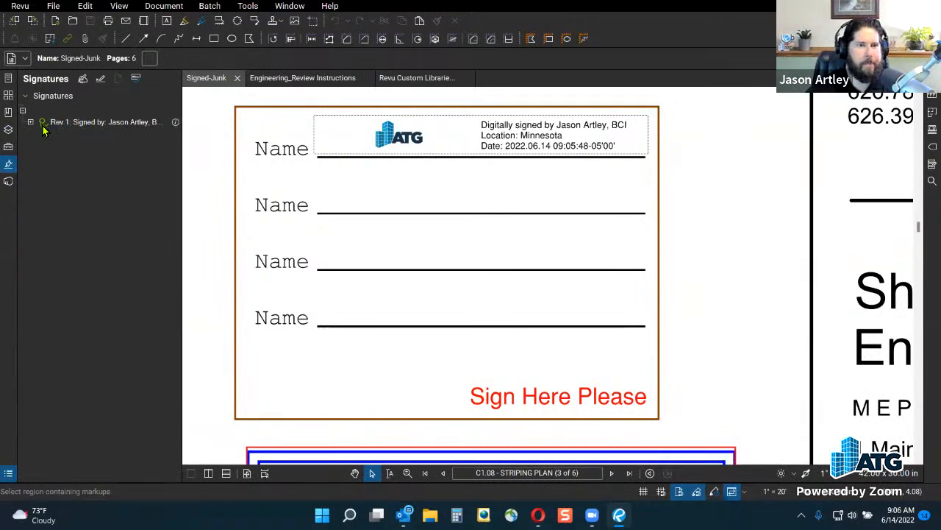
pyautogui.moveTo(132, 132)
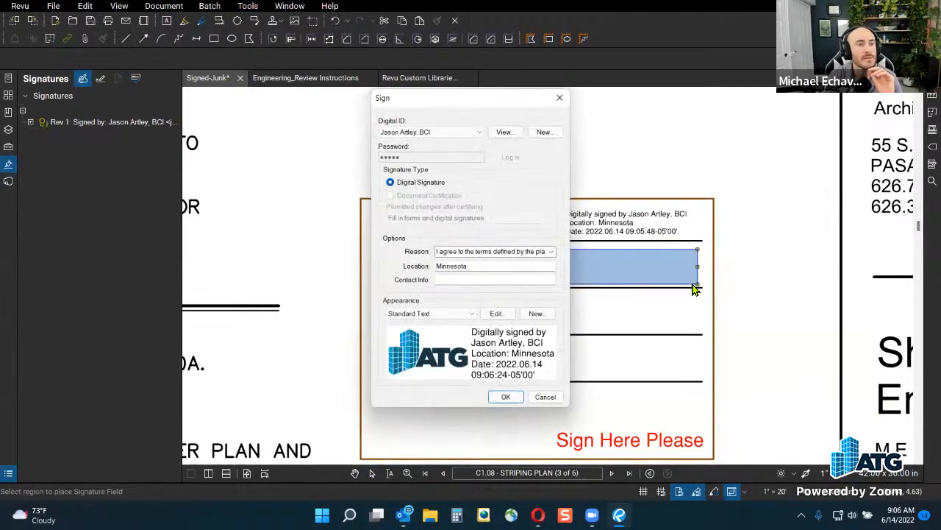
pyautogui.moveTo(456, 184)
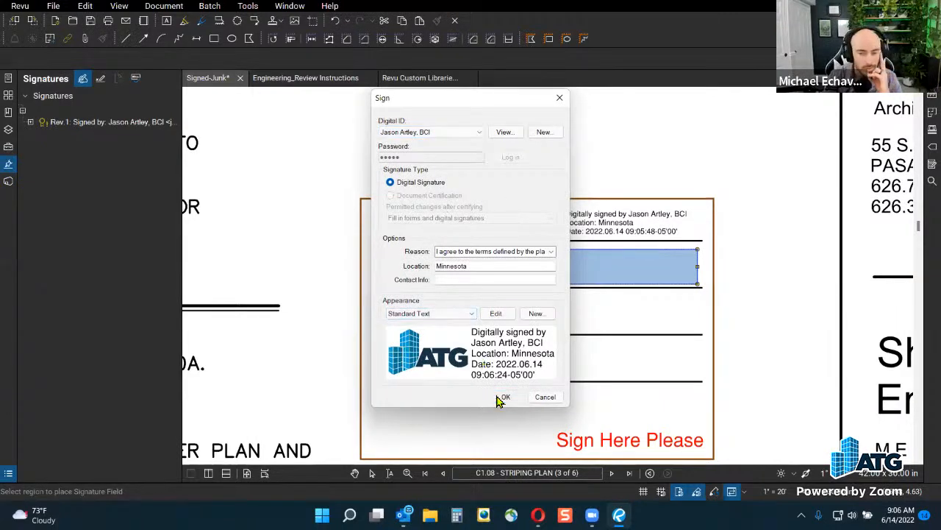
# Digitally sign the second Name line and overwrite Signed-Junk.pdf with the result.
pyautogui.click(505, 397)
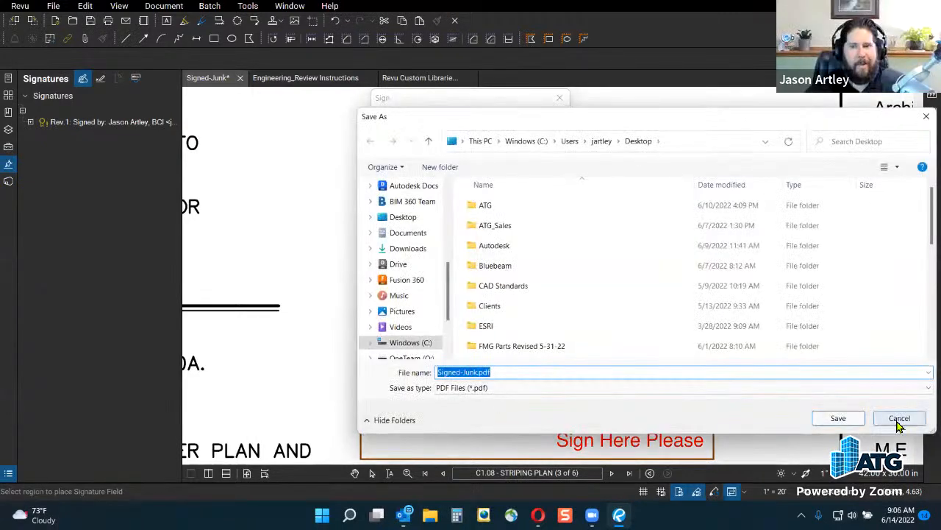
pyautogui.click(899, 418)
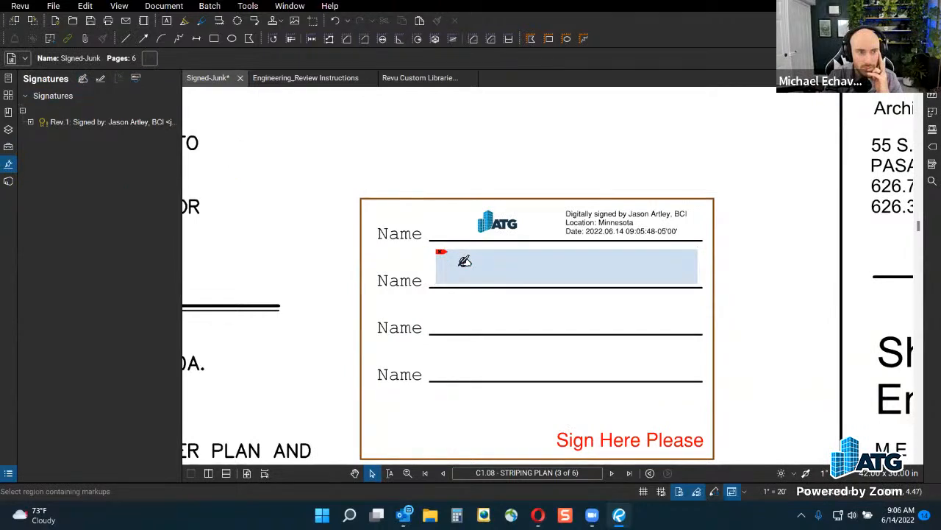
pyautogui.moveTo(101, 79)
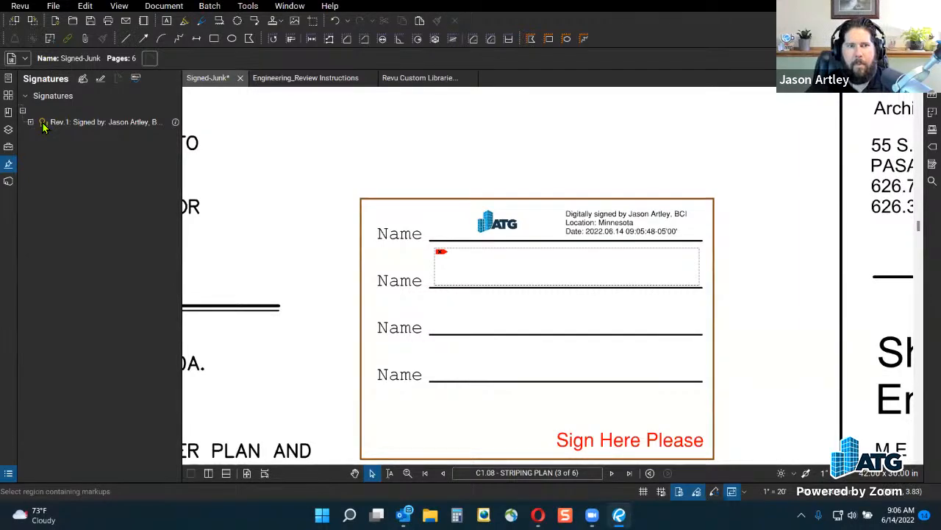
pyautogui.click(566, 265)
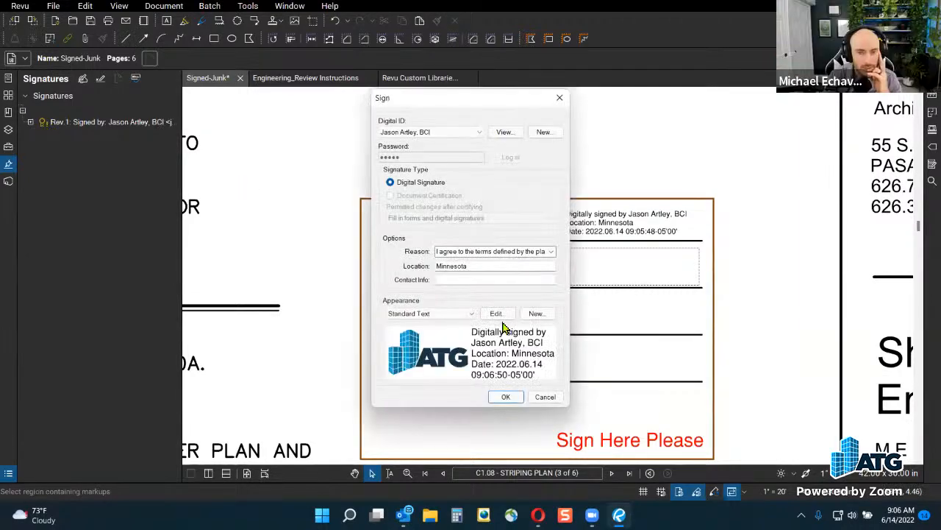
pyautogui.click(506, 396)
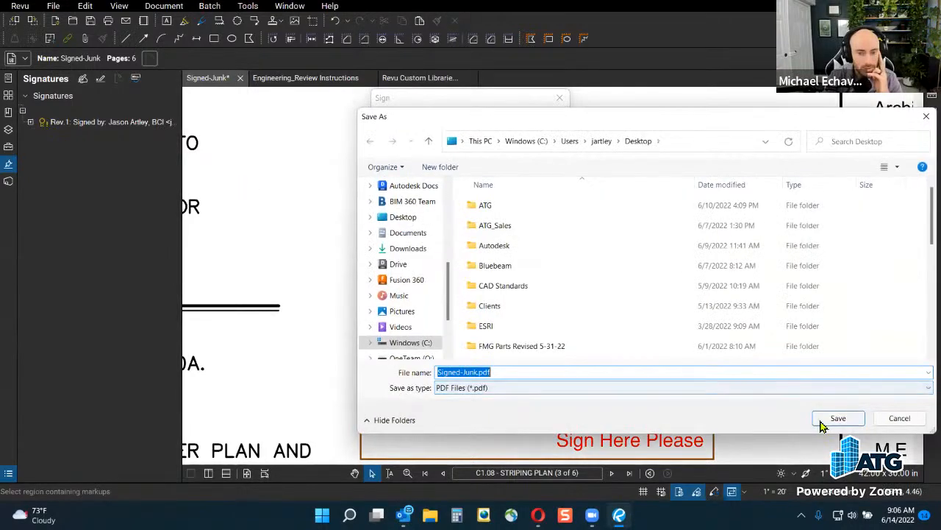
pyautogui.click(838, 418)
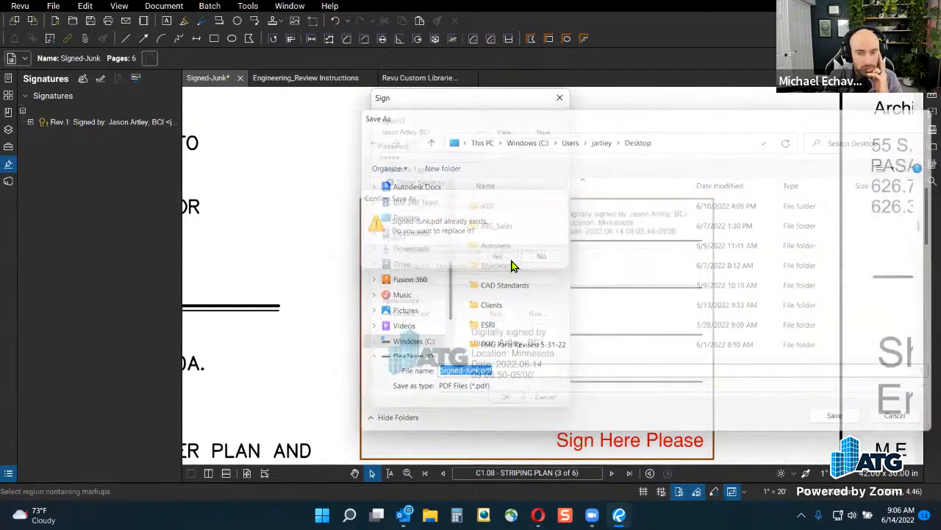
pyautogui.click(498, 256)
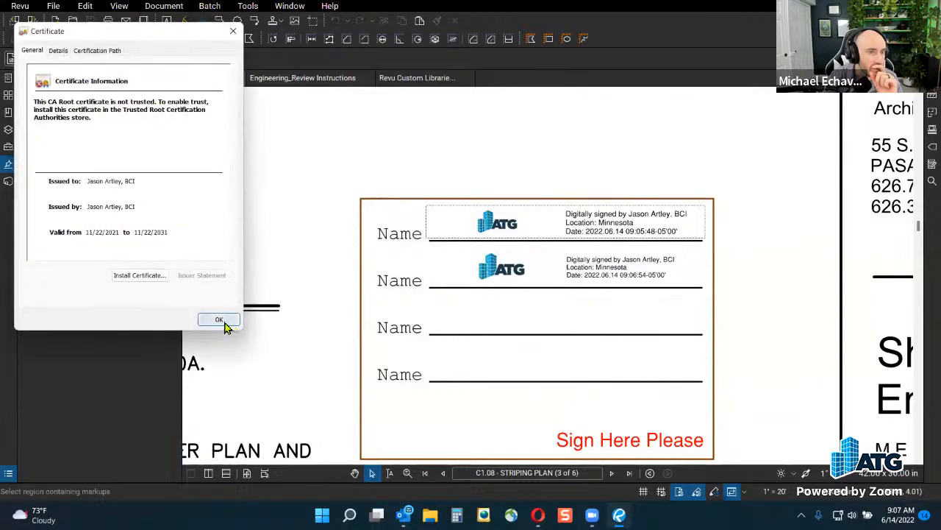
# Close the certificate window and expand the Rev 2 signature entry.
pyautogui.click(218, 319)
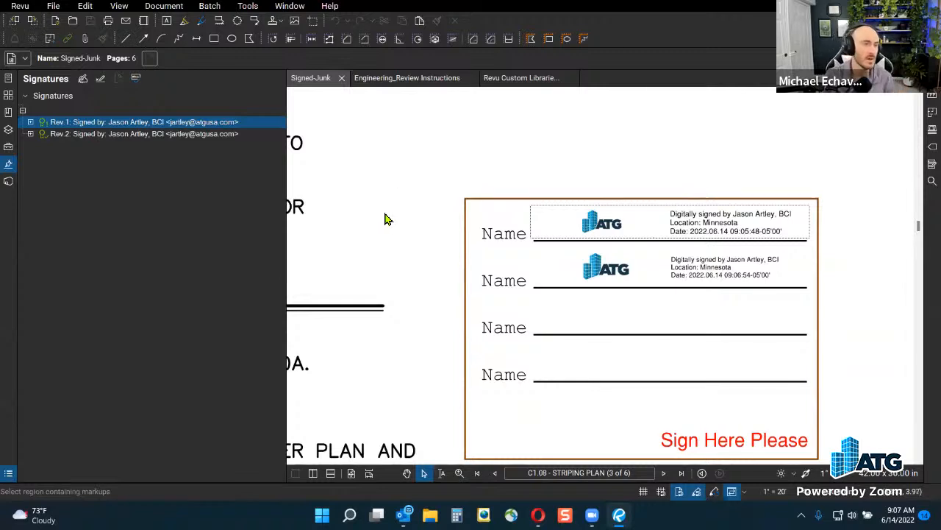
pyautogui.moveTo(402, 183)
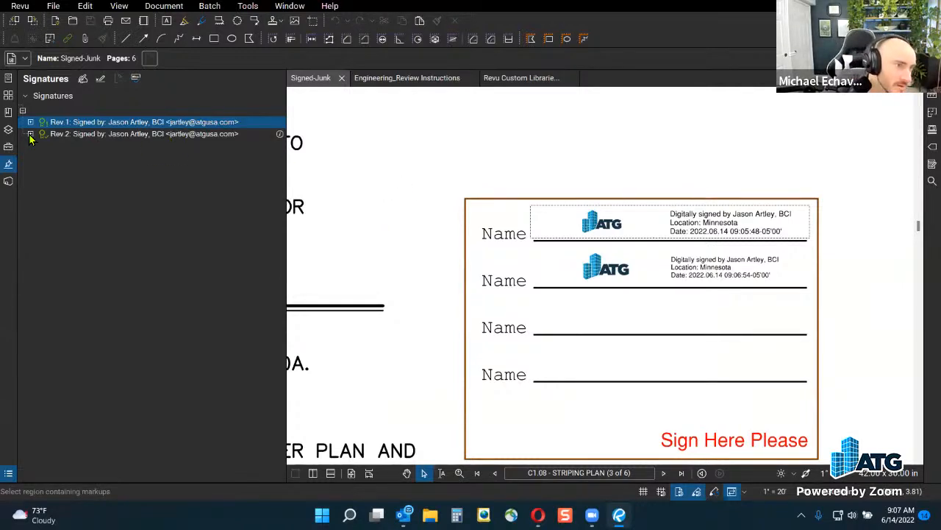
pyautogui.click(31, 122)
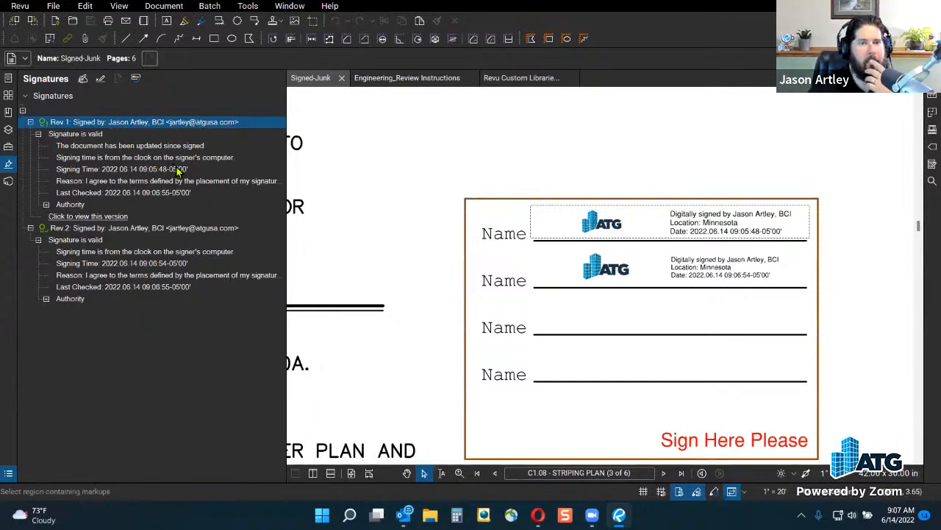
pyautogui.moveTo(220, 202)
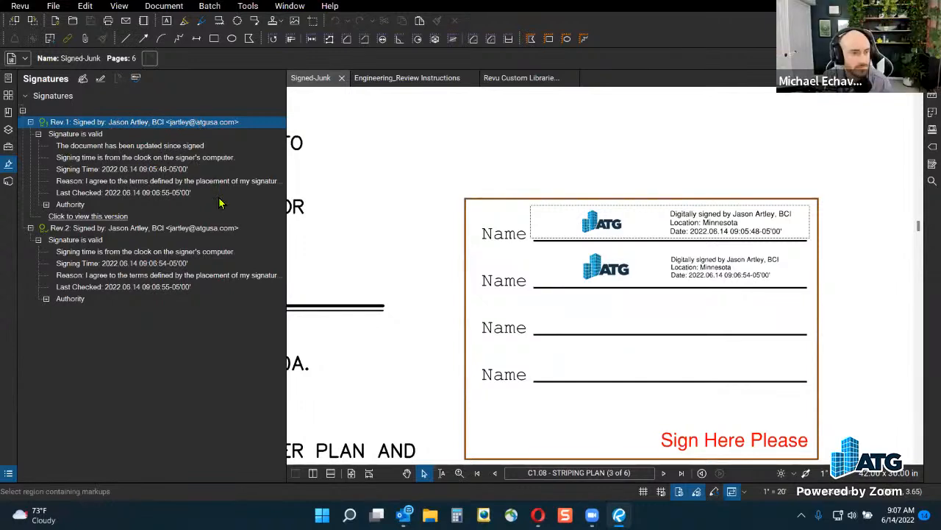
pyautogui.moveTo(42, 297)
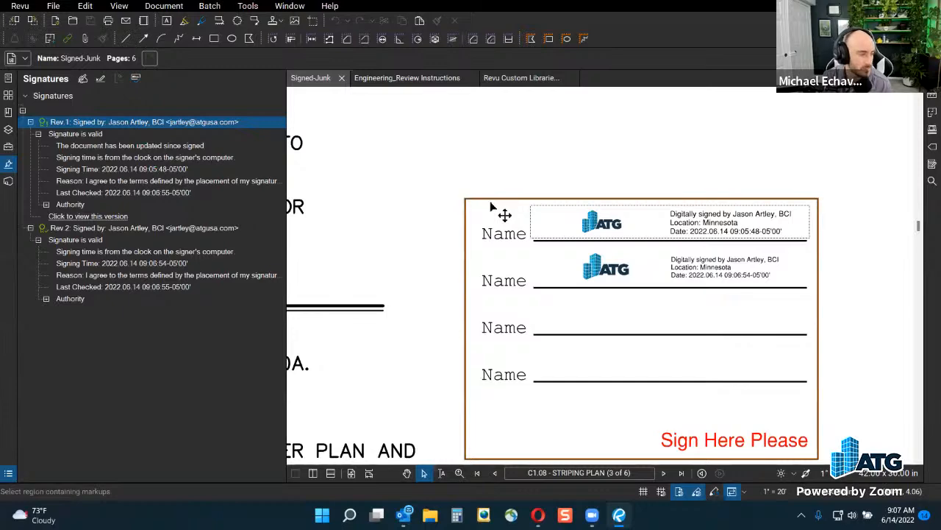
pyautogui.moveTo(353, 188)
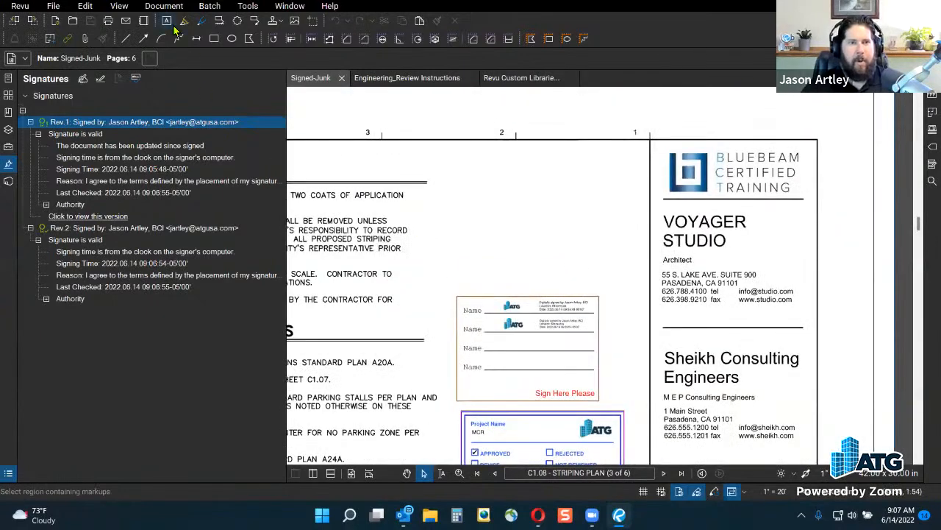
# Add red 'MCR Rocks' text to the sheet and check both signatures' verification details.
pyautogui.moveTo(452, 186); pyautogui.dragTo(579, 233)
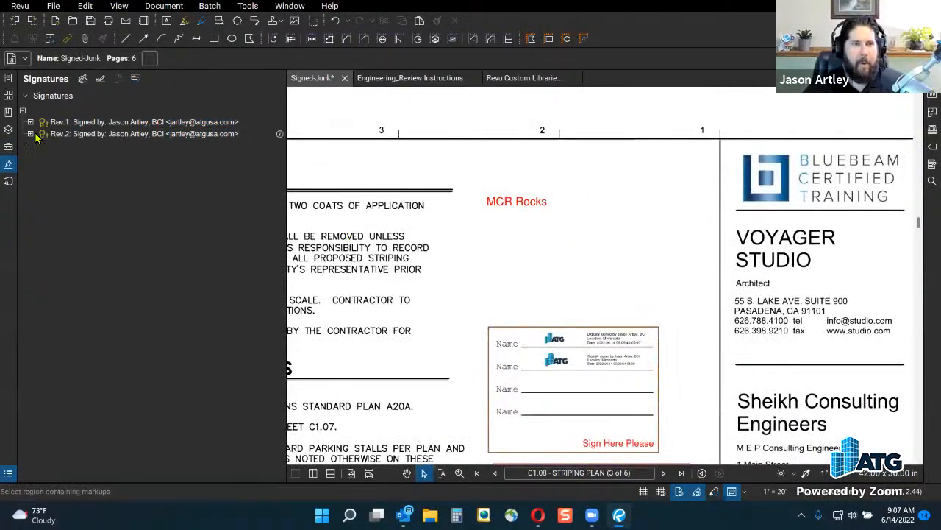
pyautogui.click(32, 134)
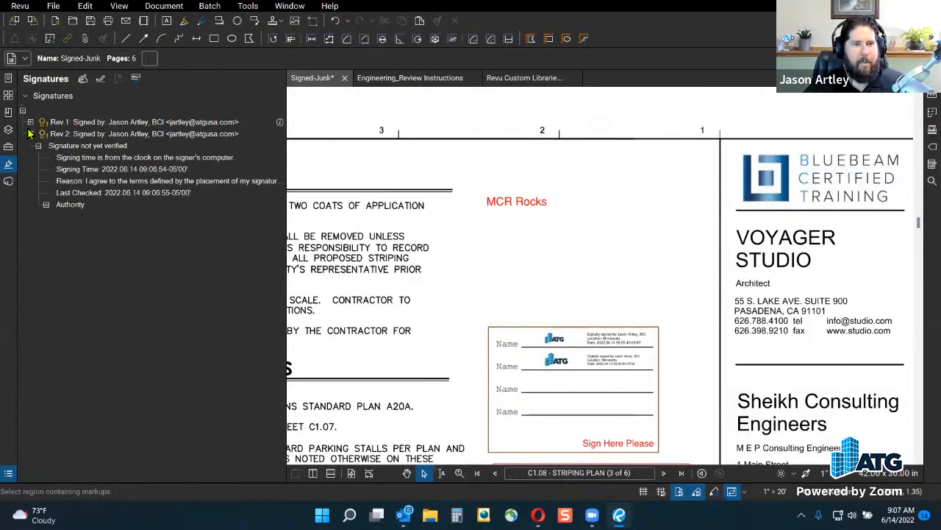
pyautogui.click(31, 122)
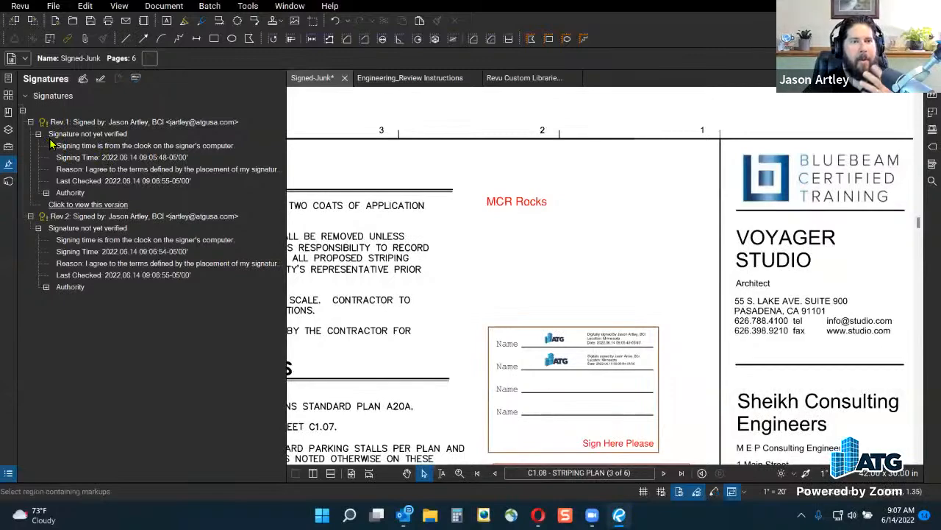
pyautogui.click(30, 122)
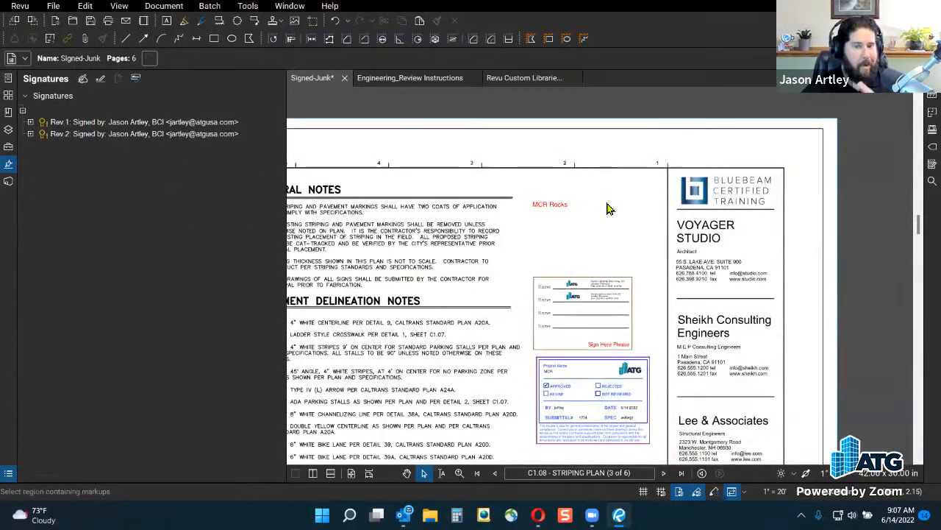
# Expand Rev 1 to show its unverified status, signing time and reason.
pyautogui.scroll(-3)
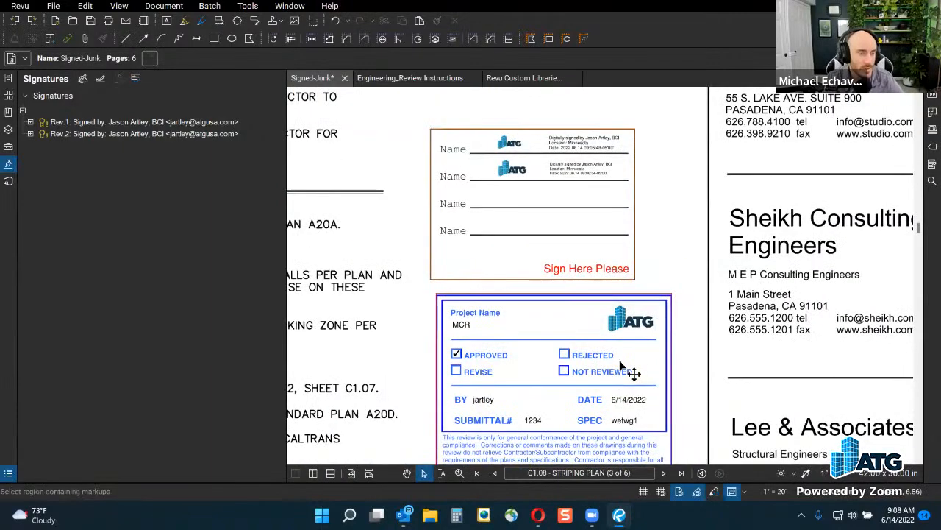
pyautogui.click(32, 134)
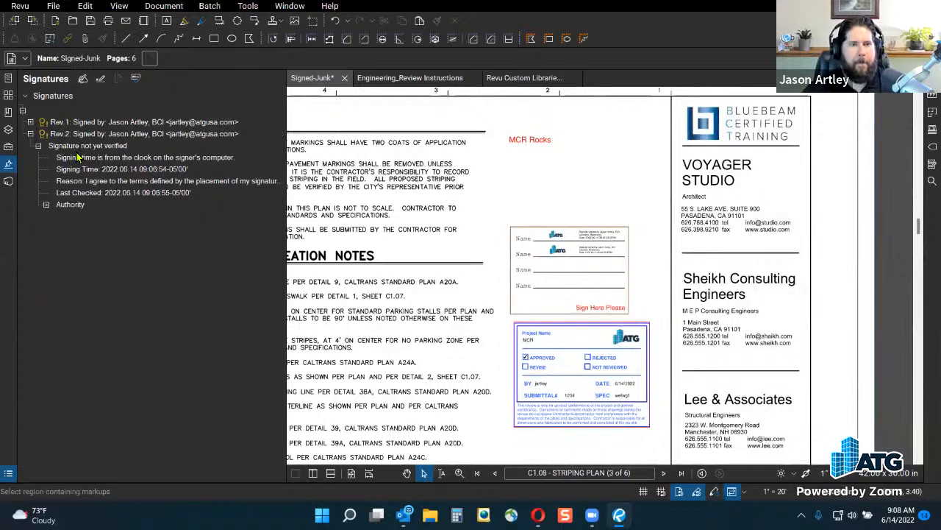
pyautogui.click(30, 122)
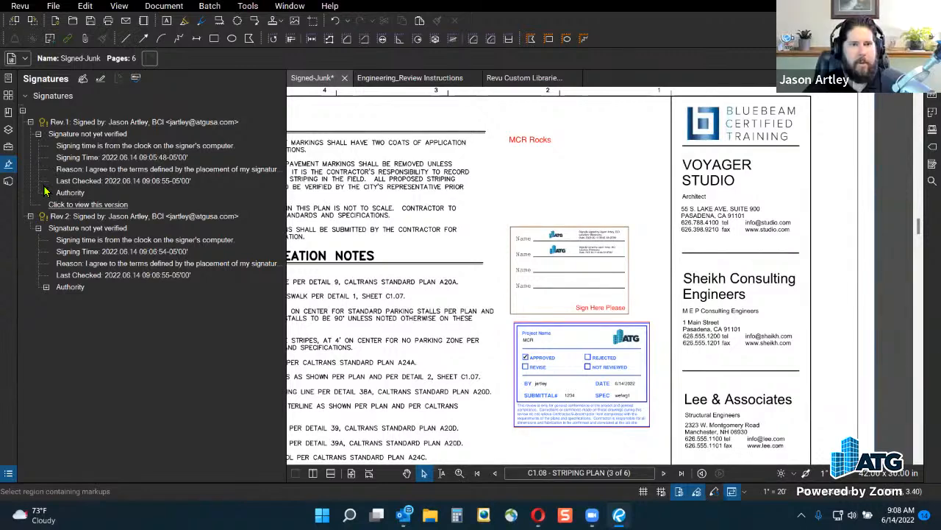
pyautogui.moveTo(70, 193)
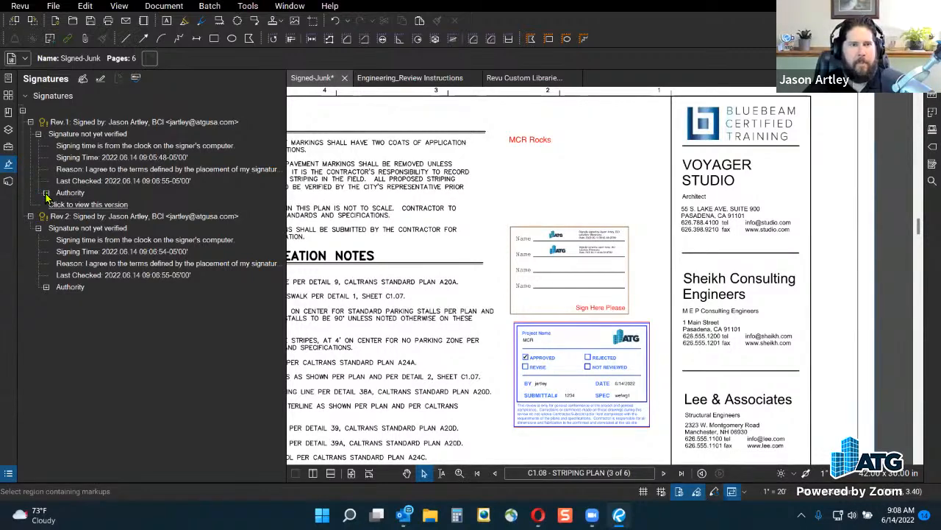
# Open the Rev 1 version of Signed-Junk in its own tab and page through its sheets.
pyautogui.click(88, 205)
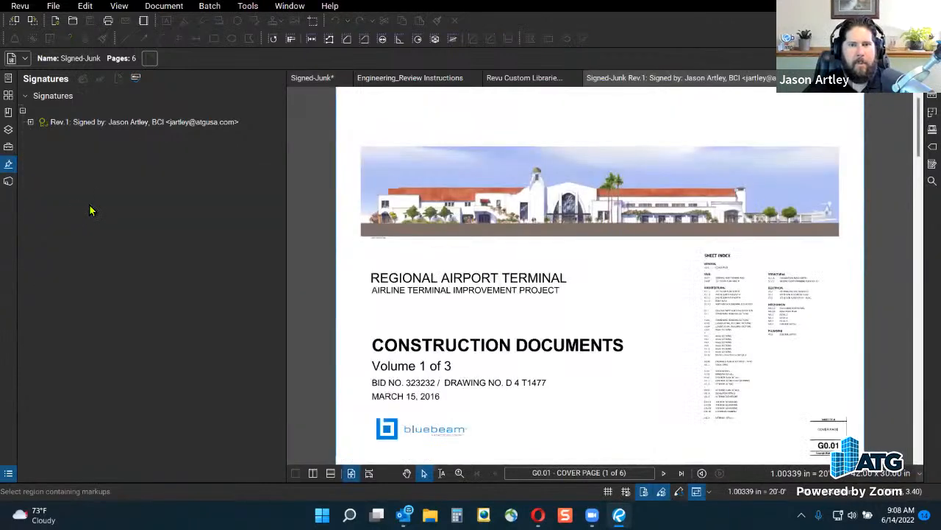
pyautogui.moveTo(660, 123)
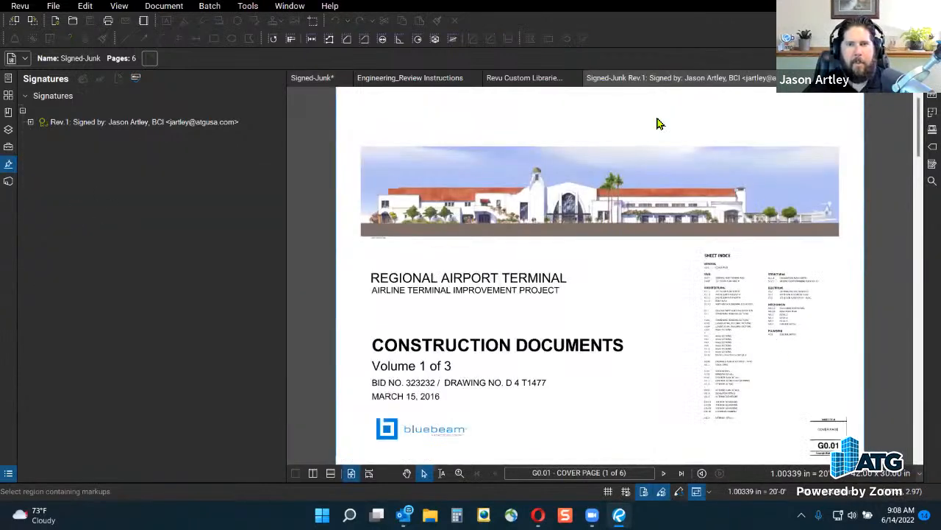
pyautogui.moveTo(655, 79)
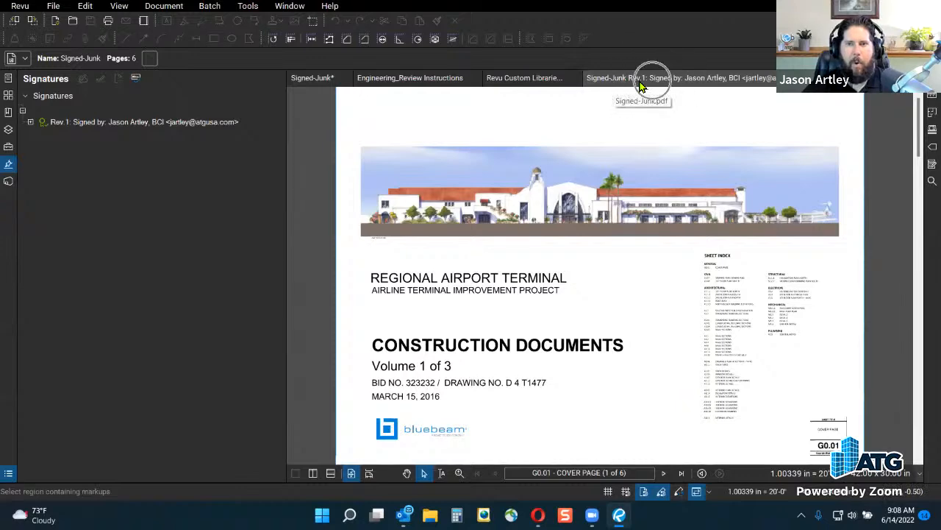
pyautogui.moveTo(746, 81)
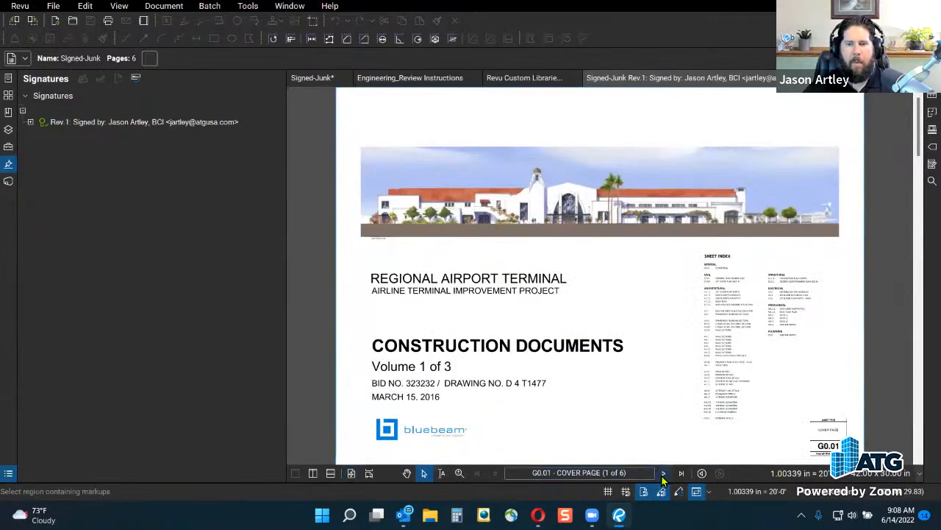
pyautogui.click(663, 473)
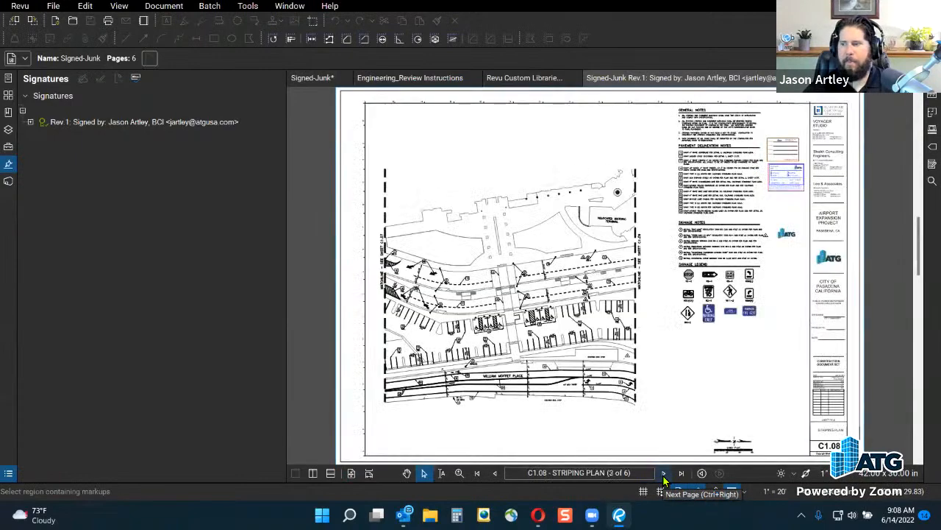
pyautogui.click(680, 472)
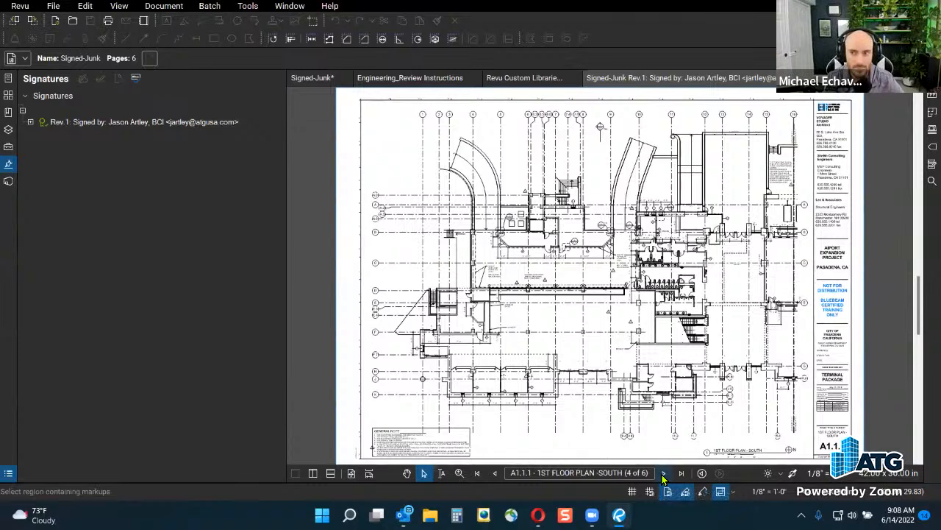
pyautogui.click(681, 472)
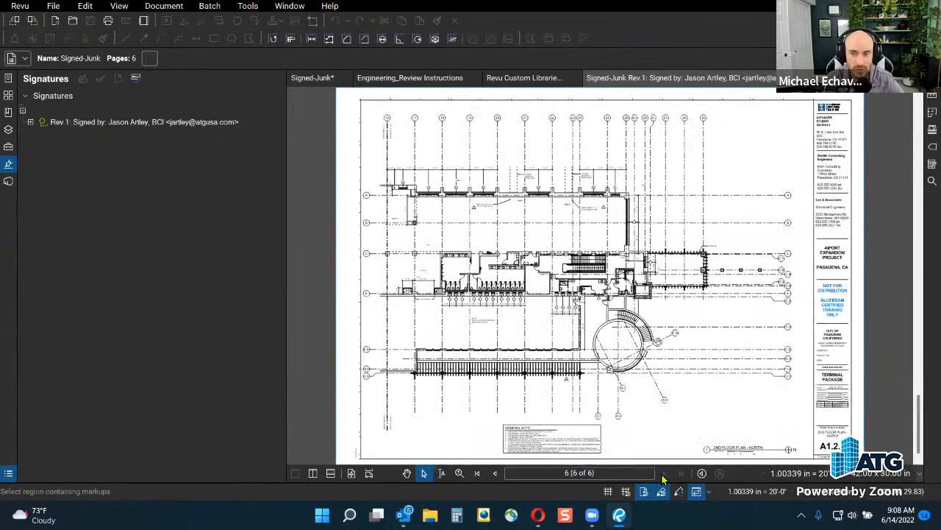
pyautogui.click(495, 473)
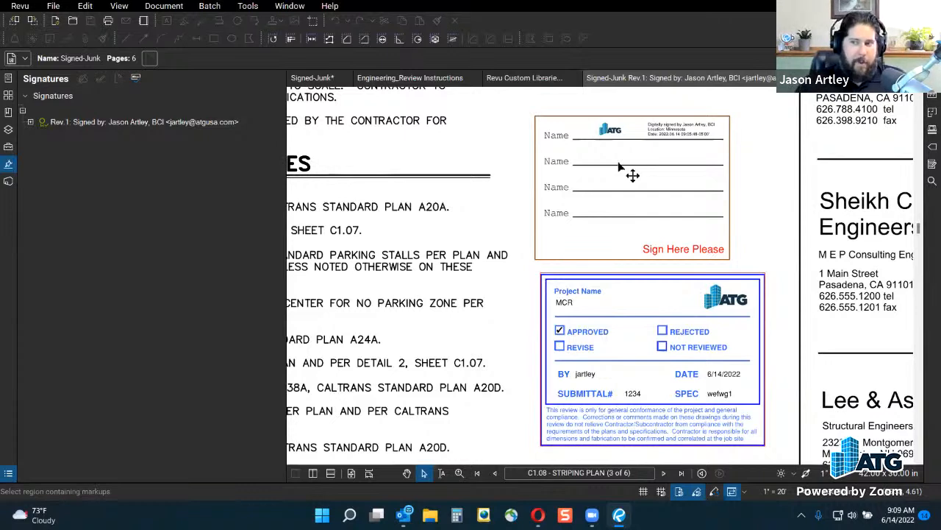
pyautogui.moveTo(578, 201)
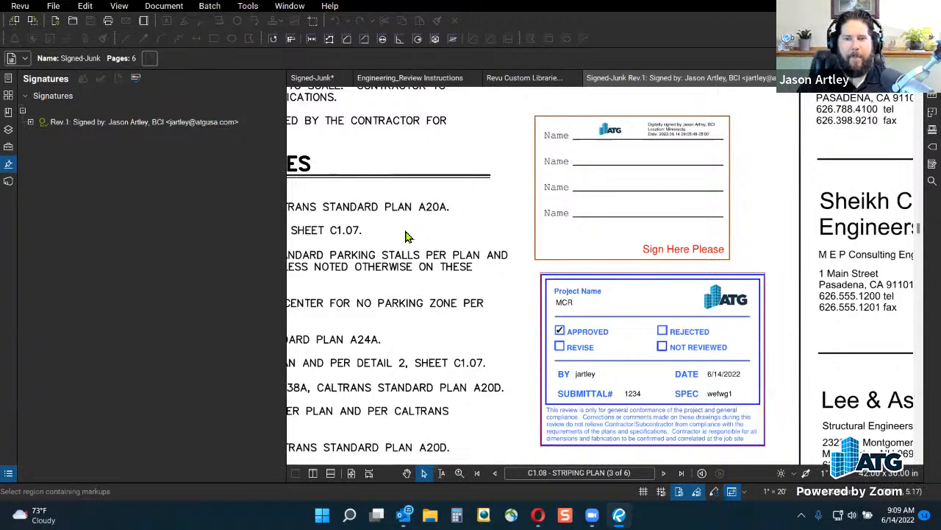
pyautogui.moveTo(616, 207)
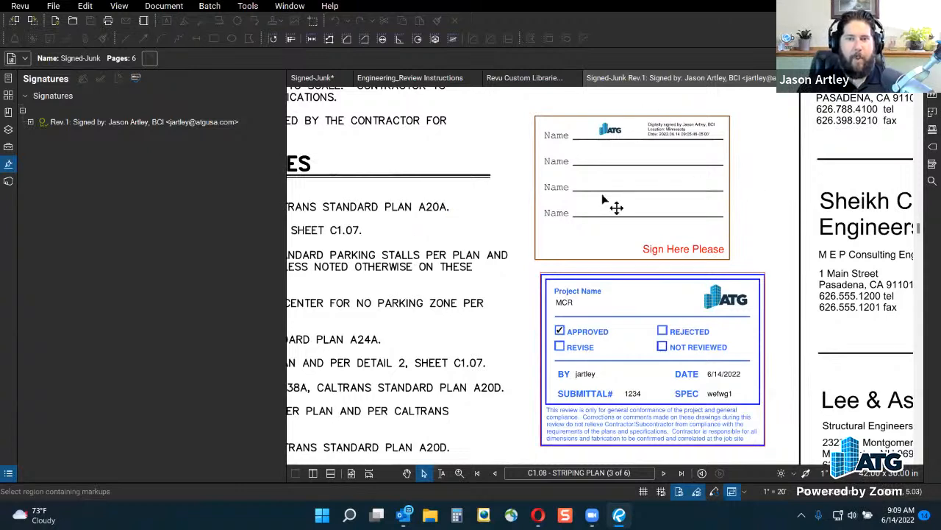
pyautogui.moveTo(490, 119)
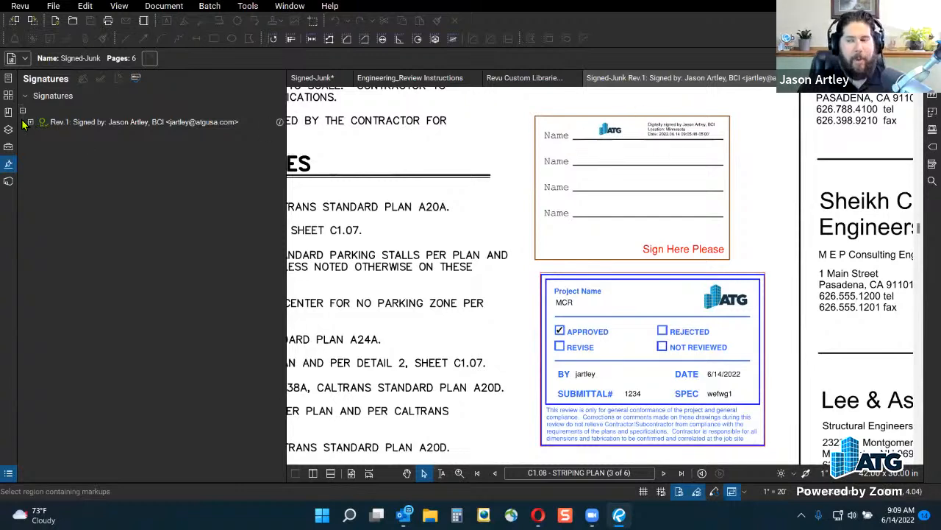
pyautogui.moveTo(92, 155)
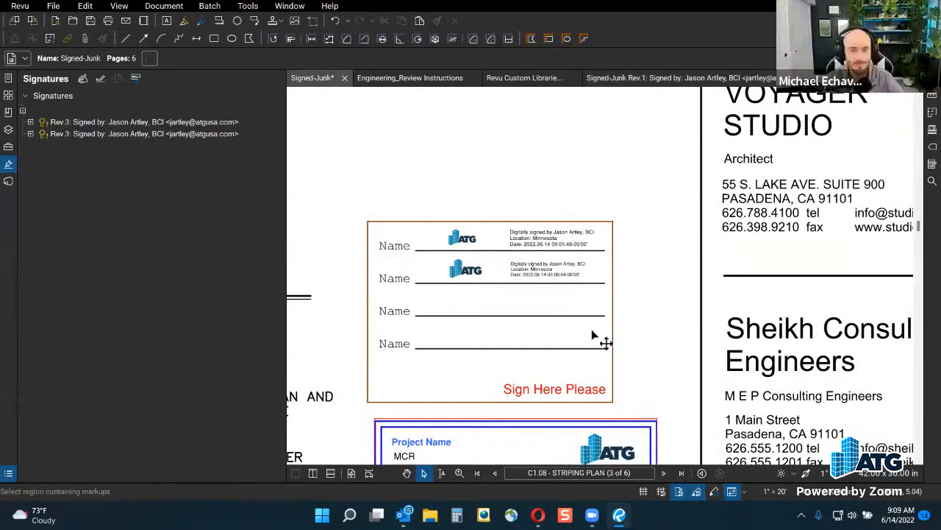
pyautogui.moveTo(712, 379)
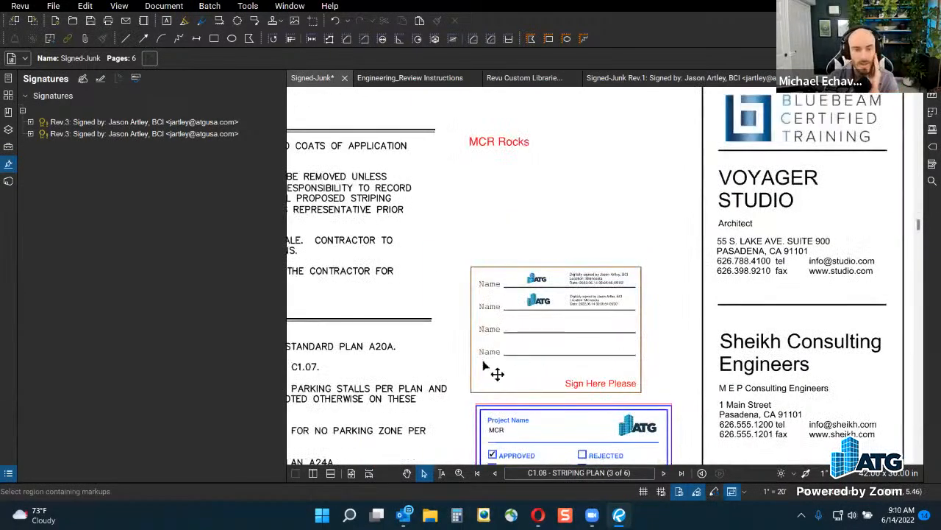
pyautogui.click(499, 142)
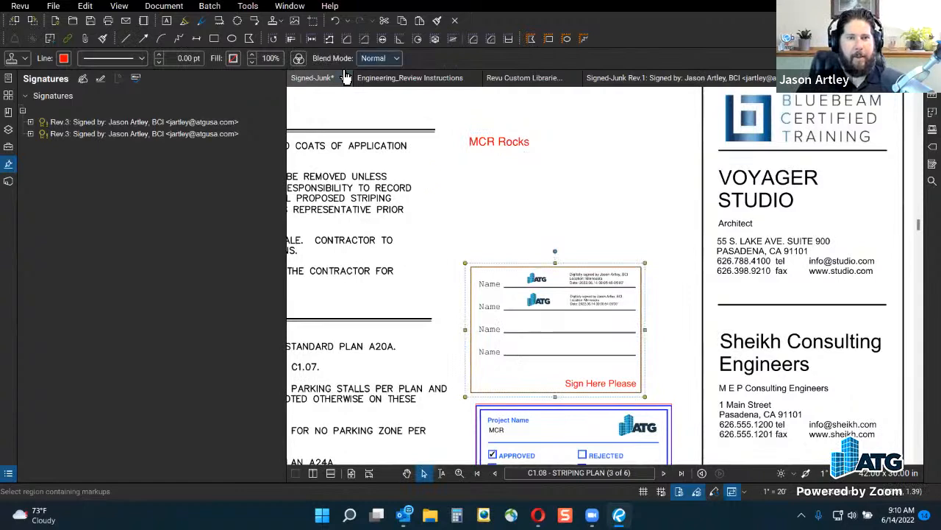
pyautogui.click(397, 58)
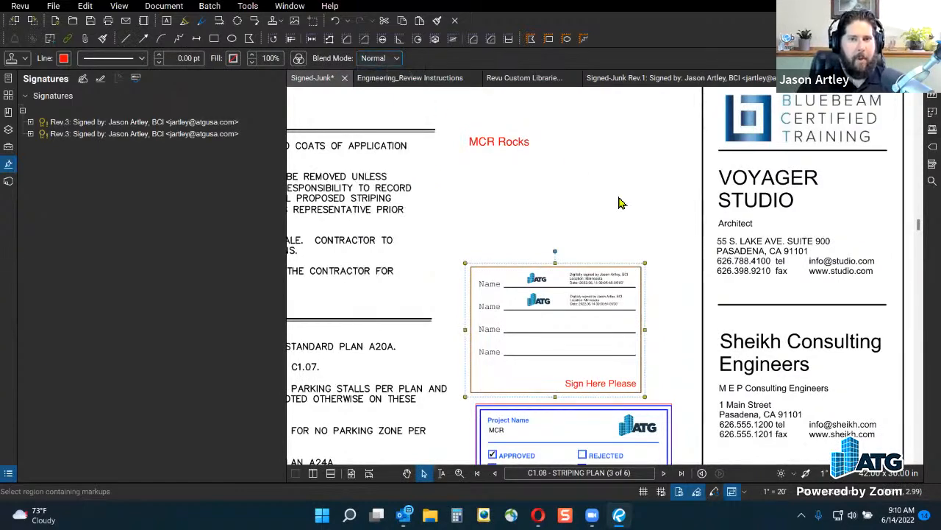
pyautogui.click(248, 6)
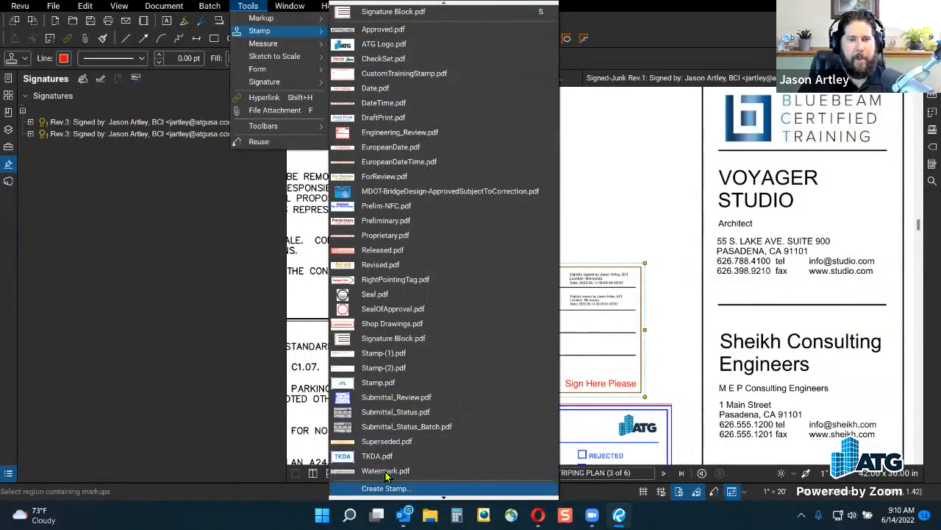
pyautogui.click(387, 487)
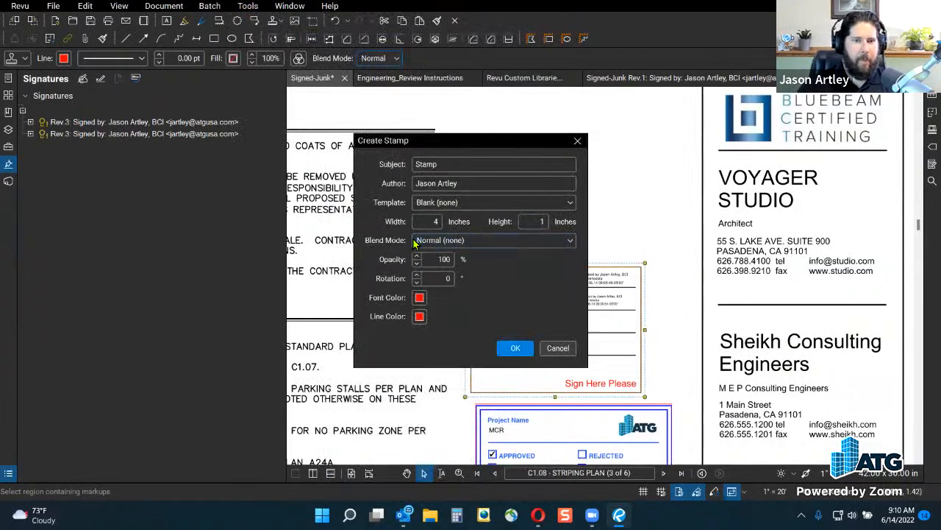
pyautogui.click(568, 240)
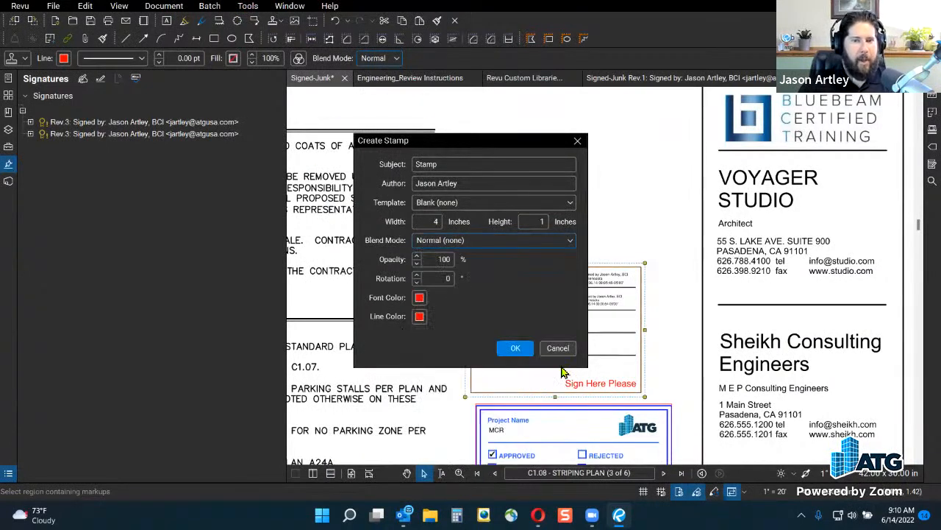
pyautogui.click(515, 348)
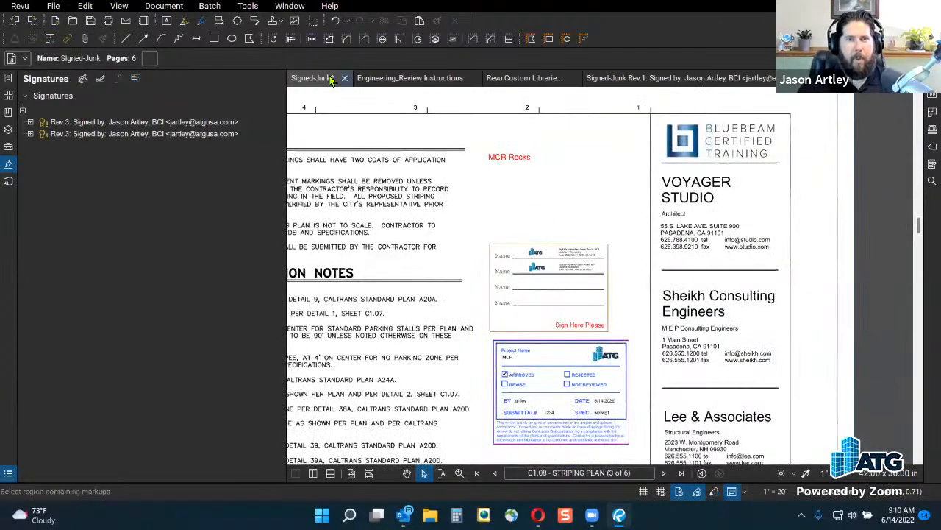
# Close the Signed-Junk drawing set tab.
pyautogui.click(345, 78)
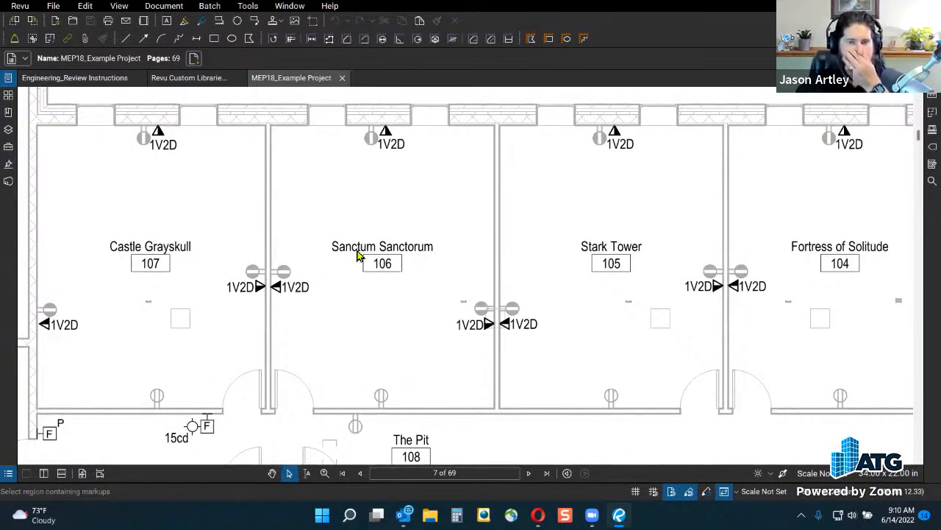
pyautogui.moveTo(340, 266)
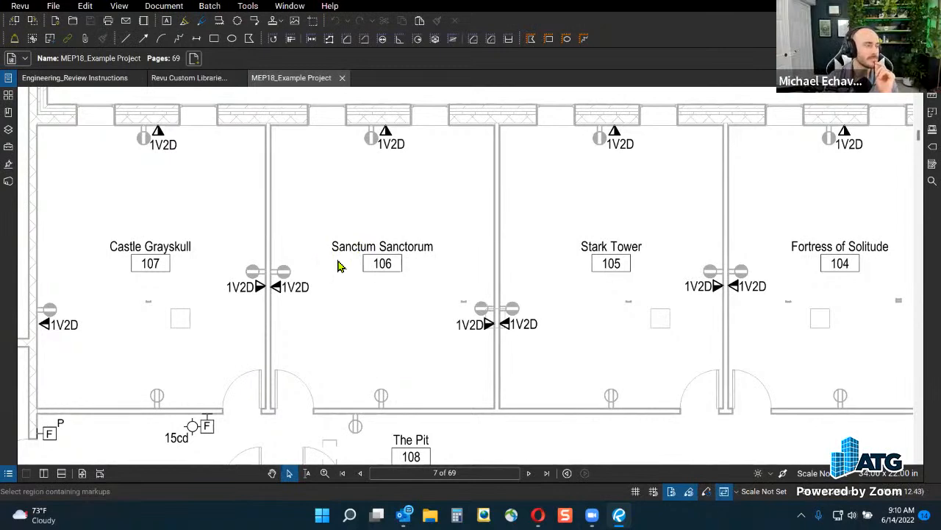
pyautogui.moveTo(378, 338)
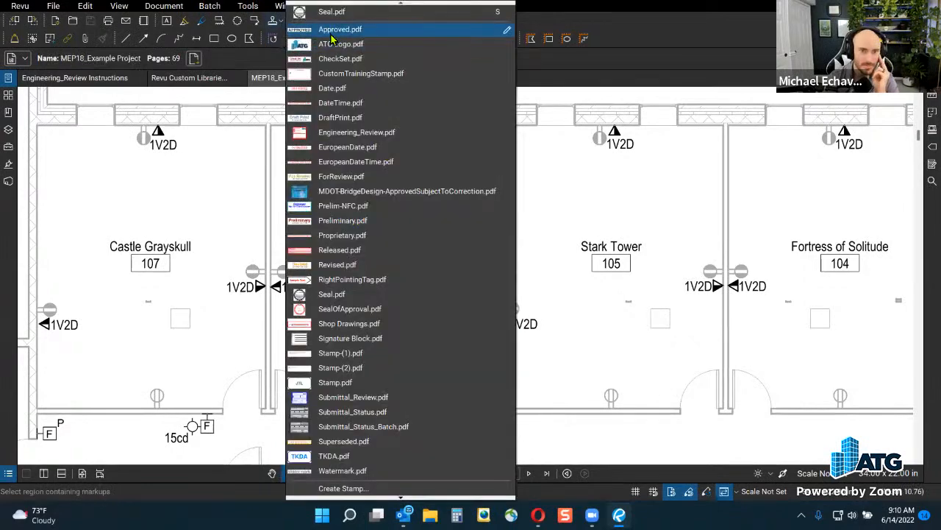
# Place the Approved stamp above Sanctum Sanctorum and enlarge it across room 106.
pyautogui.click(340, 28)
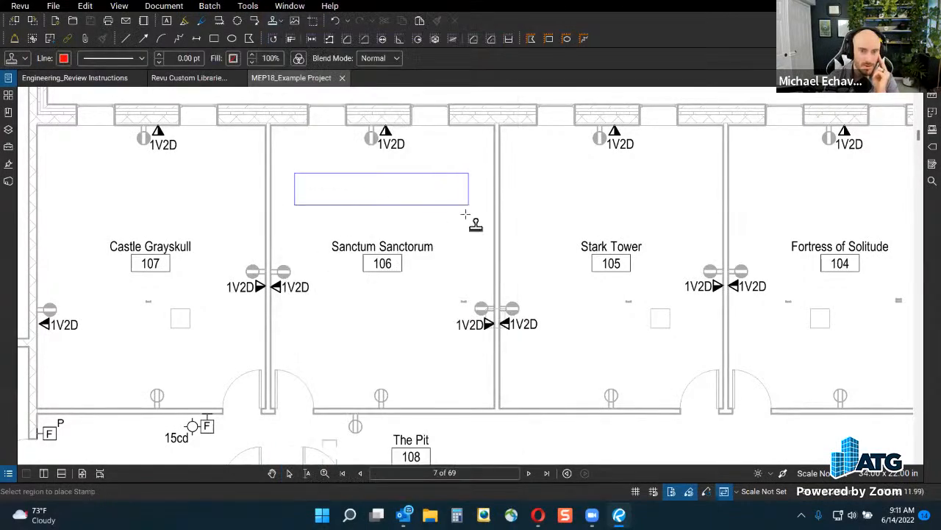
pyautogui.click(382, 188)
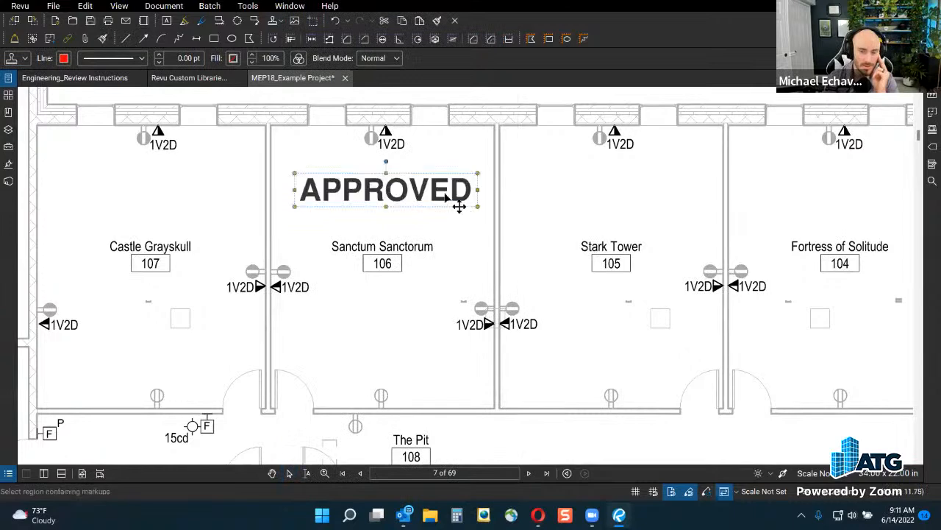
pyautogui.moveTo(386, 190); pyautogui.dragTo(376, 278)
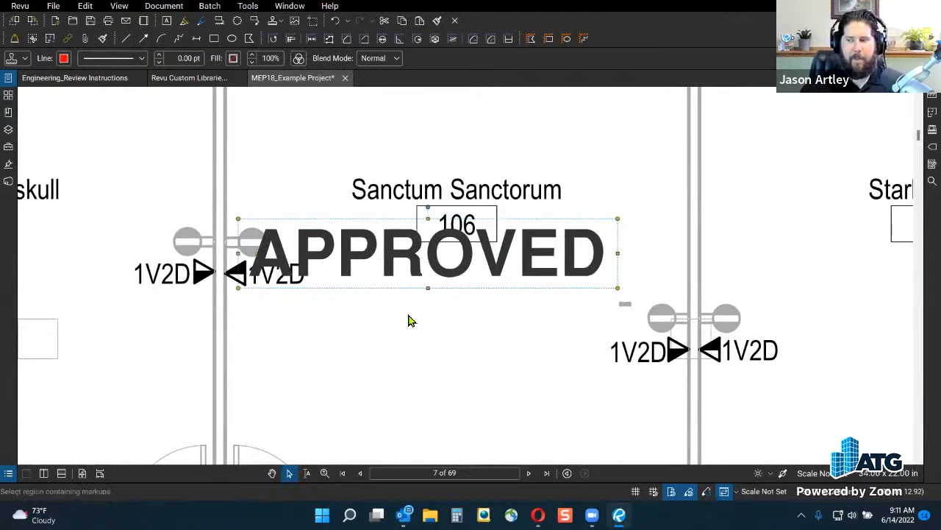
pyautogui.moveTo(428, 328)
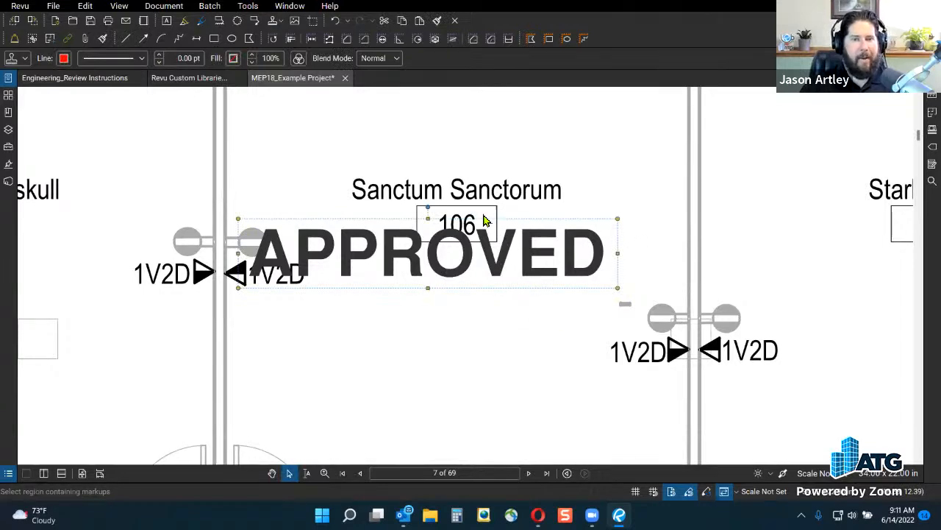
pyautogui.moveTo(607, 311)
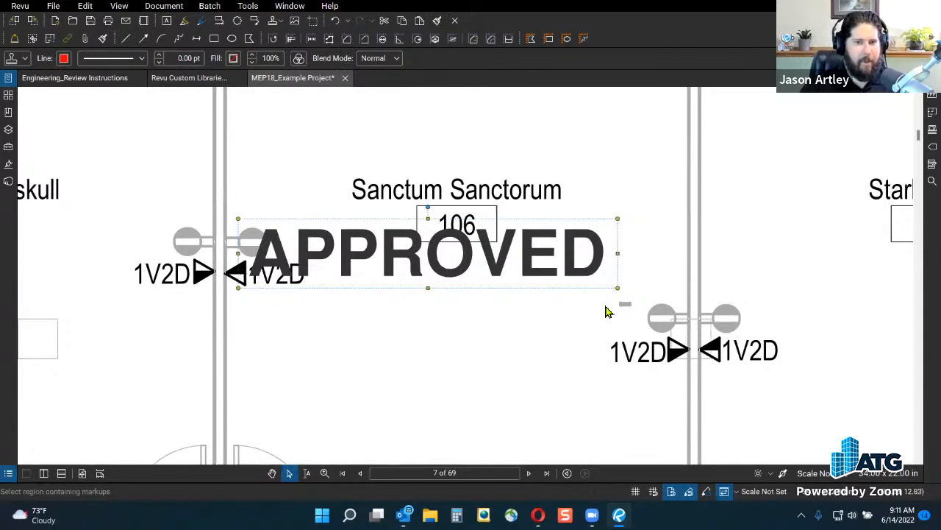
pyautogui.moveTo(526, 306)
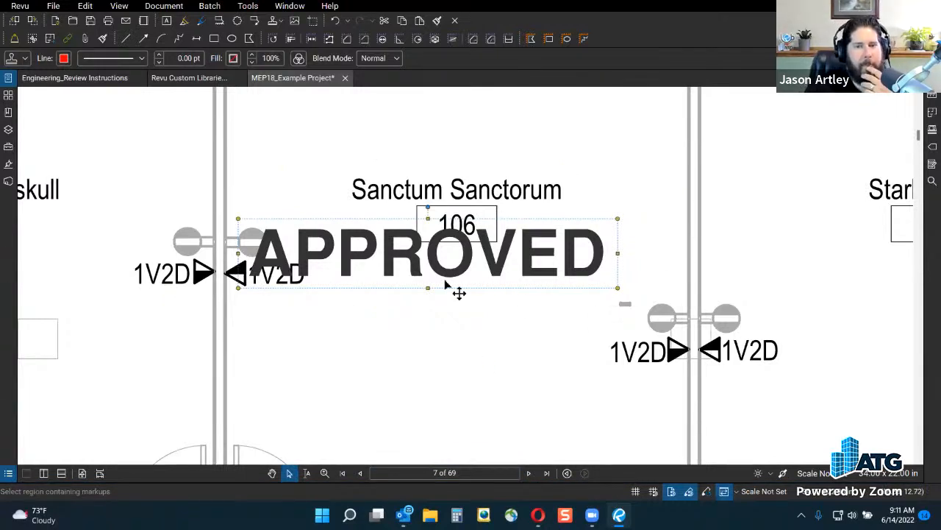
pyautogui.moveTo(33, 60)
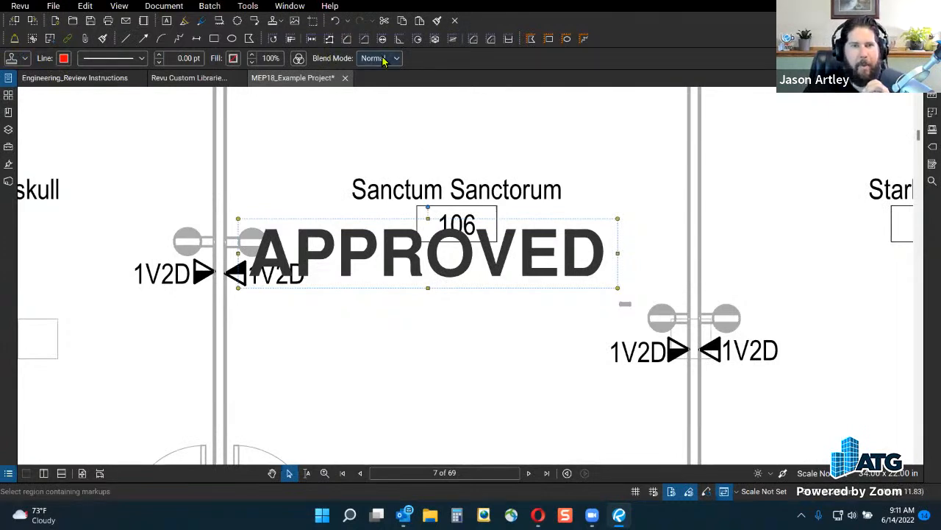
pyautogui.click(396, 58)
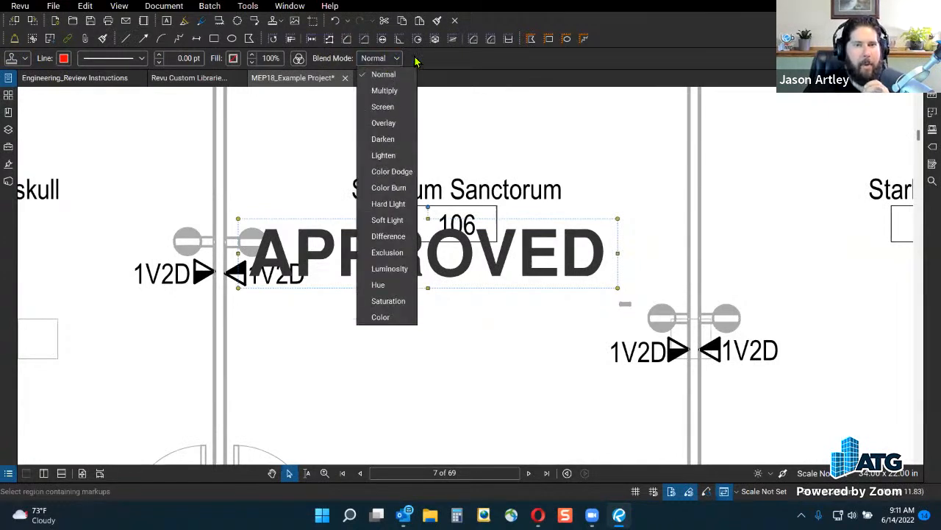
pyautogui.click(383, 74)
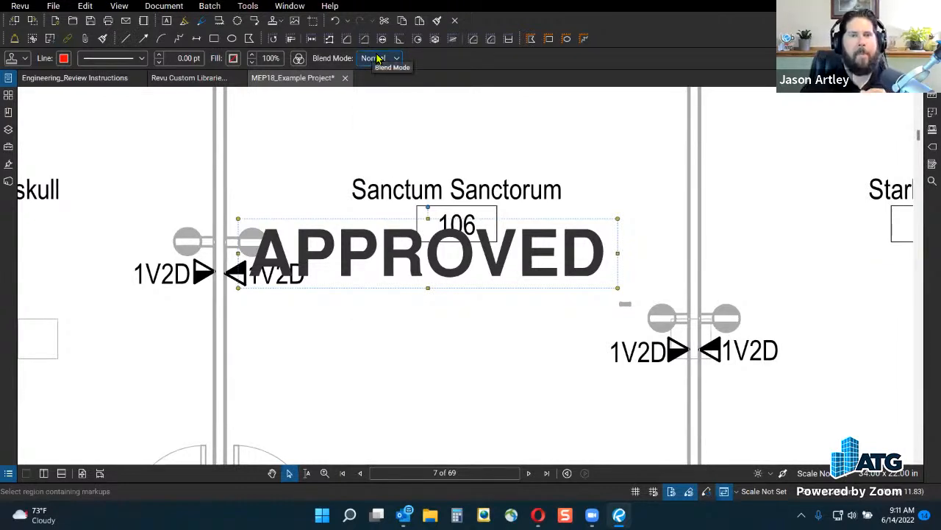
pyautogui.click(380, 59)
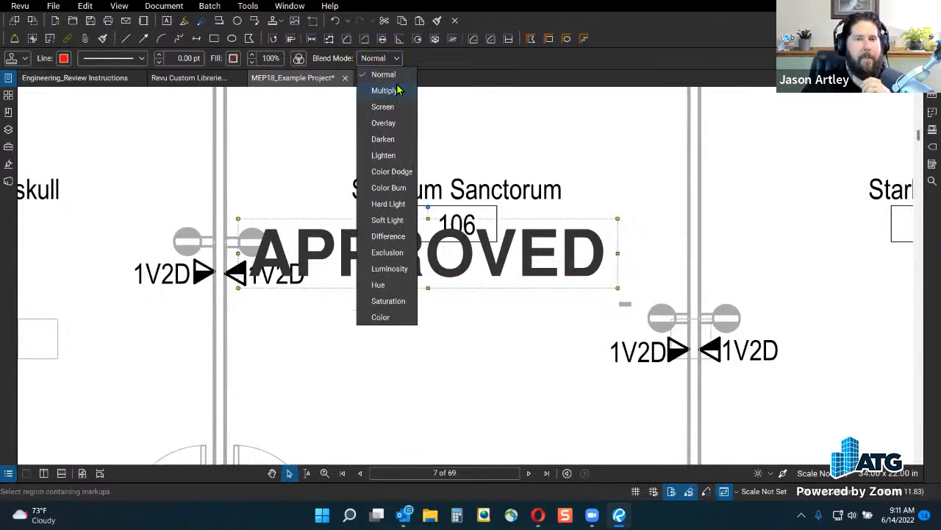
pyautogui.click(382, 91)
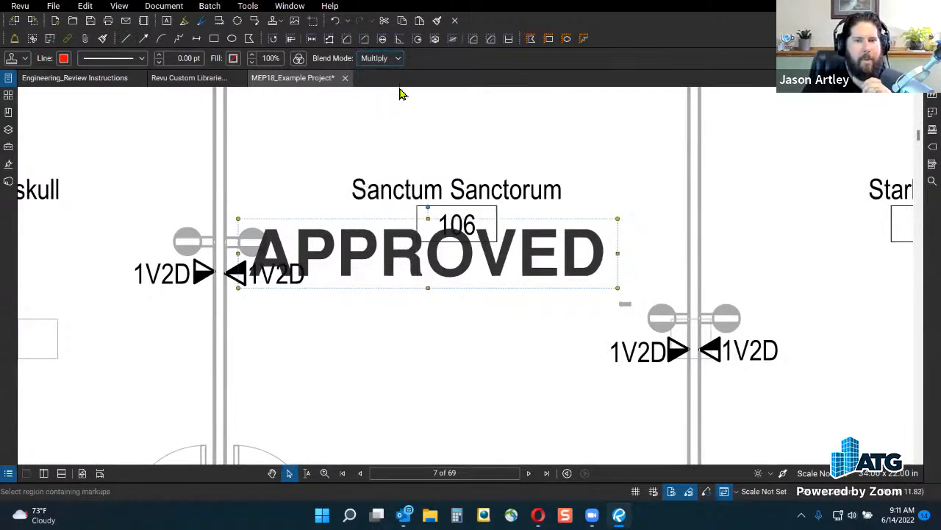
pyautogui.click(397, 58)
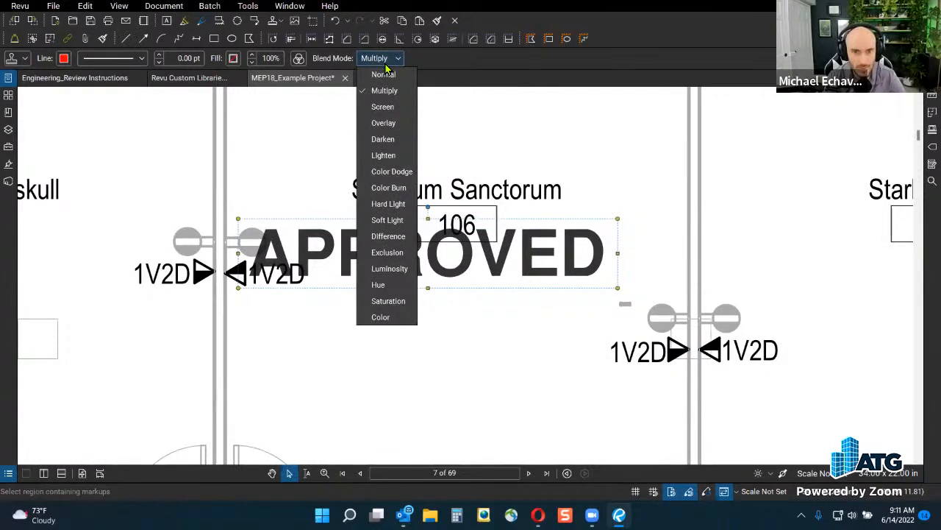
pyautogui.click(383, 73)
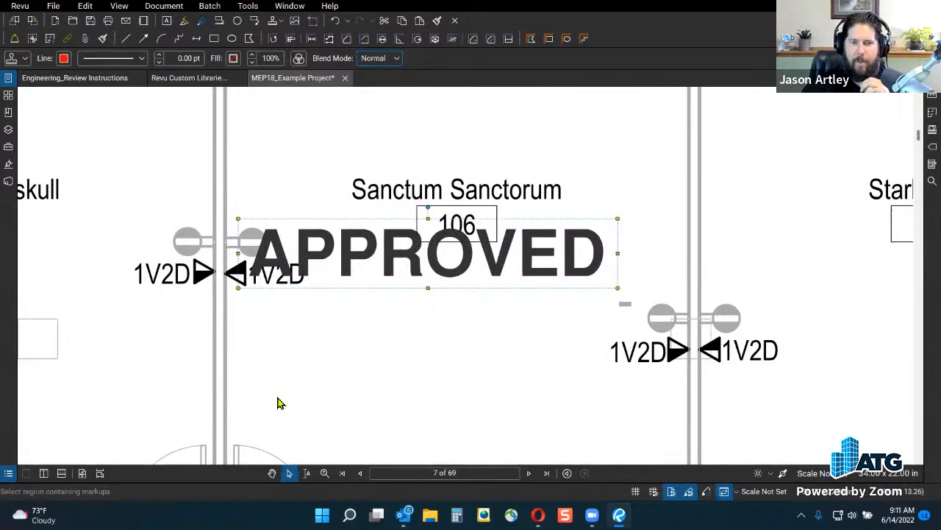
pyautogui.click(324, 473)
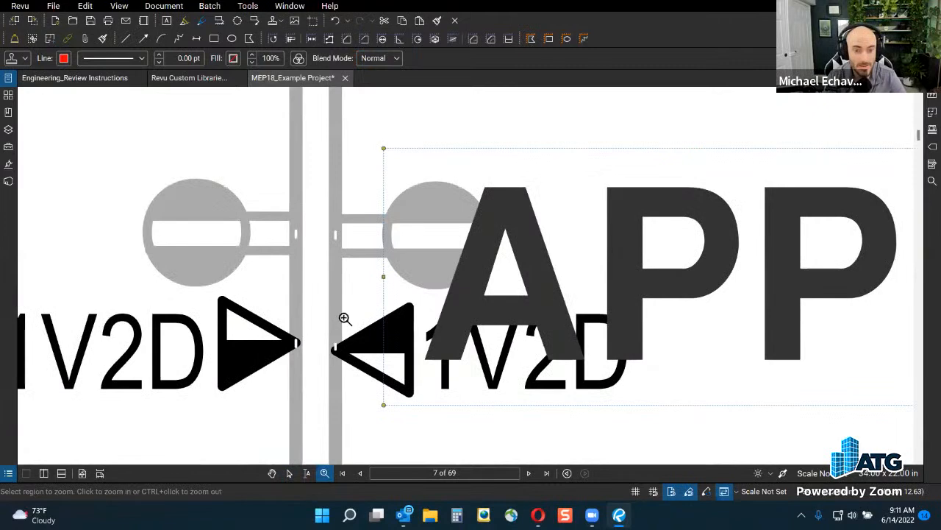
pyautogui.moveTo(560, 329)
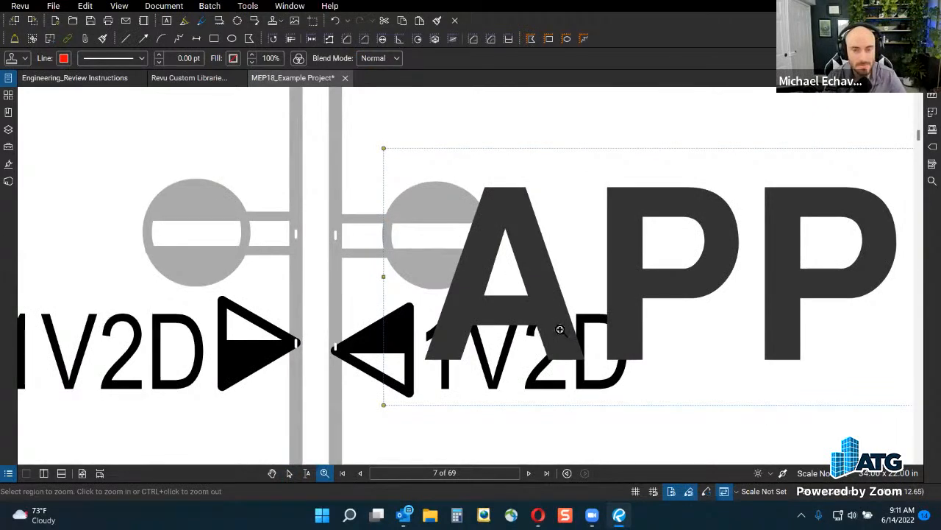
pyautogui.moveTo(548, 287)
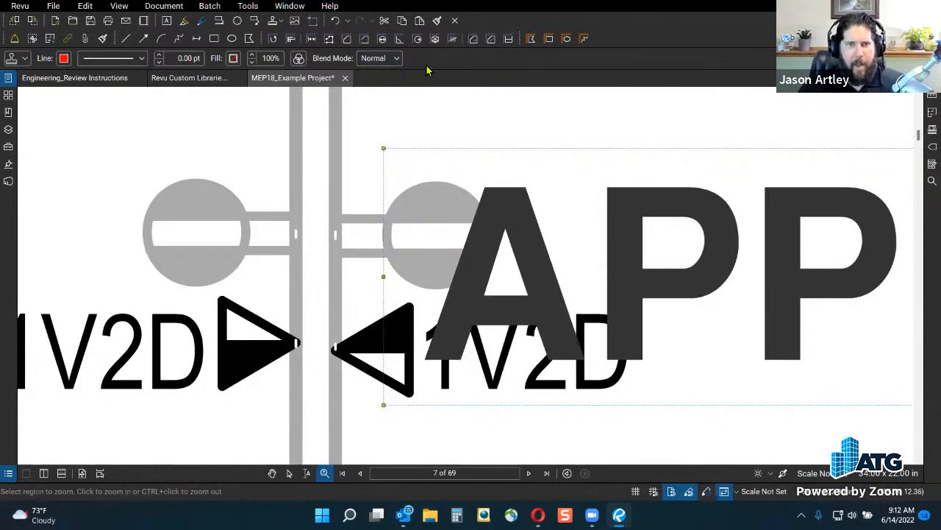
# Try Multiply, Screen and Overlay blend modes on the stamp.
pyautogui.click(398, 58)
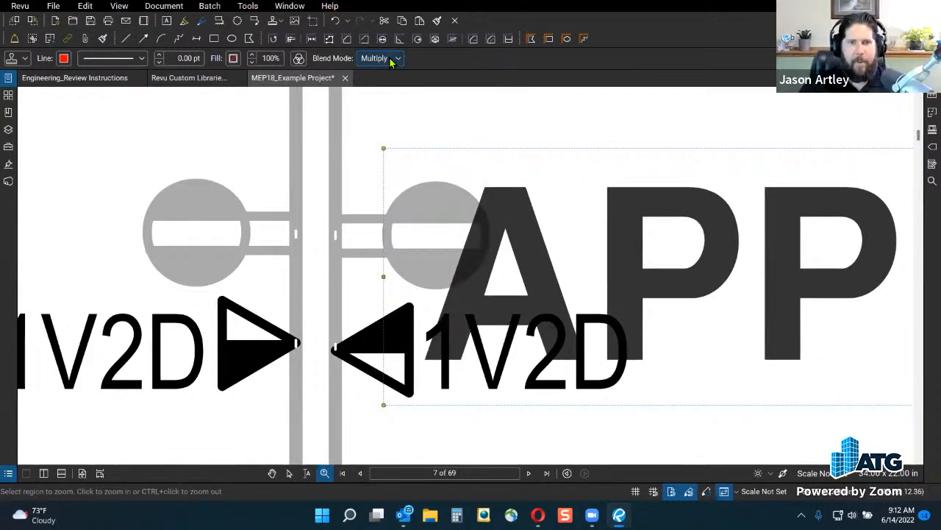
pyautogui.click(396, 58)
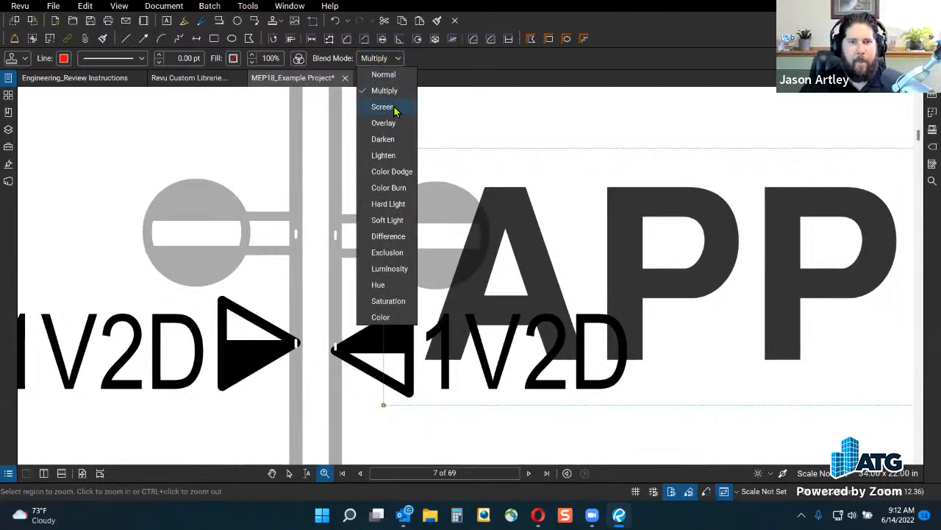
pyautogui.click(382, 107)
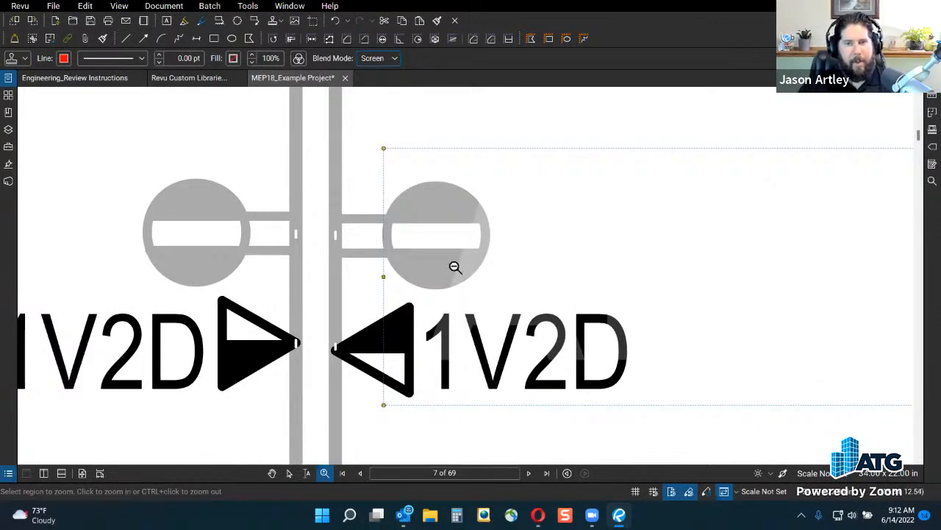
pyautogui.moveTo(489, 187)
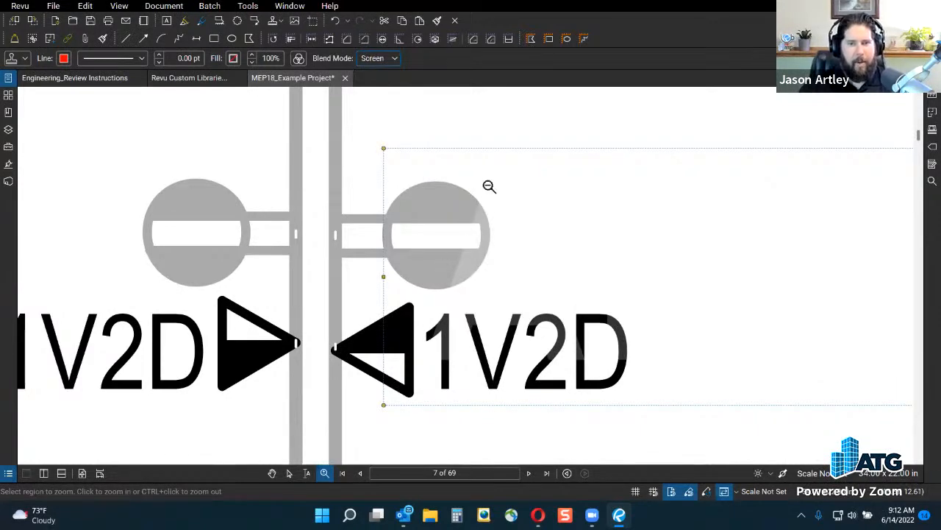
pyautogui.moveTo(723, 347)
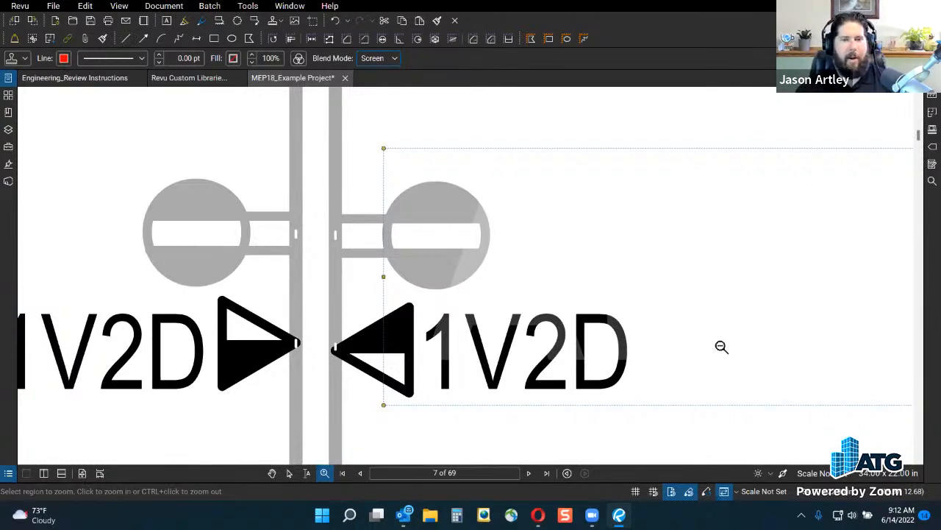
pyautogui.moveTo(419, 85)
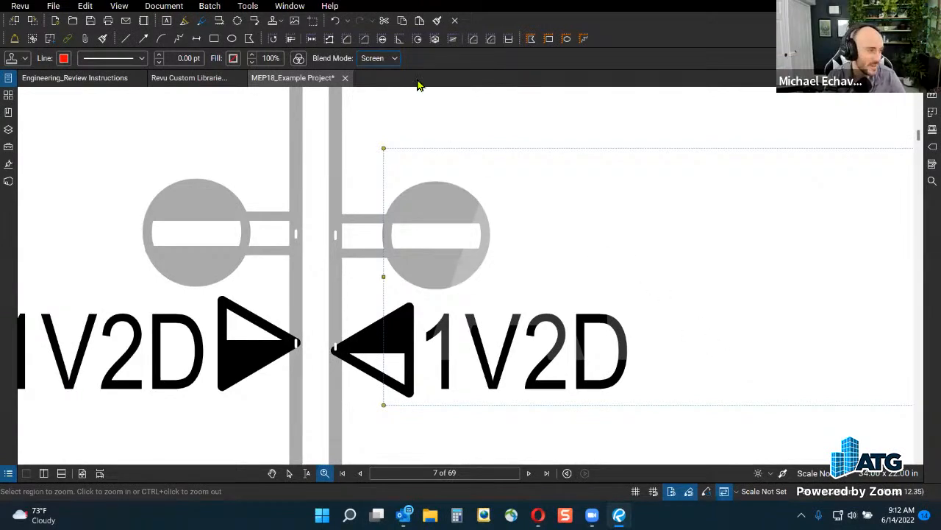
pyautogui.moveTo(378, 58)
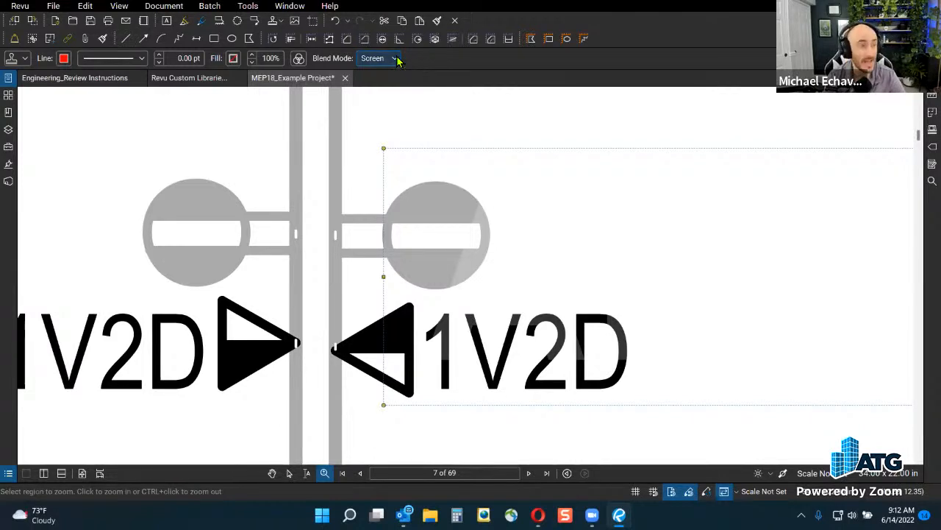
pyautogui.click(379, 58)
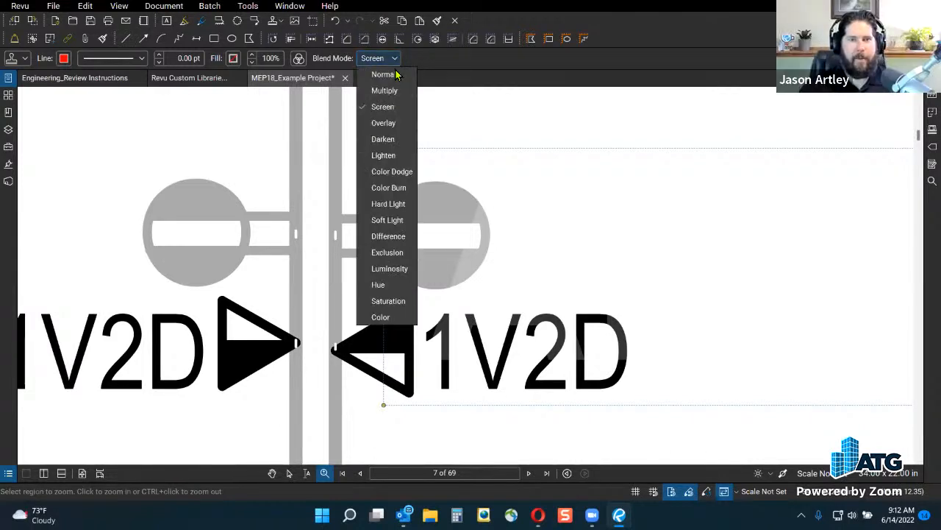
pyautogui.moveTo(383, 123)
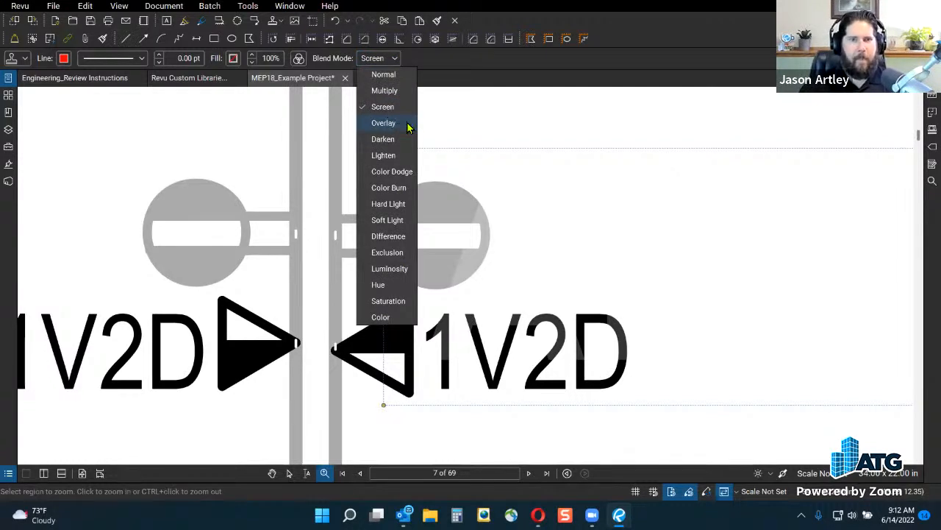
pyautogui.click(383, 123)
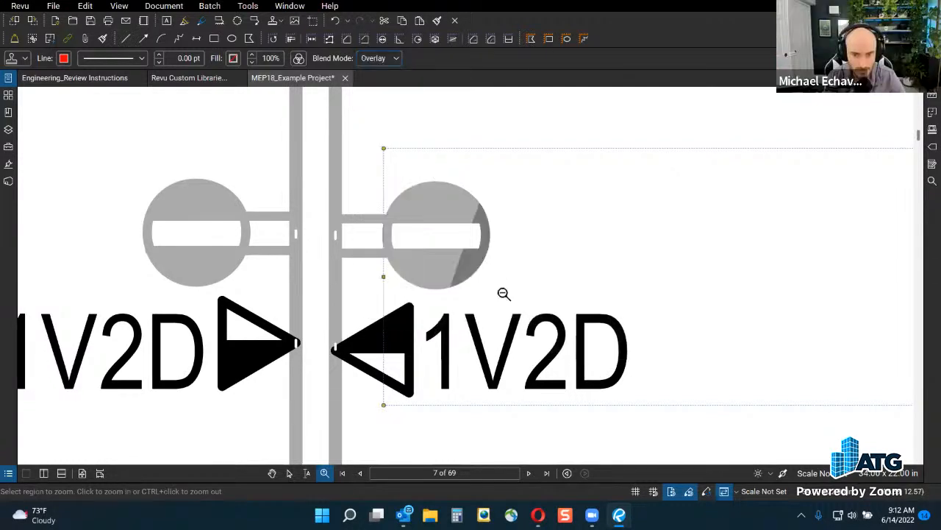
pyautogui.moveTo(484, 320)
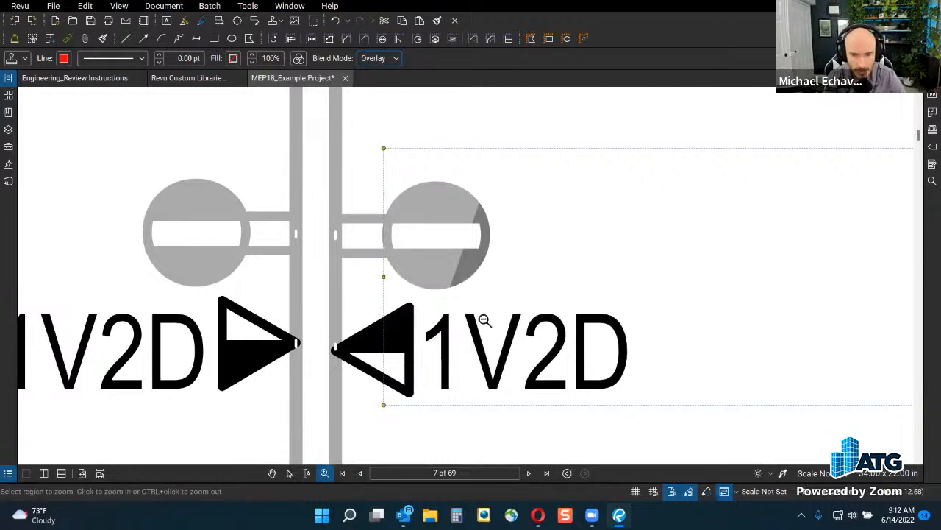
pyautogui.moveTo(497, 125)
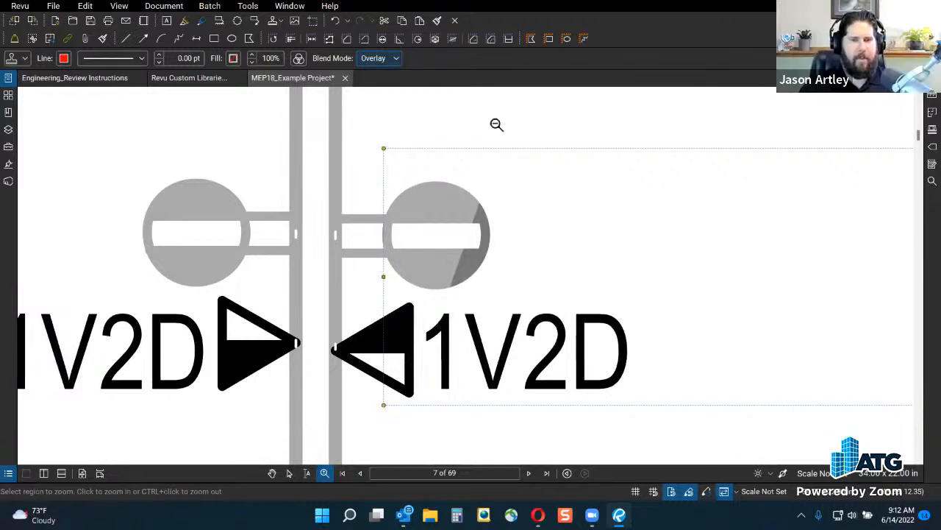
pyautogui.click(377, 58)
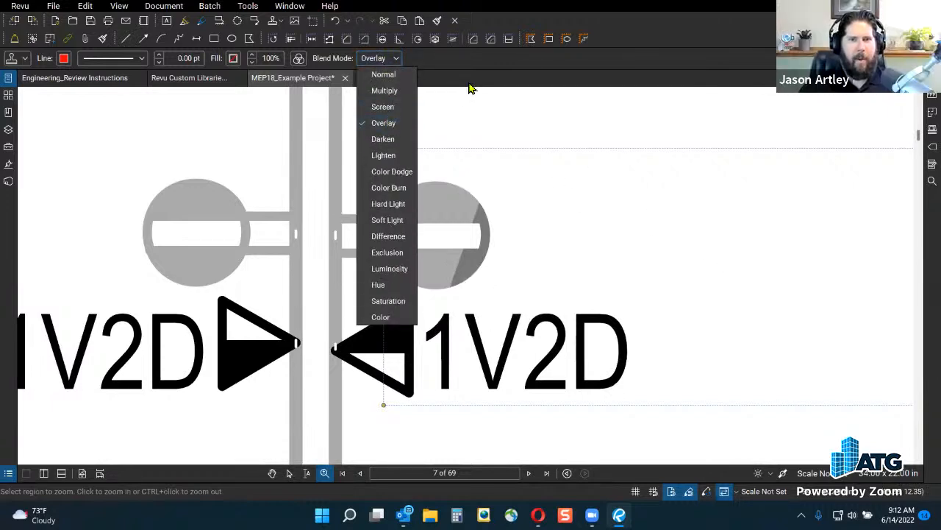
pyautogui.moveTo(383, 123)
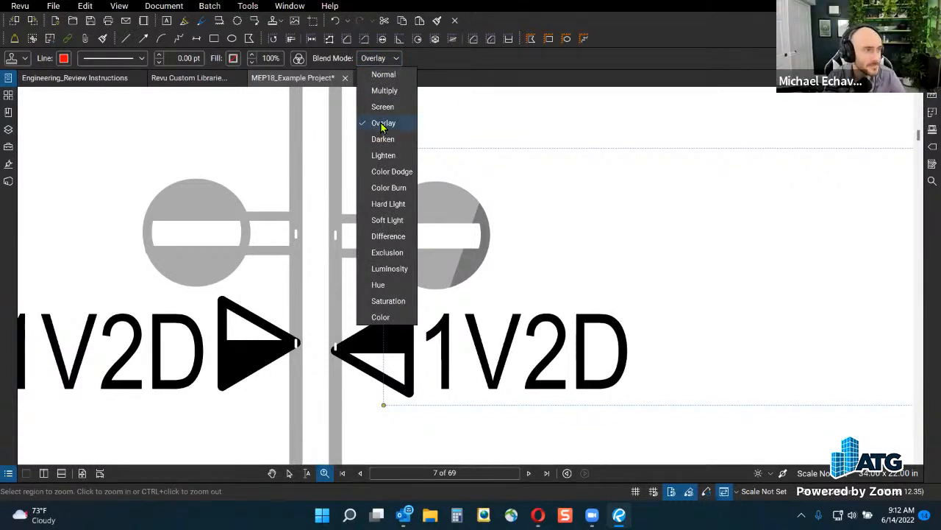
pyautogui.click(383, 123)
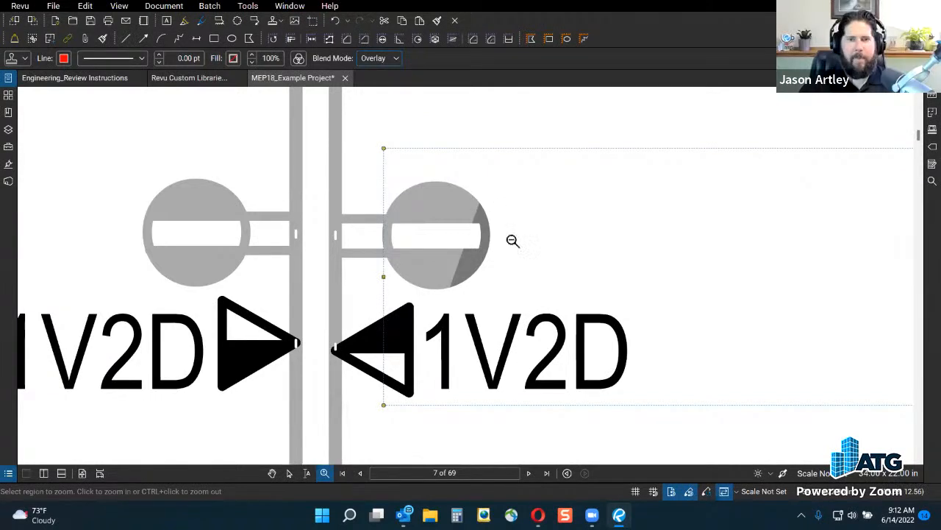
# Switch the stamp through Darken, Lighten, Color Burn and Hard Light blending.
pyautogui.click(378, 58)
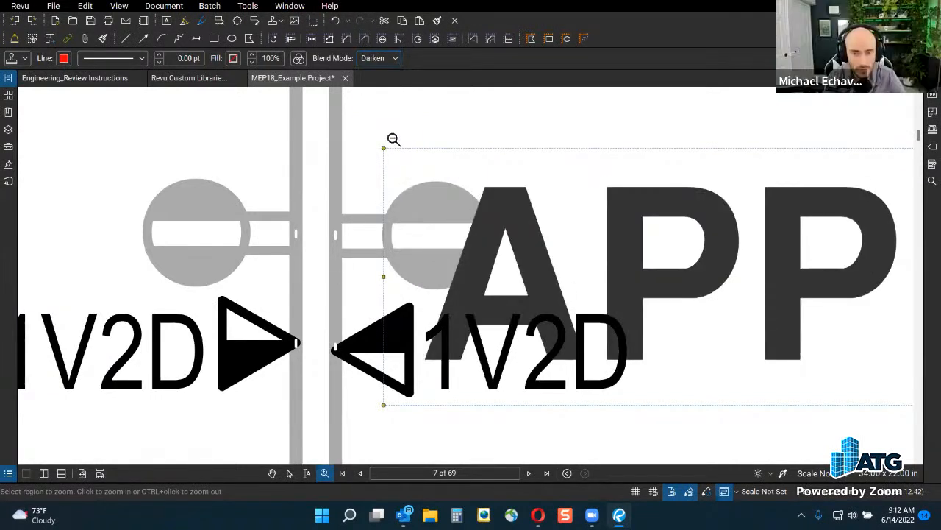
pyautogui.click(378, 58)
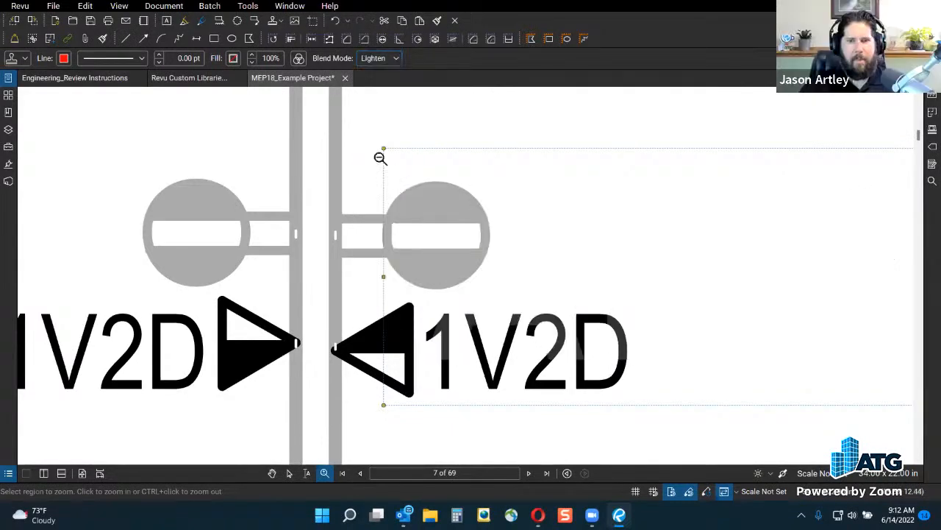
pyautogui.click(379, 58)
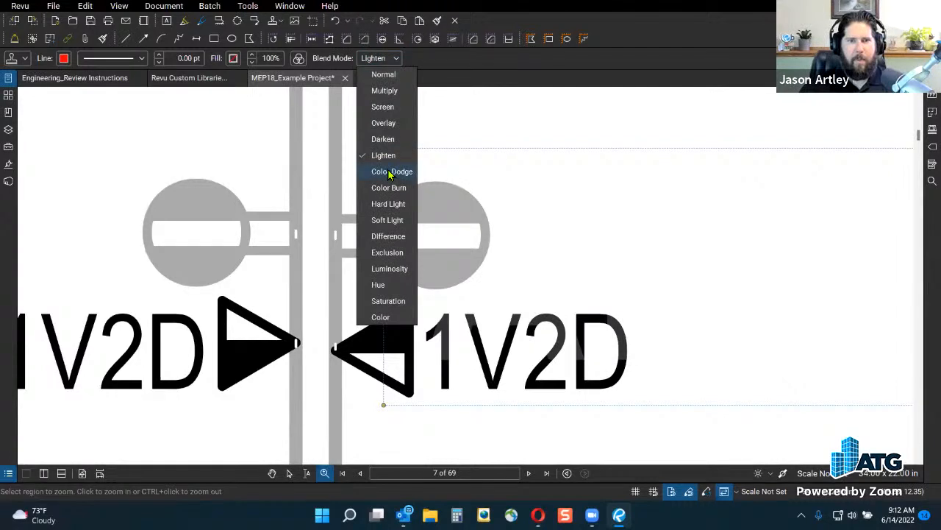
pyautogui.click(393, 172)
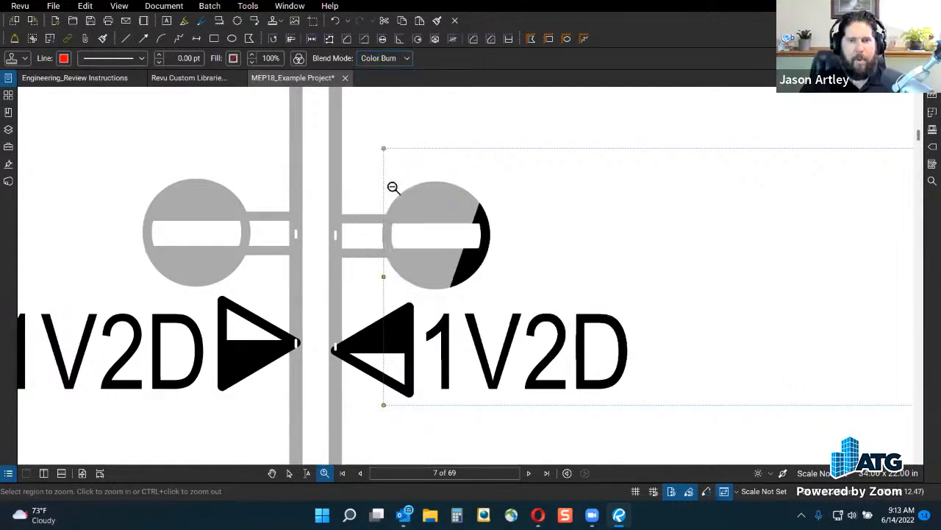
pyautogui.click(404, 58)
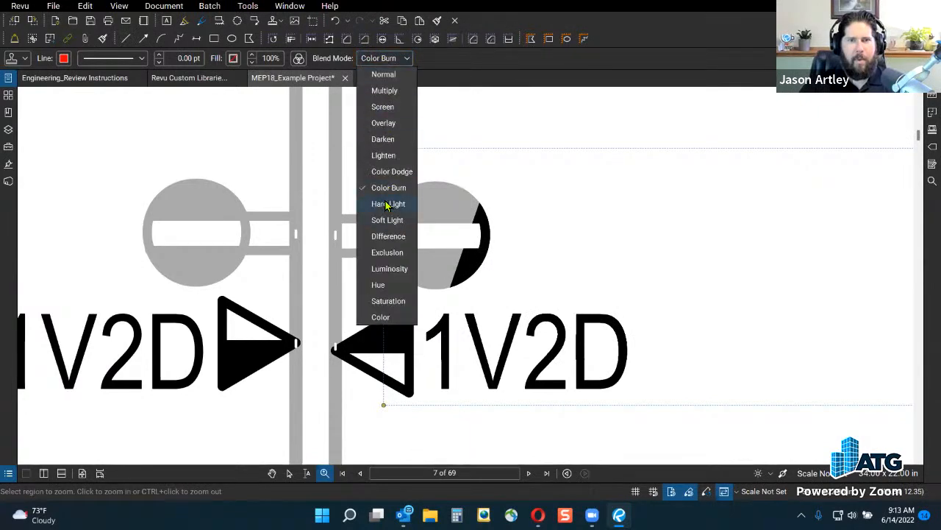
pyautogui.click(388, 203)
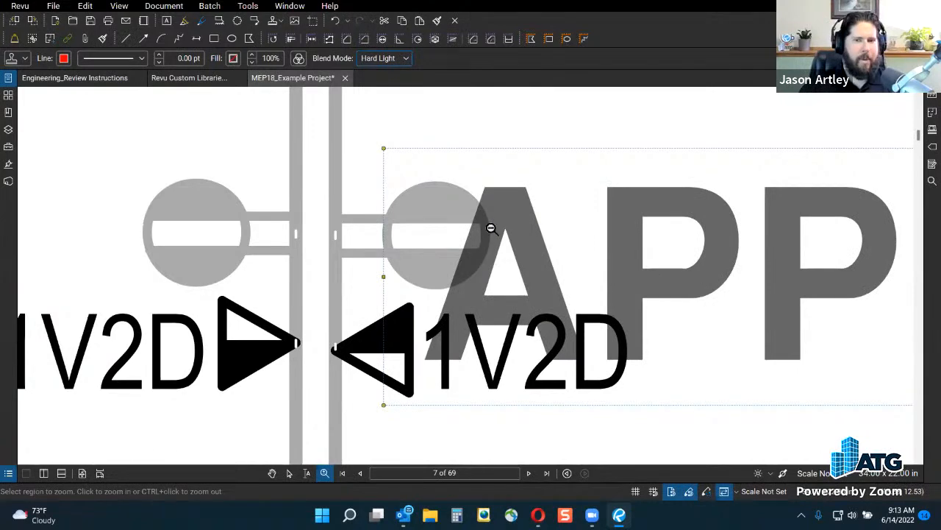
pyautogui.moveTo(406, 104)
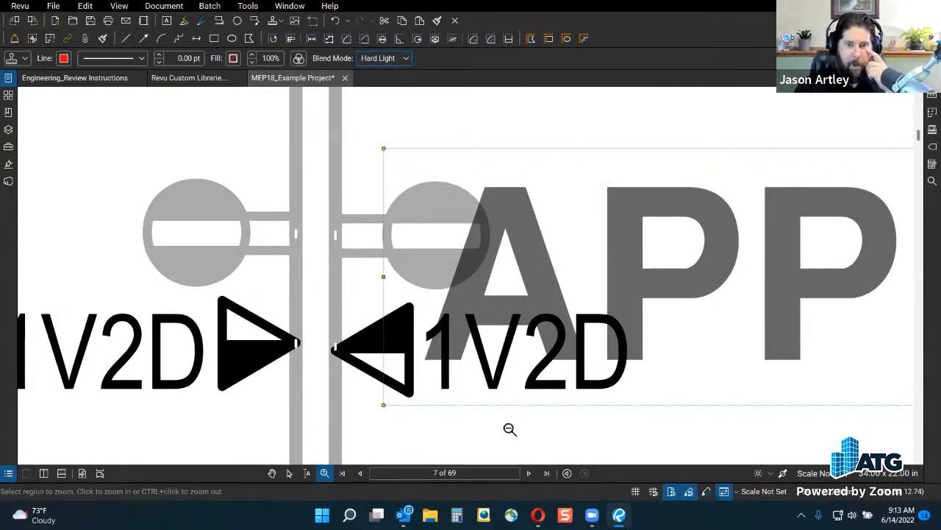
# Cycle through Soft Light, Difference, Exclusion, Luminosity, Hue, Saturation, ending on Color.
pyautogui.click(383, 58)
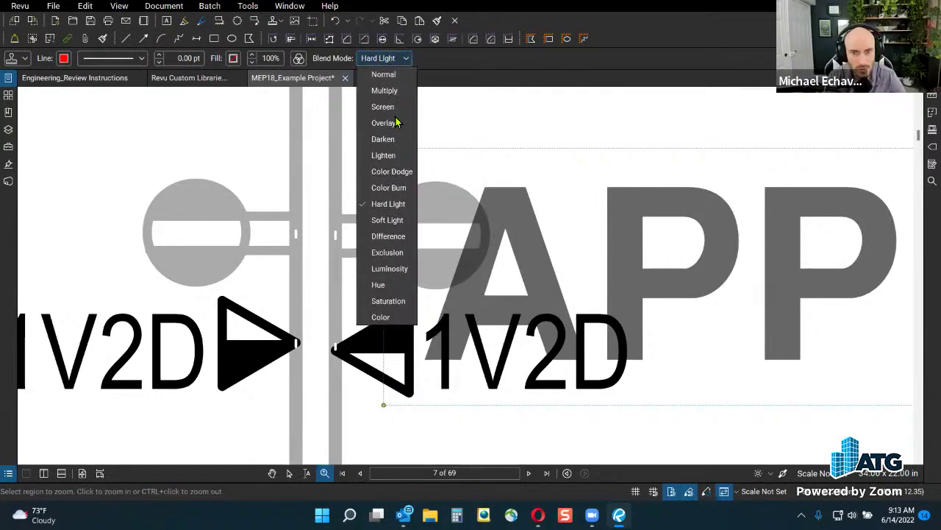
pyautogui.click(388, 219)
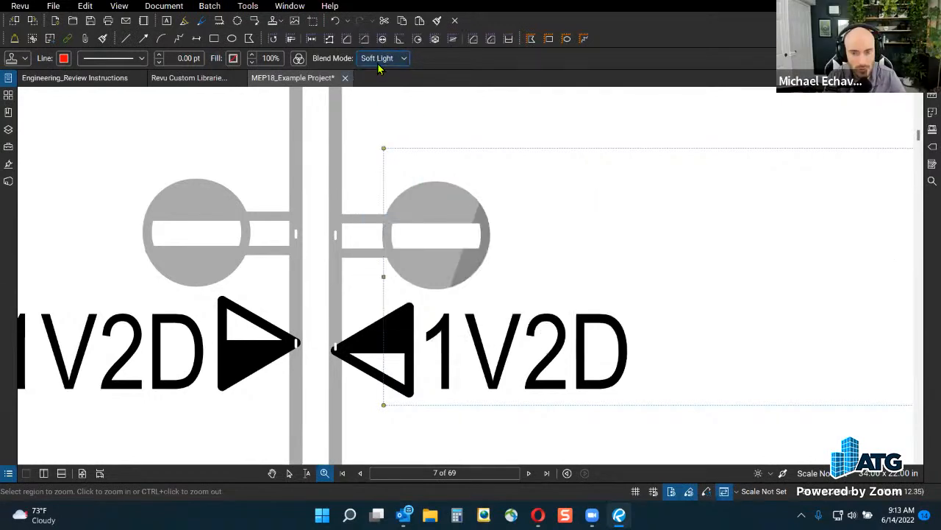
pyautogui.click(382, 58)
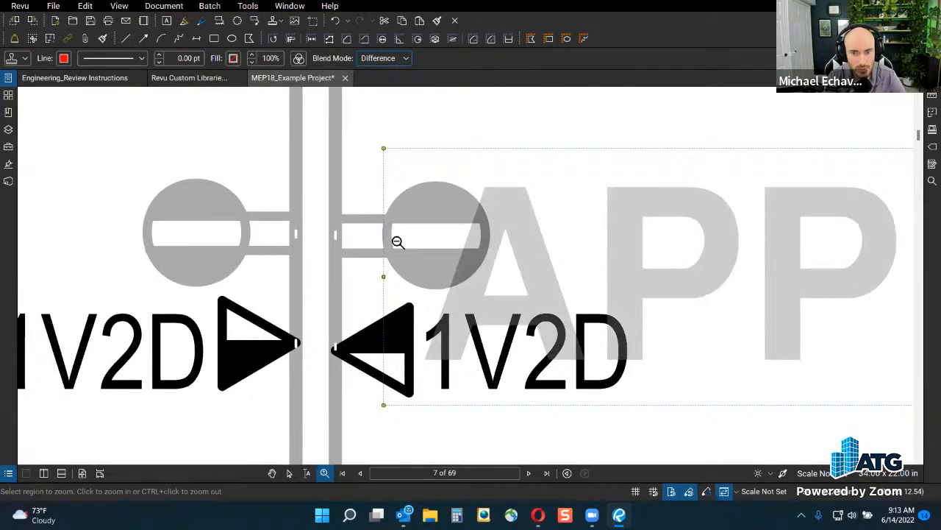
pyautogui.click(379, 58)
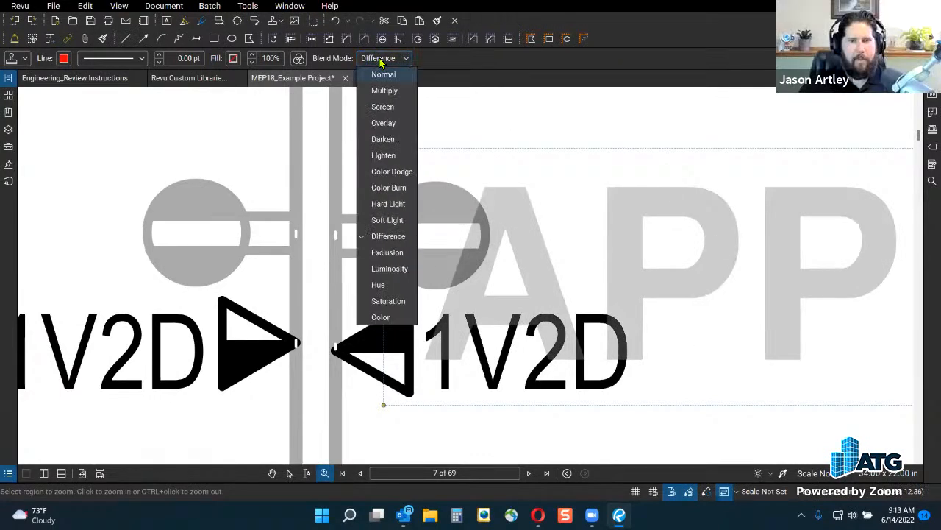
pyautogui.click(387, 252)
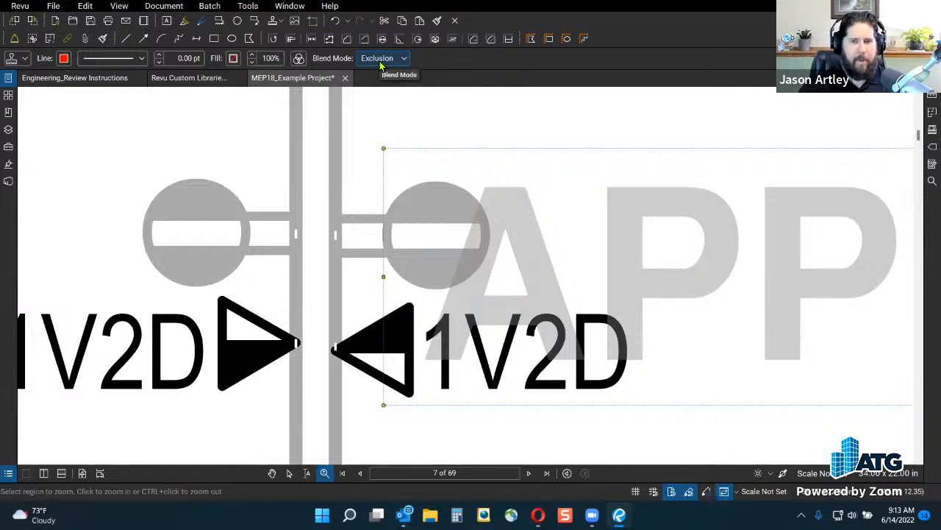
pyautogui.click(382, 58)
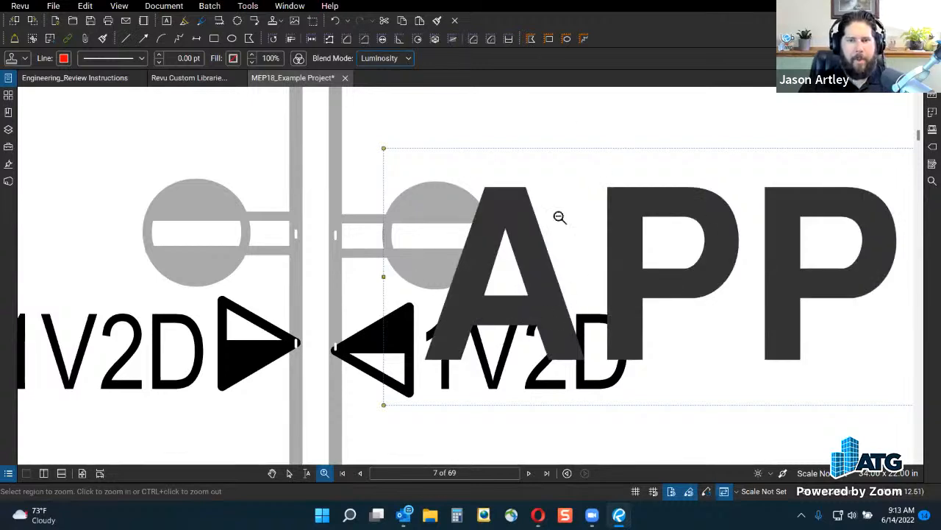
pyautogui.click(384, 58)
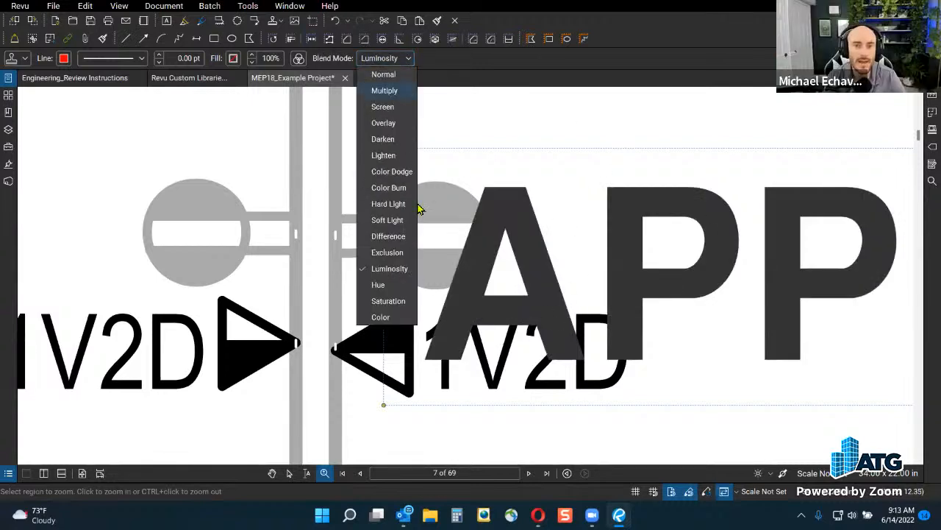
pyautogui.click(378, 285)
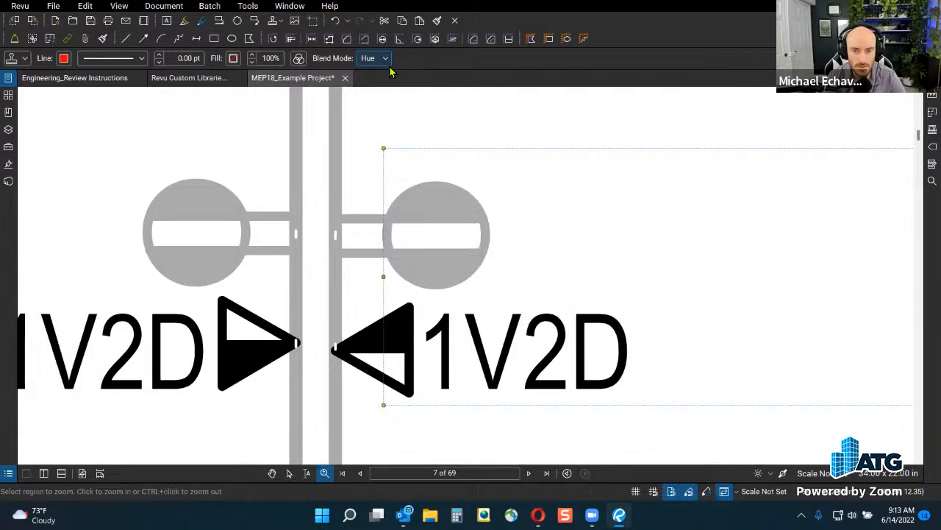
pyautogui.click(375, 58)
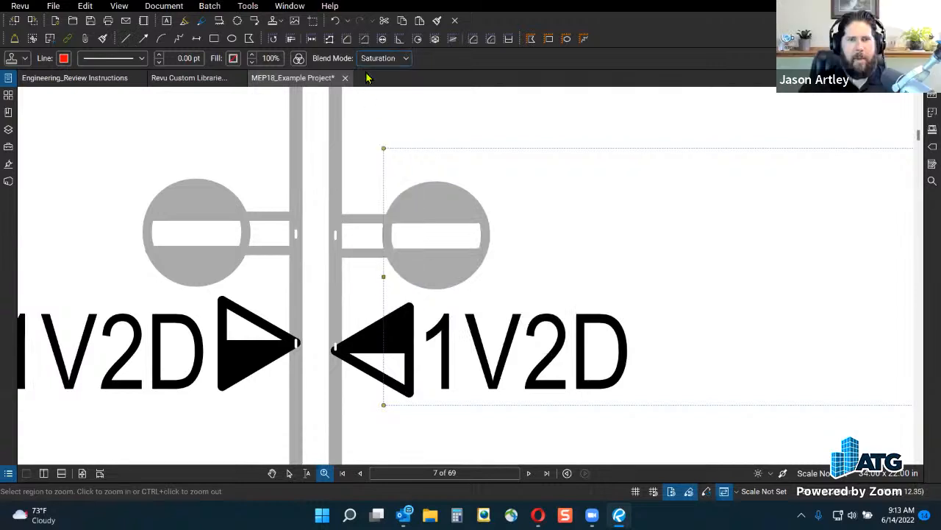
pyautogui.click(405, 58)
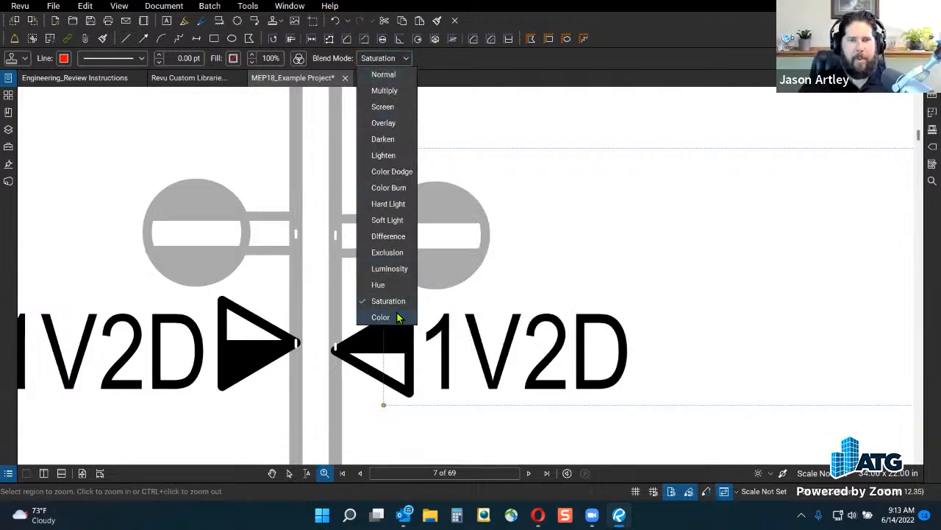
pyautogui.click(380, 317)
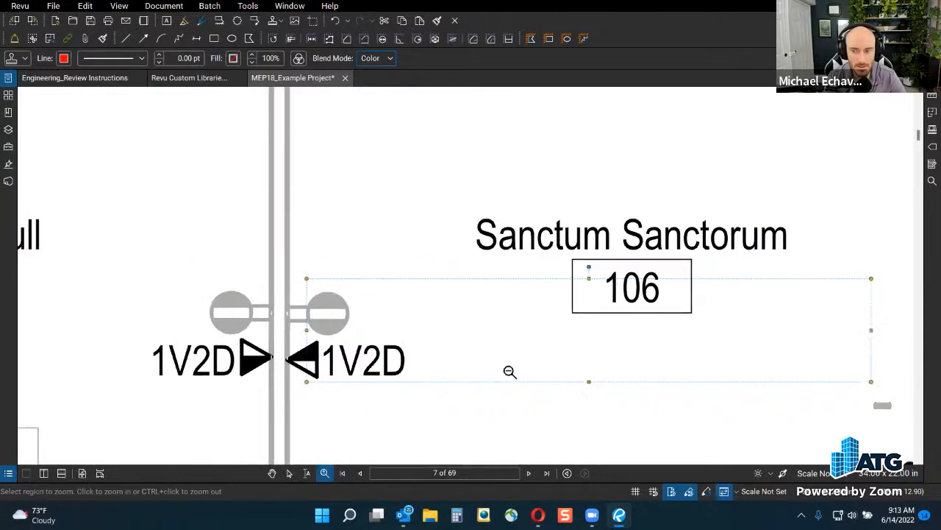
# Switch the APPROVED stamp's Blend Mode back to Normal and scroll up its properties.
pyautogui.click(390, 58)
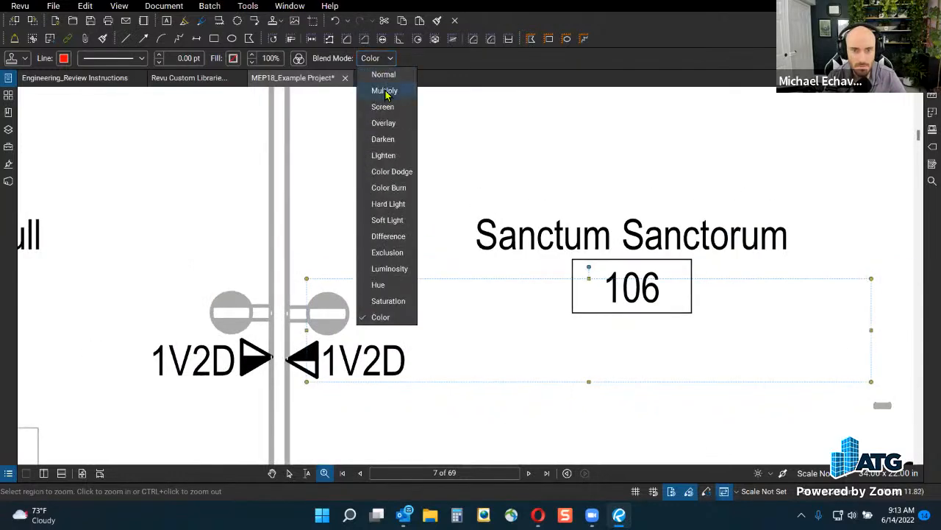
pyautogui.click(383, 74)
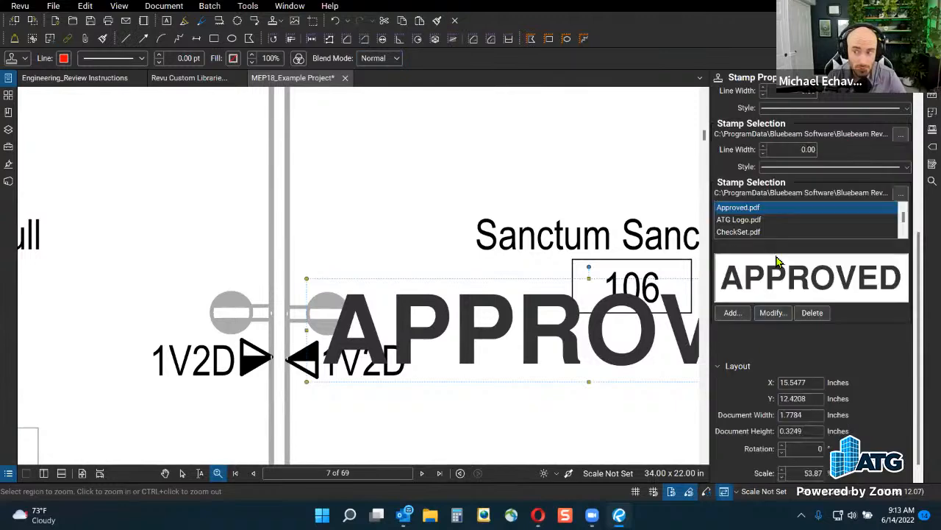
pyautogui.scroll(3)
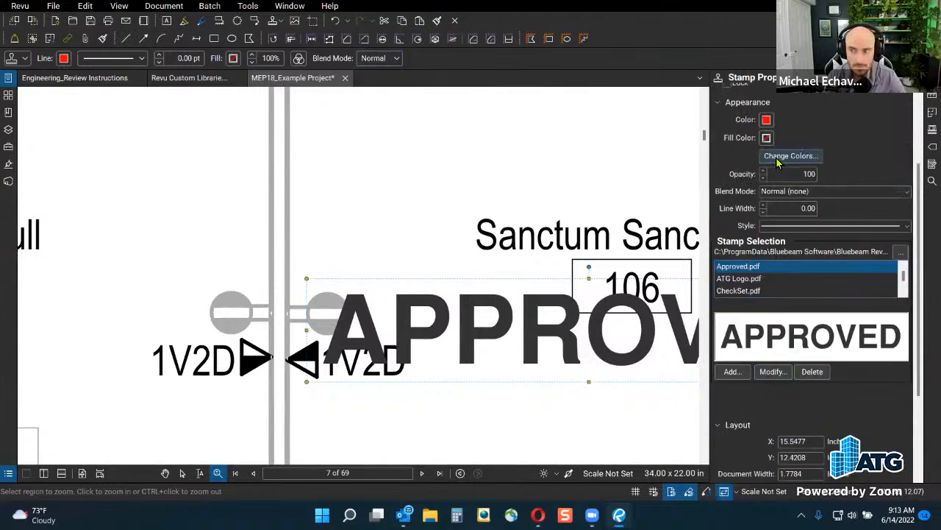
# Replace the stamp's dark grey text colour with red using Change Colors.
pyautogui.click(789, 155)
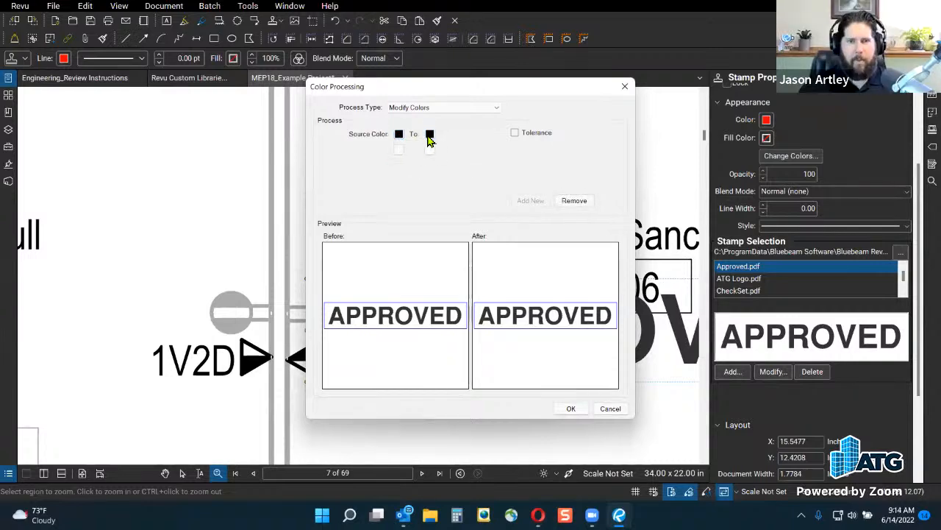
pyautogui.click(430, 134)
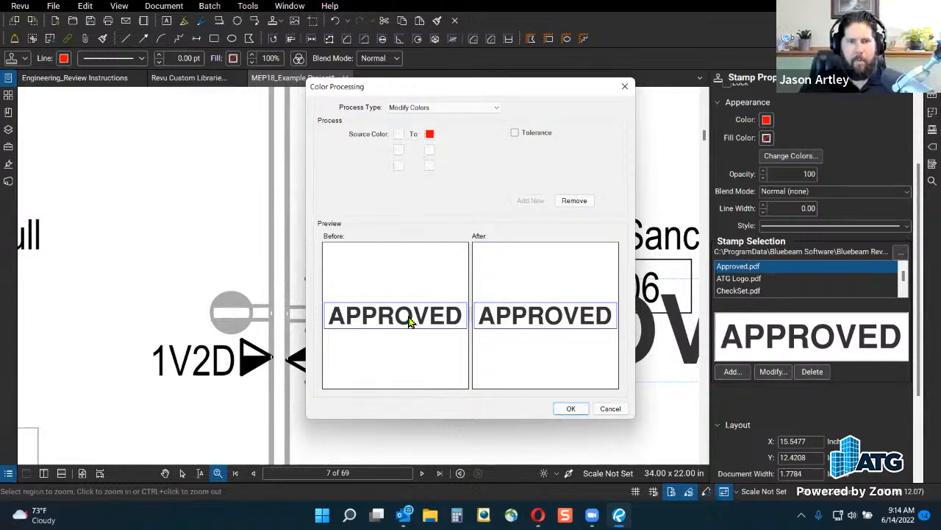
pyautogui.click(398, 134)
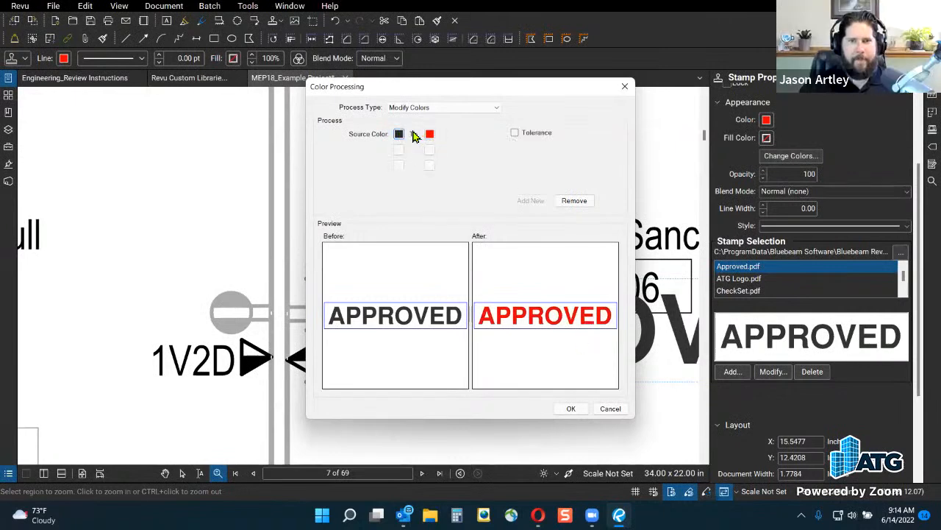
pyautogui.click(571, 408)
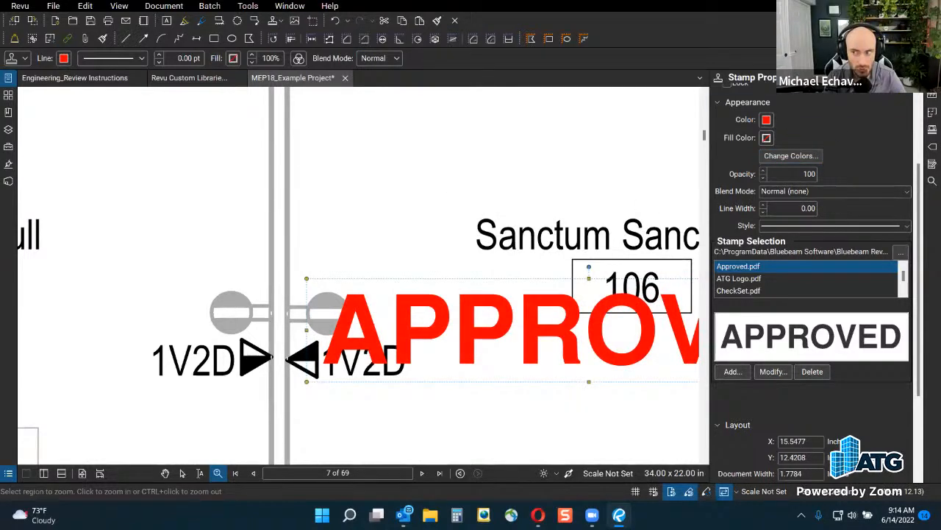
# Try the Color, Saturation and Color Dodge blend modes on the red stamp.
pyautogui.click(397, 58)
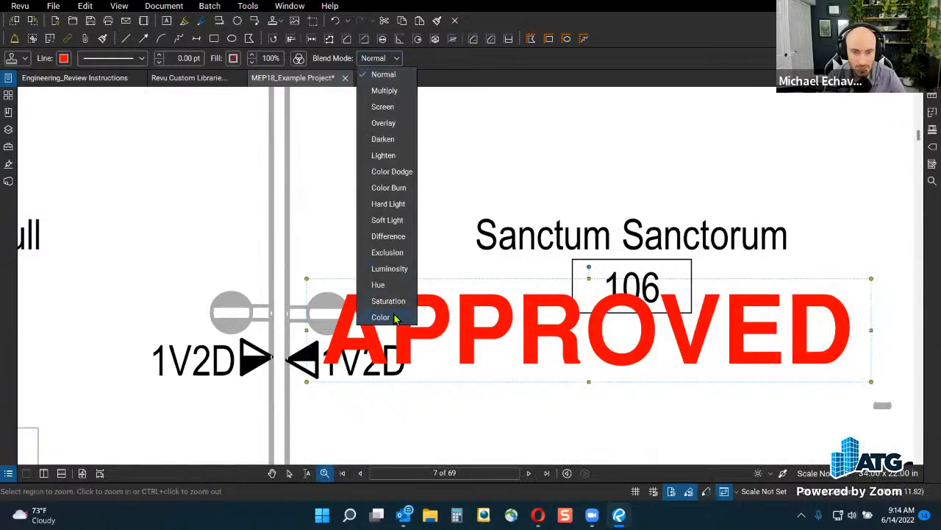
pyautogui.click(380, 316)
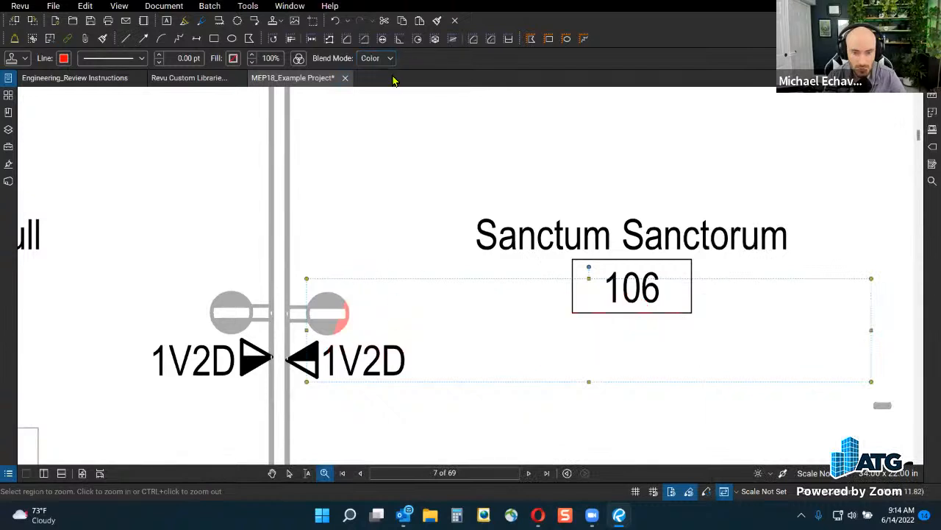
pyautogui.click(389, 58)
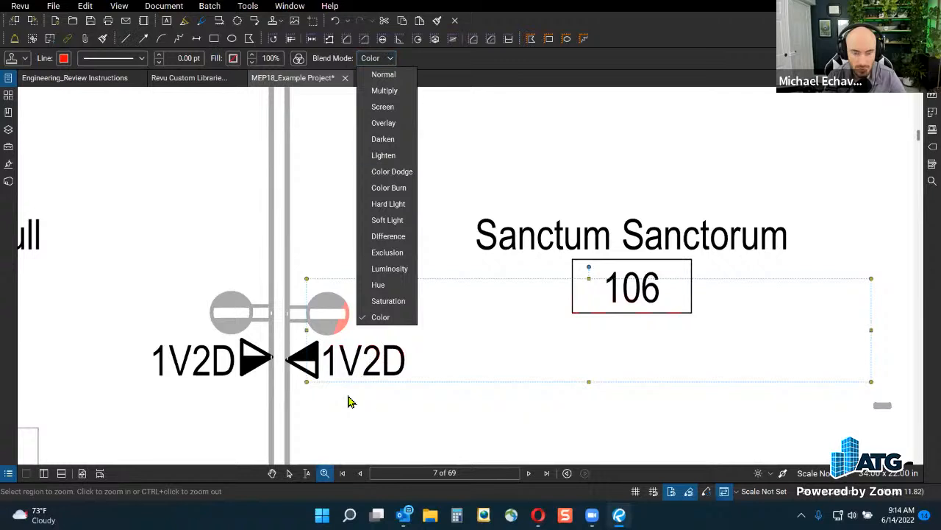
pyautogui.click(387, 301)
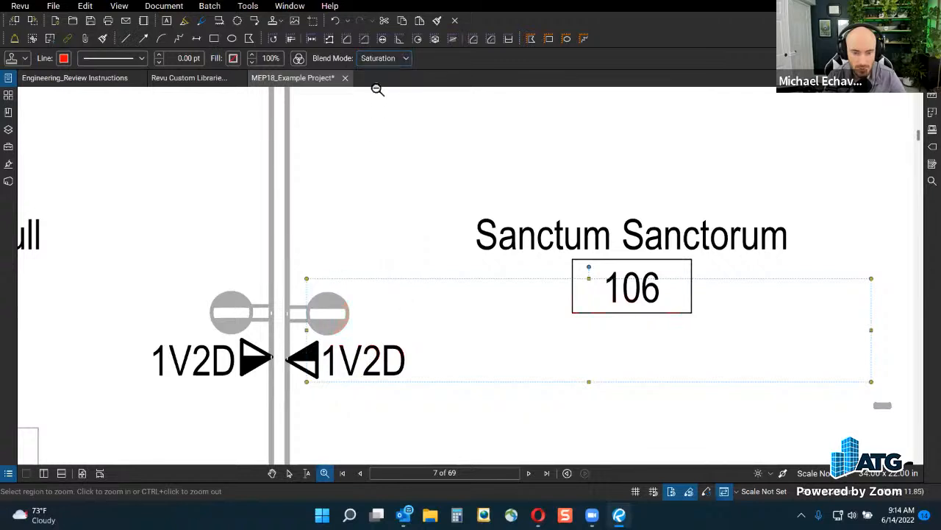
pyautogui.click(383, 58)
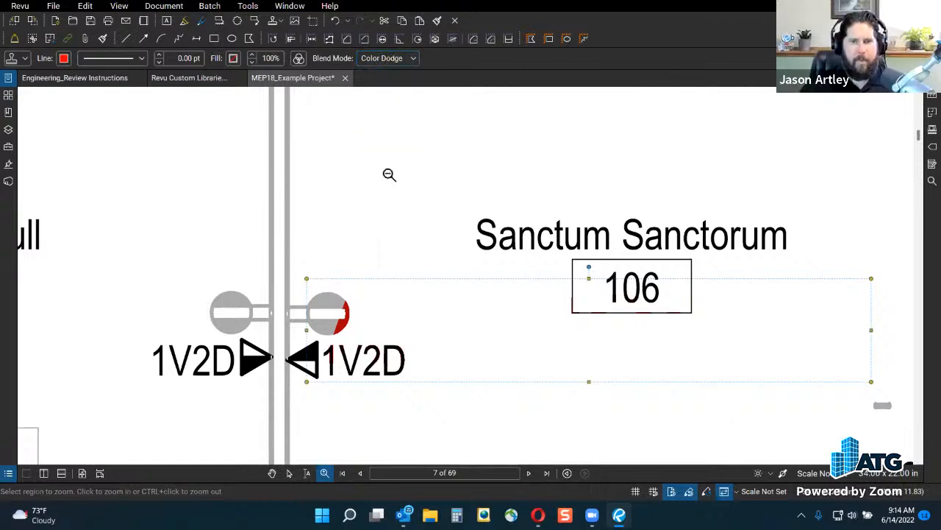
# Try the Darken, Lighten and Screen blend modes, then settle on Multiply.
pyautogui.click(412, 58)
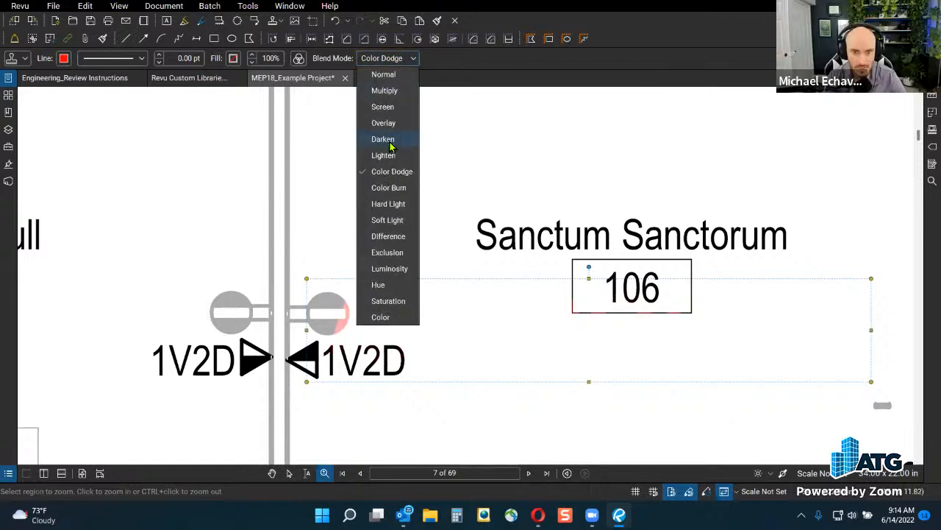
pyautogui.click(382, 139)
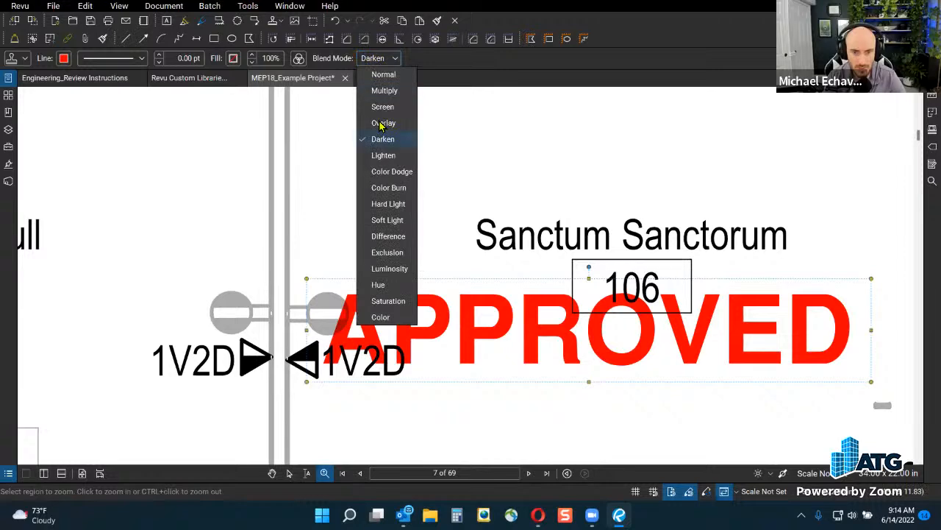
pyautogui.click(383, 156)
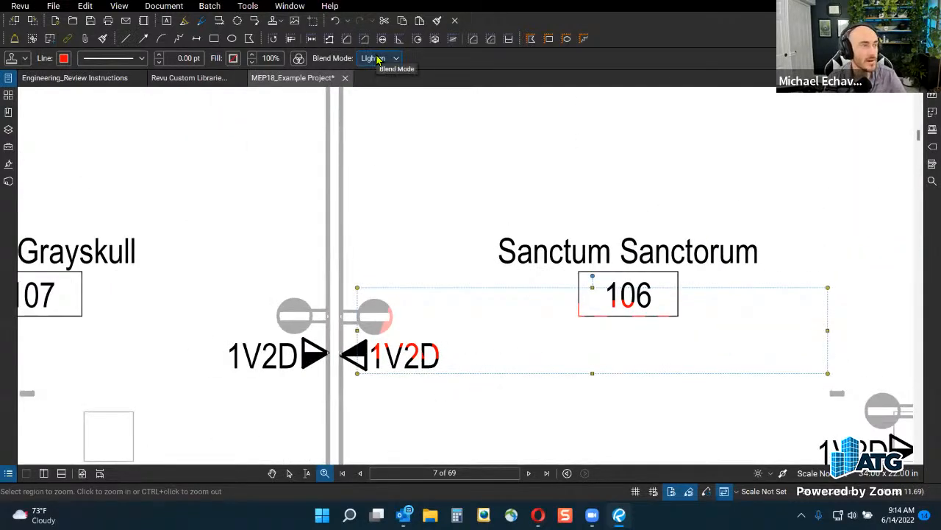
pyautogui.click(379, 58)
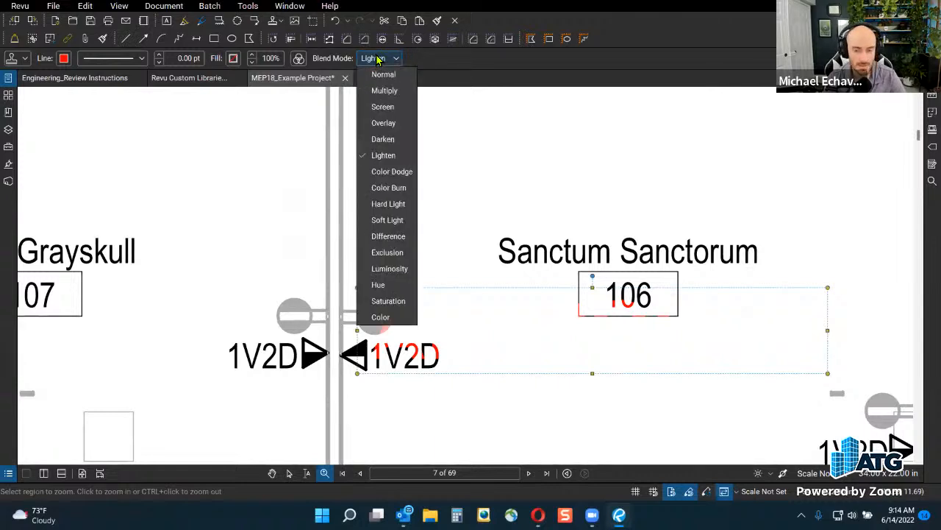
pyautogui.click(383, 106)
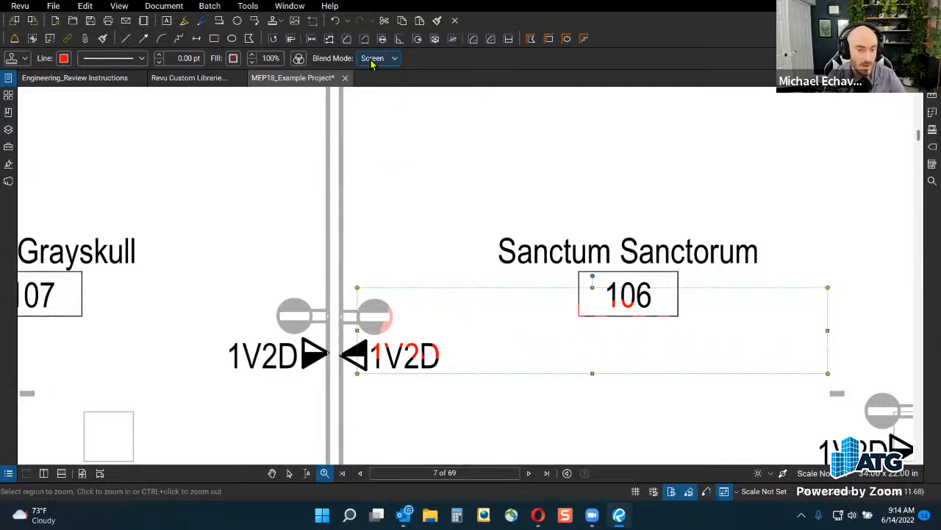
pyautogui.click(377, 58)
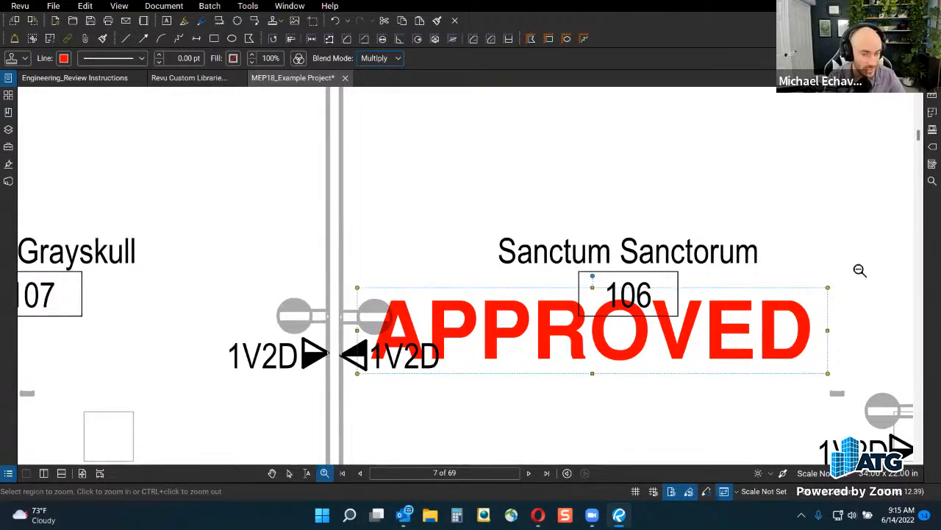
pyautogui.moveTo(425, 262)
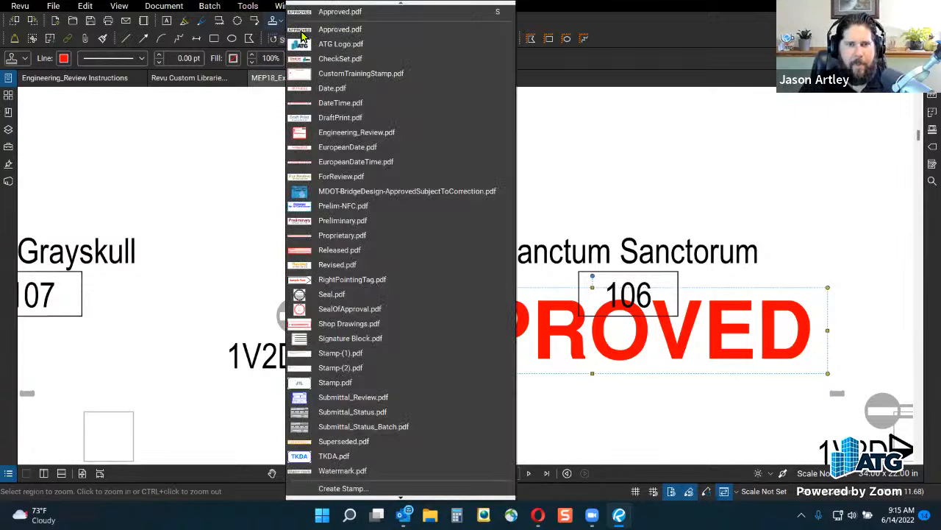
pyautogui.moveTo(343, 489)
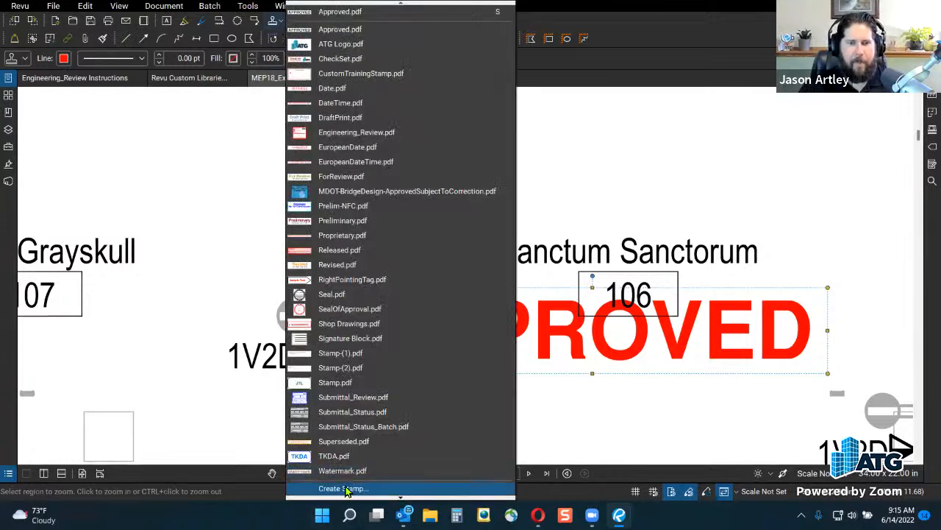
# Create a Lighten-blended 4x1 inch stamp with subject 'wefwfwf' containing a red rectangle.
pyautogui.click(343, 489)
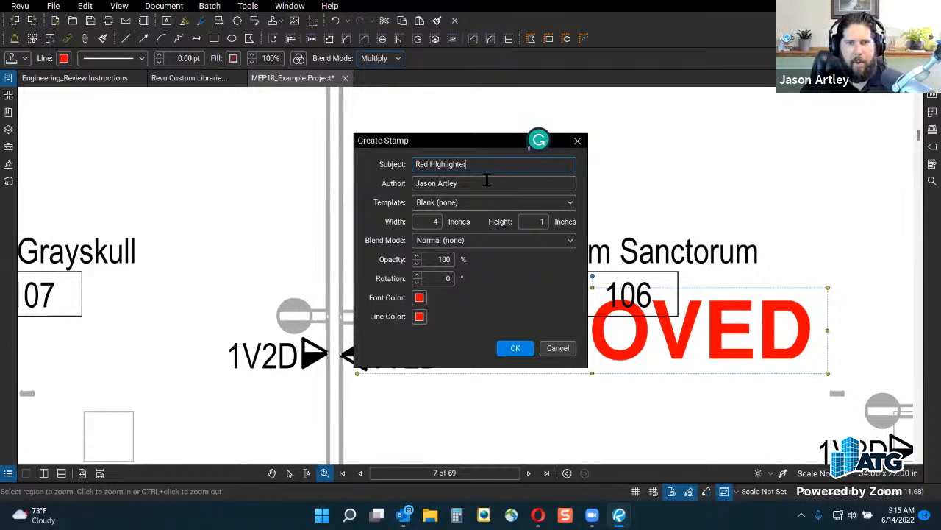
pyautogui.write('wefwfwf')
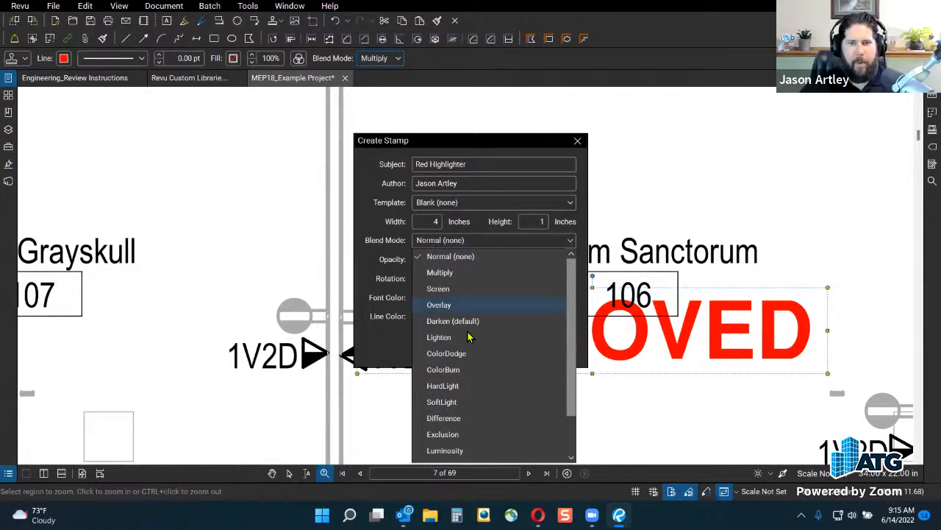
pyautogui.scroll(-3)
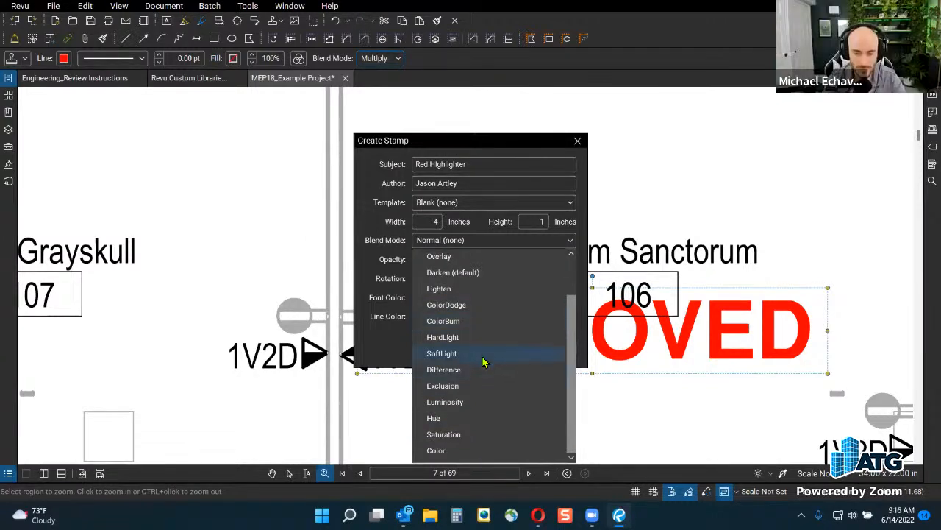
pyautogui.click(438, 288)
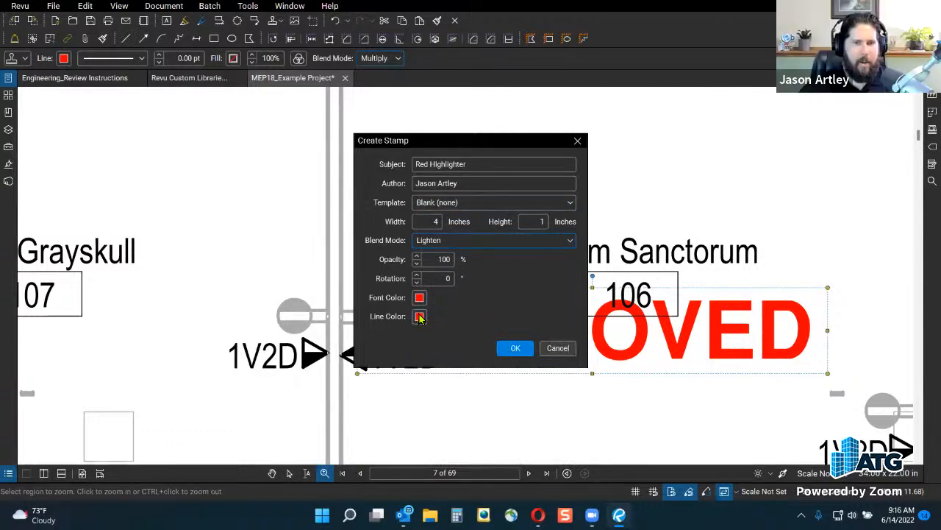
pyautogui.click(515, 348)
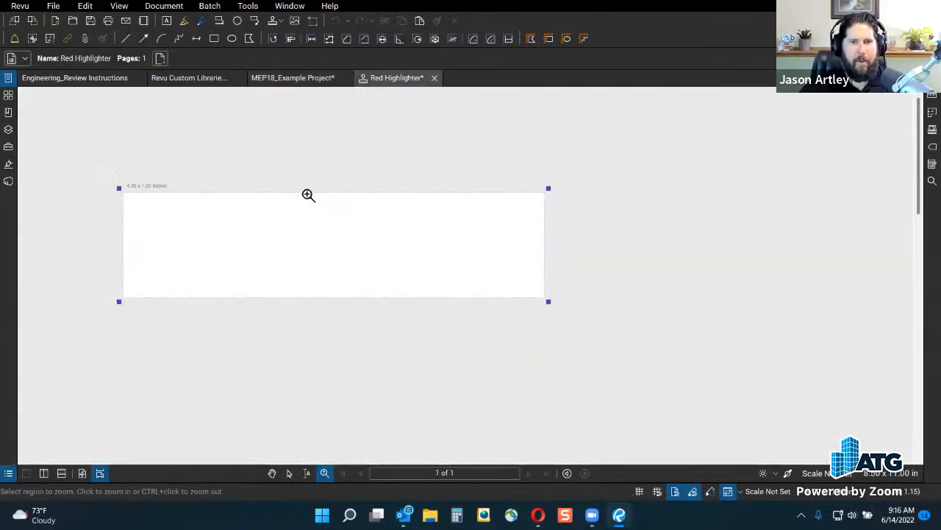
pyautogui.click(214, 38)
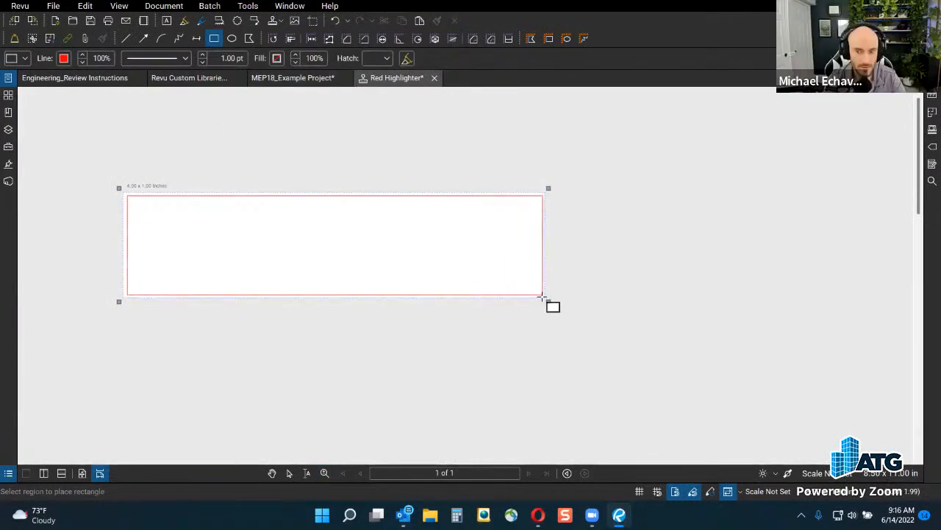
pyautogui.click(541, 298)
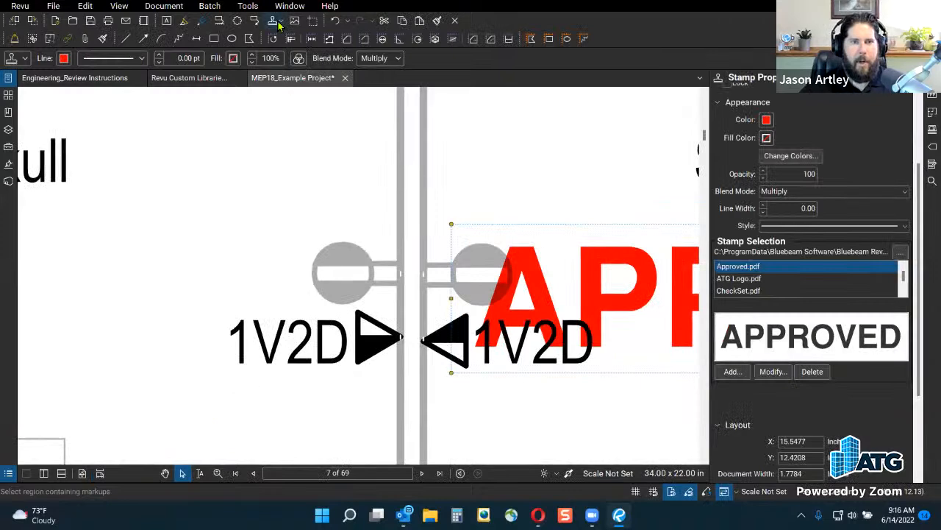
# Place the Red Highlighter stamp over the left 1V2D tag.
pyautogui.click(748, 290)
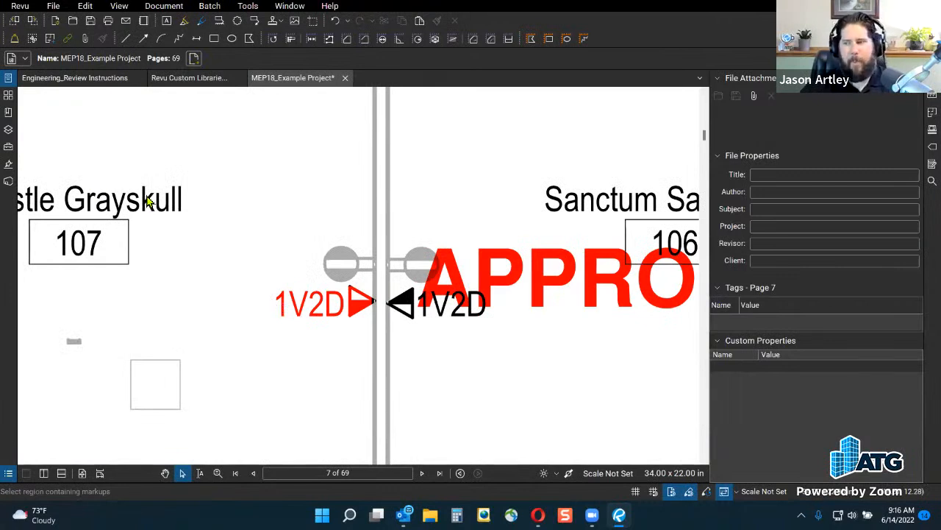
pyautogui.rightClick(231, 193)
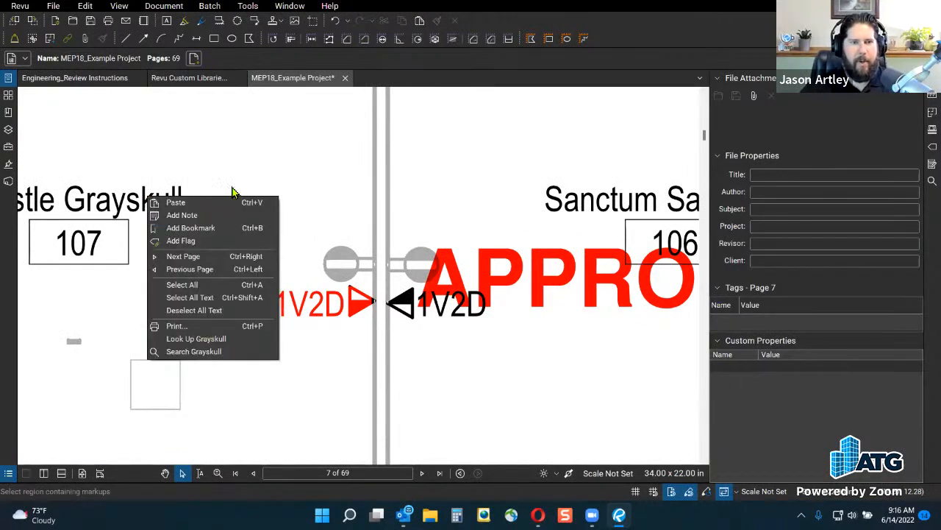
pyautogui.moveTo(279, 182)
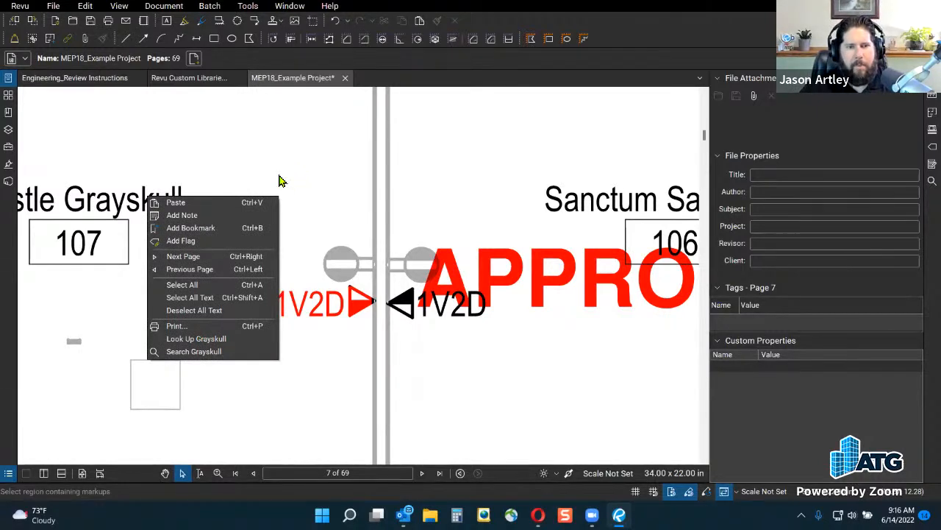
pyautogui.moveTo(213, 351)
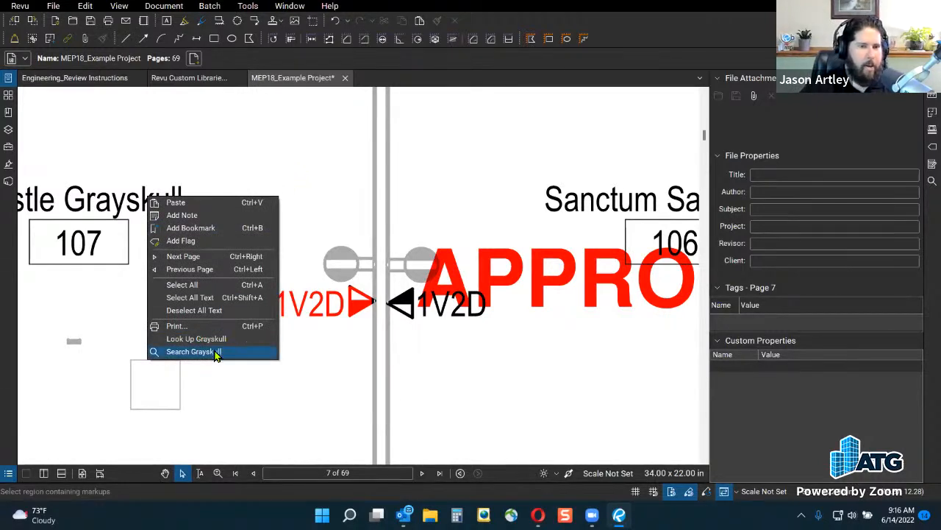
pyautogui.moveTo(228, 355)
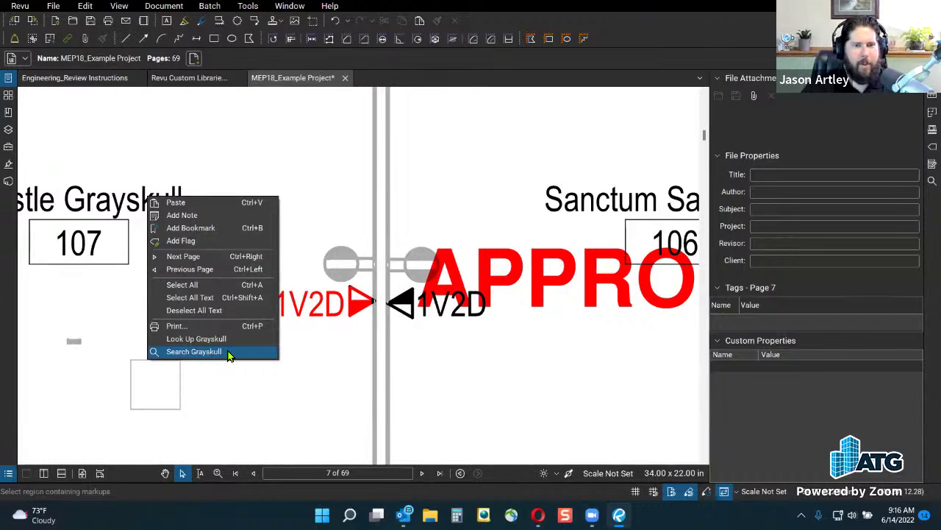
pyautogui.moveTo(315, 355)
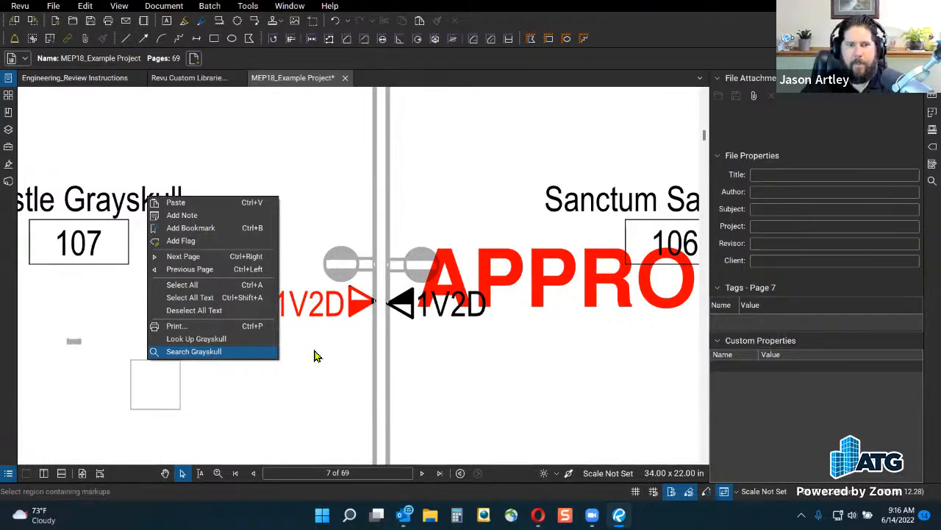
pyautogui.click(313, 350)
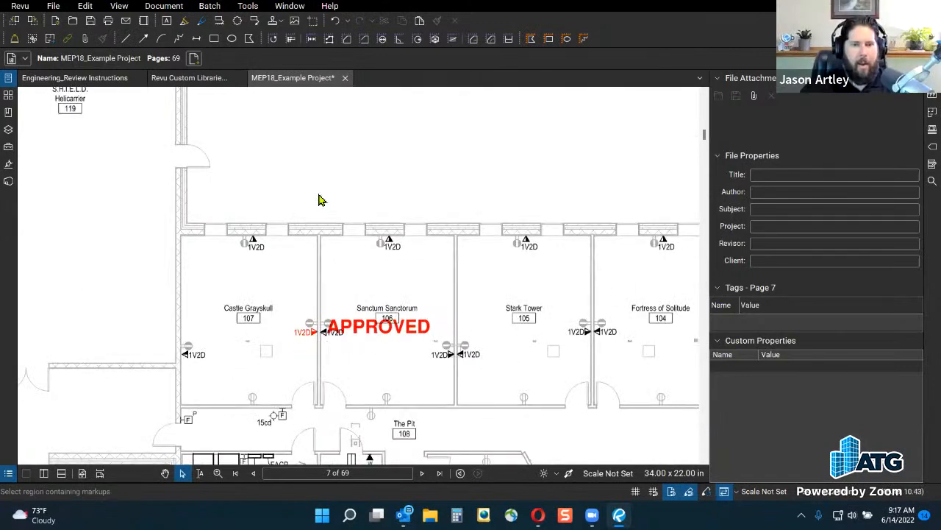
pyautogui.moveTo(397, 266)
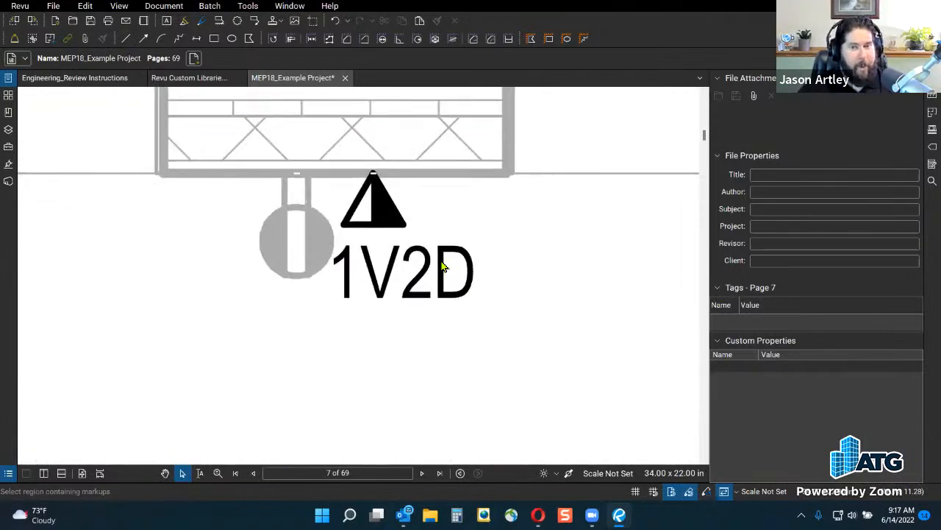
# Search the page for 1V2D from the tag's context menu, listing 15 results.
pyautogui.rightClick(441, 266)
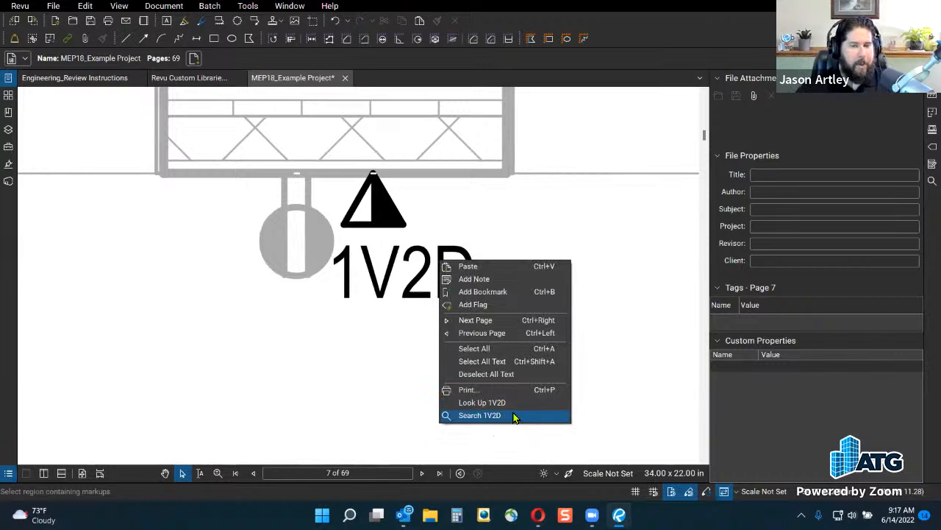
pyautogui.moveTo(506, 414)
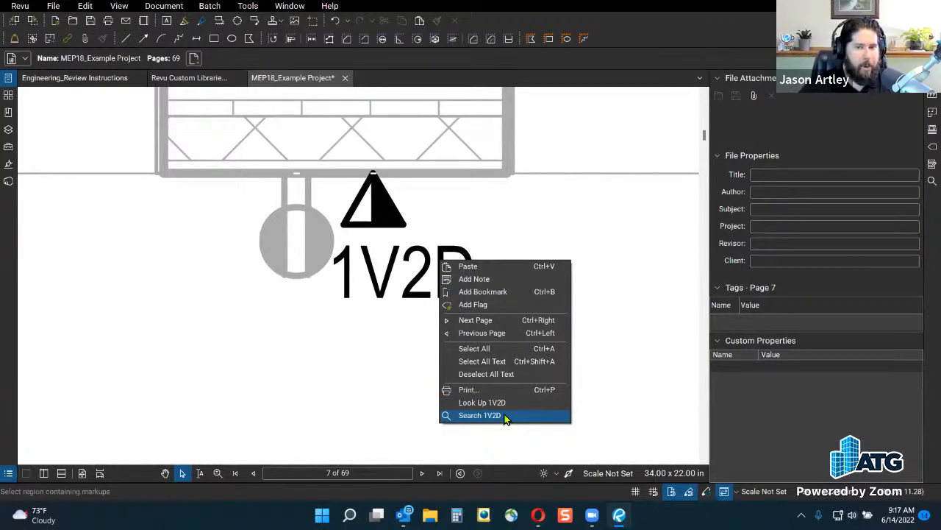
pyautogui.click(480, 415)
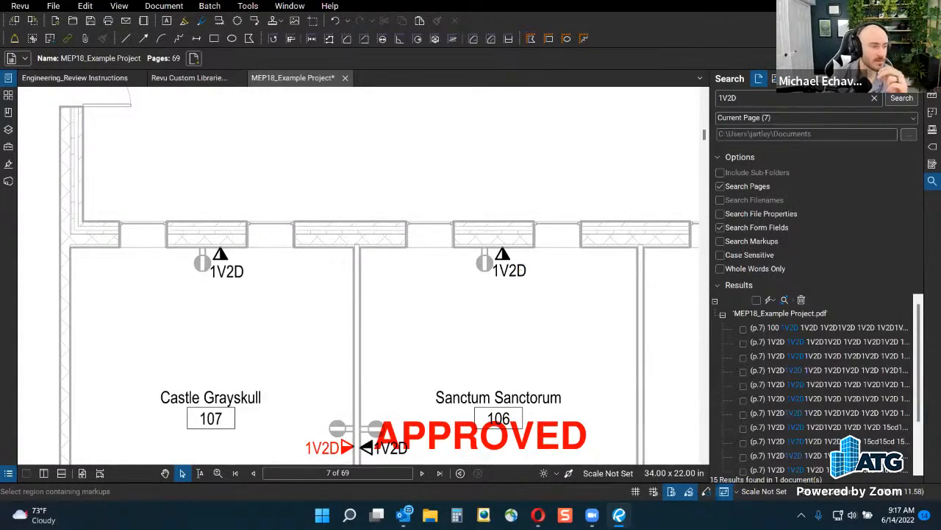
pyautogui.moveTo(563, 324)
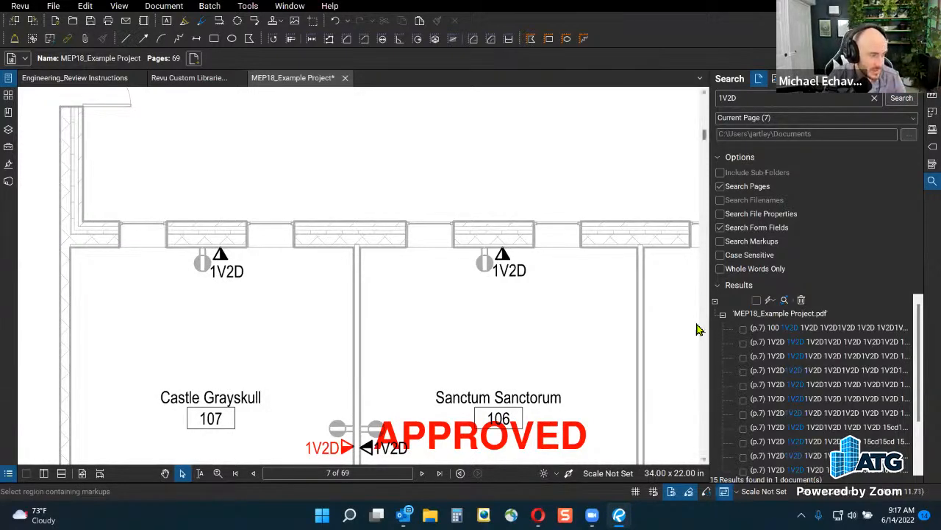
pyautogui.moveTo(785, 112)
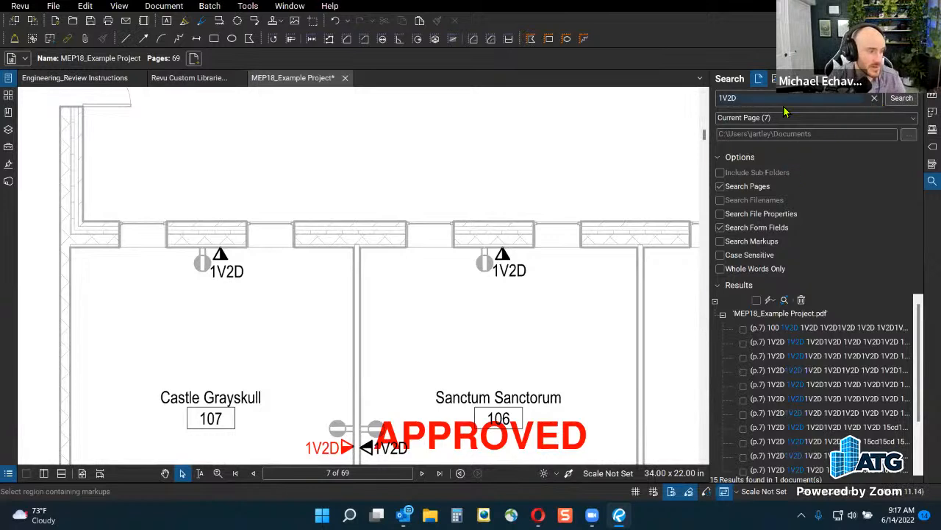
pyautogui.moveTo(573, 274)
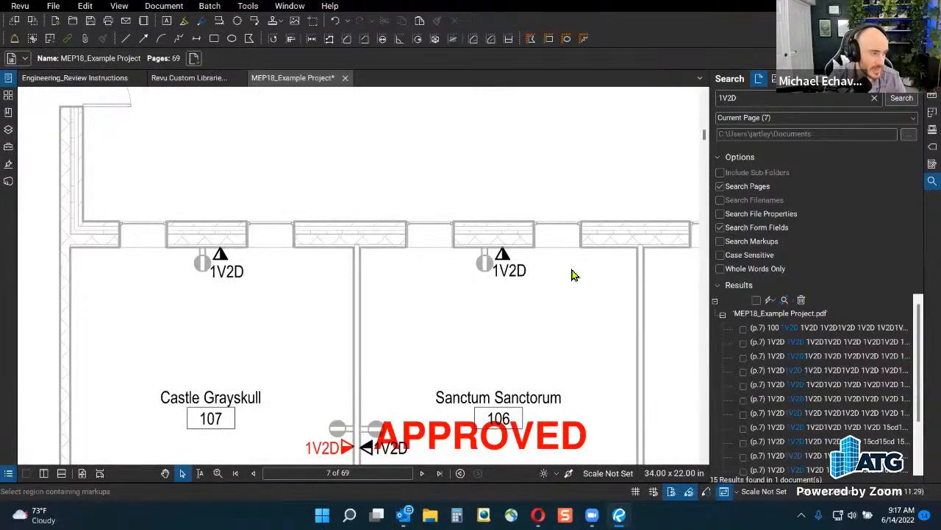
pyautogui.moveTo(568, 276)
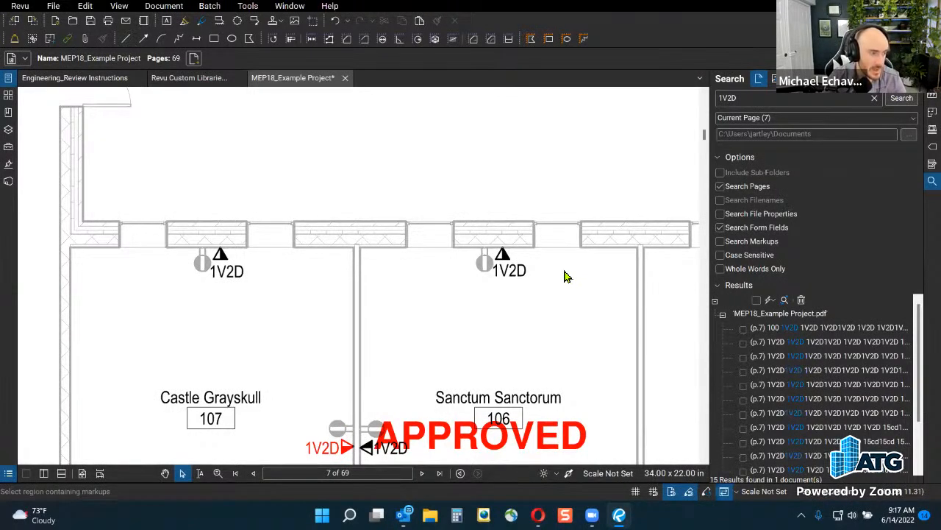
pyautogui.moveTo(368, 331)
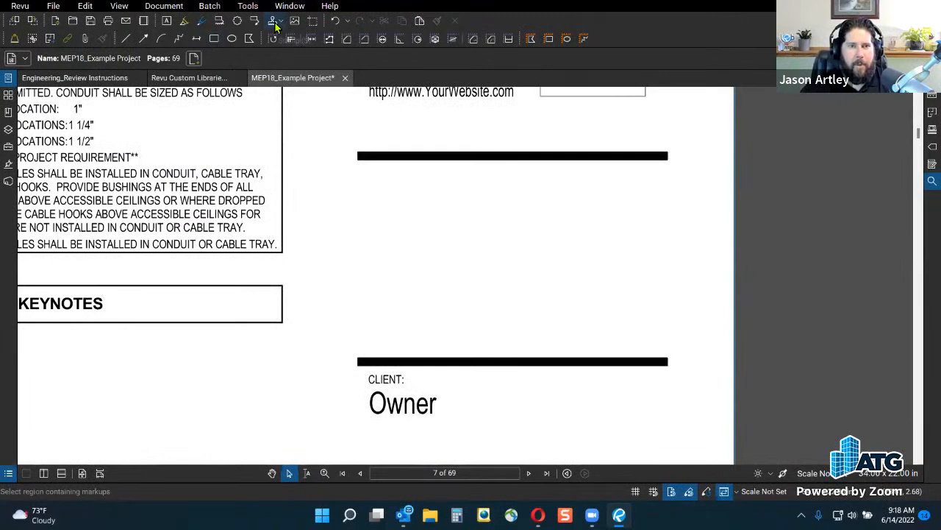
pyautogui.moveTo(273, 20)
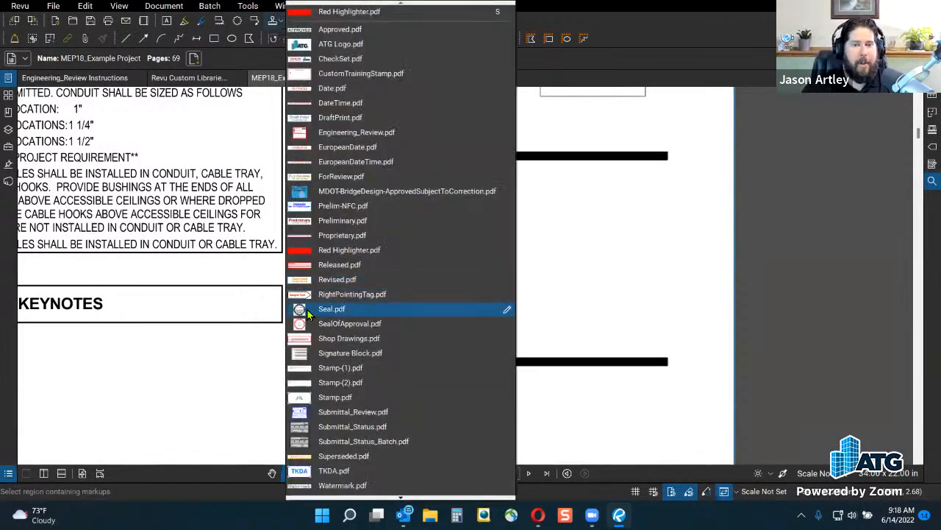
pyautogui.click(332, 308)
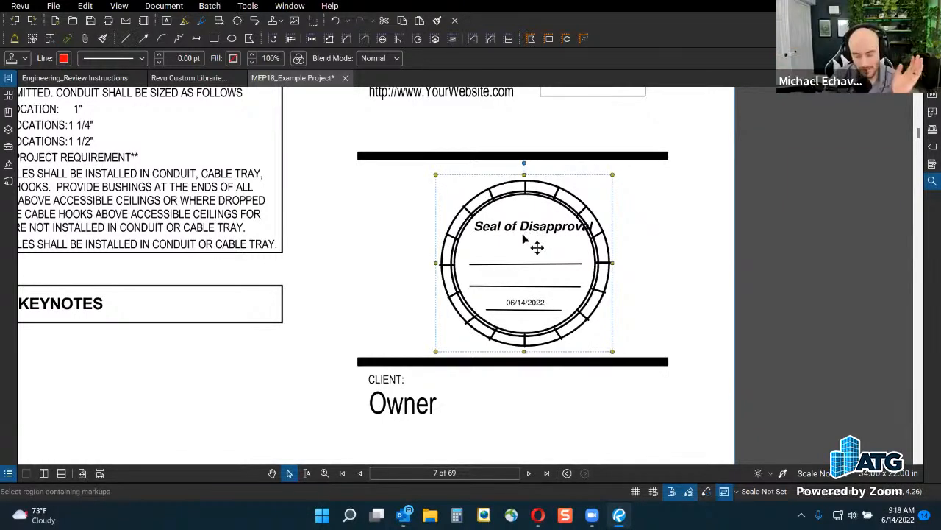
pyautogui.moveTo(728, 279)
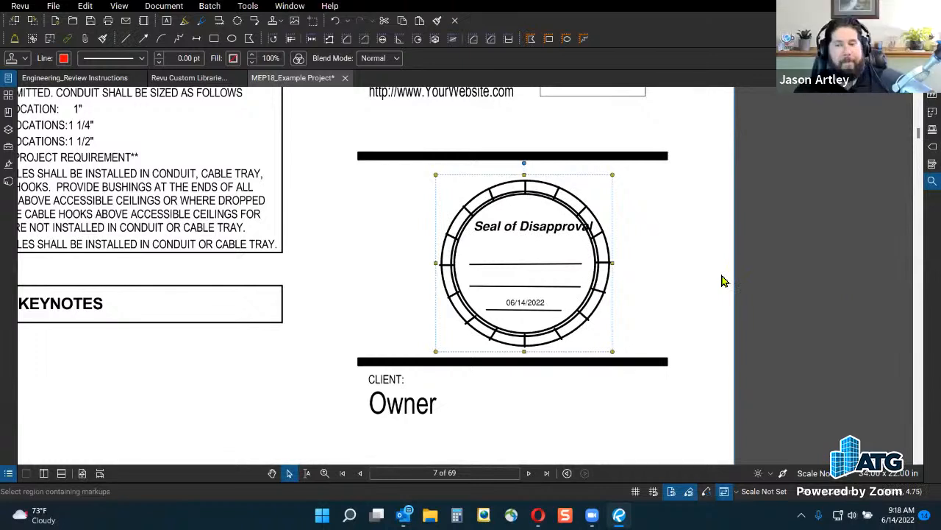
pyautogui.moveTo(712, 283)
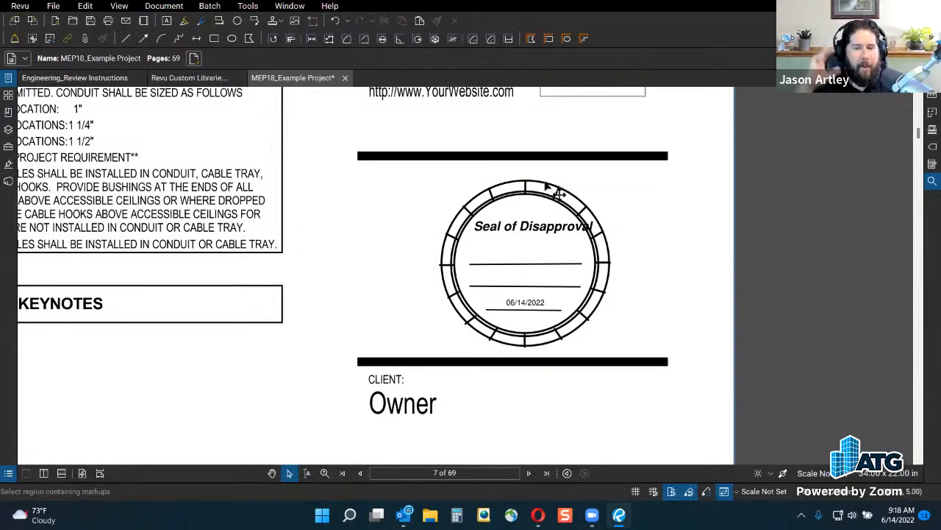
pyautogui.moveTo(506, 309)
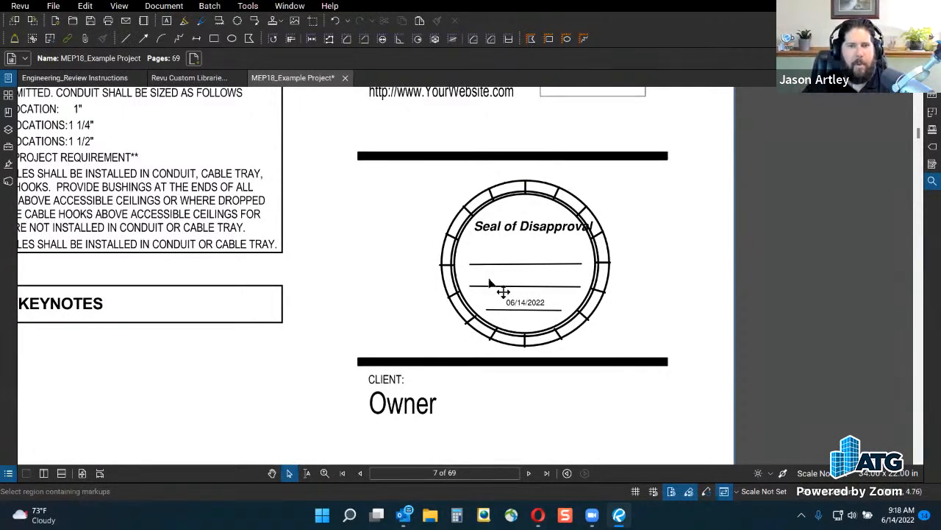
pyautogui.click(524, 264)
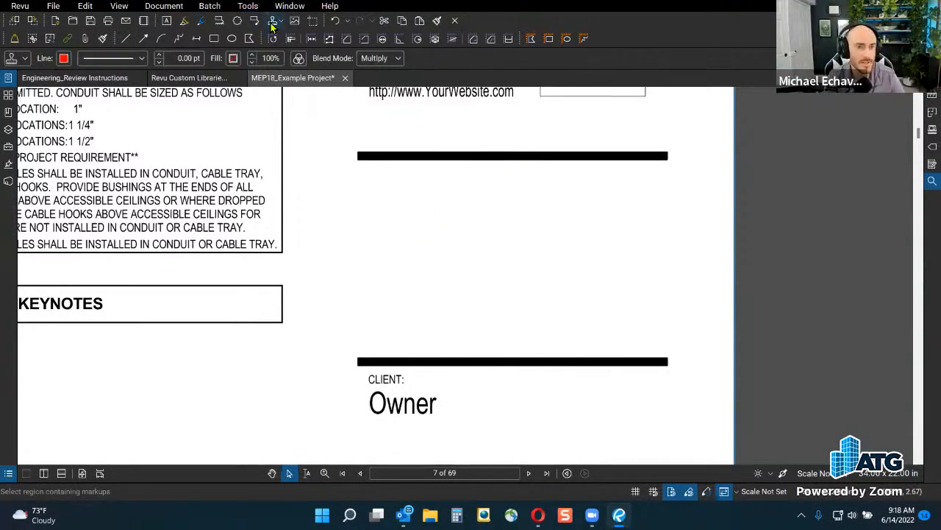
pyautogui.click(271, 25)
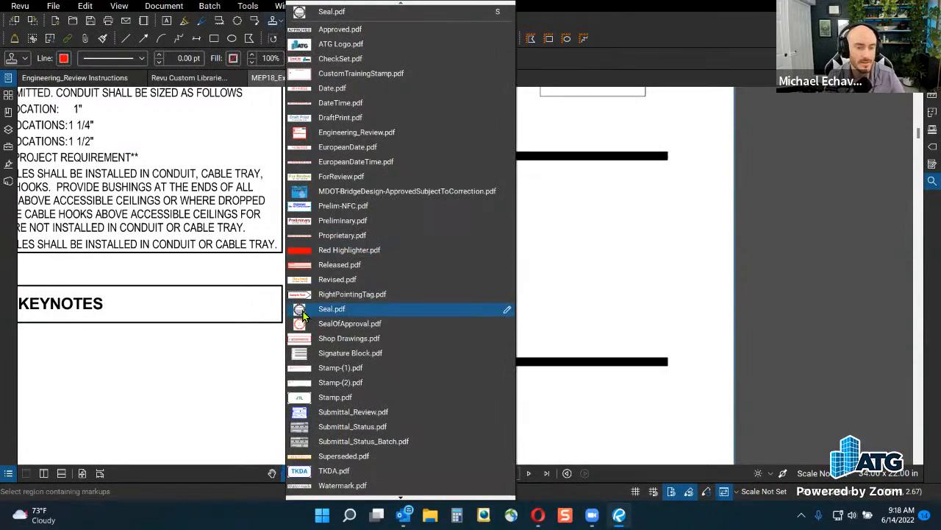
pyautogui.click(332, 308)
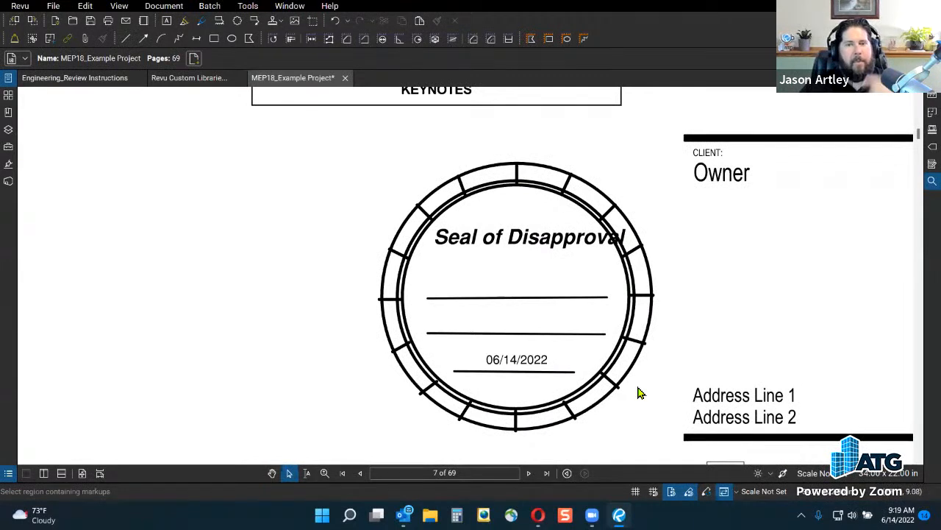
pyautogui.moveTo(438, 269)
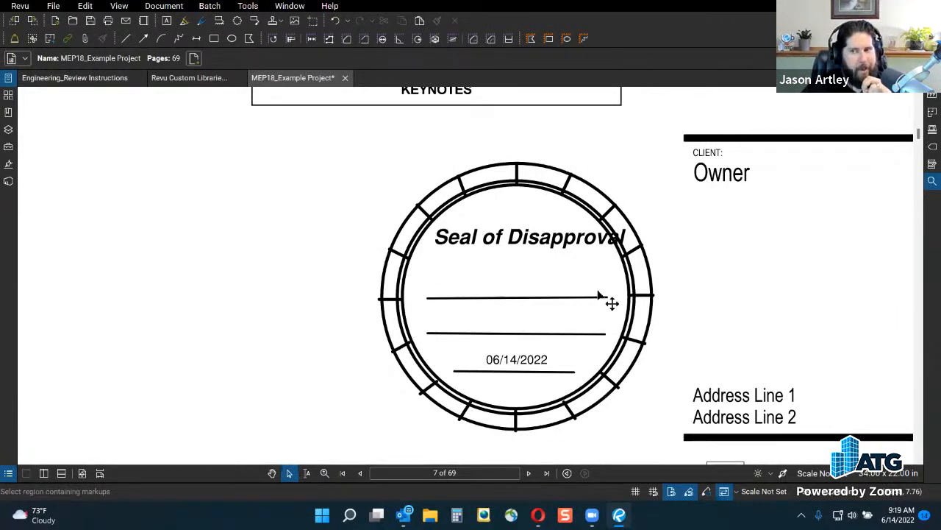
pyautogui.moveTo(500, 217)
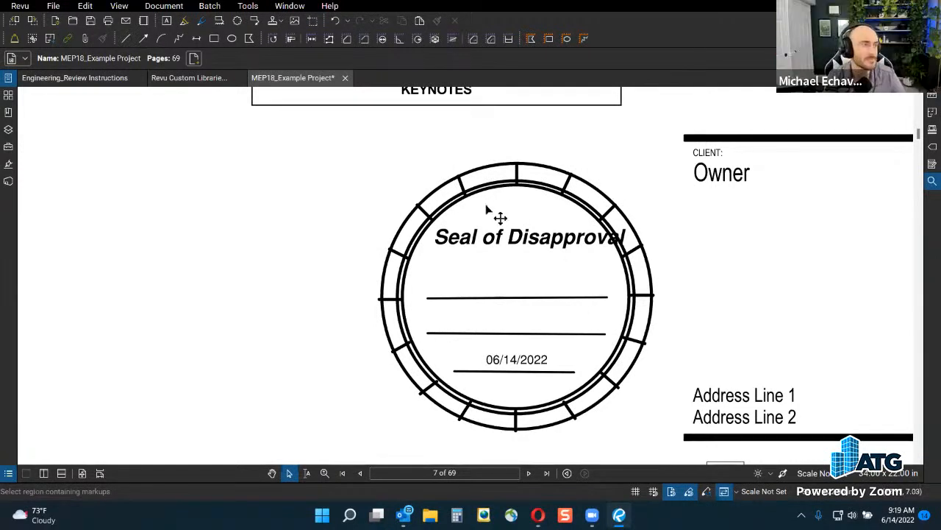
pyautogui.moveTo(617, 284)
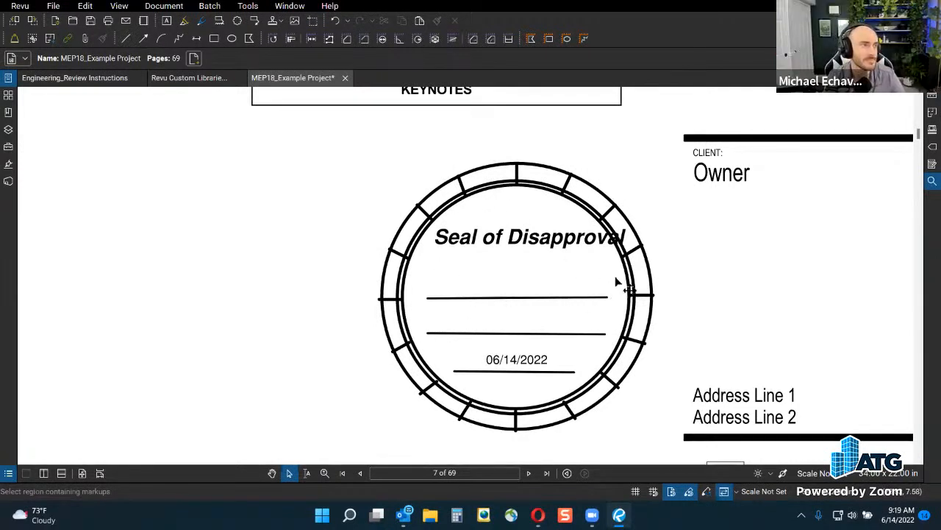
pyautogui.moveTo(574, 280)
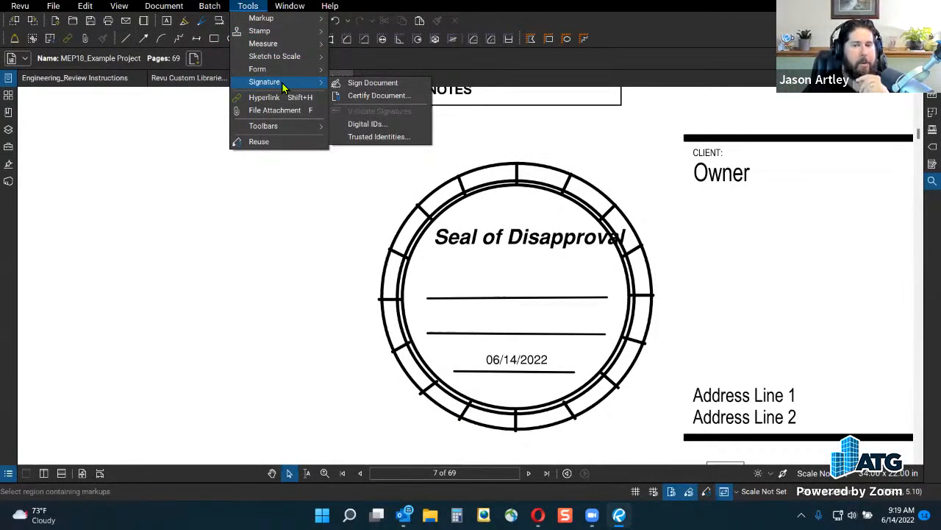
pyautogui.moveTo(258, 68)
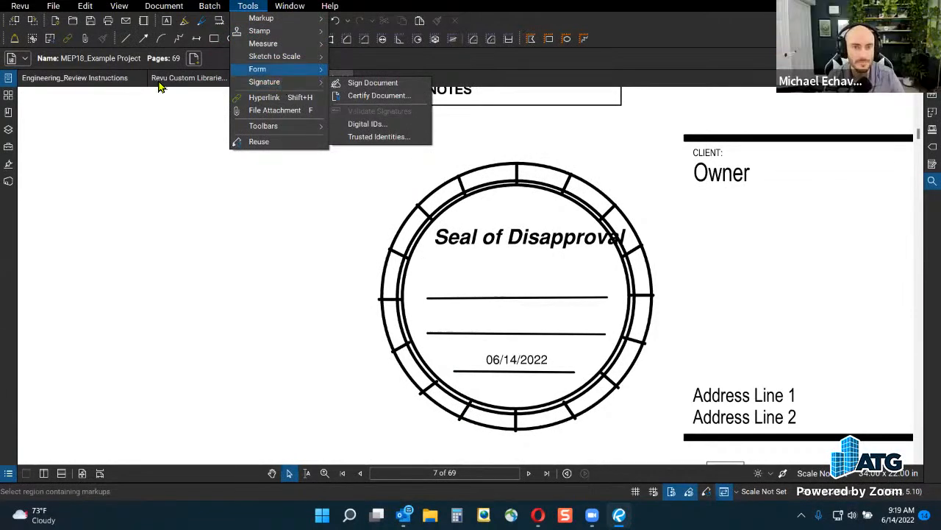
pyautogui.moveTo(265, 82)
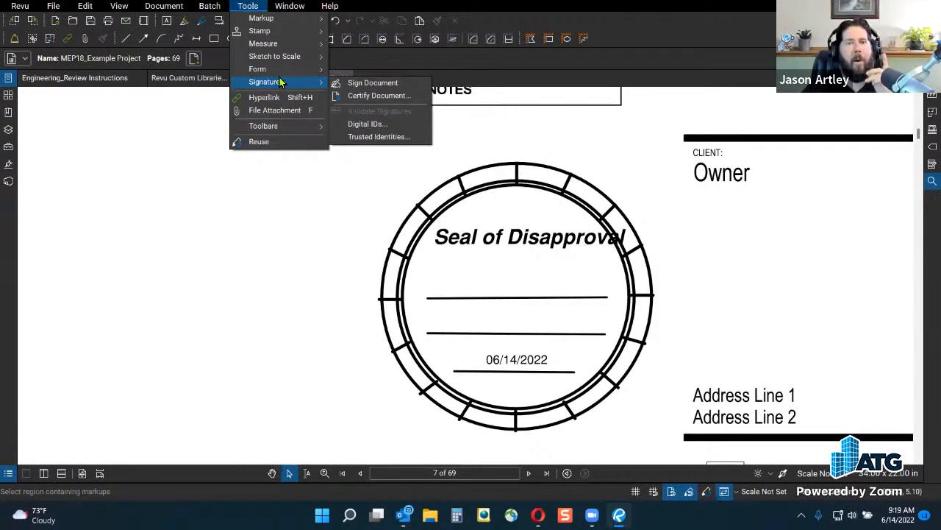
pyautogui.moveTo(379, 83)
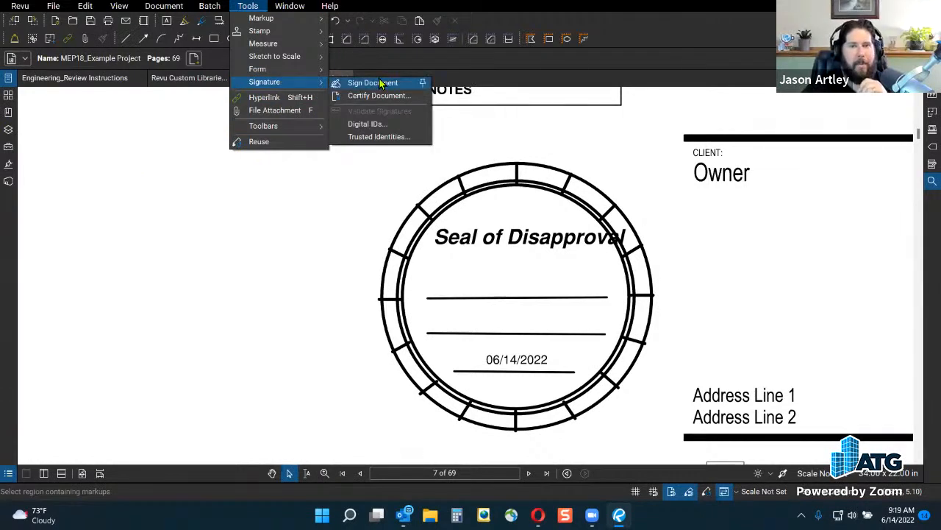
# Draw a signature field inside the seal and log in to the digital ID with its password.
pyautogui.click(373, 83)
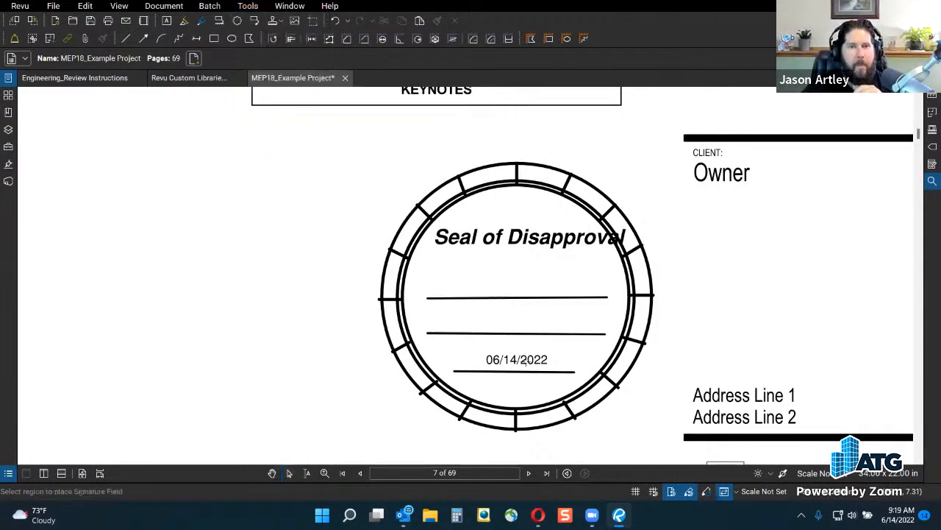
pyautogui.moveTo(423, 255)
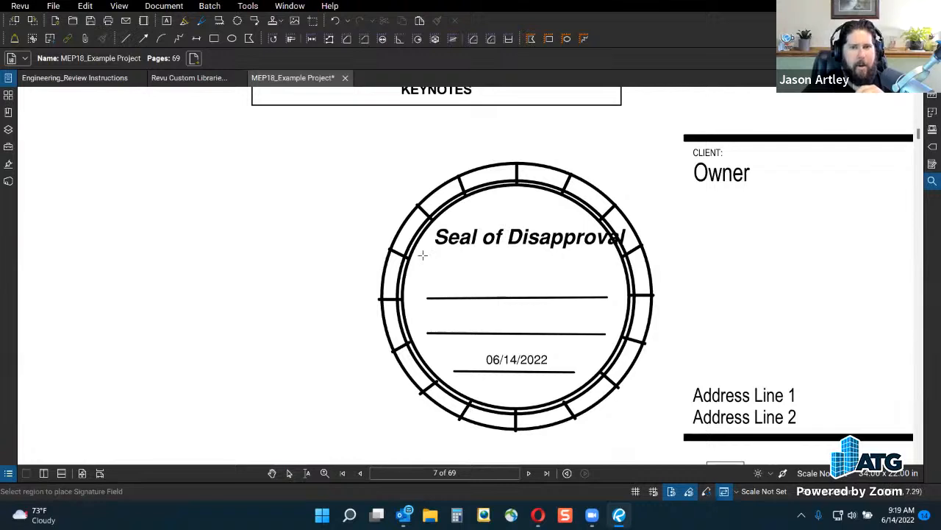
pyautogui.moveTo(423, 255); pyautogui.dragTo(613, 296)
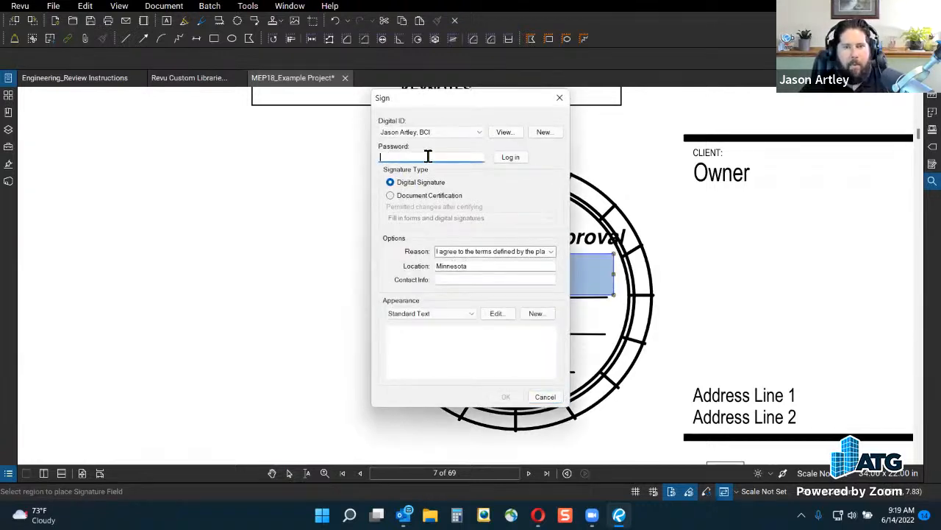
pyautogui.write('password')
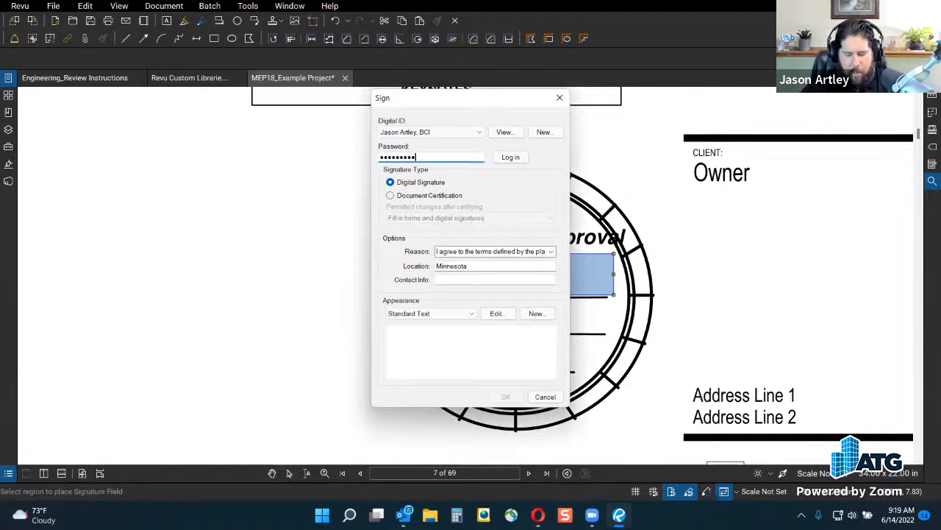
pyautogui.click(510, 156)
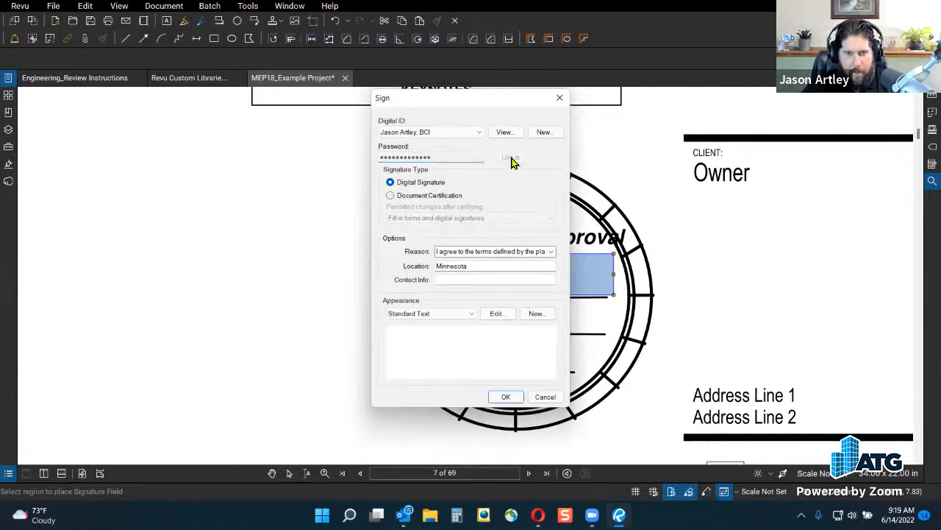
pyautogui.click(510, 156)
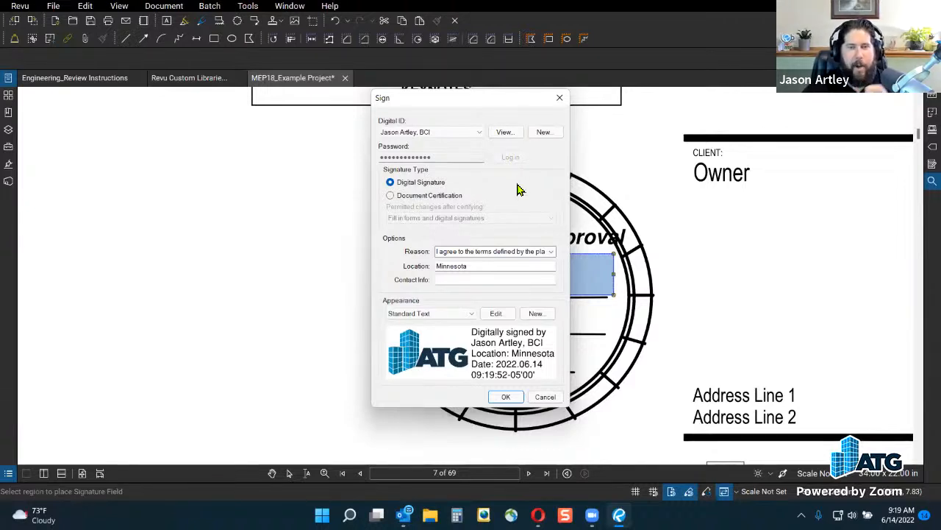
pyautogui.moveTo(450, 329)
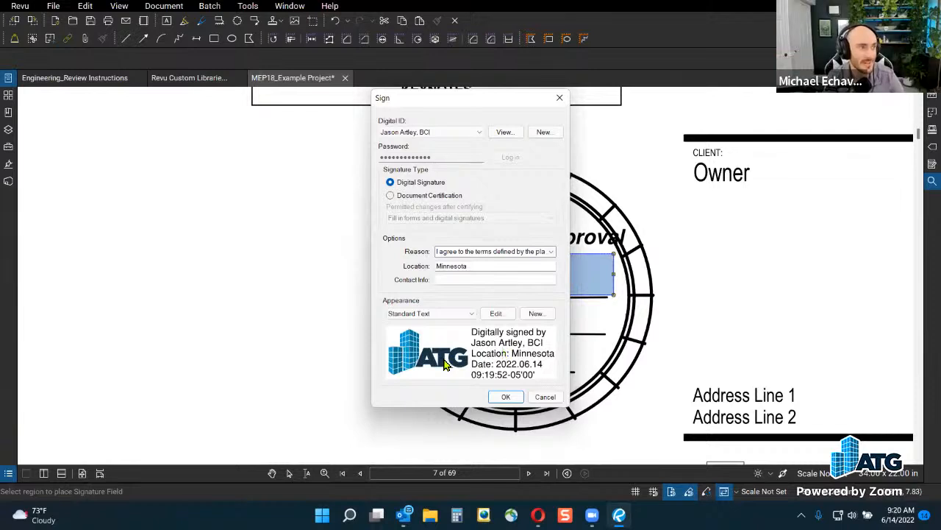
pyautogui.moveTo(432, 173)
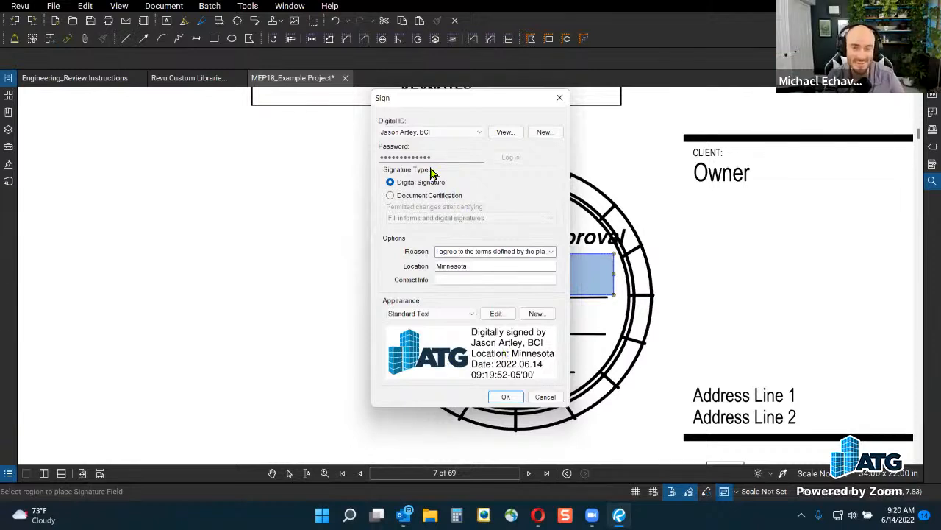
pyautogui.moveTo(441, 162)
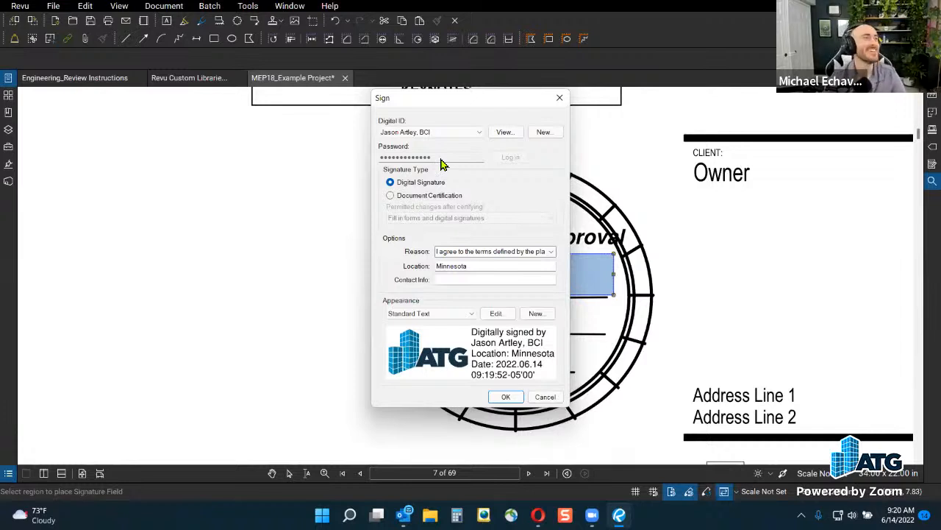
pyautogui.moveTo(491, 324)
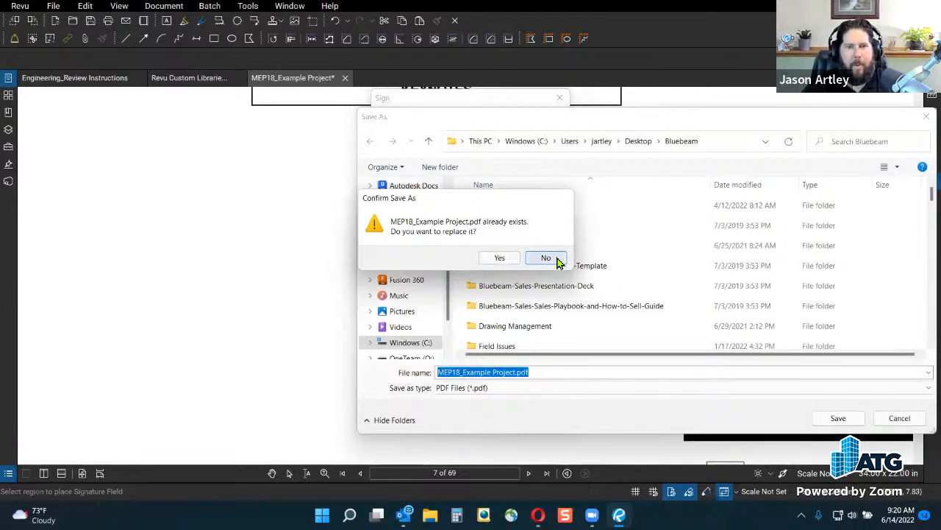
# Decline replacing the existing project file.
pyautogui.click(546, 258)
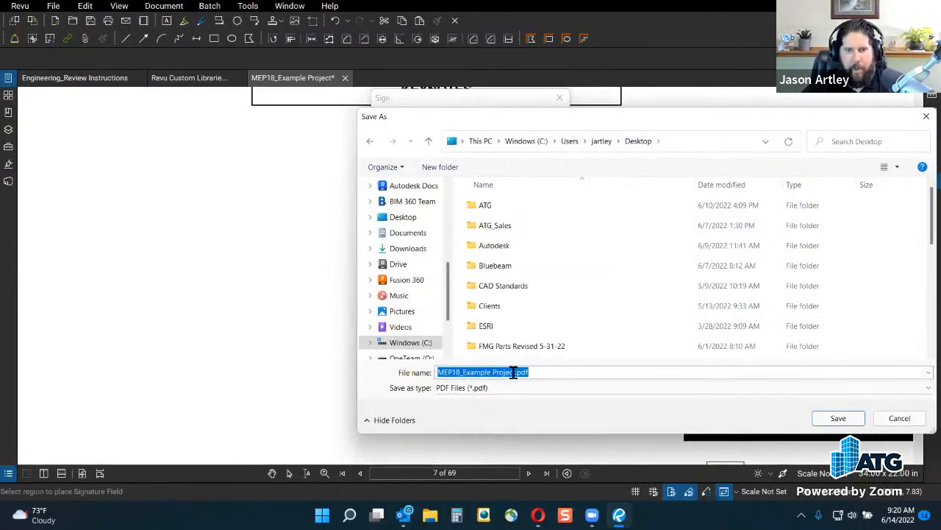
pyautogui.moveTo(349, 376)
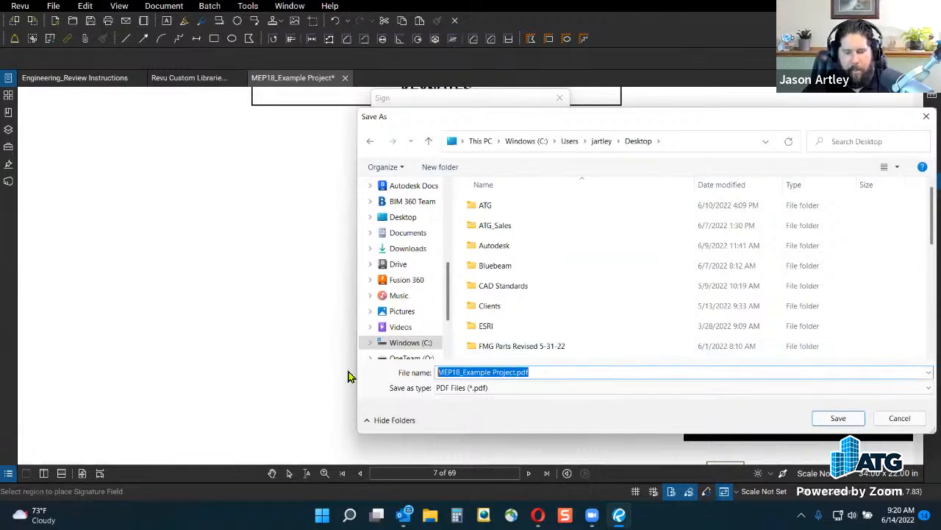
# Save the signed copy as 'Erase Me' and advance to page 8.
pyautogui.write('Erase Me')
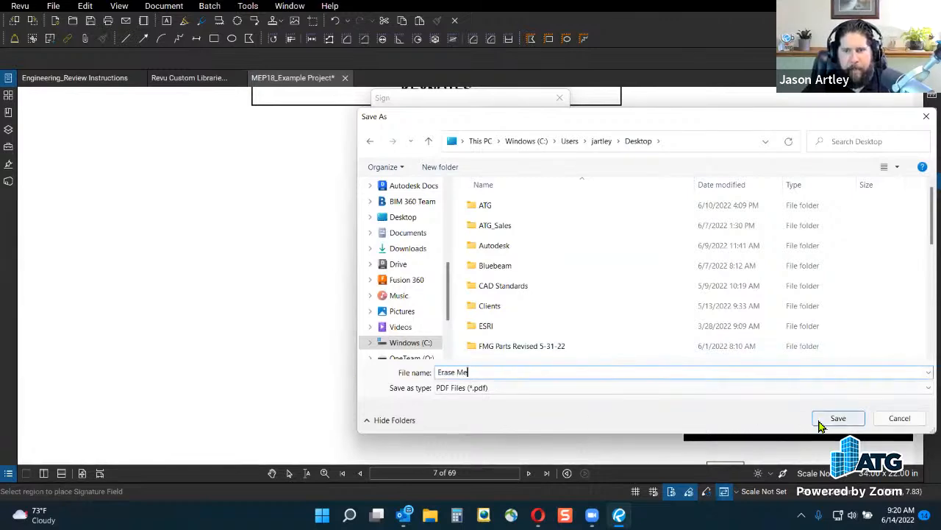
pyautogui.click(837, 418)
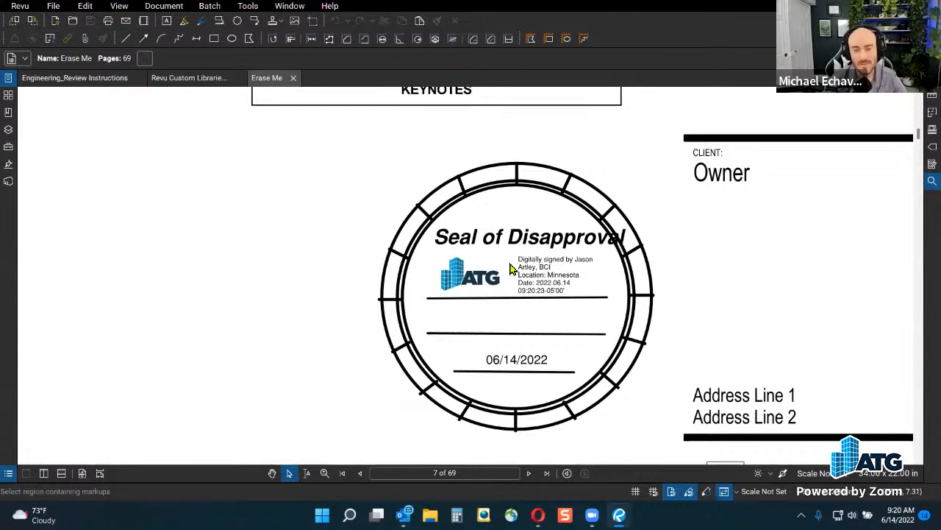
pyautogui.moveTo(550, 283)
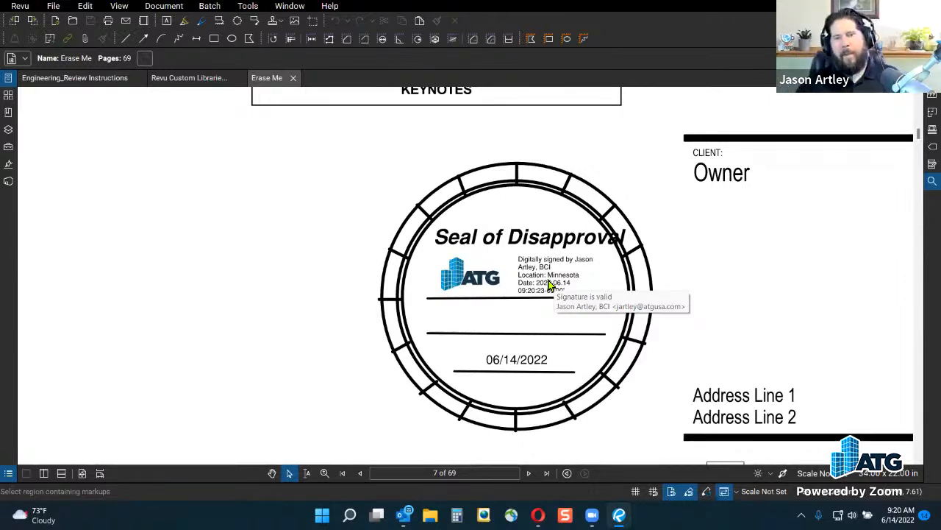
pyautogui.moveTo(624, 222)
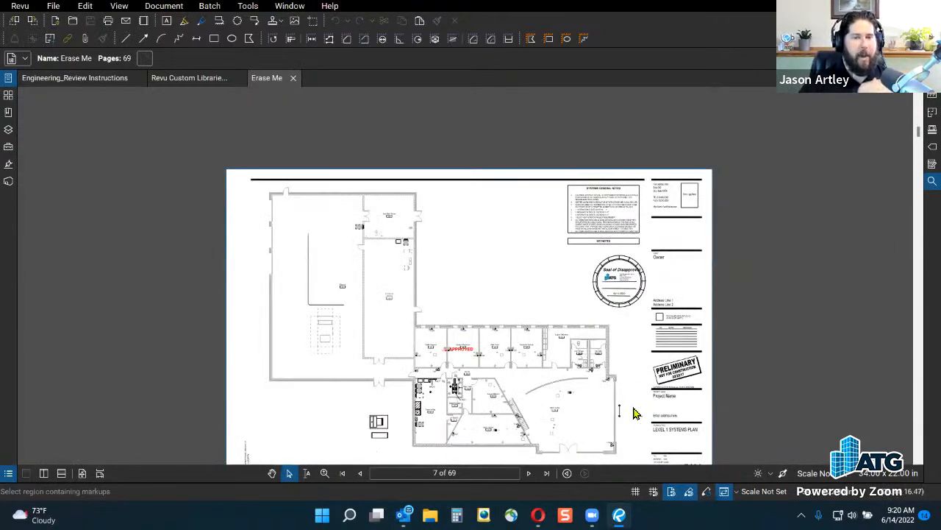
pyautogui.click(529, 473)
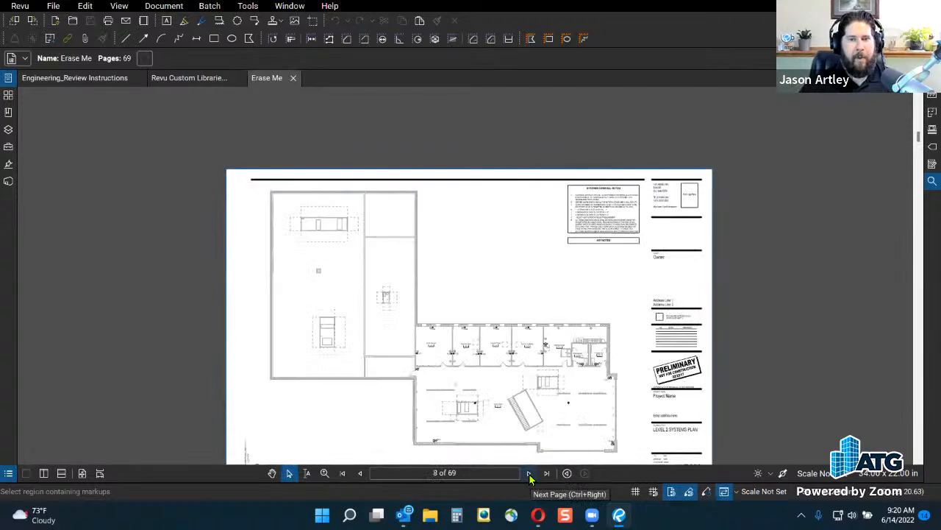
# Advance to the next sheet on the way to page 12.
pyautogui.click(529, 473)
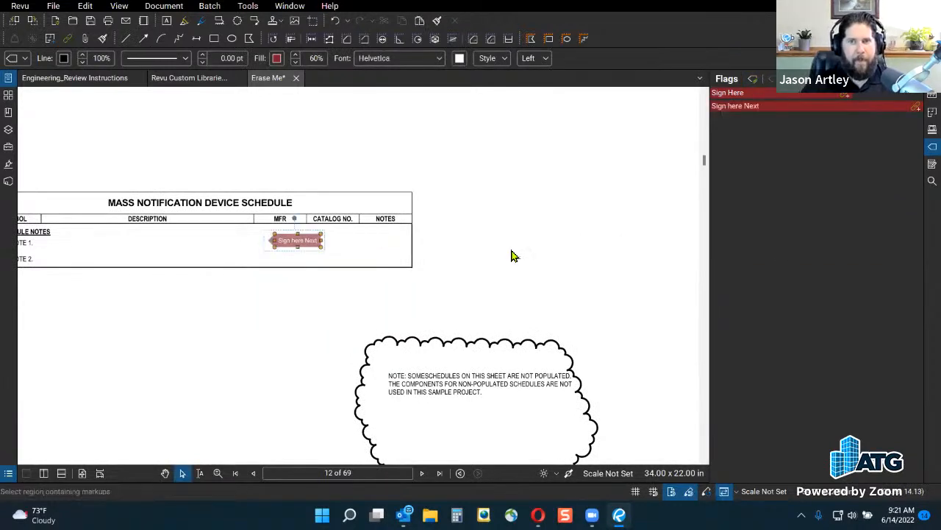
pyautogui.moveTo(483, 283)
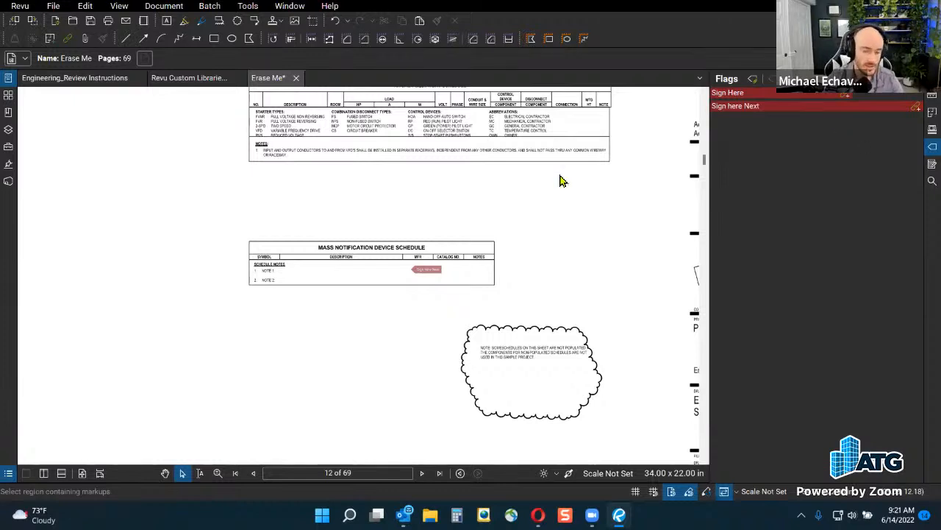
# Bring up the Batch menu over page 12 without choosing any command.
pyautogui.click(209, 6)
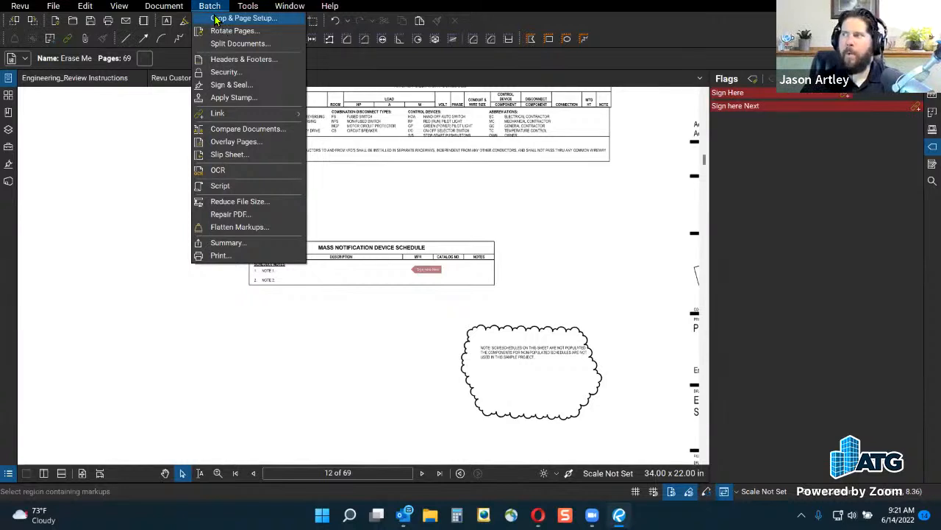
pyautogui.moveTo(232, 85)
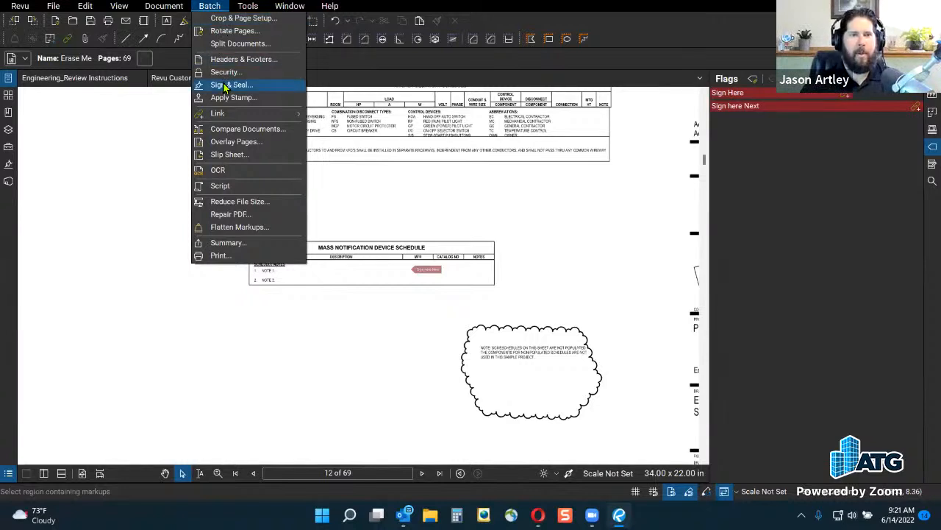
pyautogui.moveTo(234, 97)
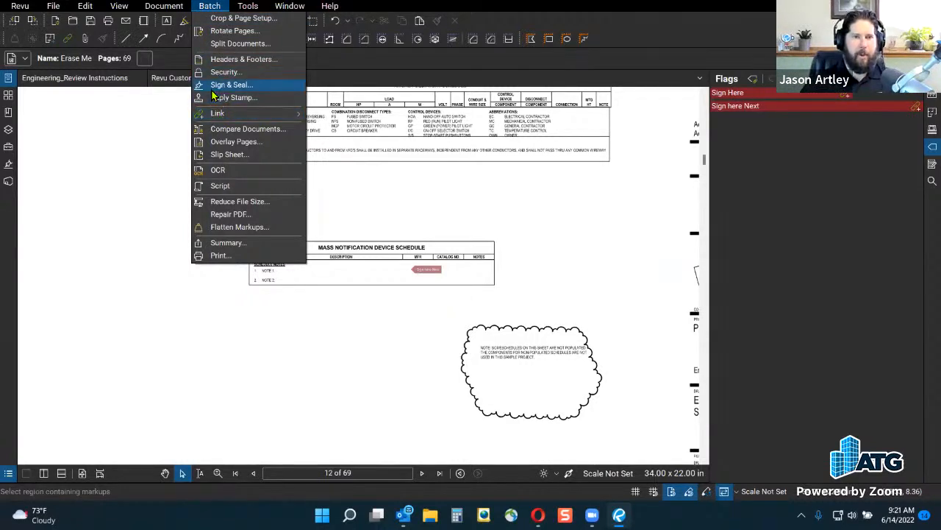
pyautogui.moveTo(557, 250)
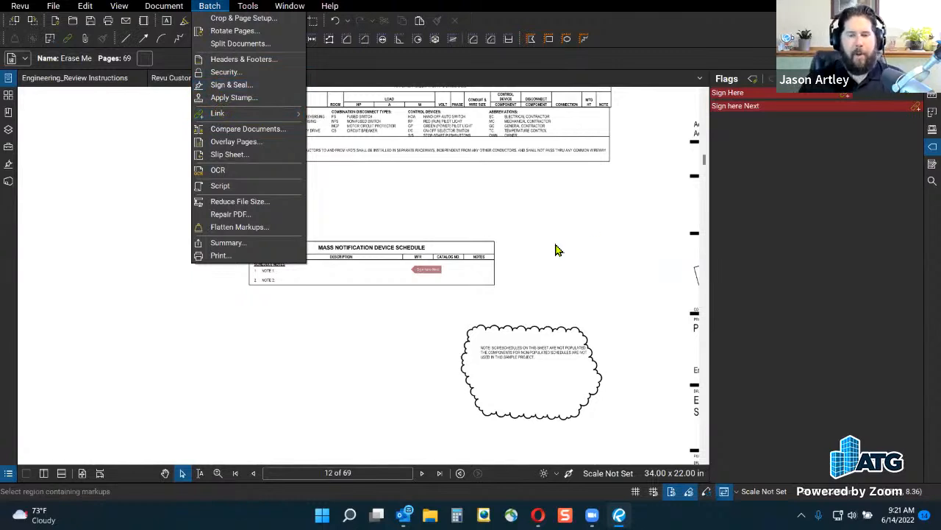
pyautogui.moveTo(558, 265)
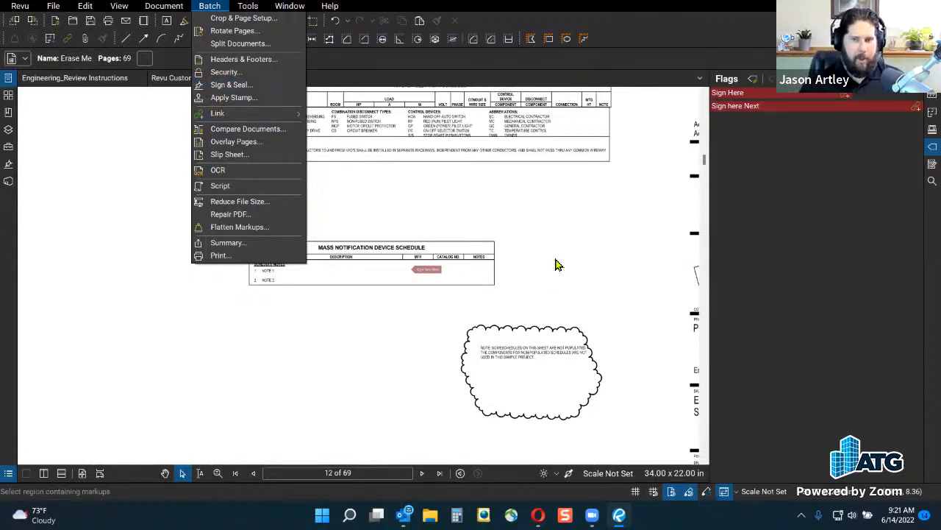
pyautogui.moveTo(585, 212)
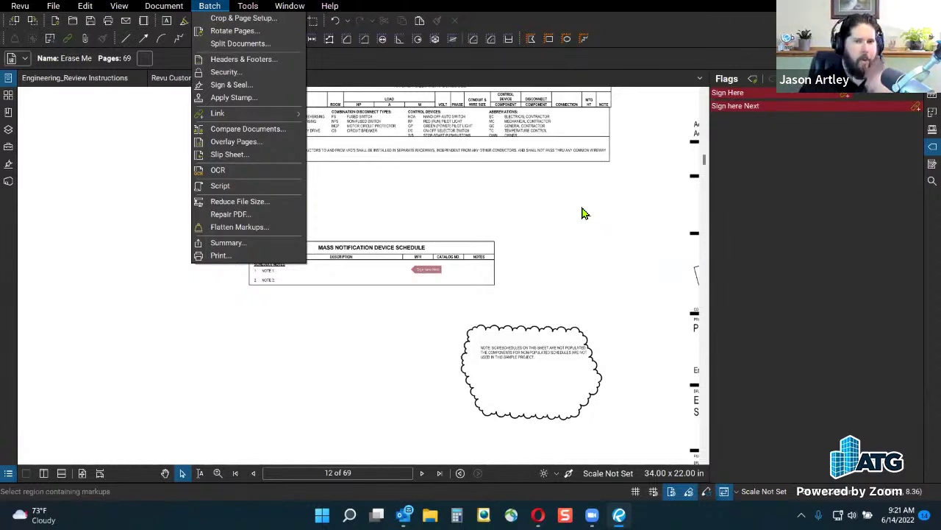
pyautogui.moveTo(240, 43)
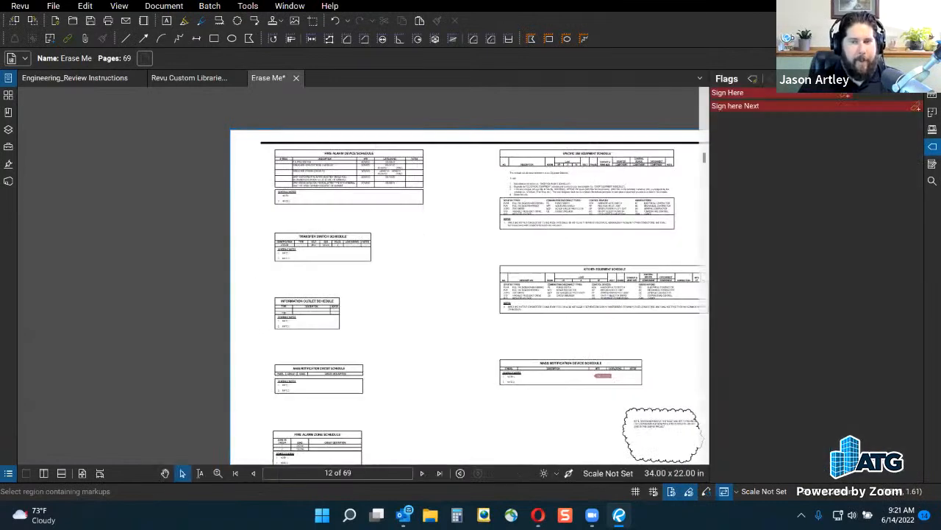
# Jump to Sign Here (page 9), Sign here Next (page 12), then back to Sign Here.
pyautogui.click(253, 473)
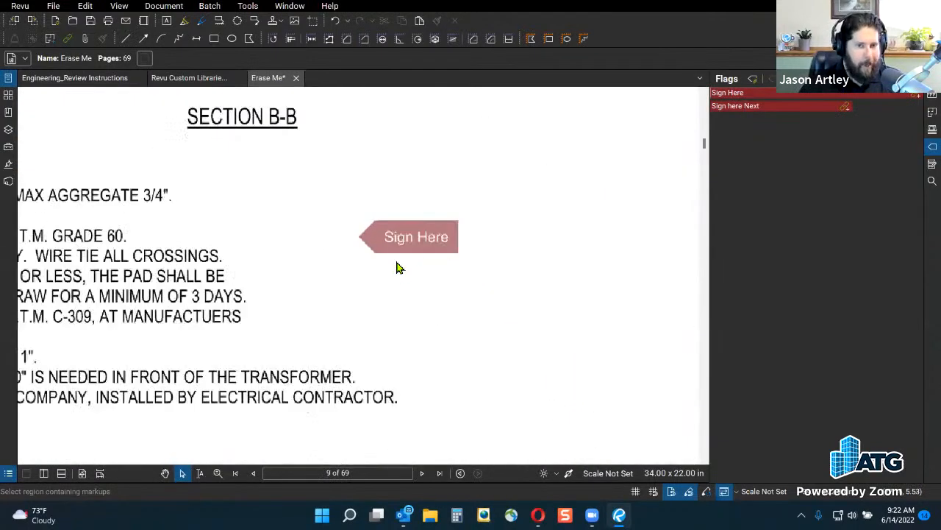
pyautogui.click(736, 105)
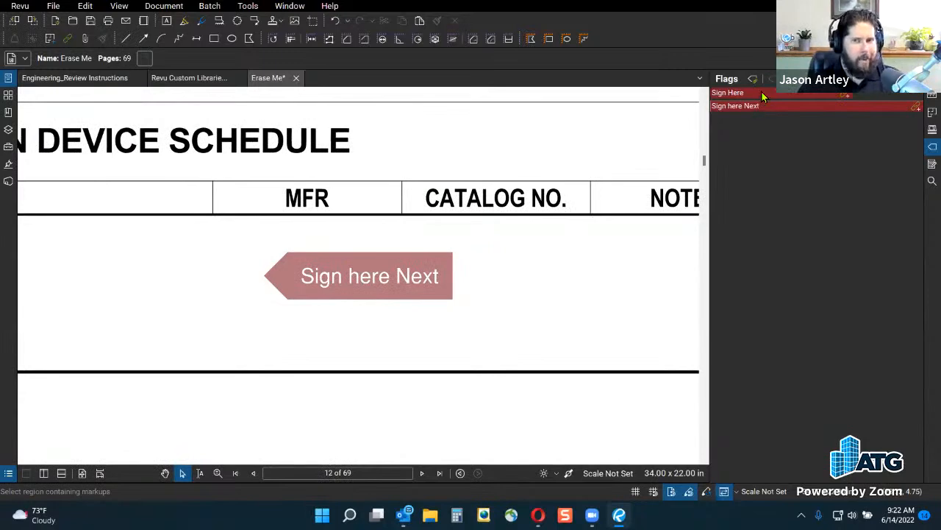
pyautogui.click(727, 92)
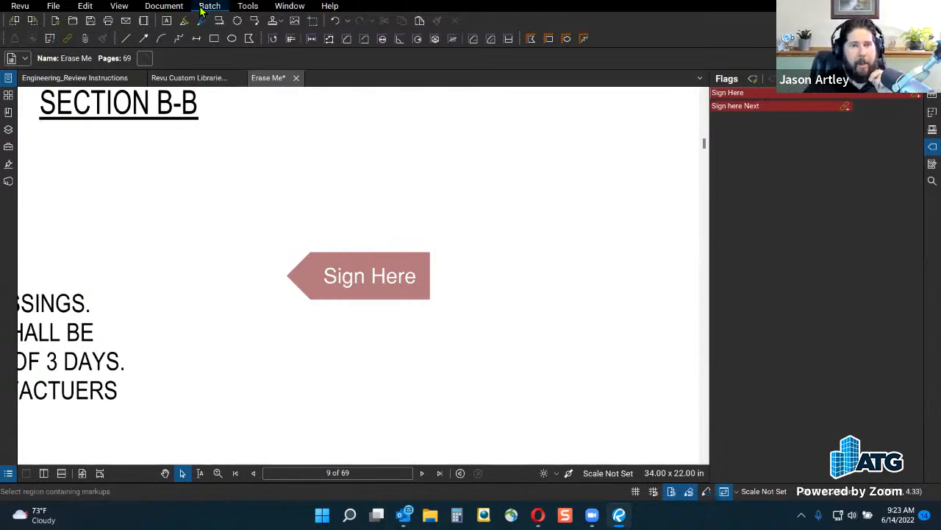
pyautogui.click(210, 6)
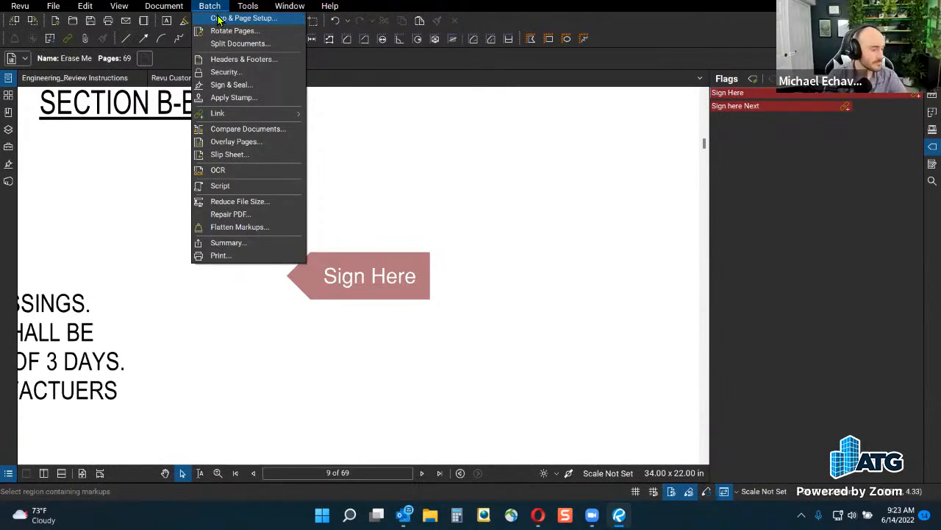
pyautogui.moveTo(235, 141)
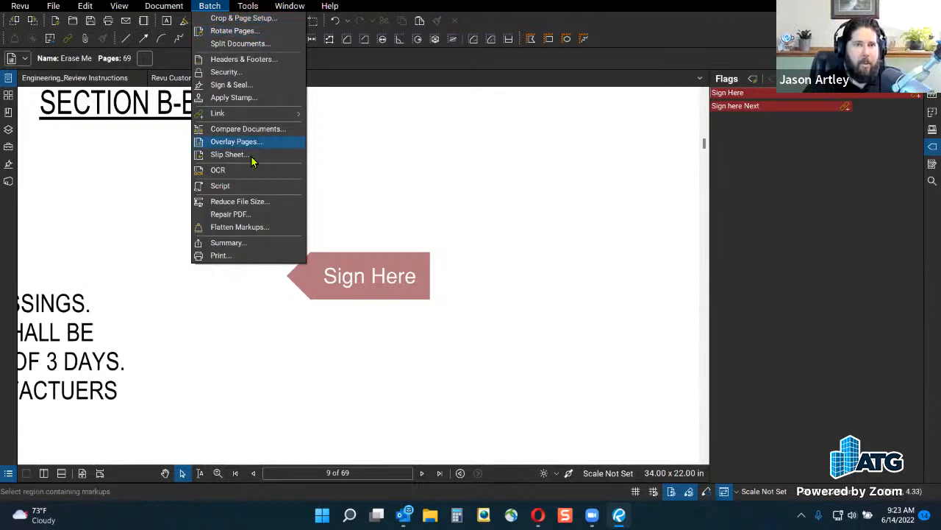
pyautogui.moveTo(236, 97)
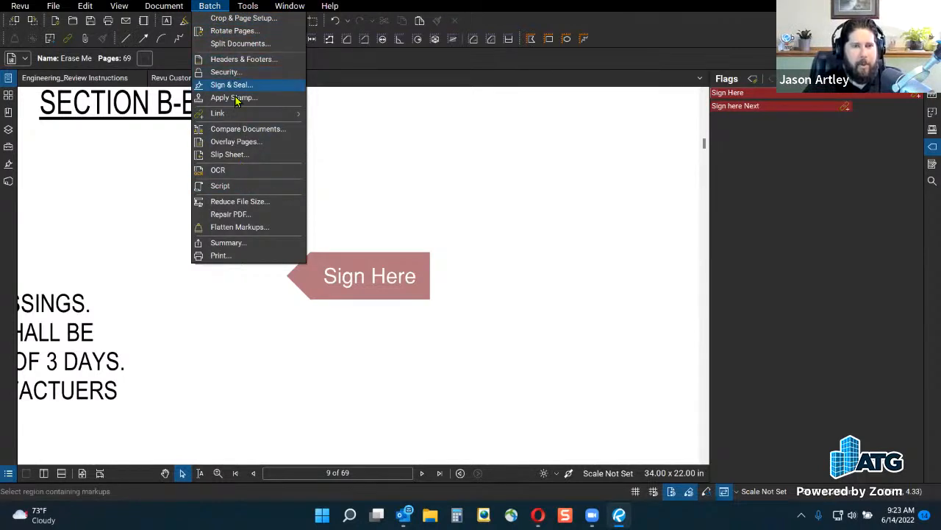
pyautogui.moveTo(234, 97)
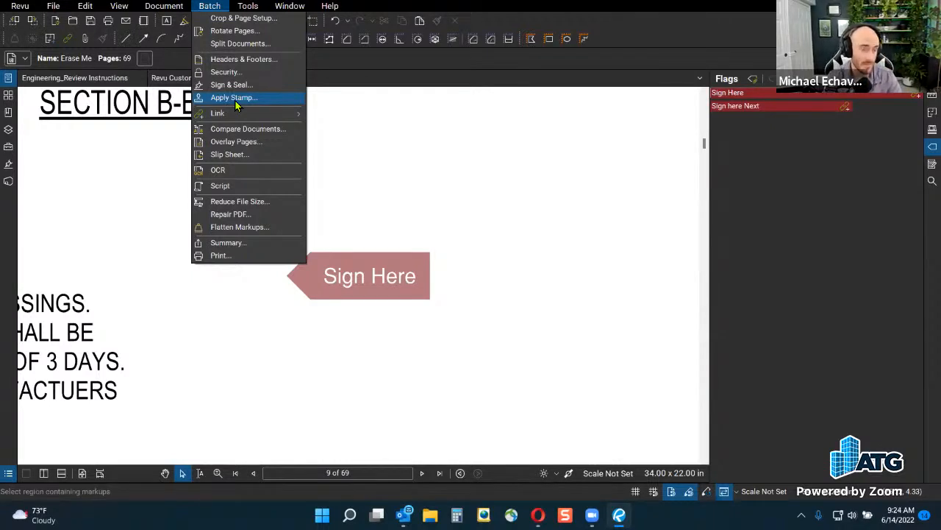
pyautogui.moveTo(218, 112)
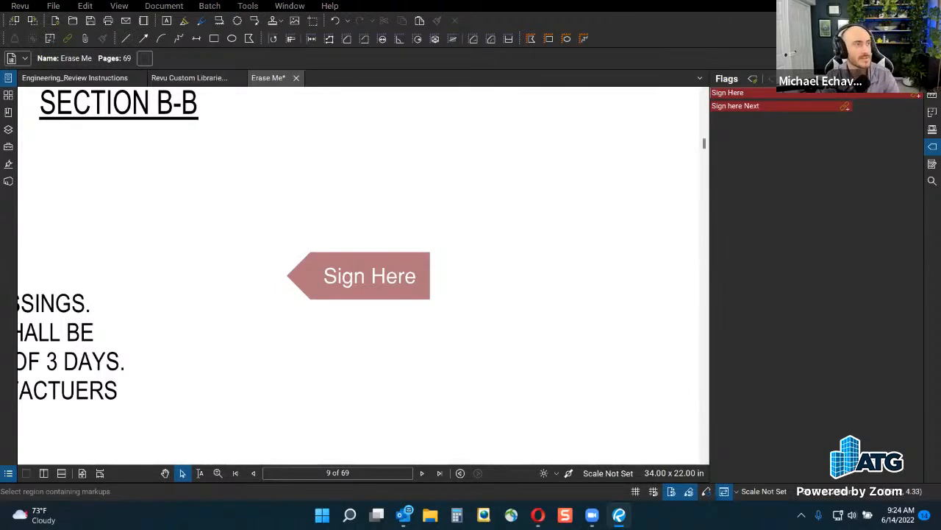
pyautogui.moveTo(442, 199)
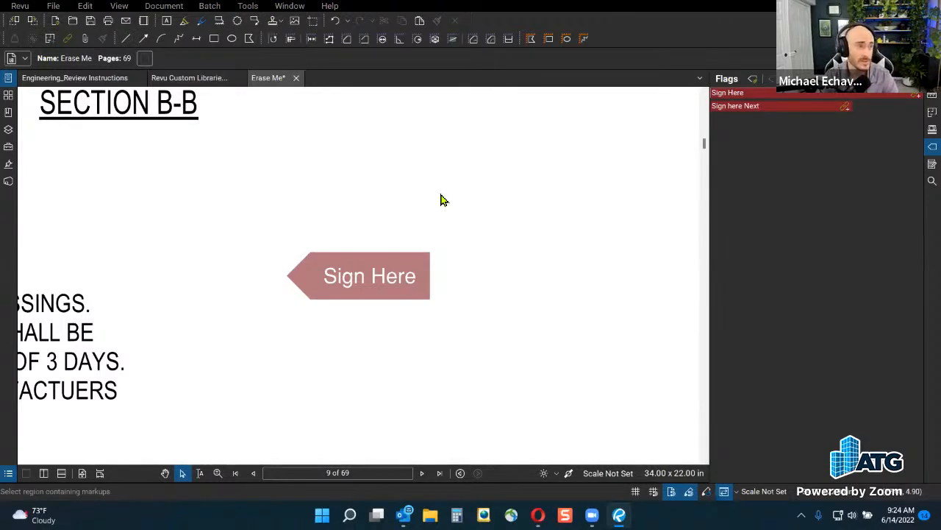
pyautogui.moveTo(493, 248)
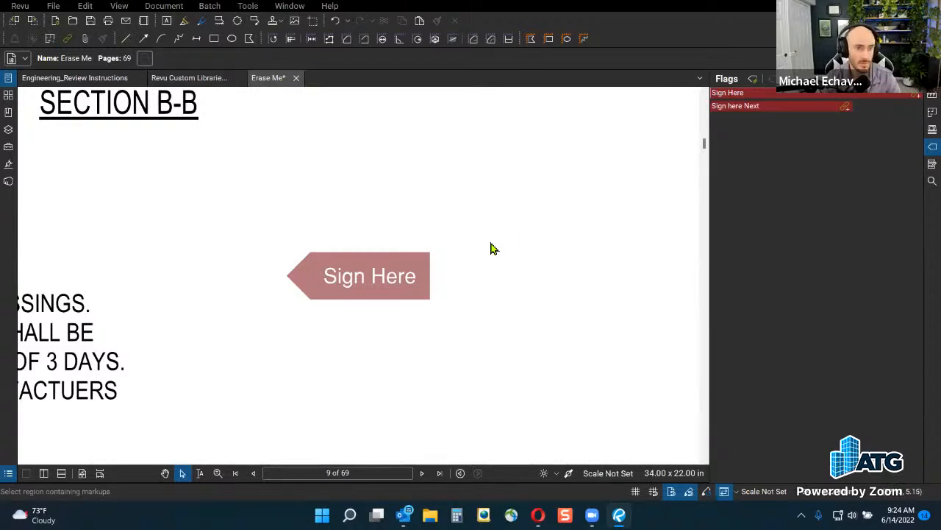
pyautogui.moveTo(533, 241)
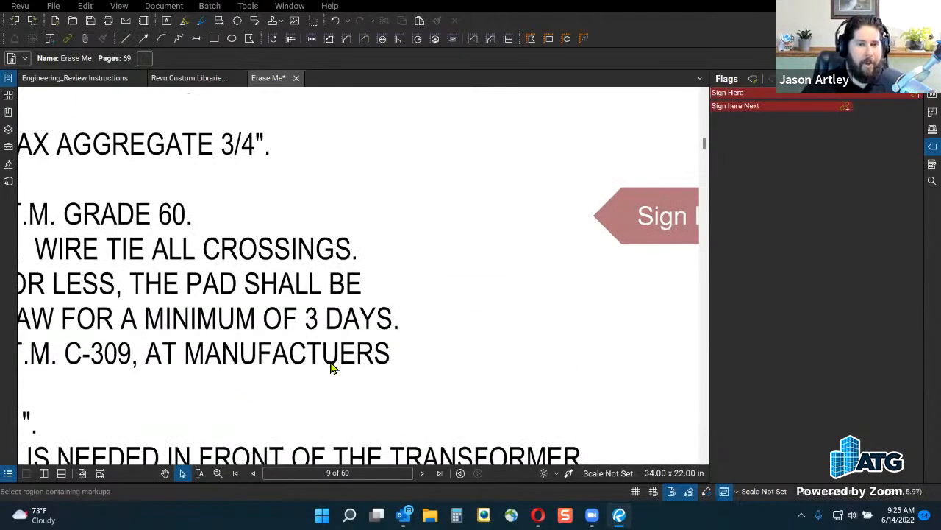
pyautogui.moveTo(419, 366)
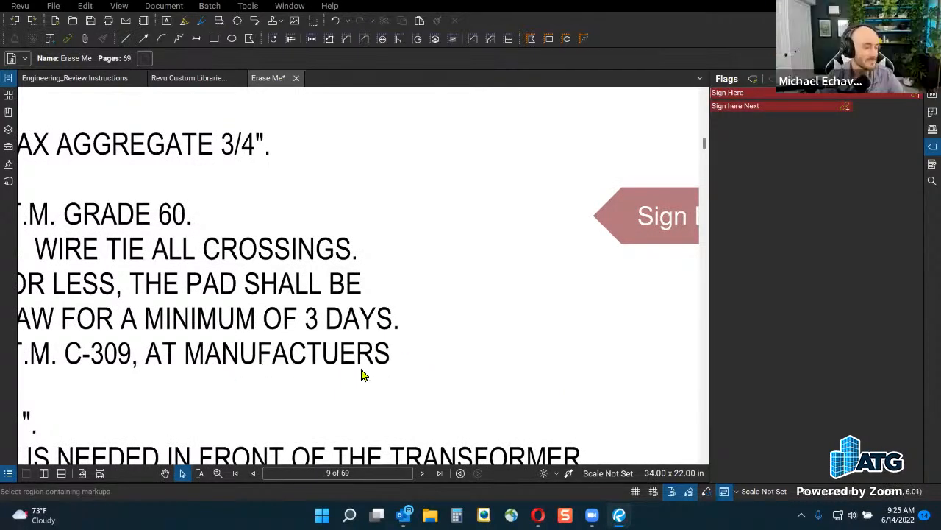
pyautogui.moveTo(478, 319)
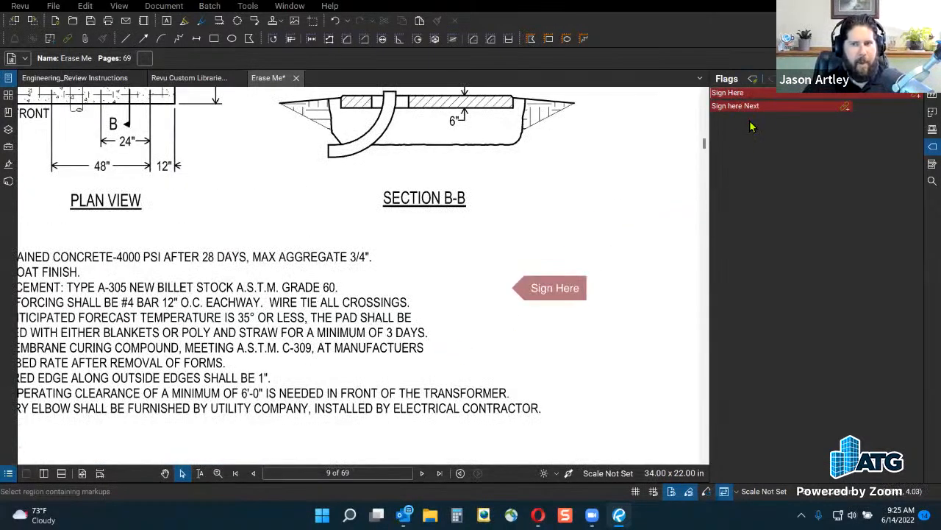
pyautogui.moveTo(446, 308)
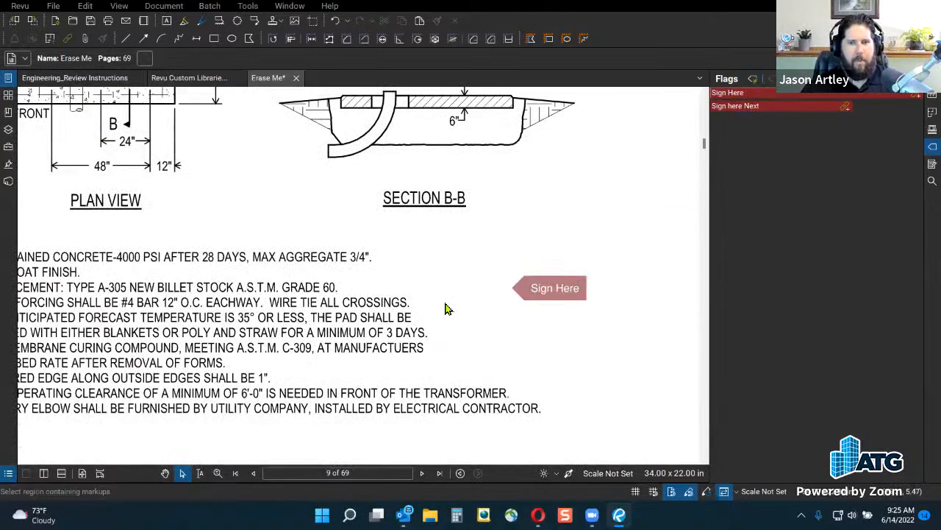
pyautogui.moveTo(554, 333)
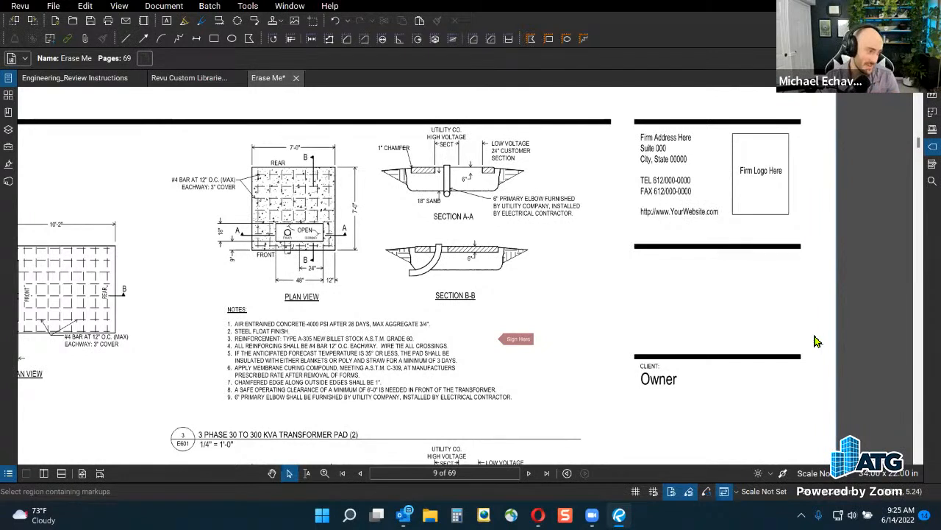
pyautogui.moveTo(539, 298)
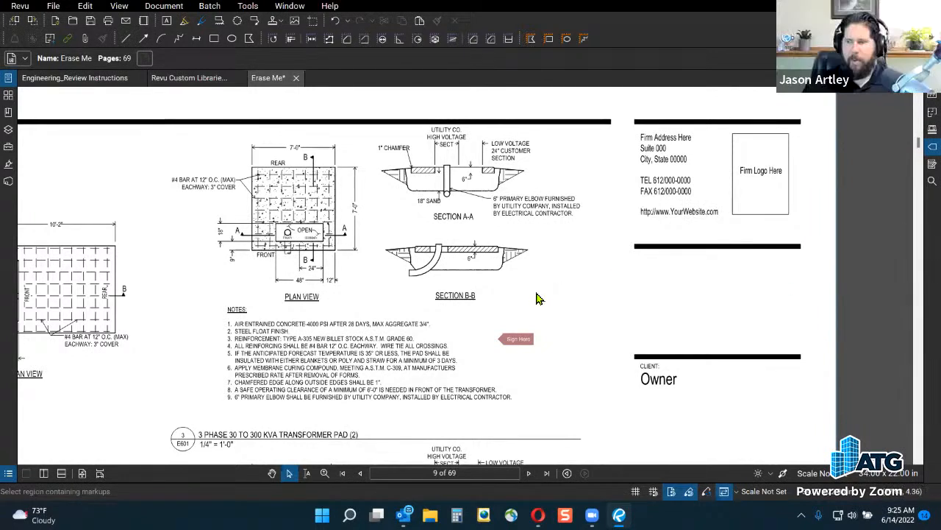
pyautogui.moveTo(548, 328)
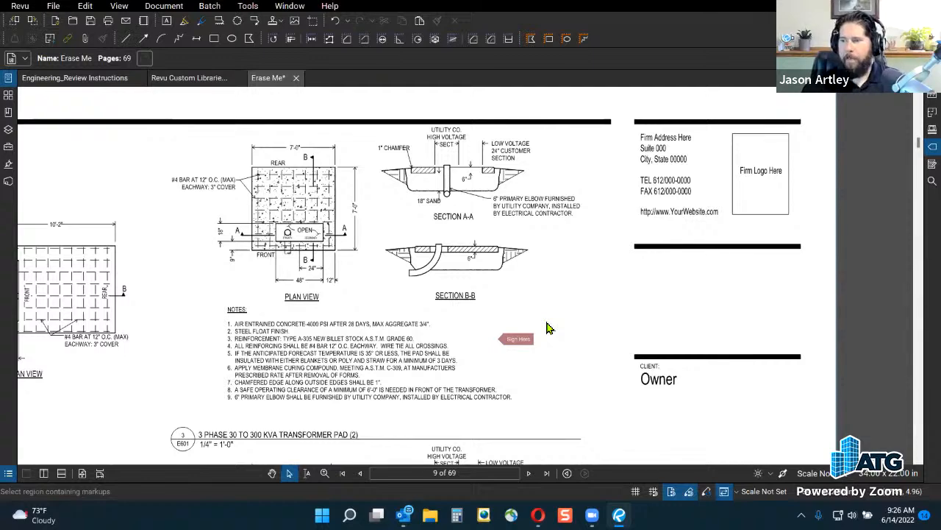
pyautogui.moveTo(458, 417)
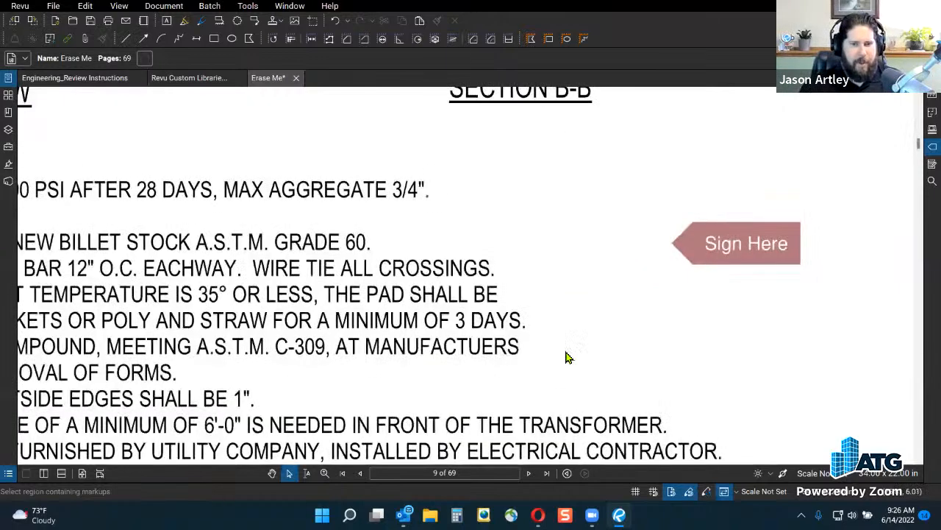
pyautogui.moveTo(492, 359)
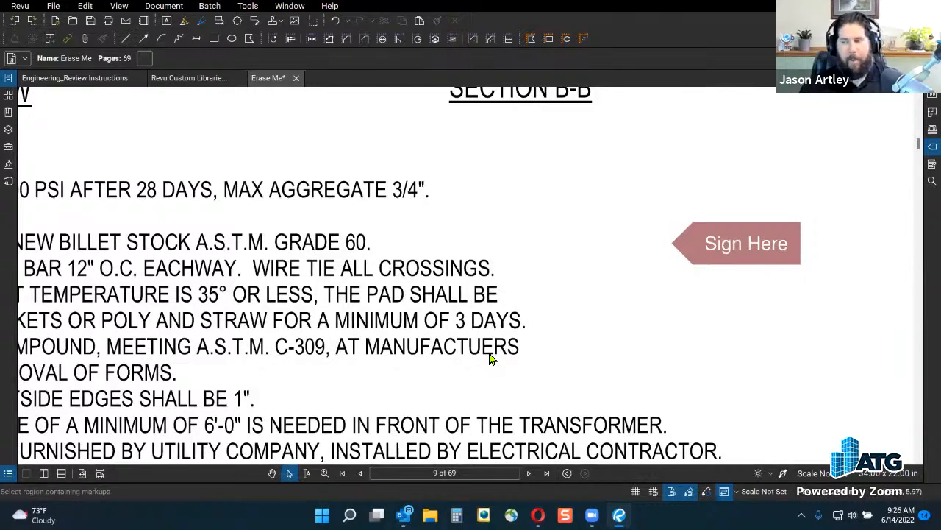
pyautogui.scroll(3)
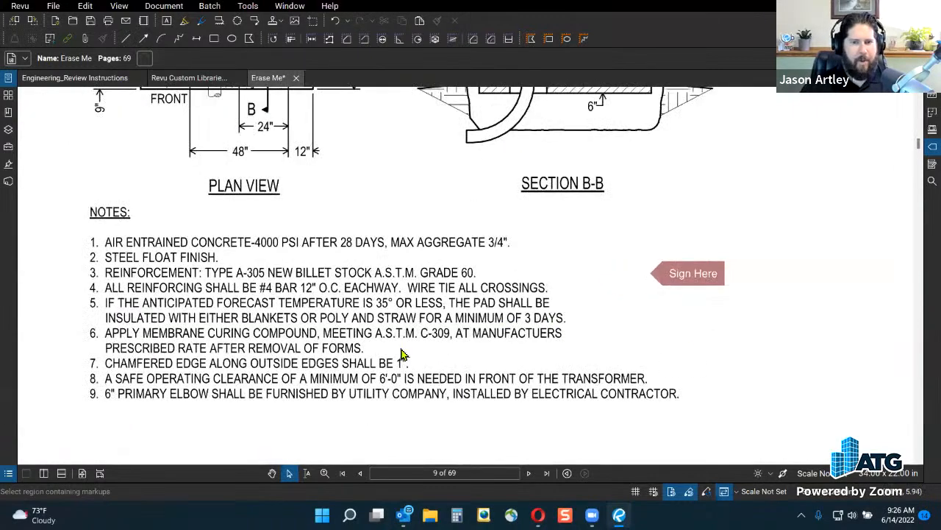
pyautogui.scroll(-3)
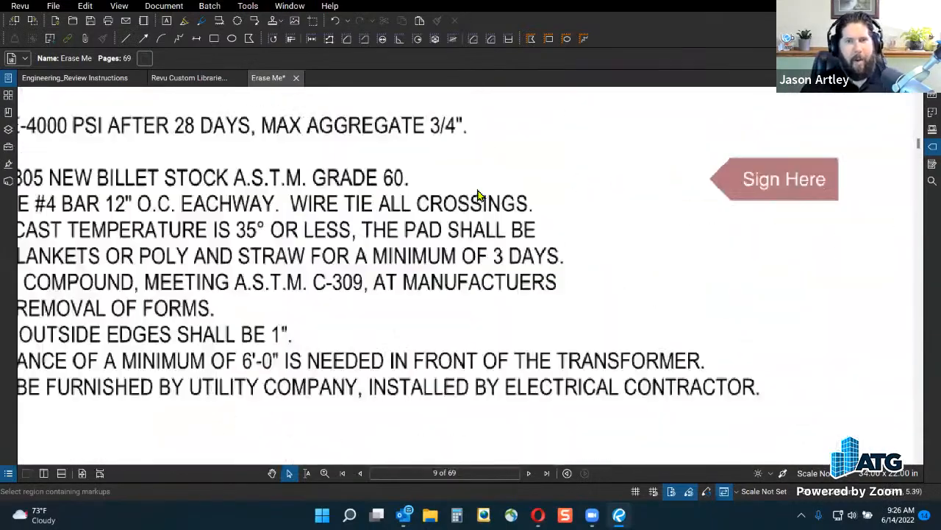
pyautogui.scroll(-3)
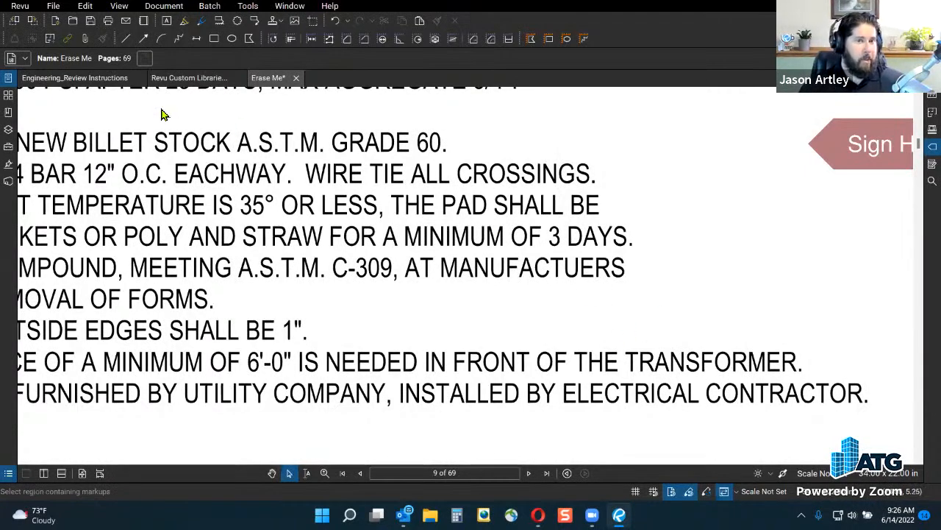
# Spell-check page 9's PDF content with suggestions placed in comments.
pyautogui.click(84, 5)
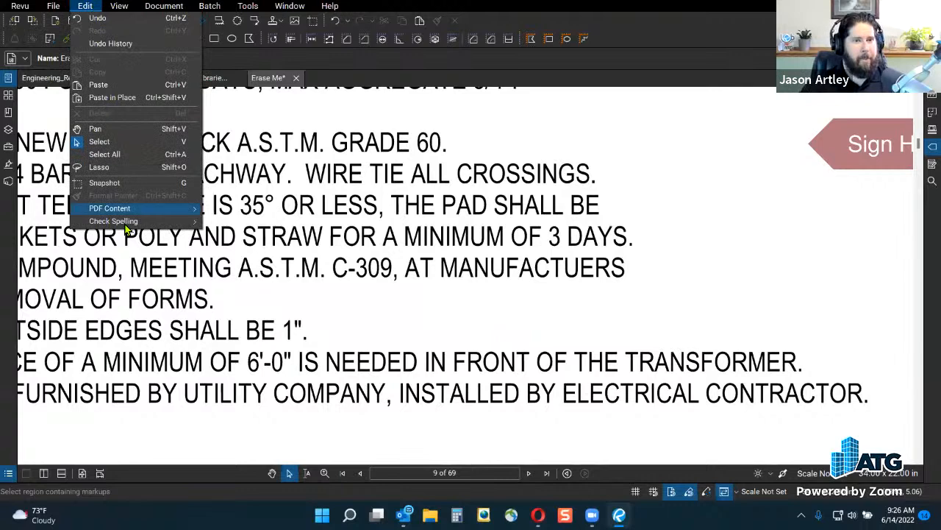
pyautogui.moveTo(113, 222)
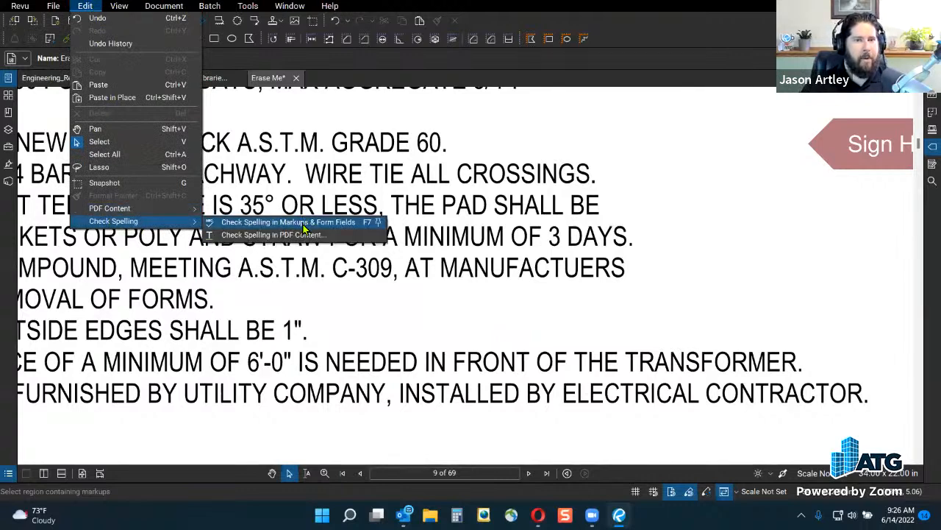
pyautogui.moveTo(289, 230)
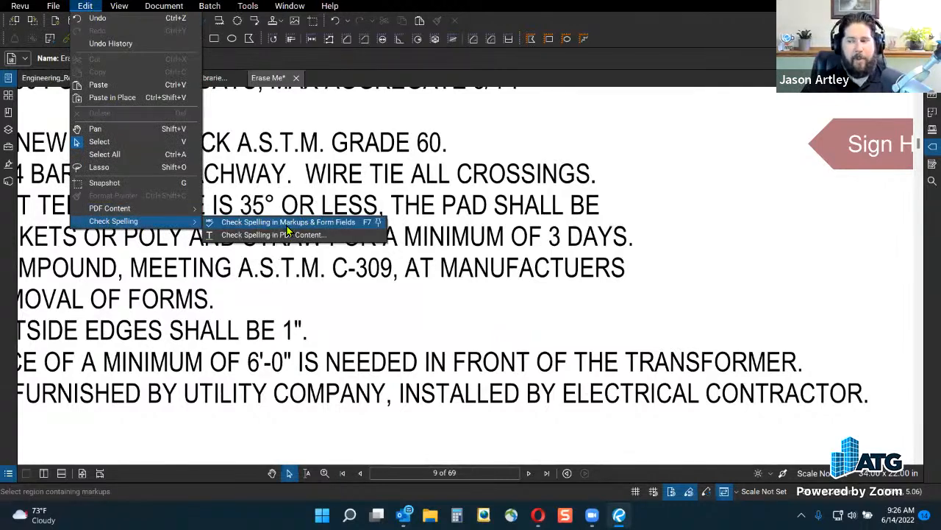
pyautogui.moveTo(323, 234)
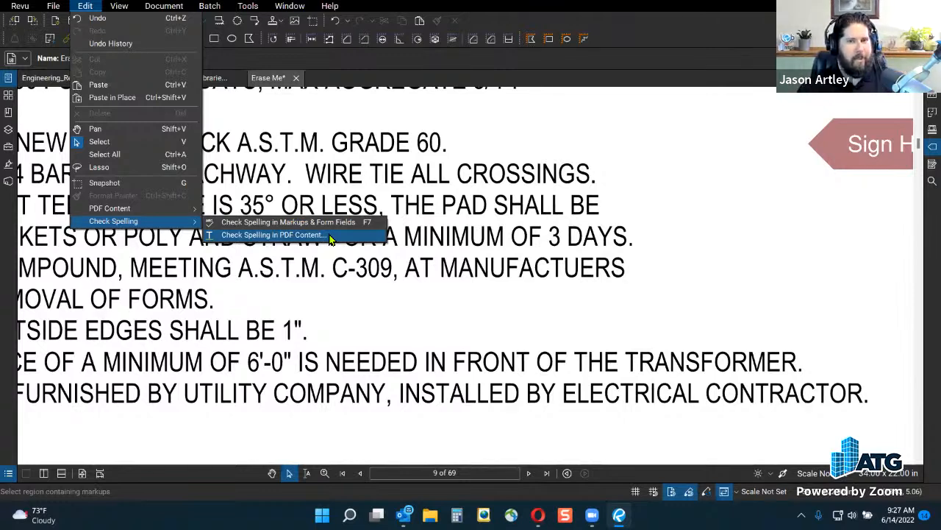
pyautogui.click(274, 234)
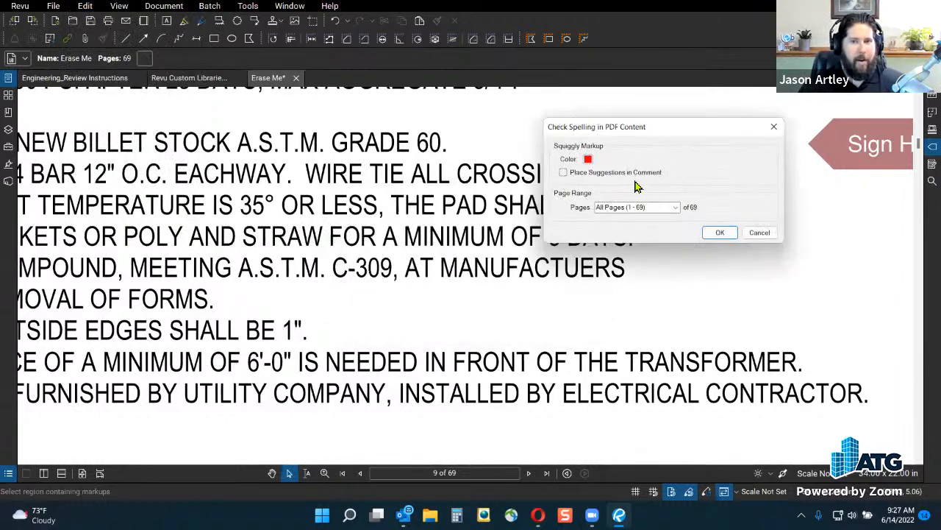
pyautogui.click(563, 172)
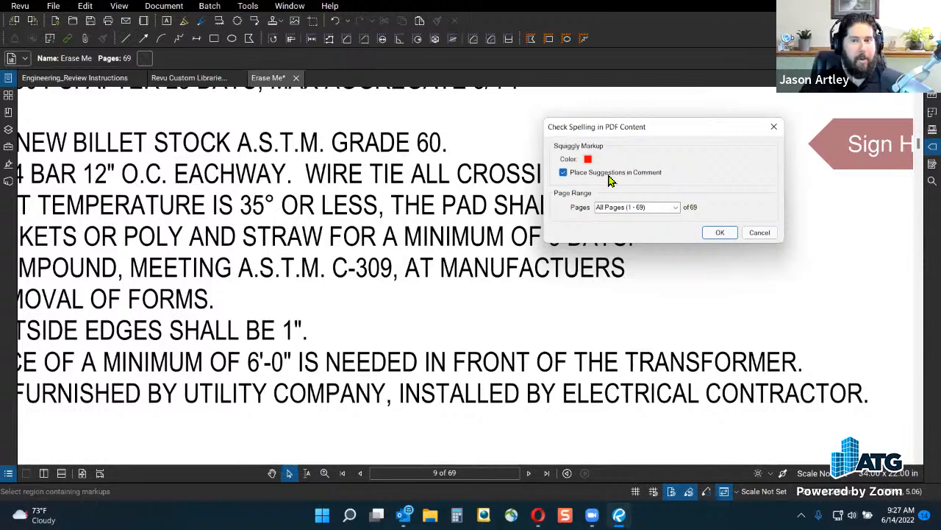
pyautogui.click(673, 206)
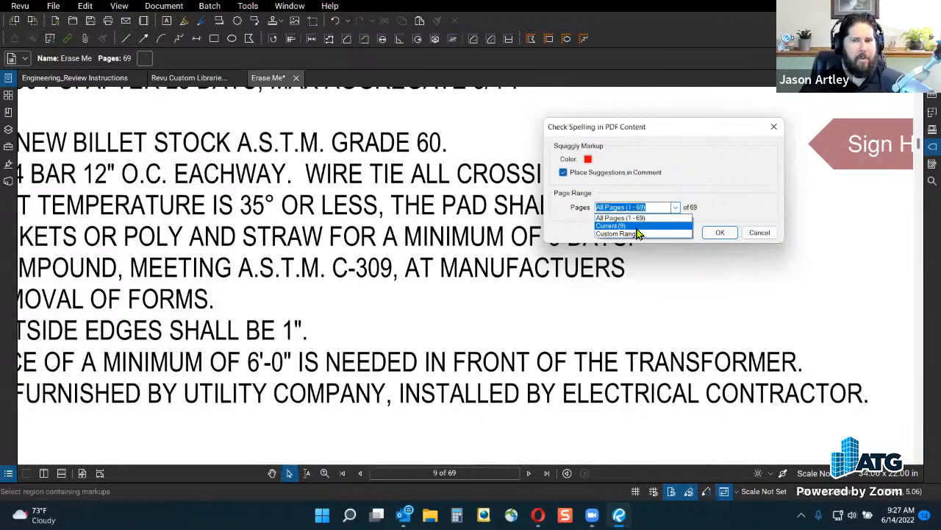
pyautogui.click(610, 225)
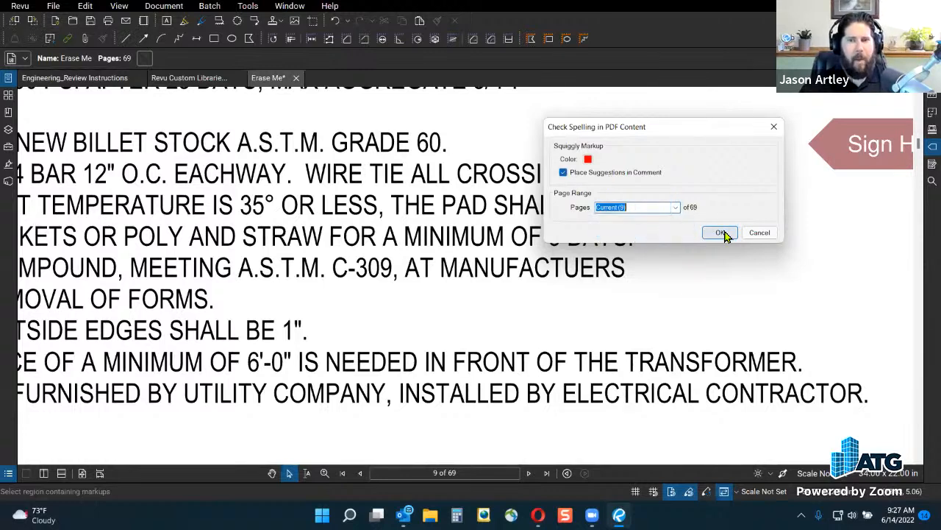
pyautogui.click(720, 233)
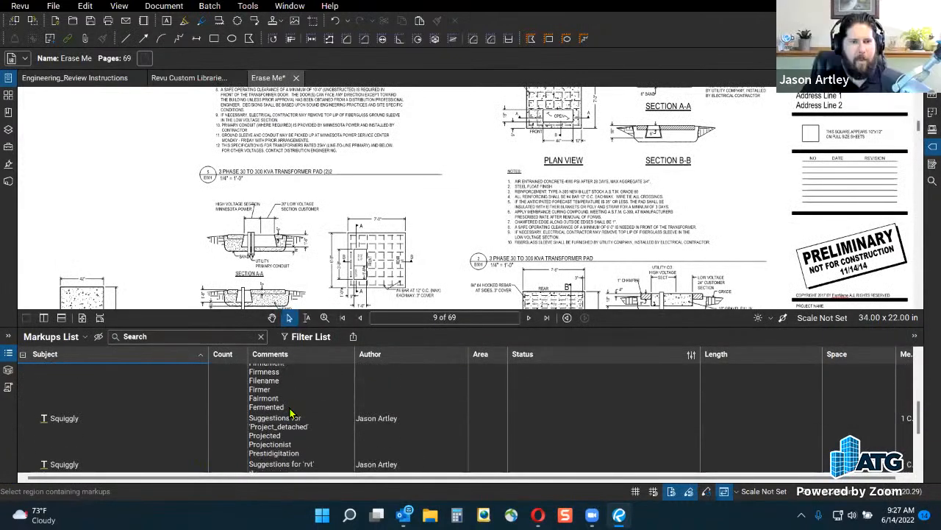
# Zoom to the FirmName Squiggly markup from the Markups List and view page 9's notes.
pyautogui.scroll(-3)
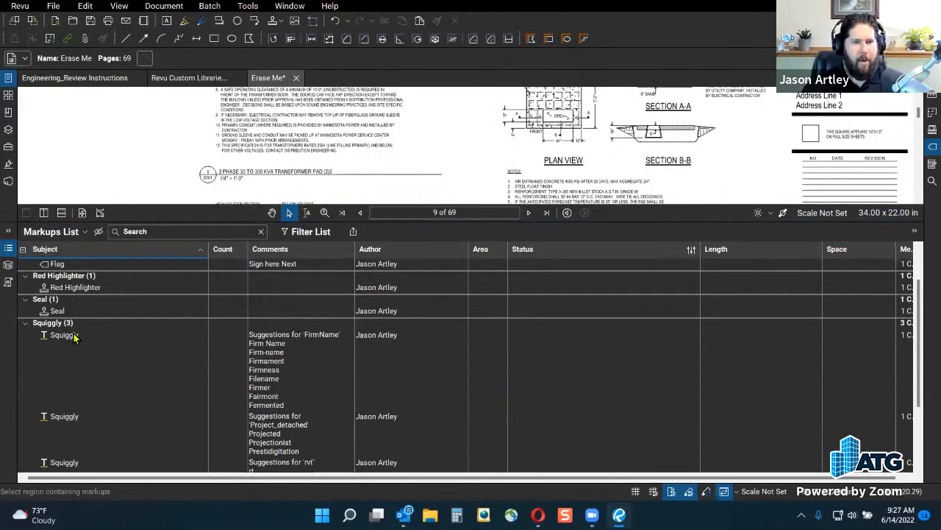
pyautogui.click(64, 334)
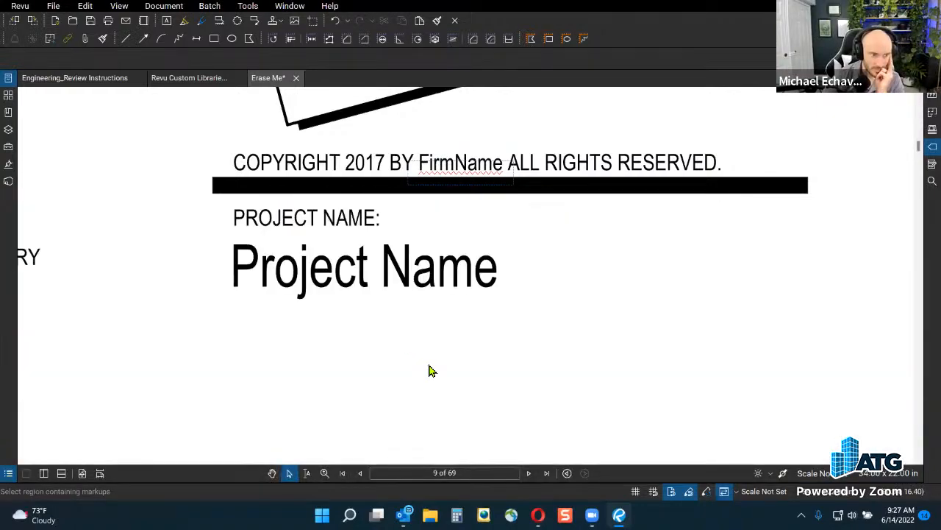
pyautogui.scroll(3)
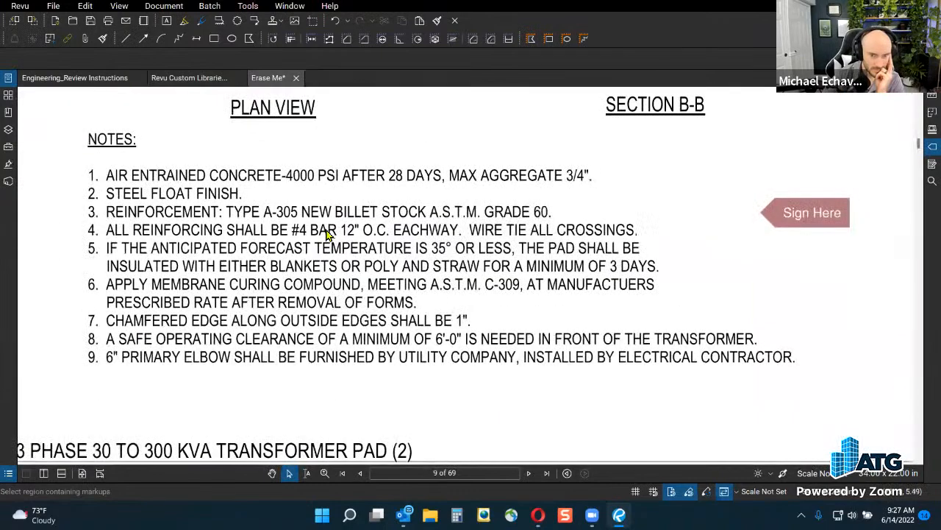
# Open the MEP18_Example Project.pdf drawing set from the recent files.
pyautogui.click(85, 6)
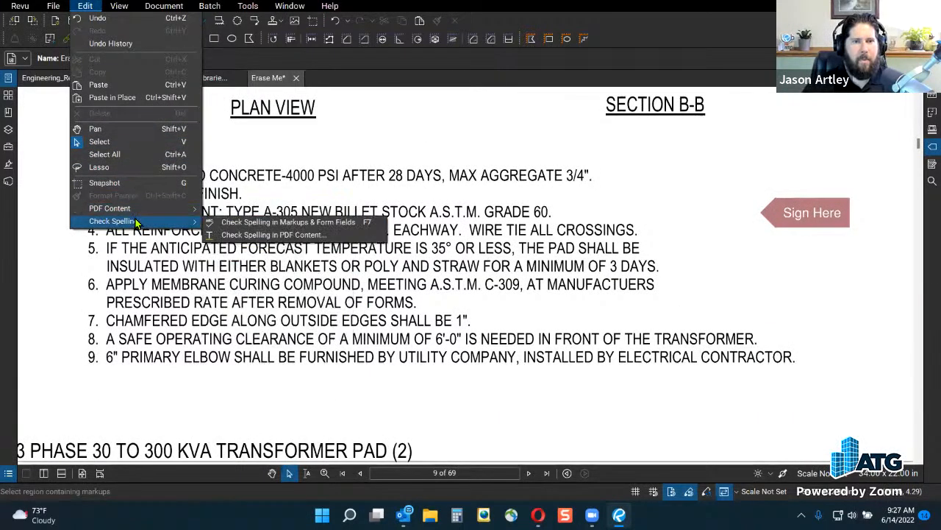
pyautogui.moveTo(109, 208)
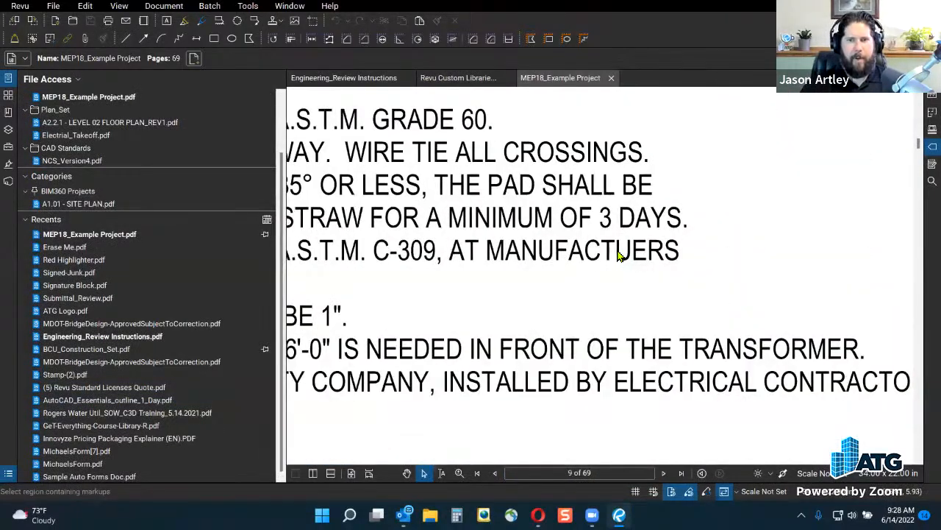
pyautogui.rightClick(618, 254)
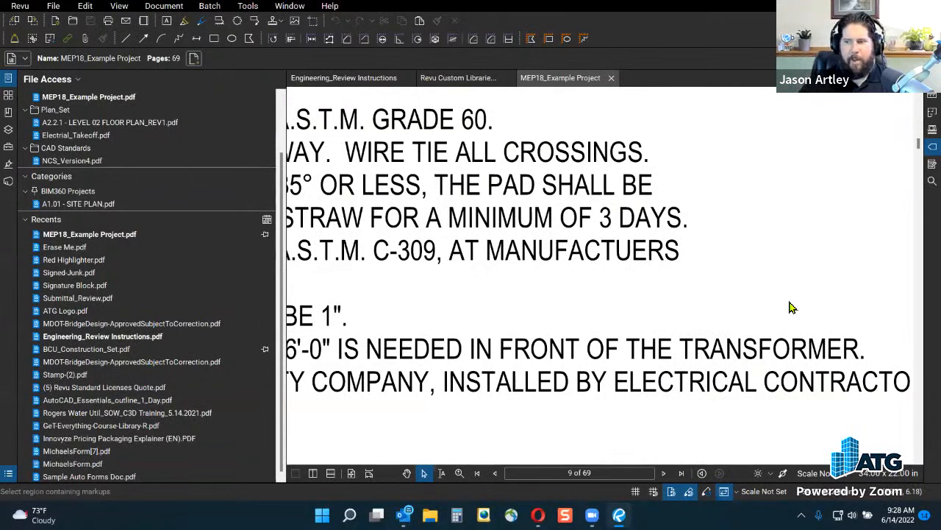
pyautogui.moveTo(628, 260)
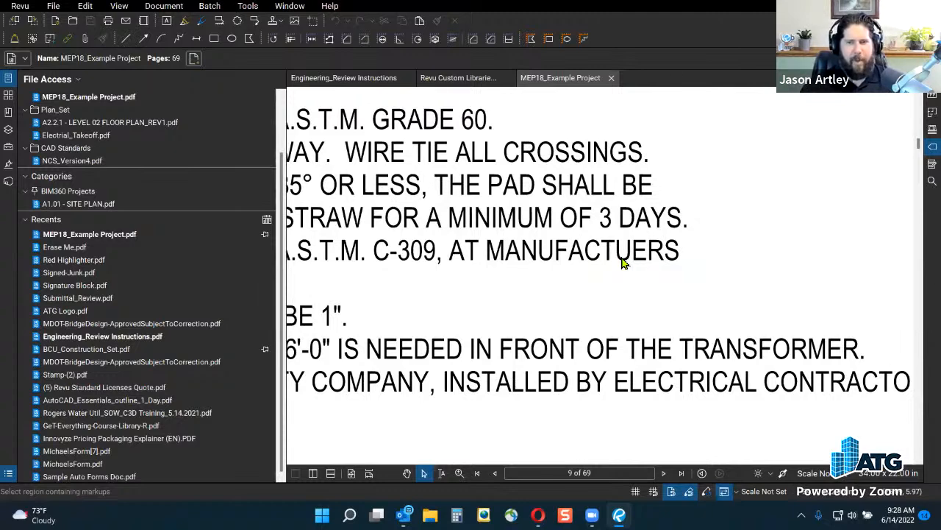
# Run Check Spelling in PDF Content across All Pages (1-69).
pyautogui.click(85, 5)
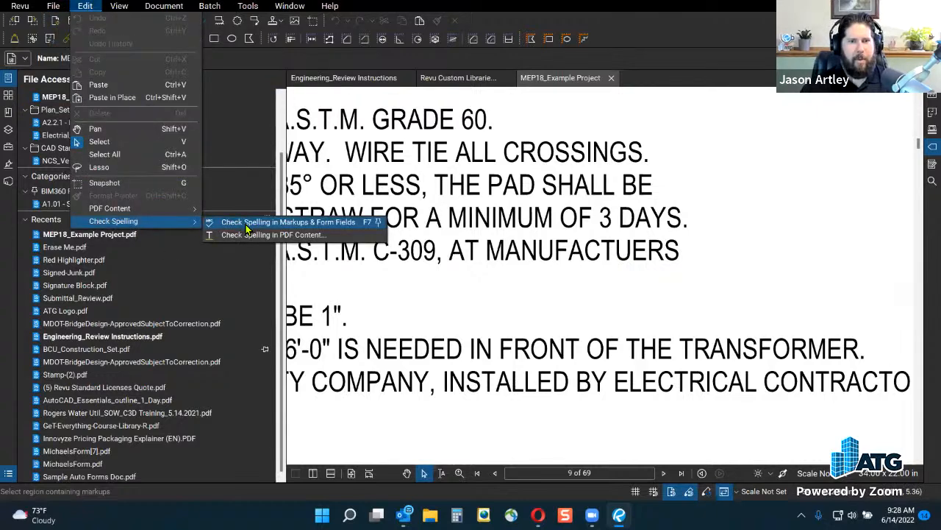
pyautogui.click(275, 235)
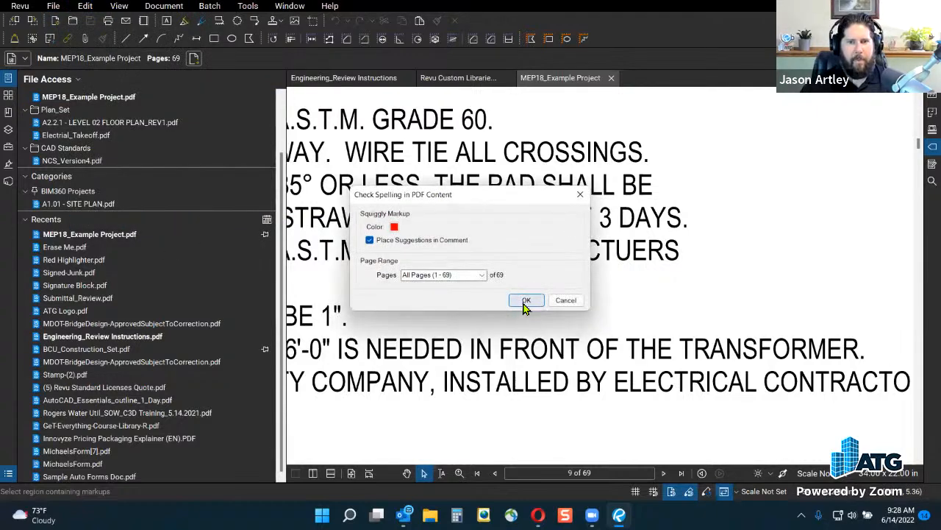
pyautogui.click(482, 274)
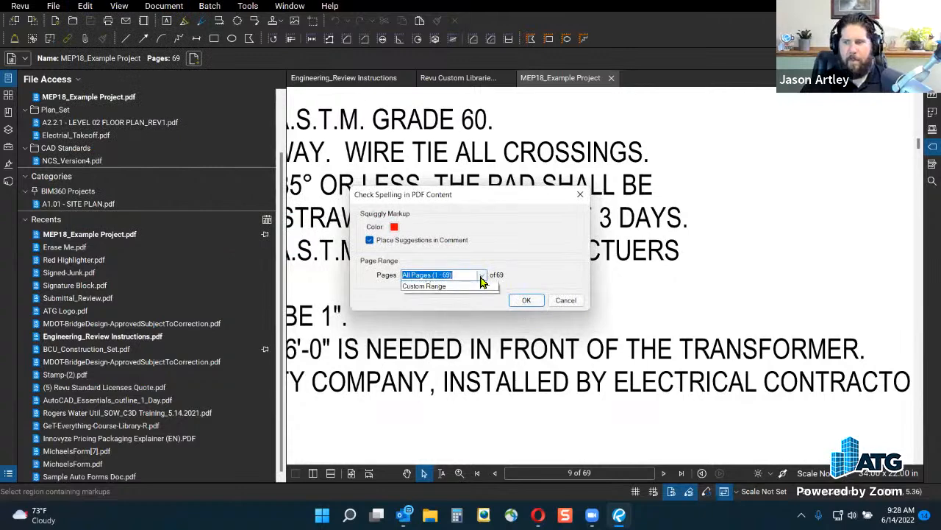
pyautogui.click(482, 274)
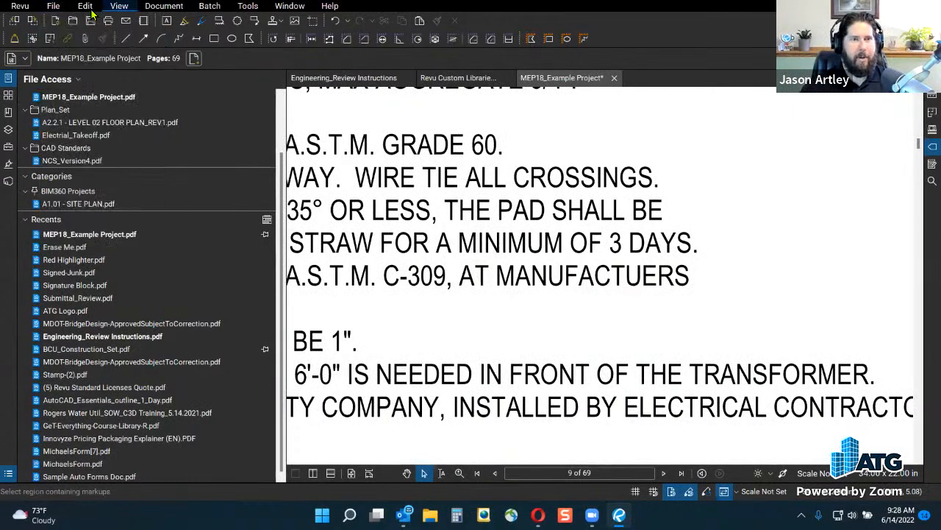
pyautogui.click(85, 6)
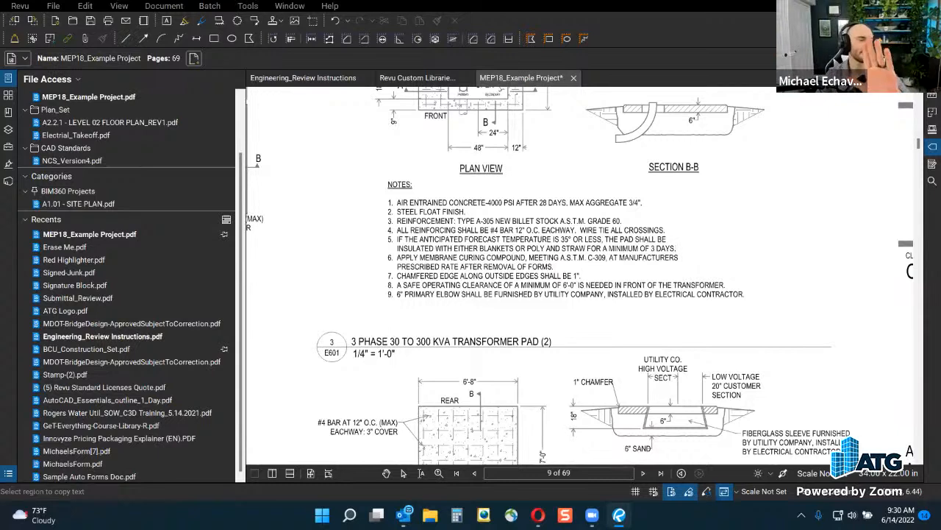
pyautogui.moveTo(809, 229)
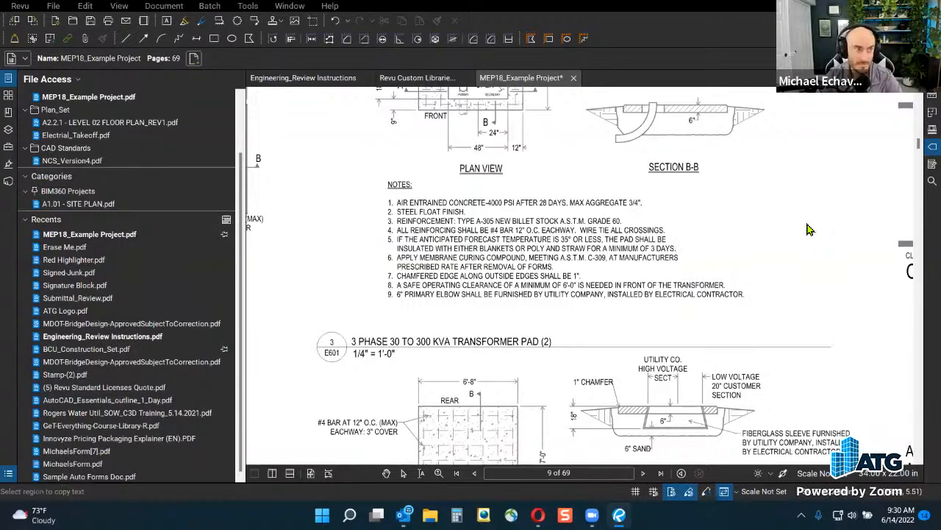